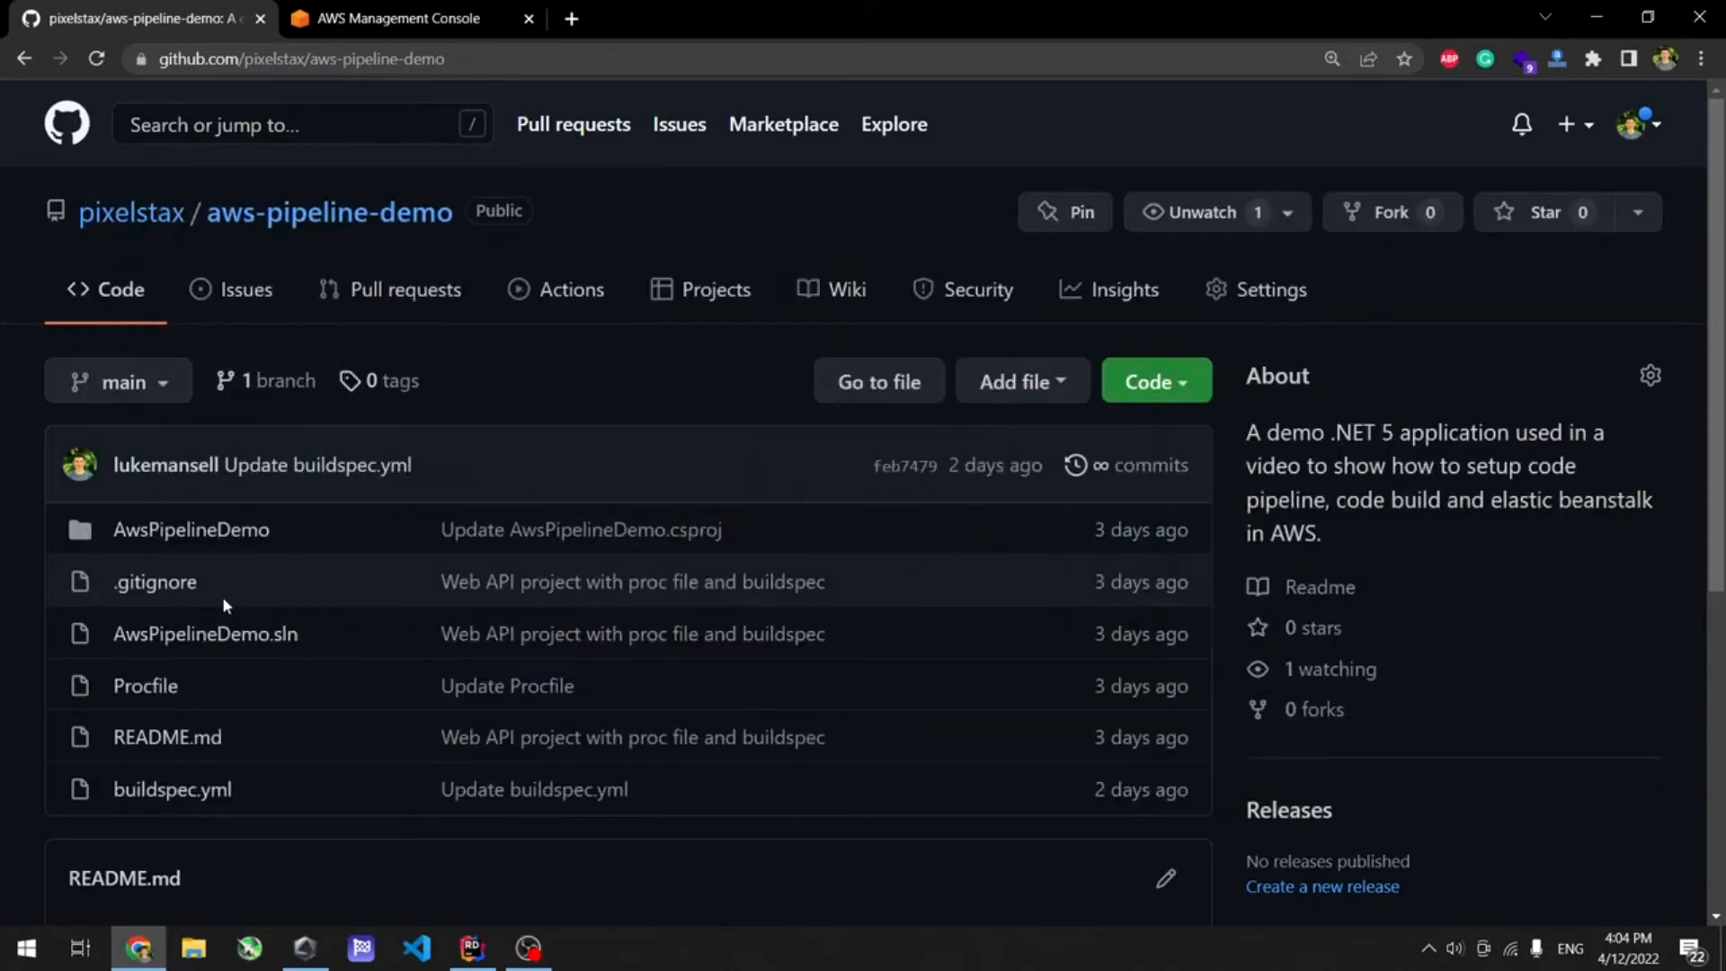
Run the web API from Rider and execute GET /WeatherForecast in Swagger for a 200 response.
click(469, 955)
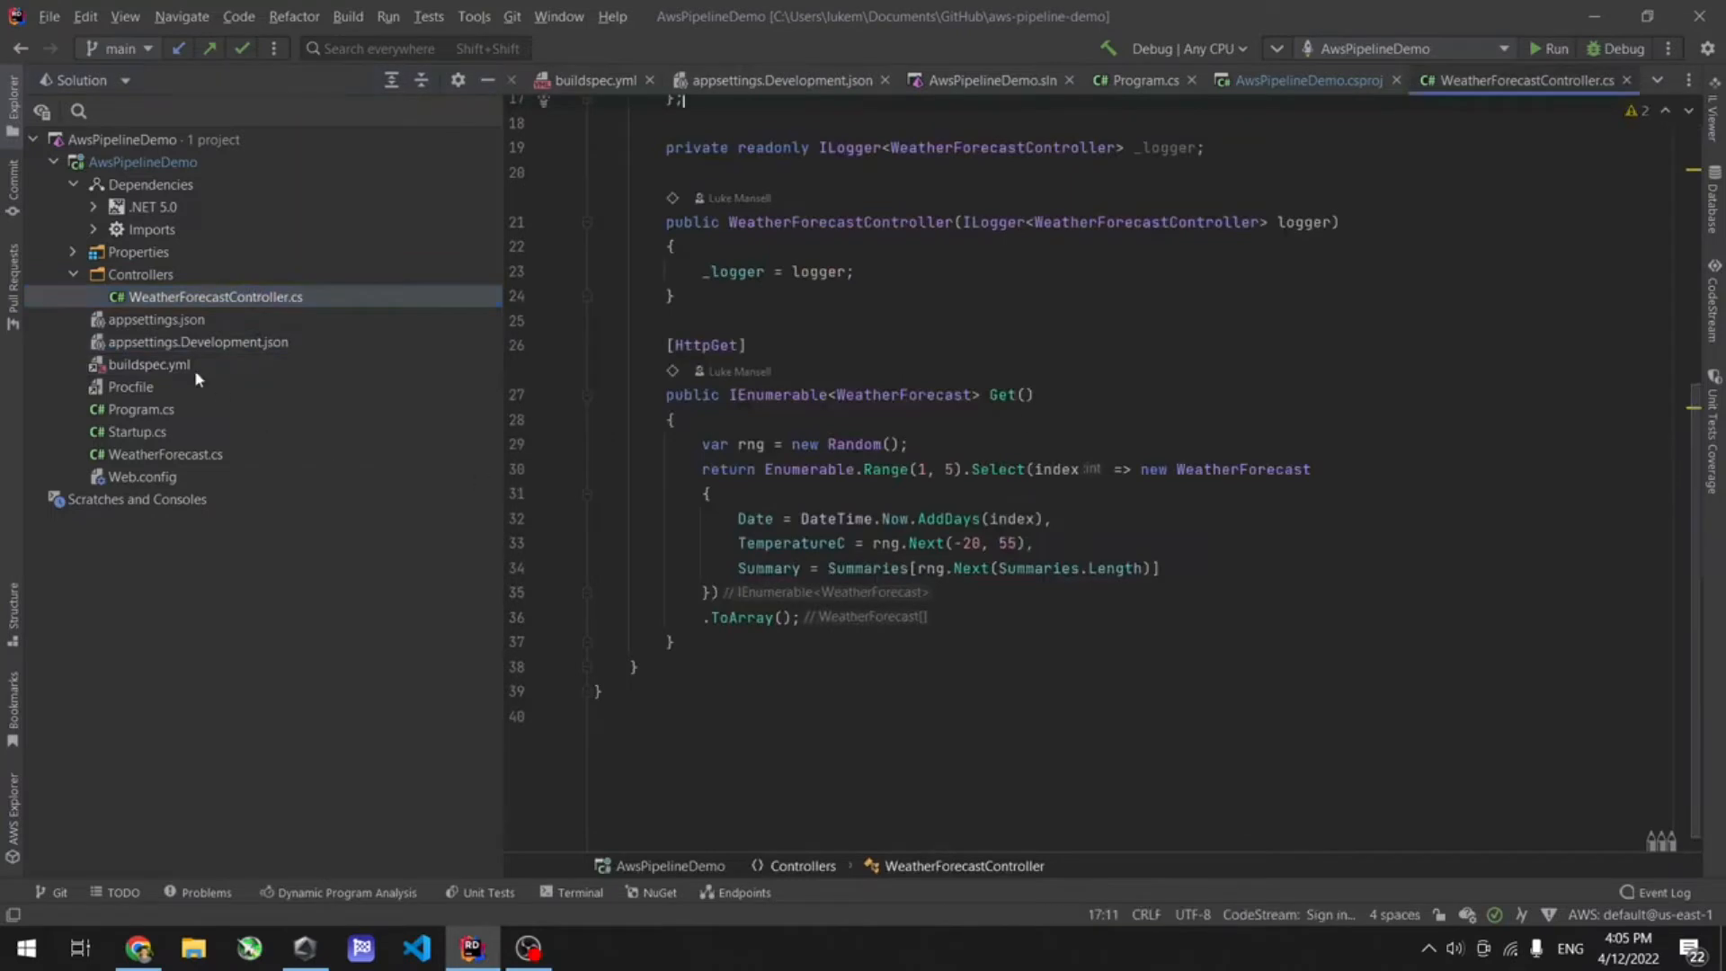
click(149, 365)
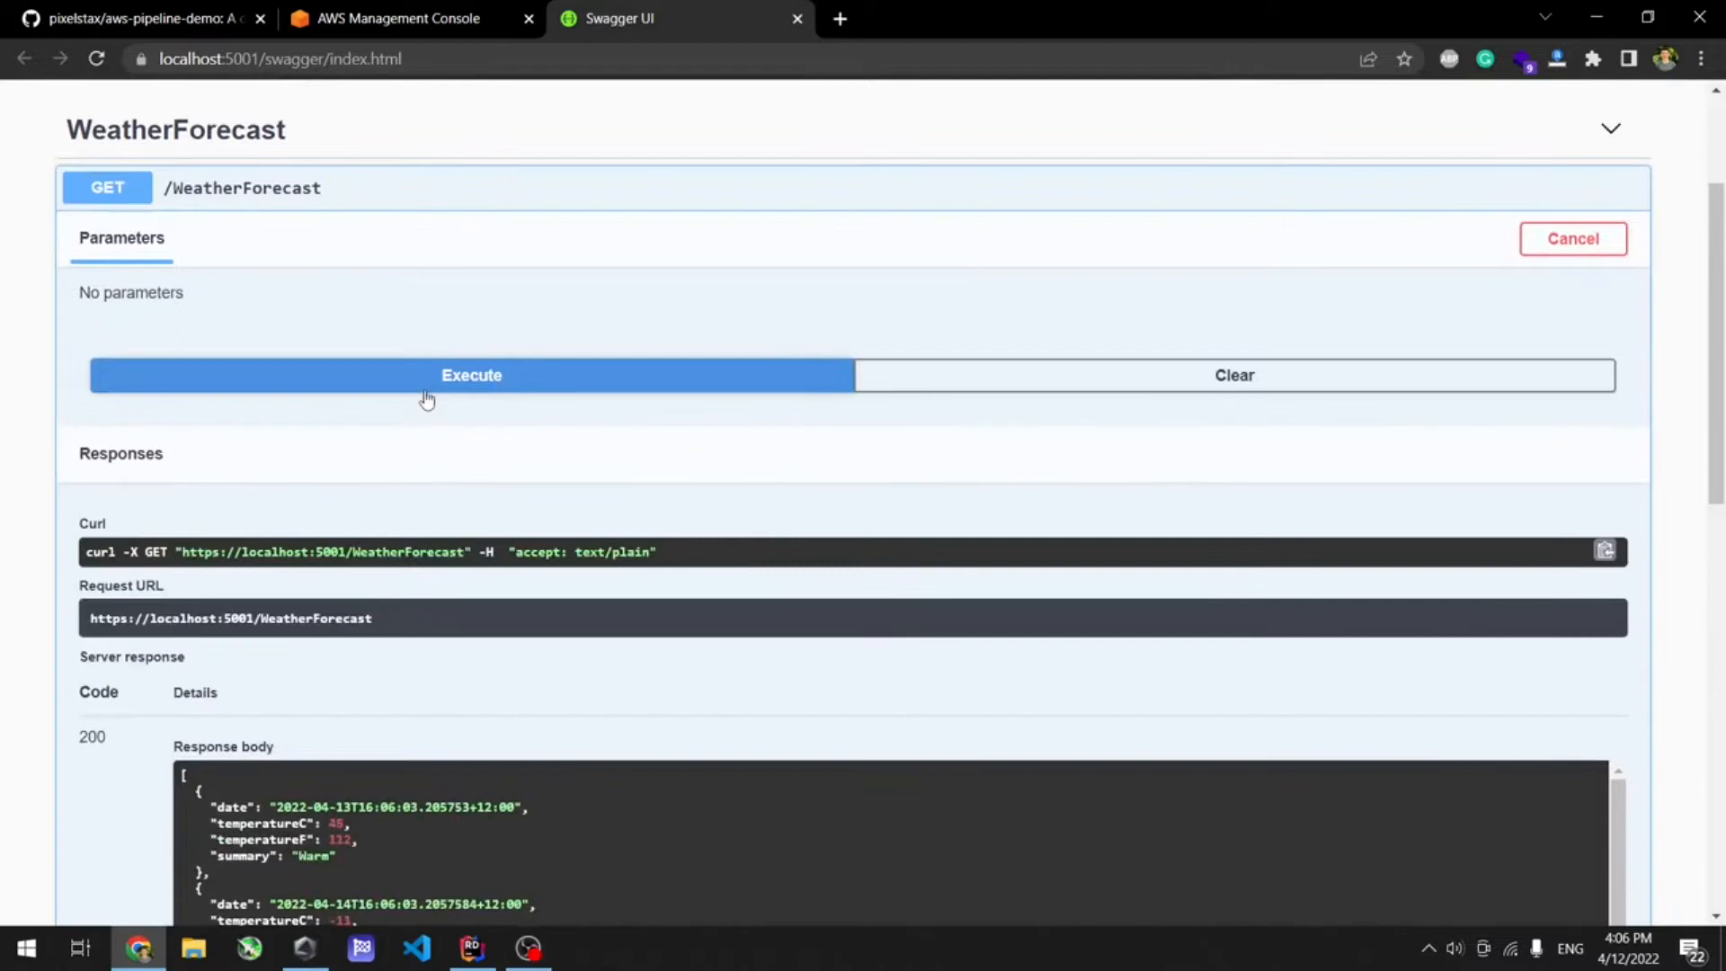
scroll(down, 3)
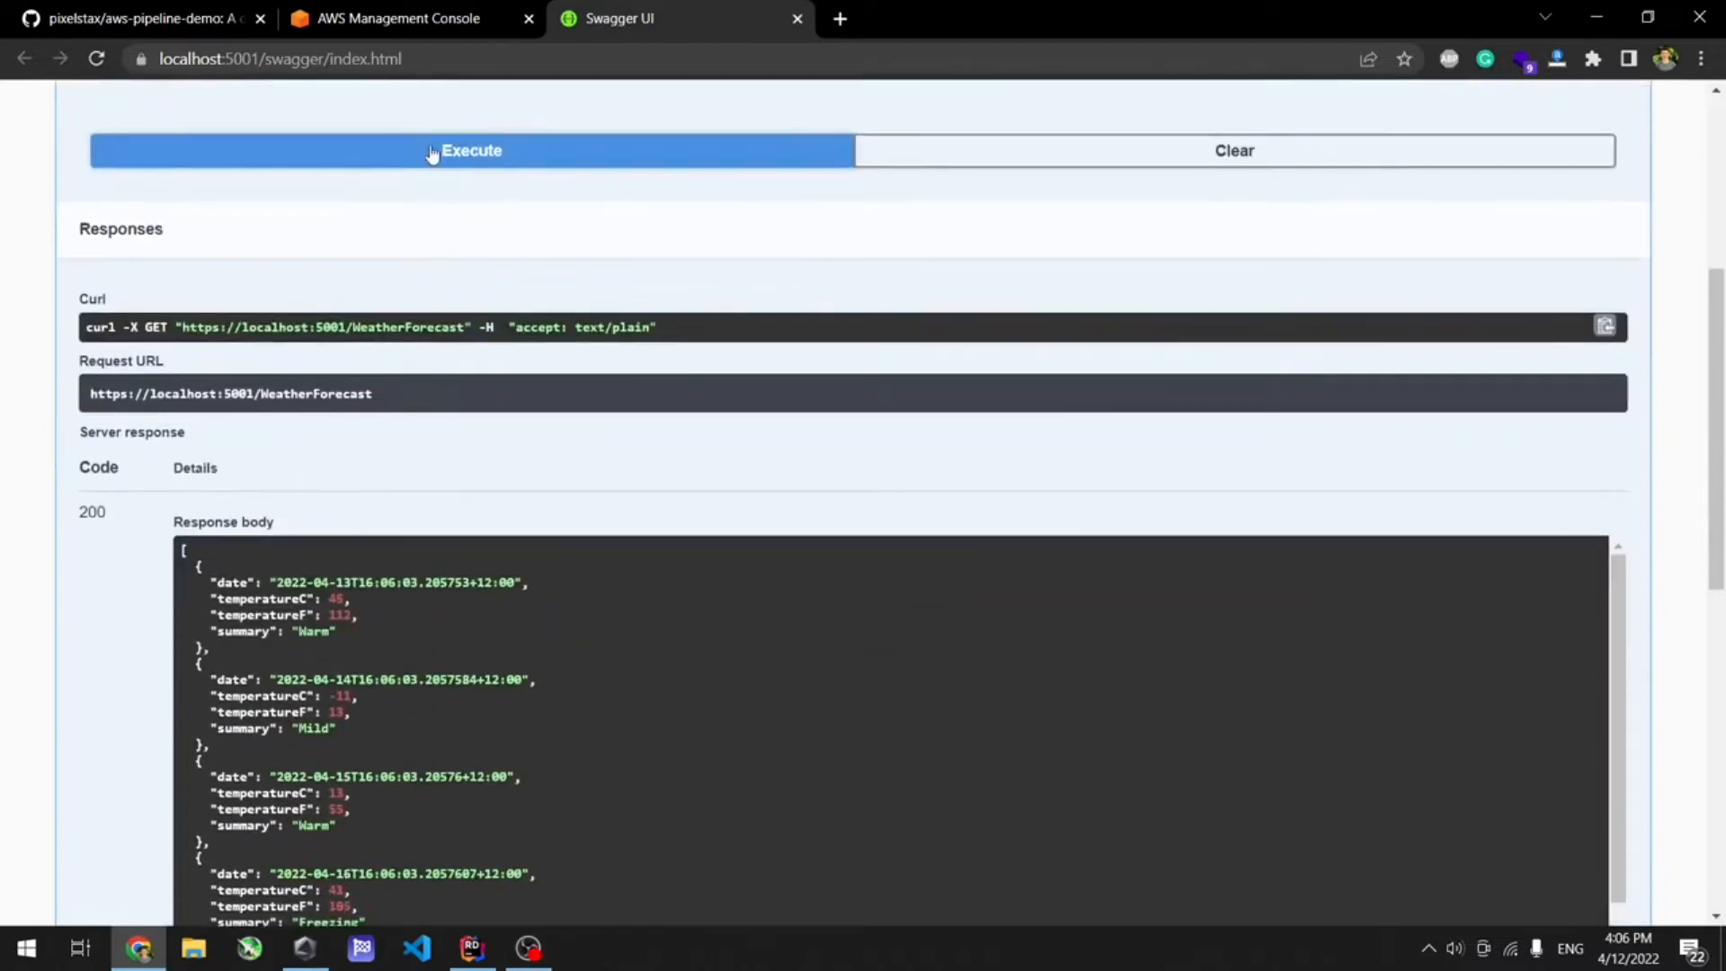
click(469, 151)
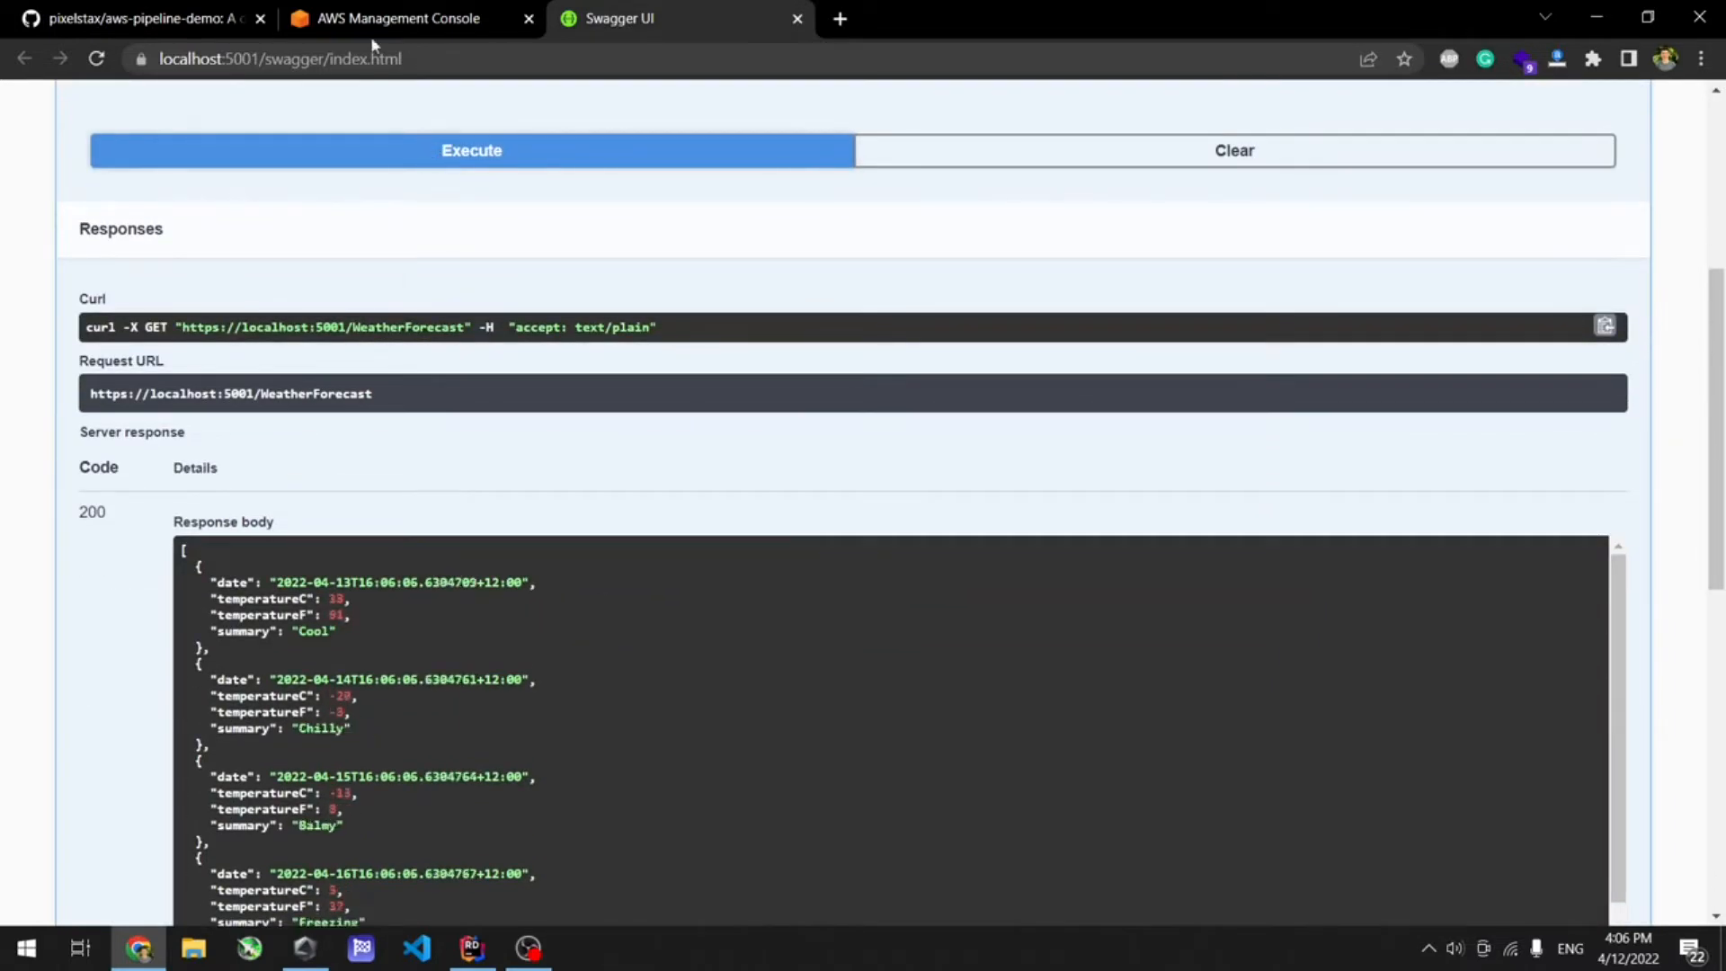
mouse_move(399, 18)
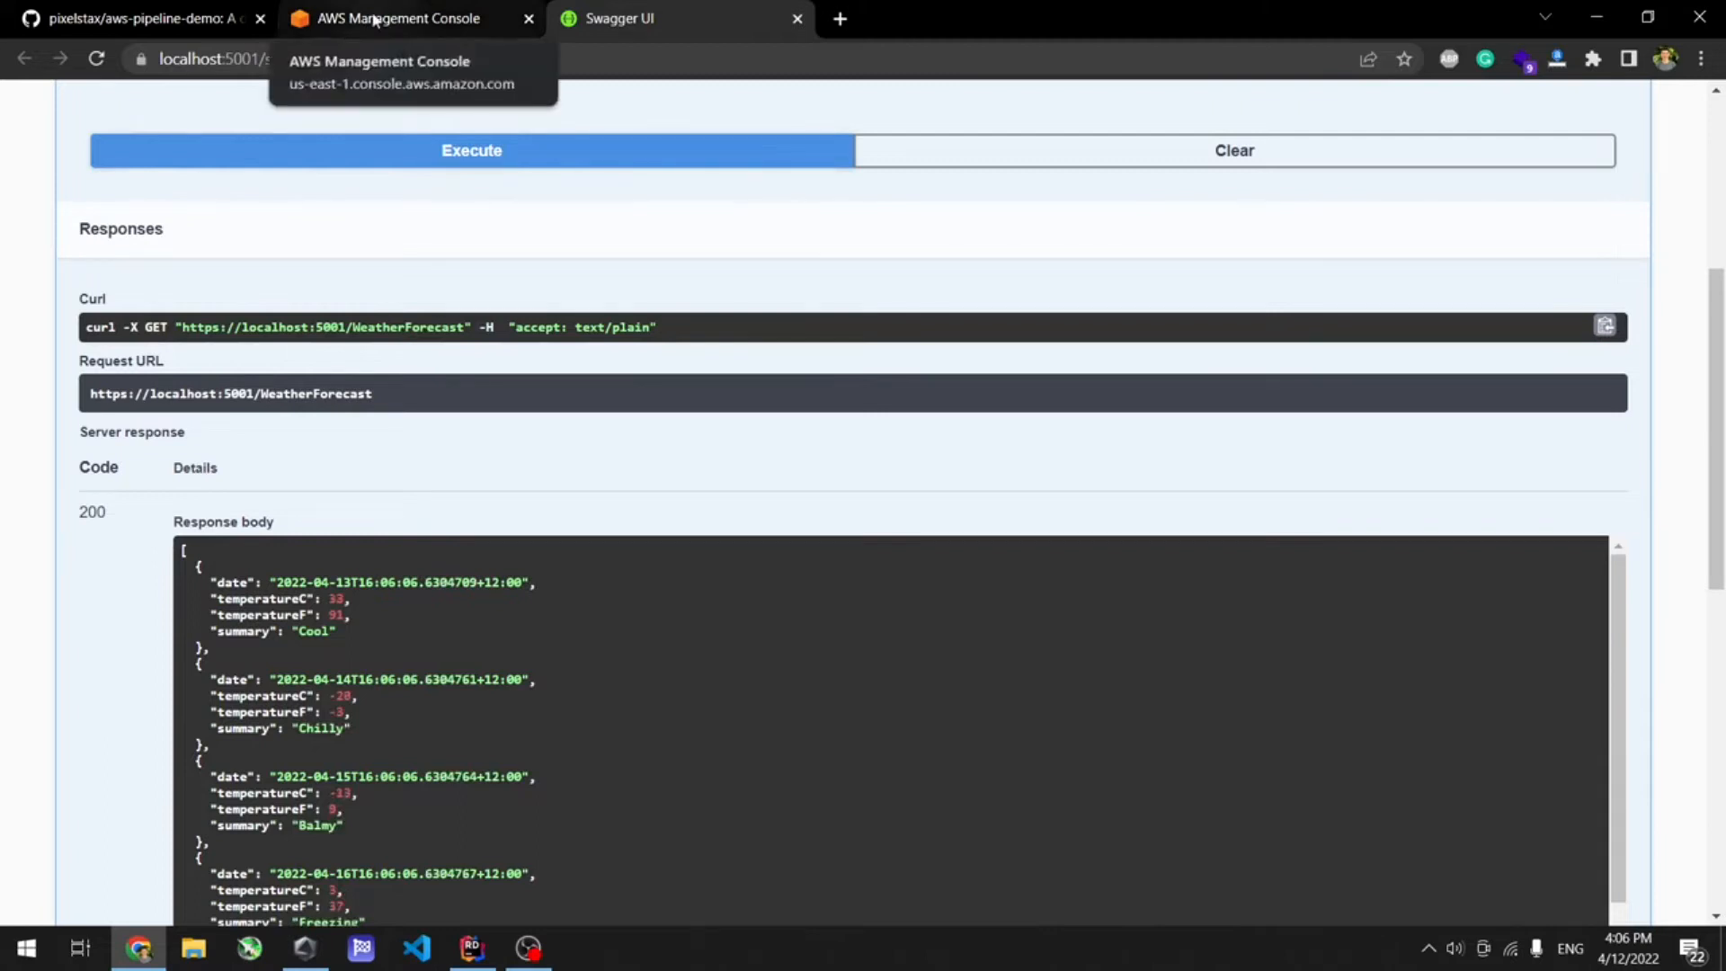
In the AWS console, start creating a new pipeline in CodePipeline.
click(395, 18)
text(code pip)
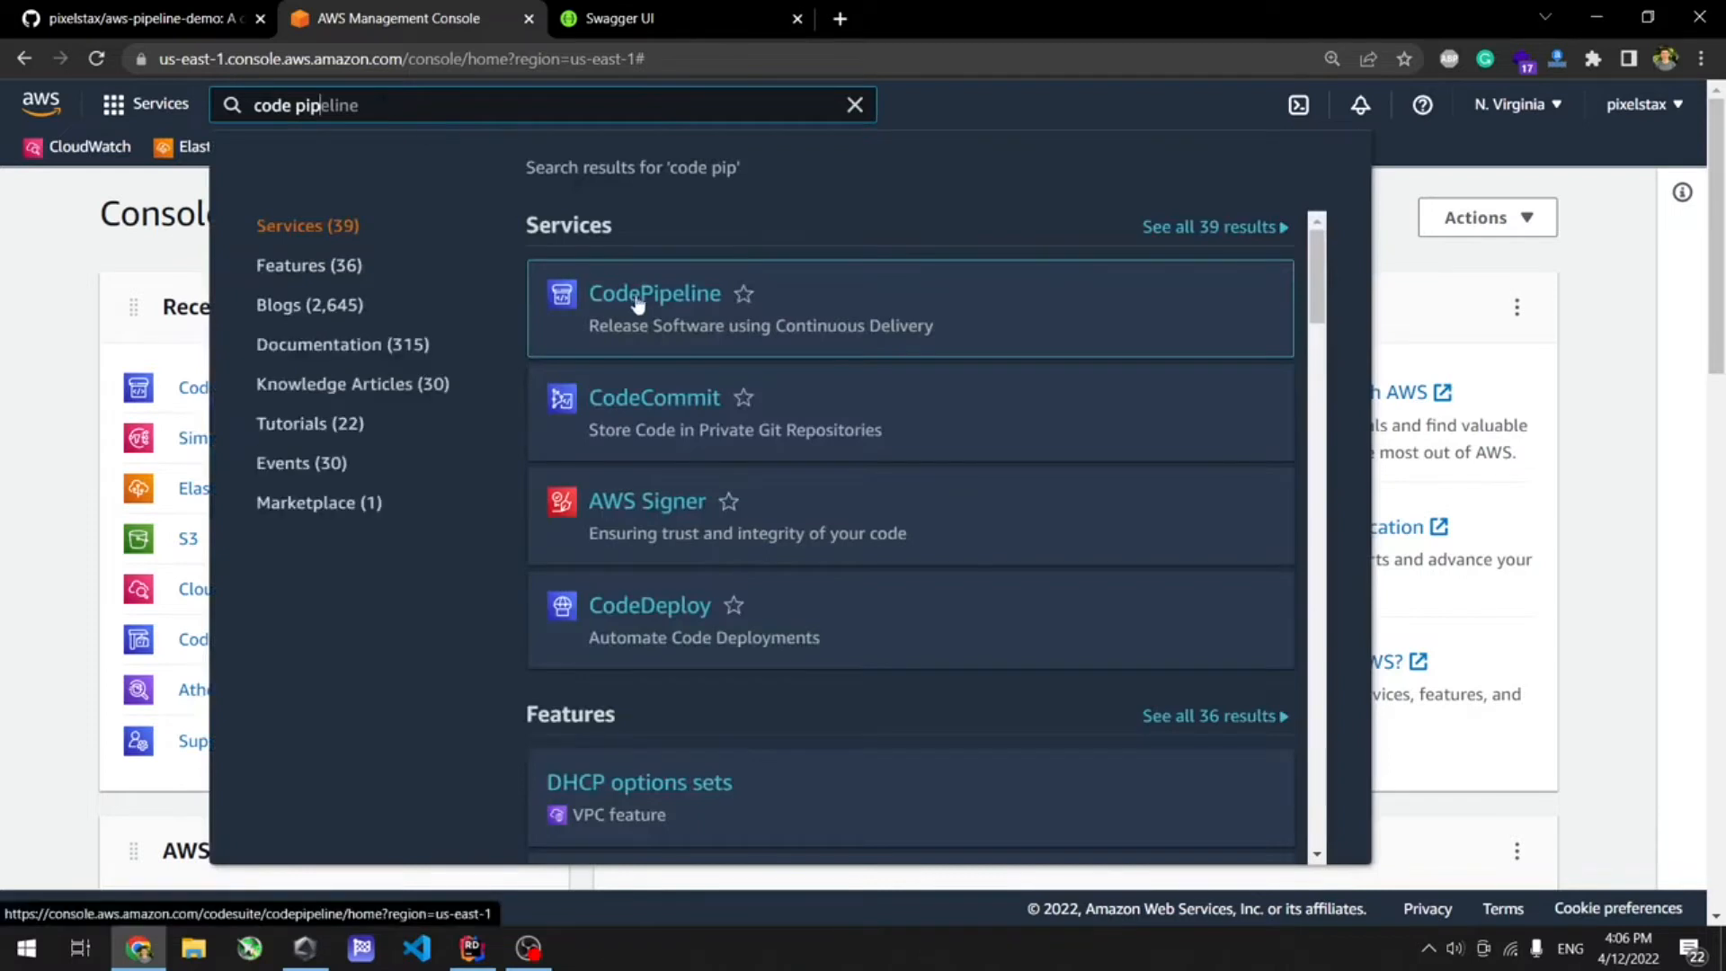
click(654, 293)
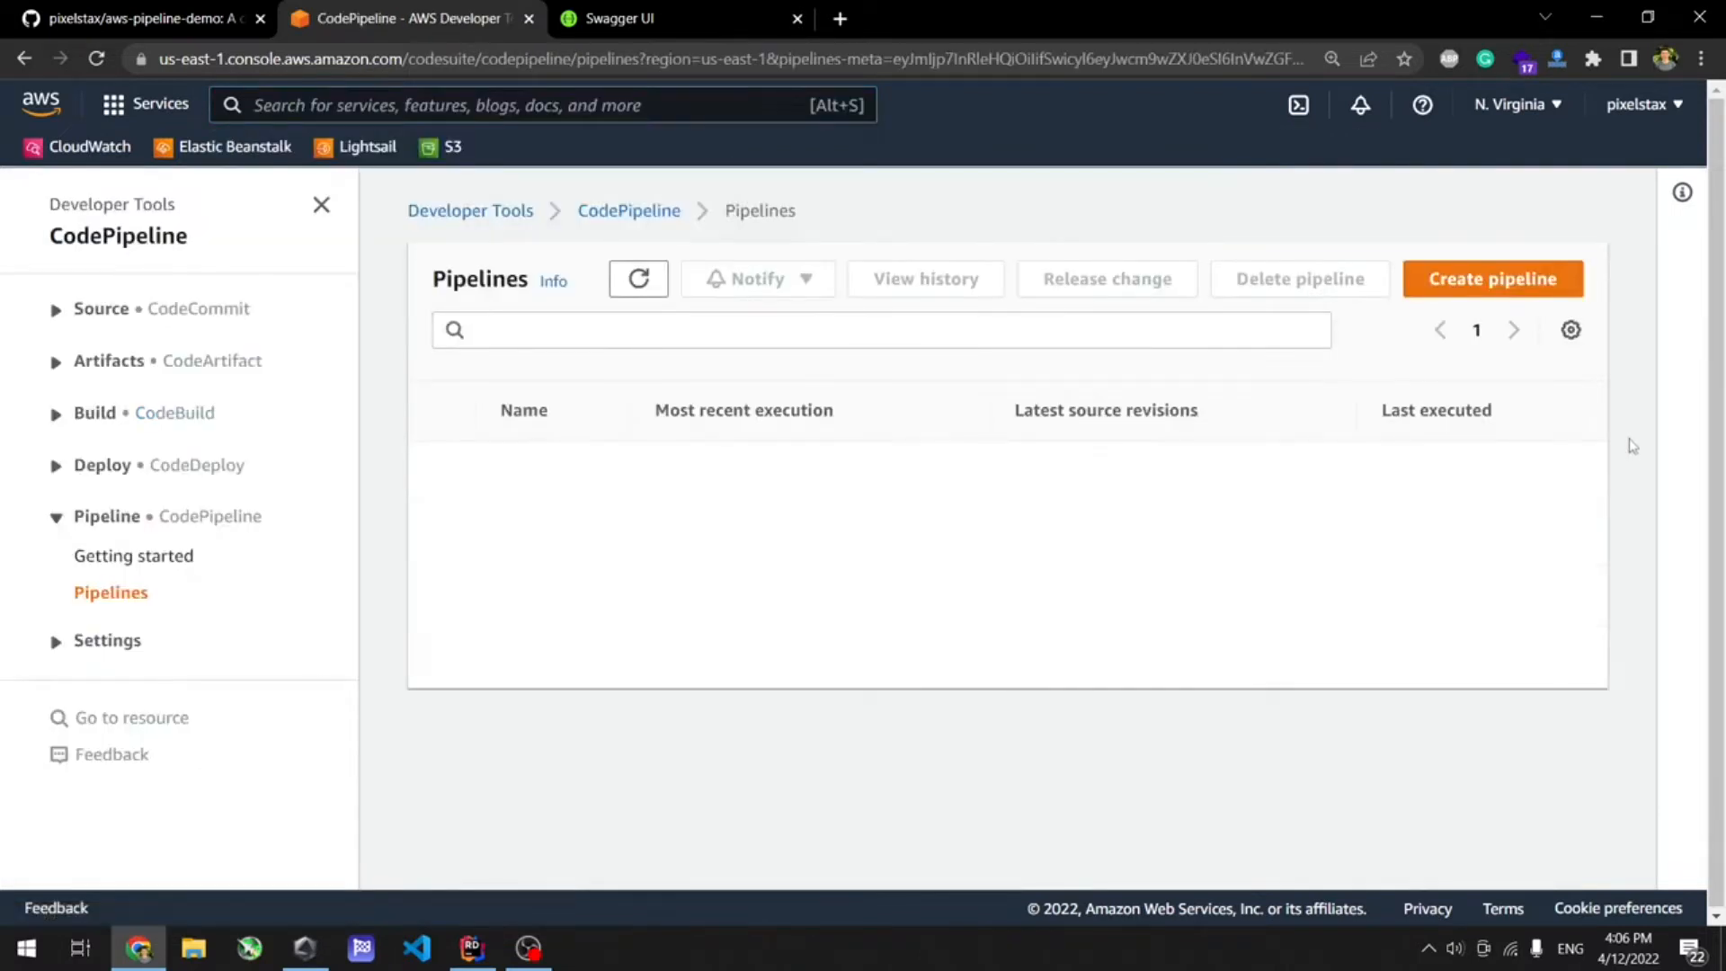
click(1492, 279)
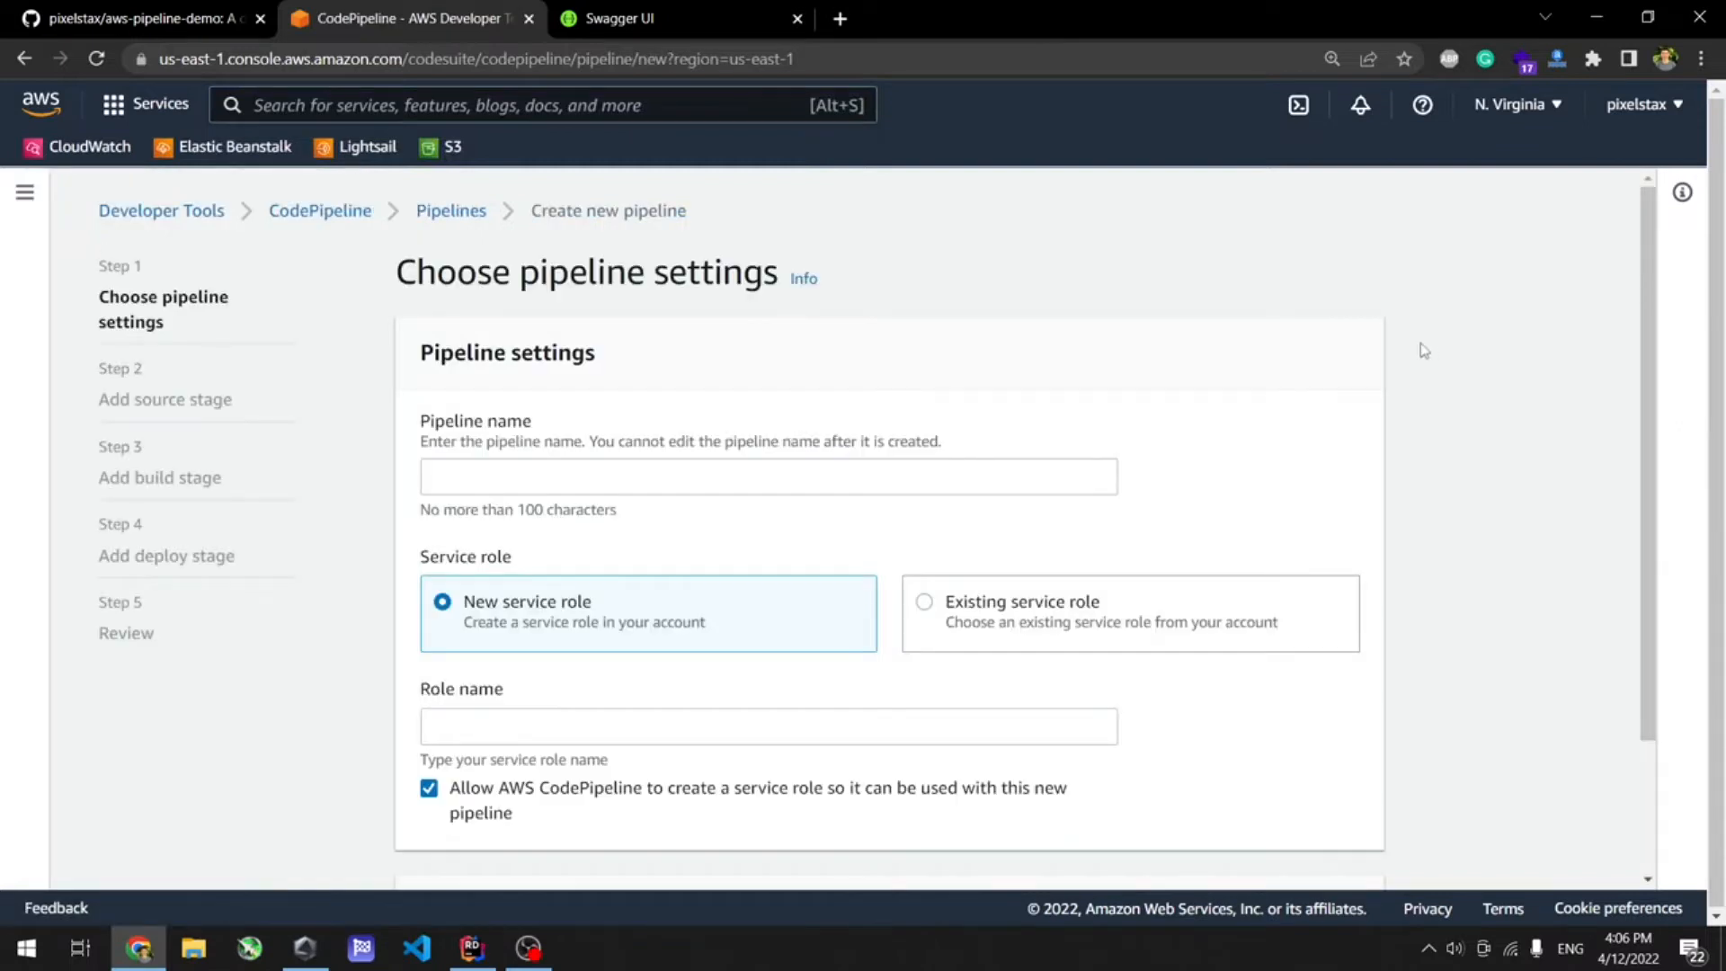
mouse_move(825, 341)
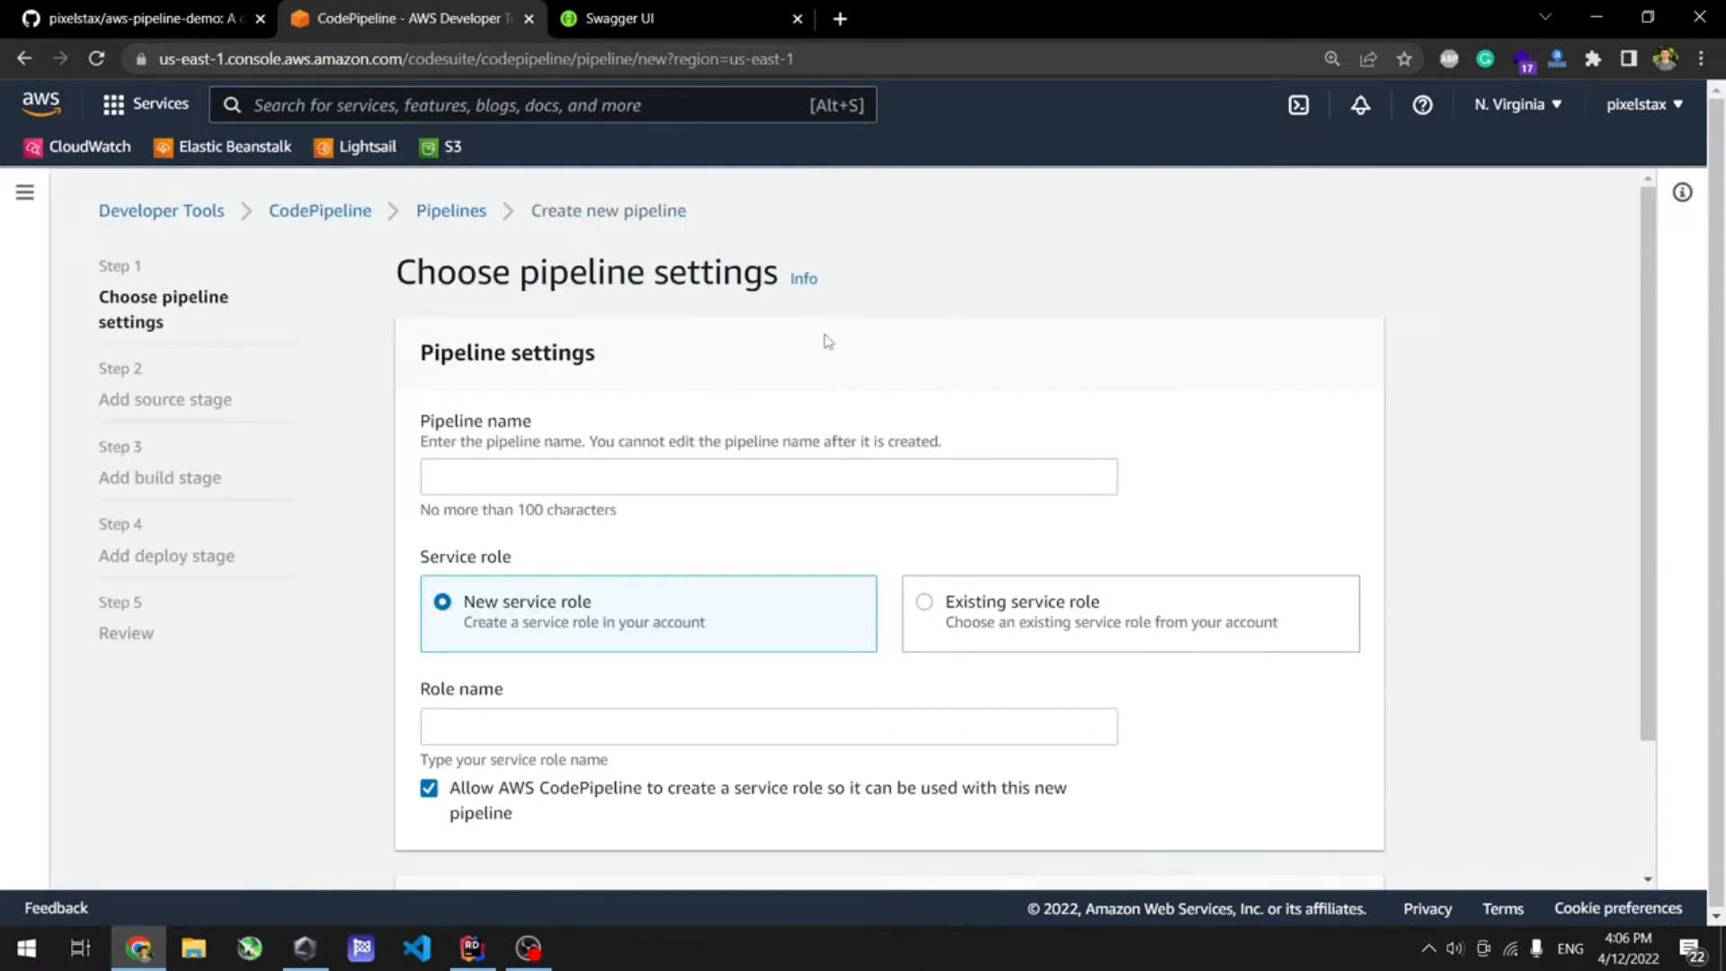
Name the pipeline AwsPipelineDemoVideo and reveal the advanced settings with defaults kept.
text(AwsP)
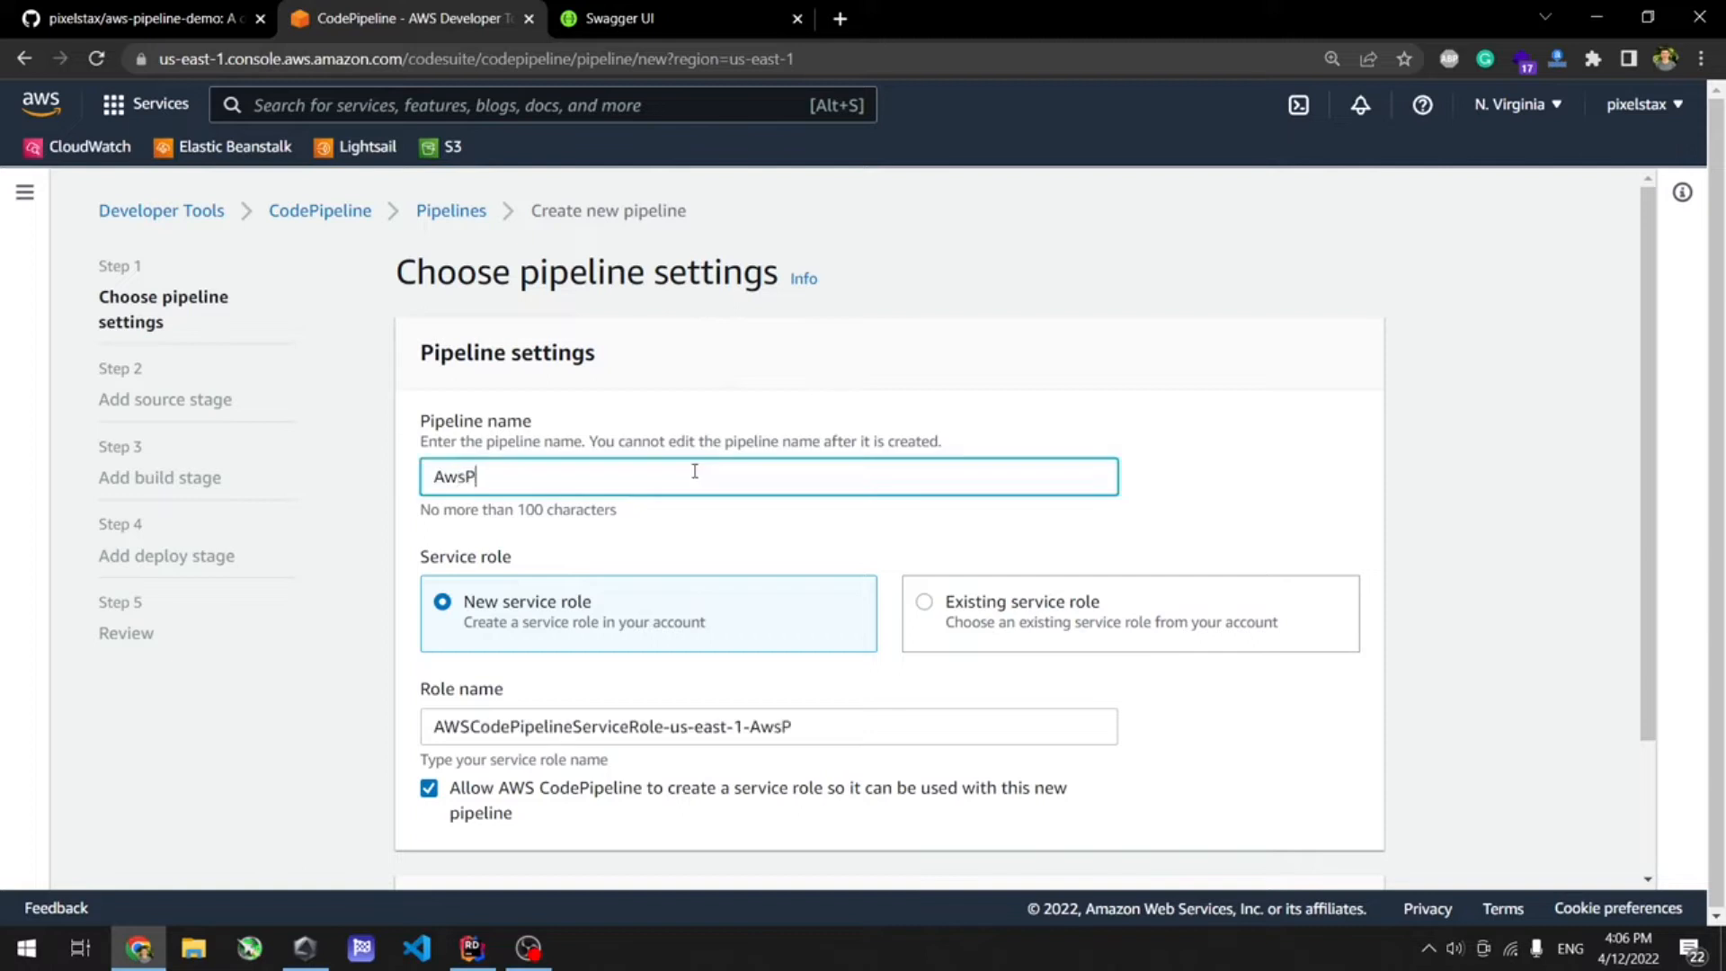
text(ipelineDemoV)
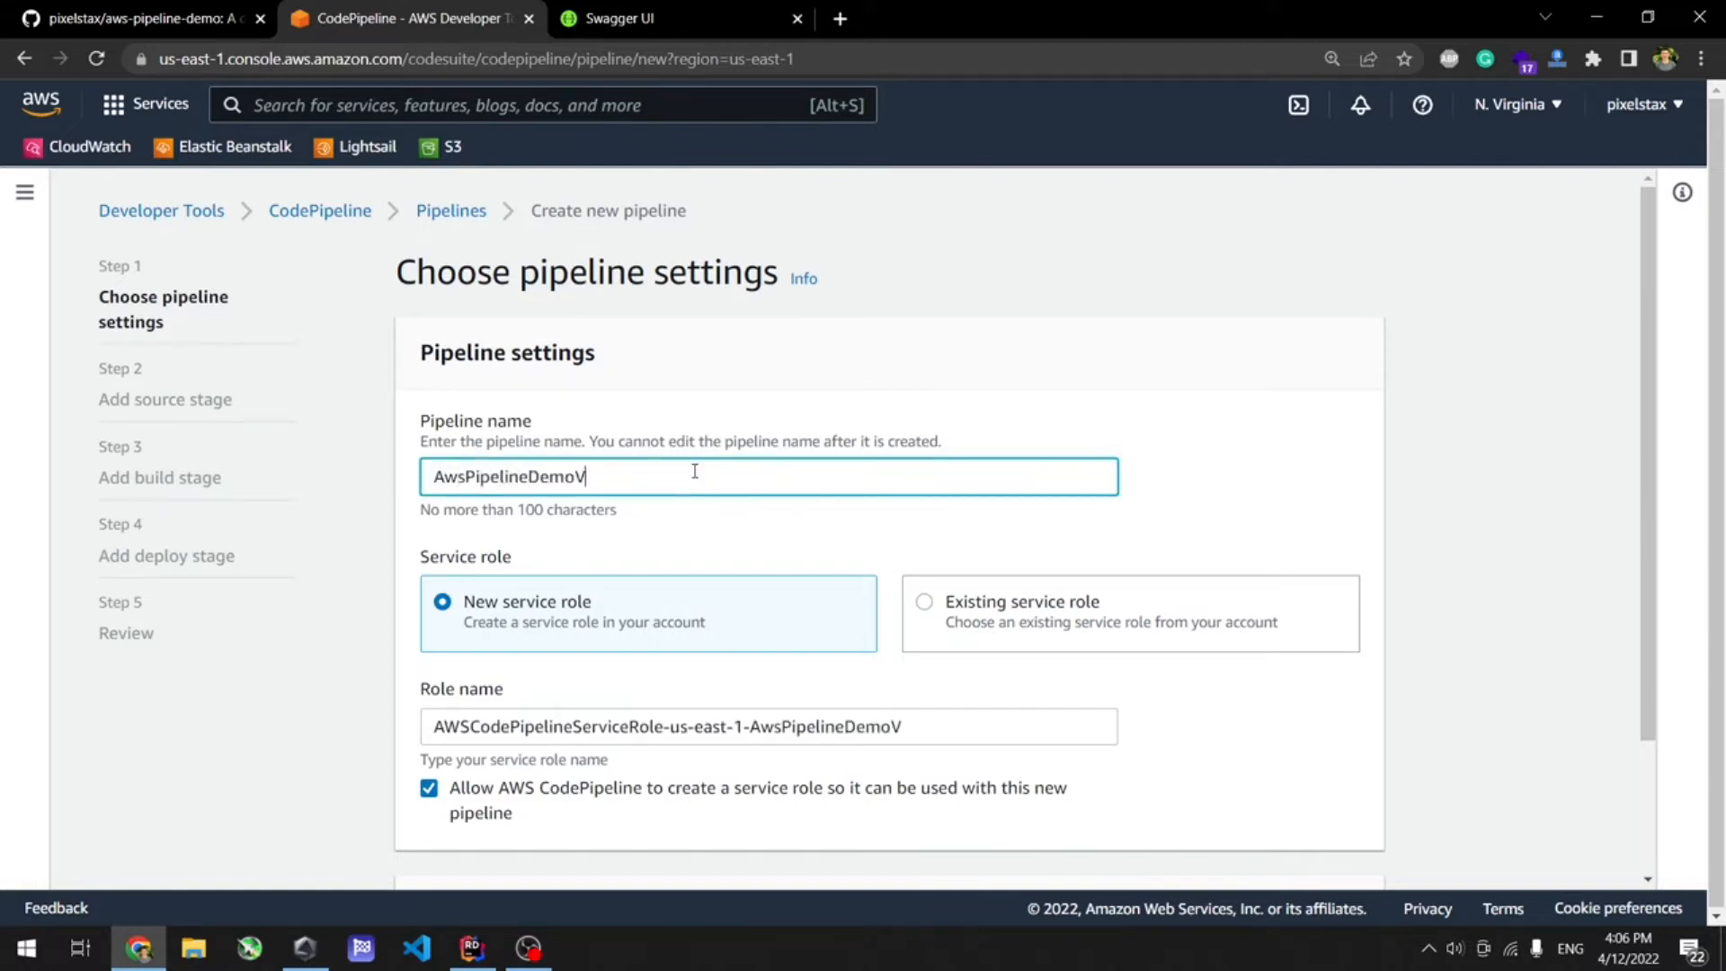
text(ideo)
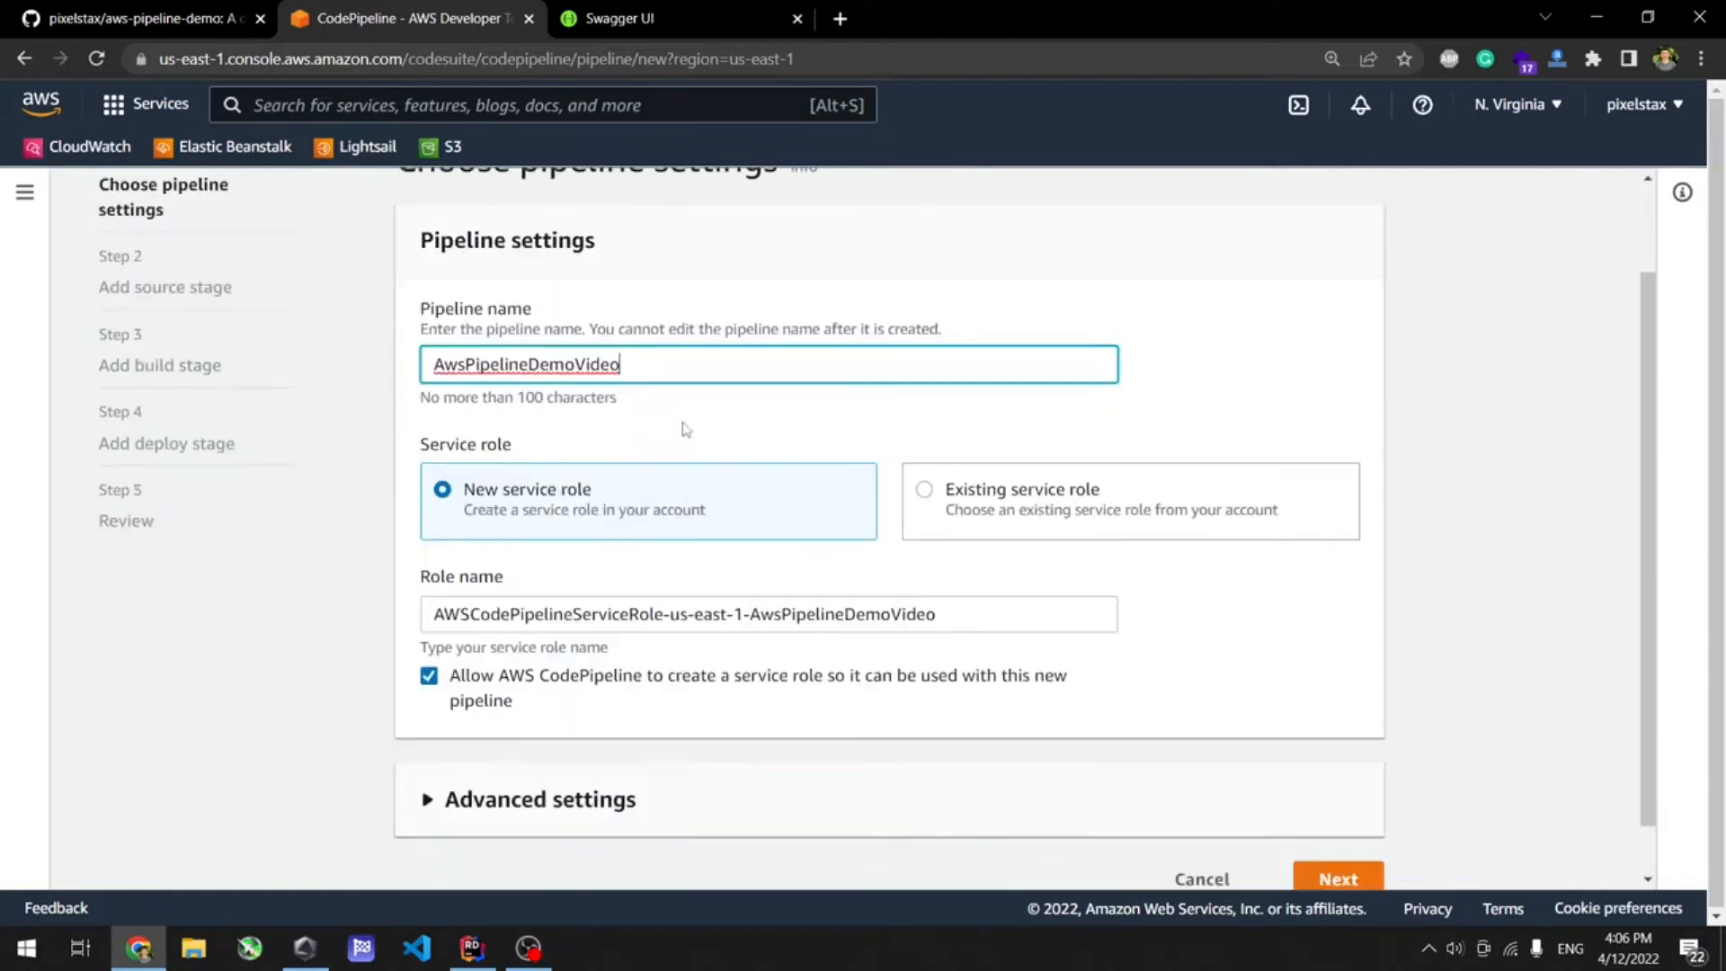
mouse_move(496, 829)
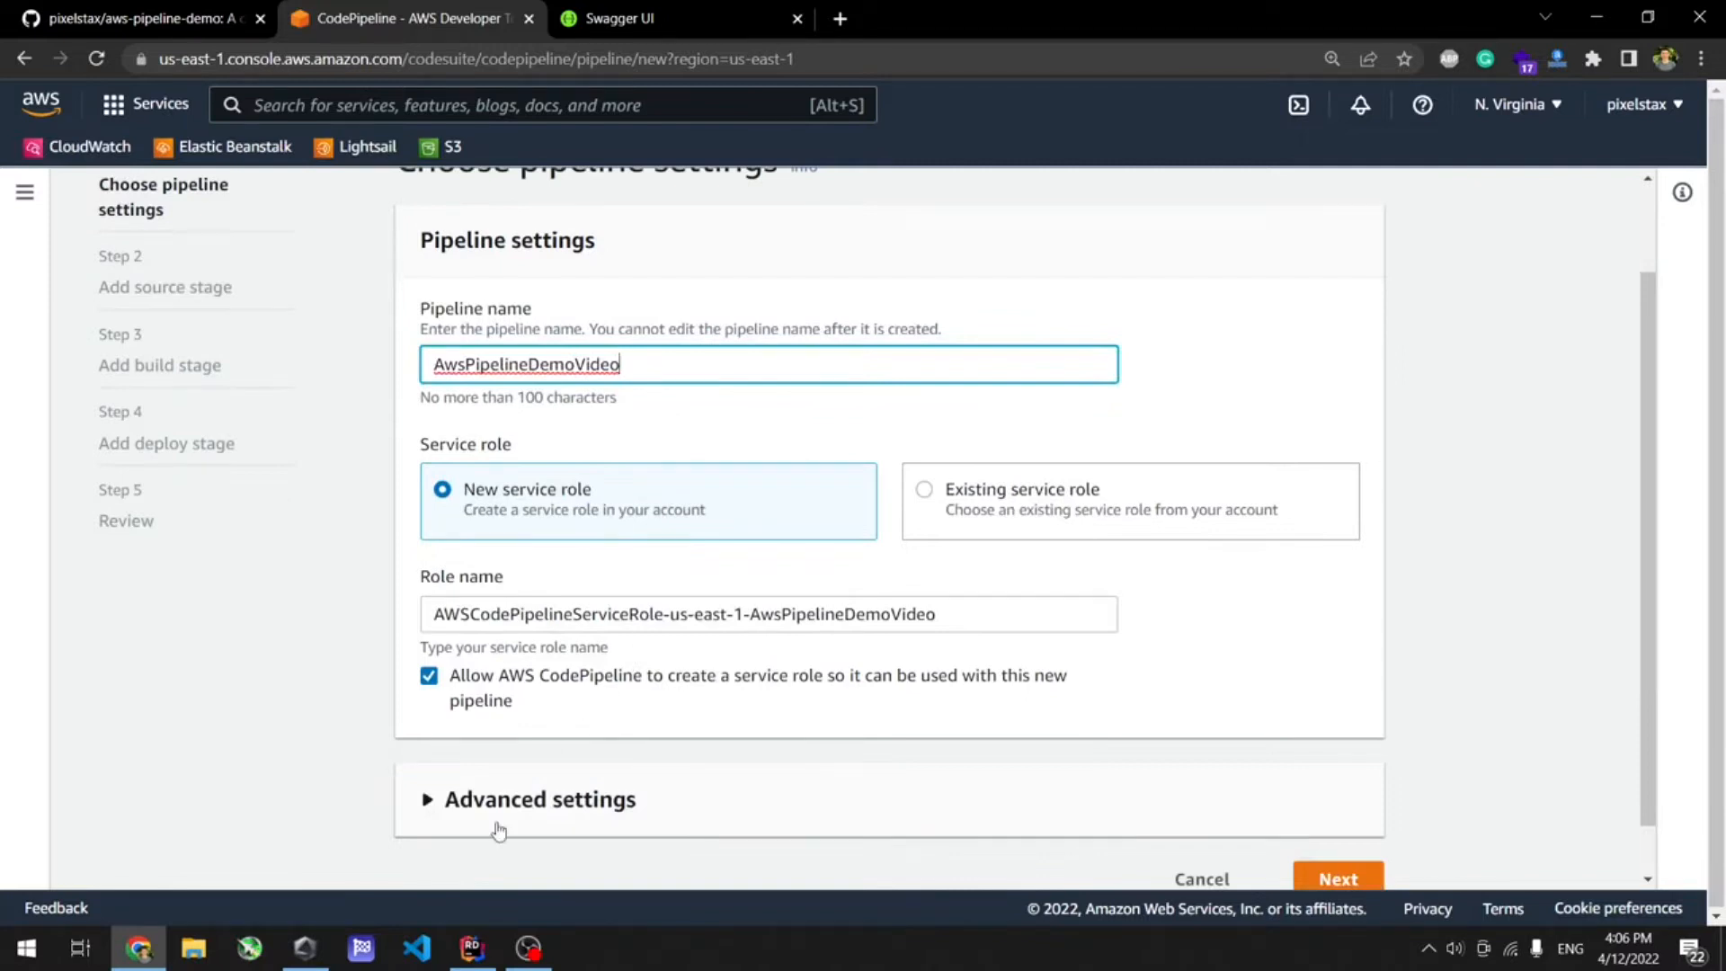
click(537, 798)
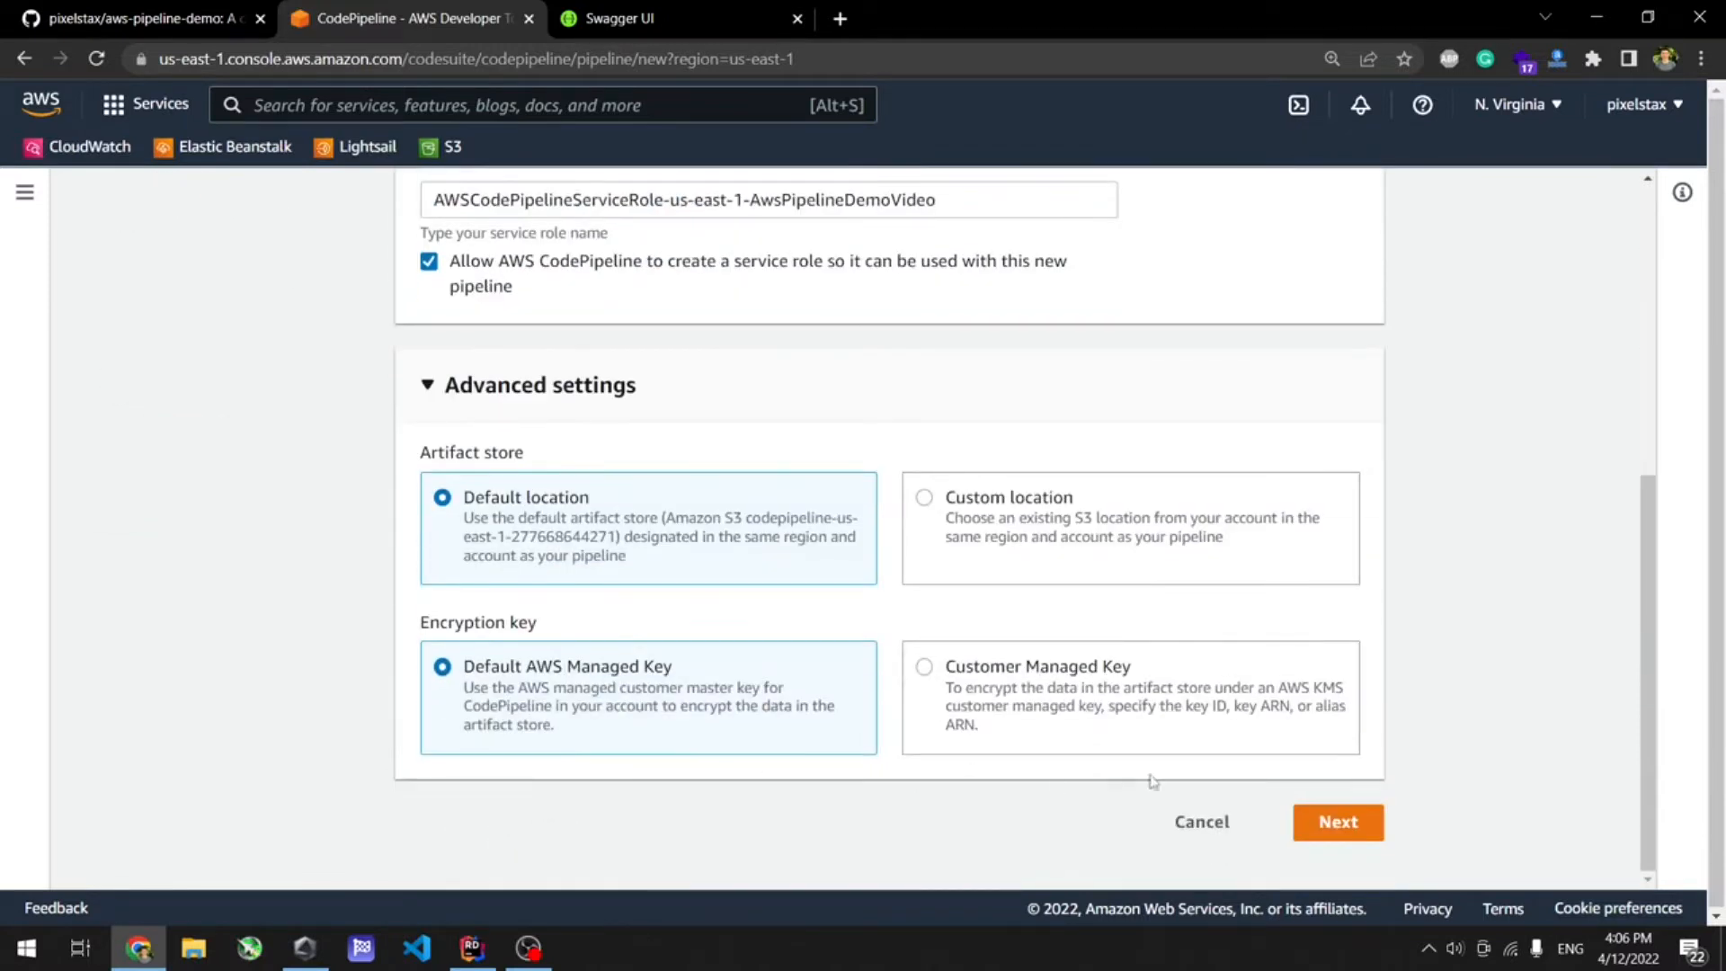
Use GitHub (Version 2) as source with pixelstax/aws-pipeline-demo on branch main.
click(1337, 822)
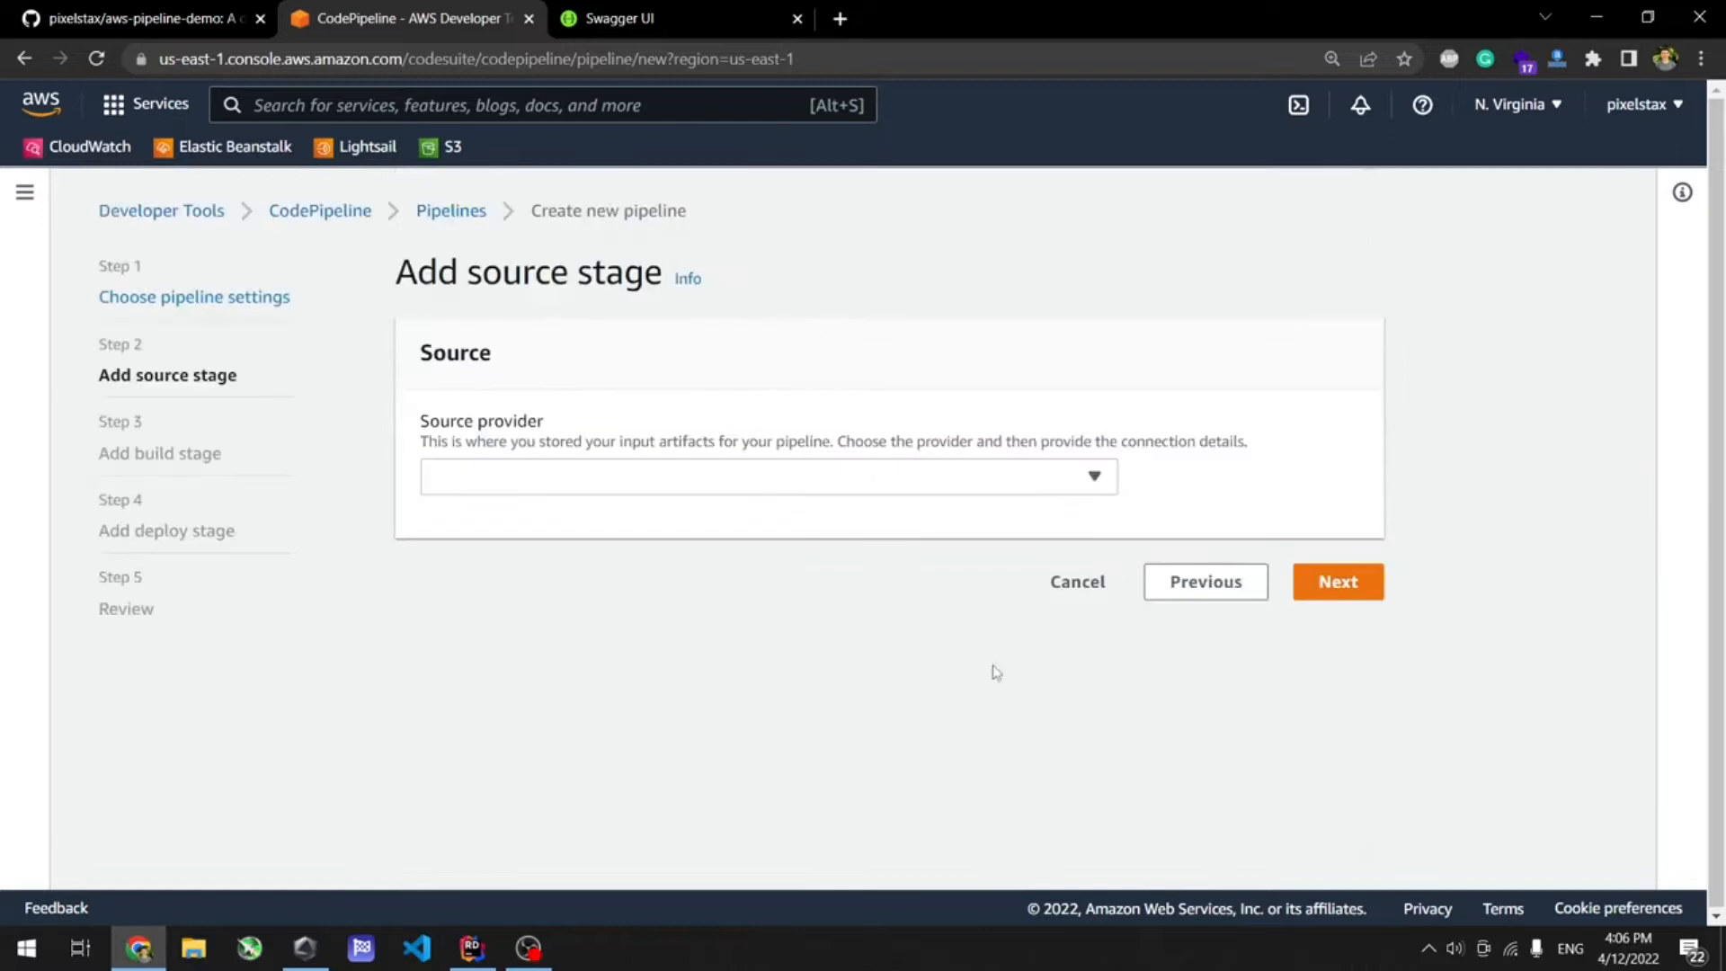
click(767, 474)
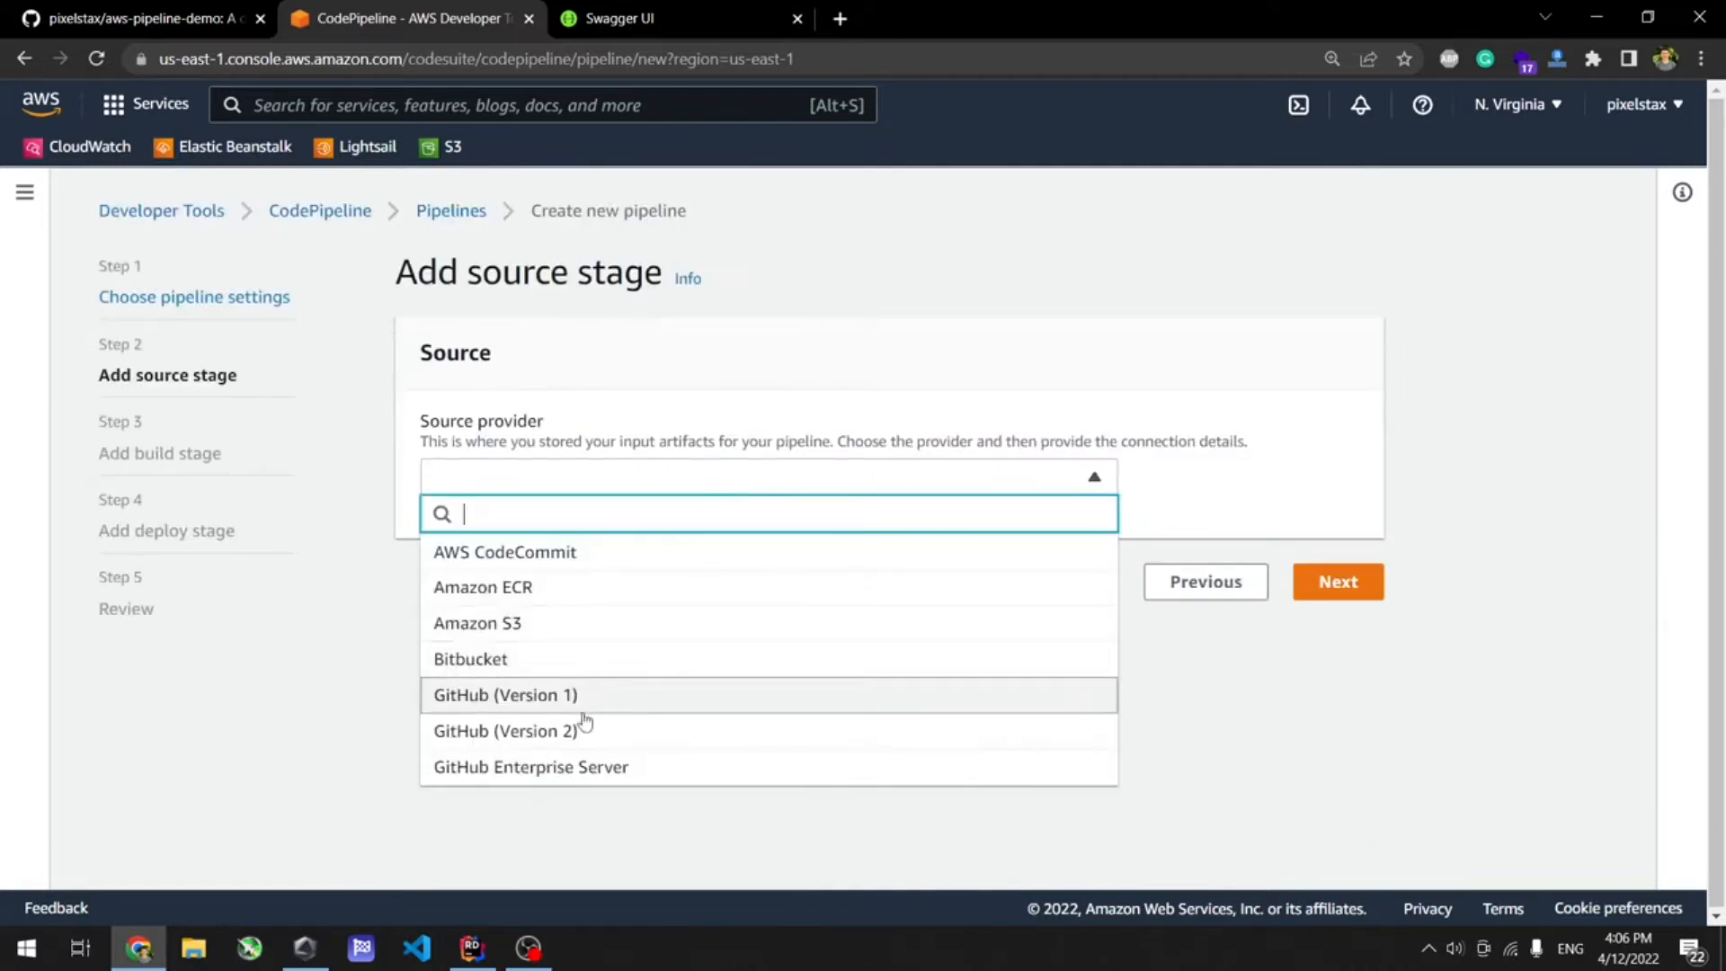
mouse_move(559, 739)
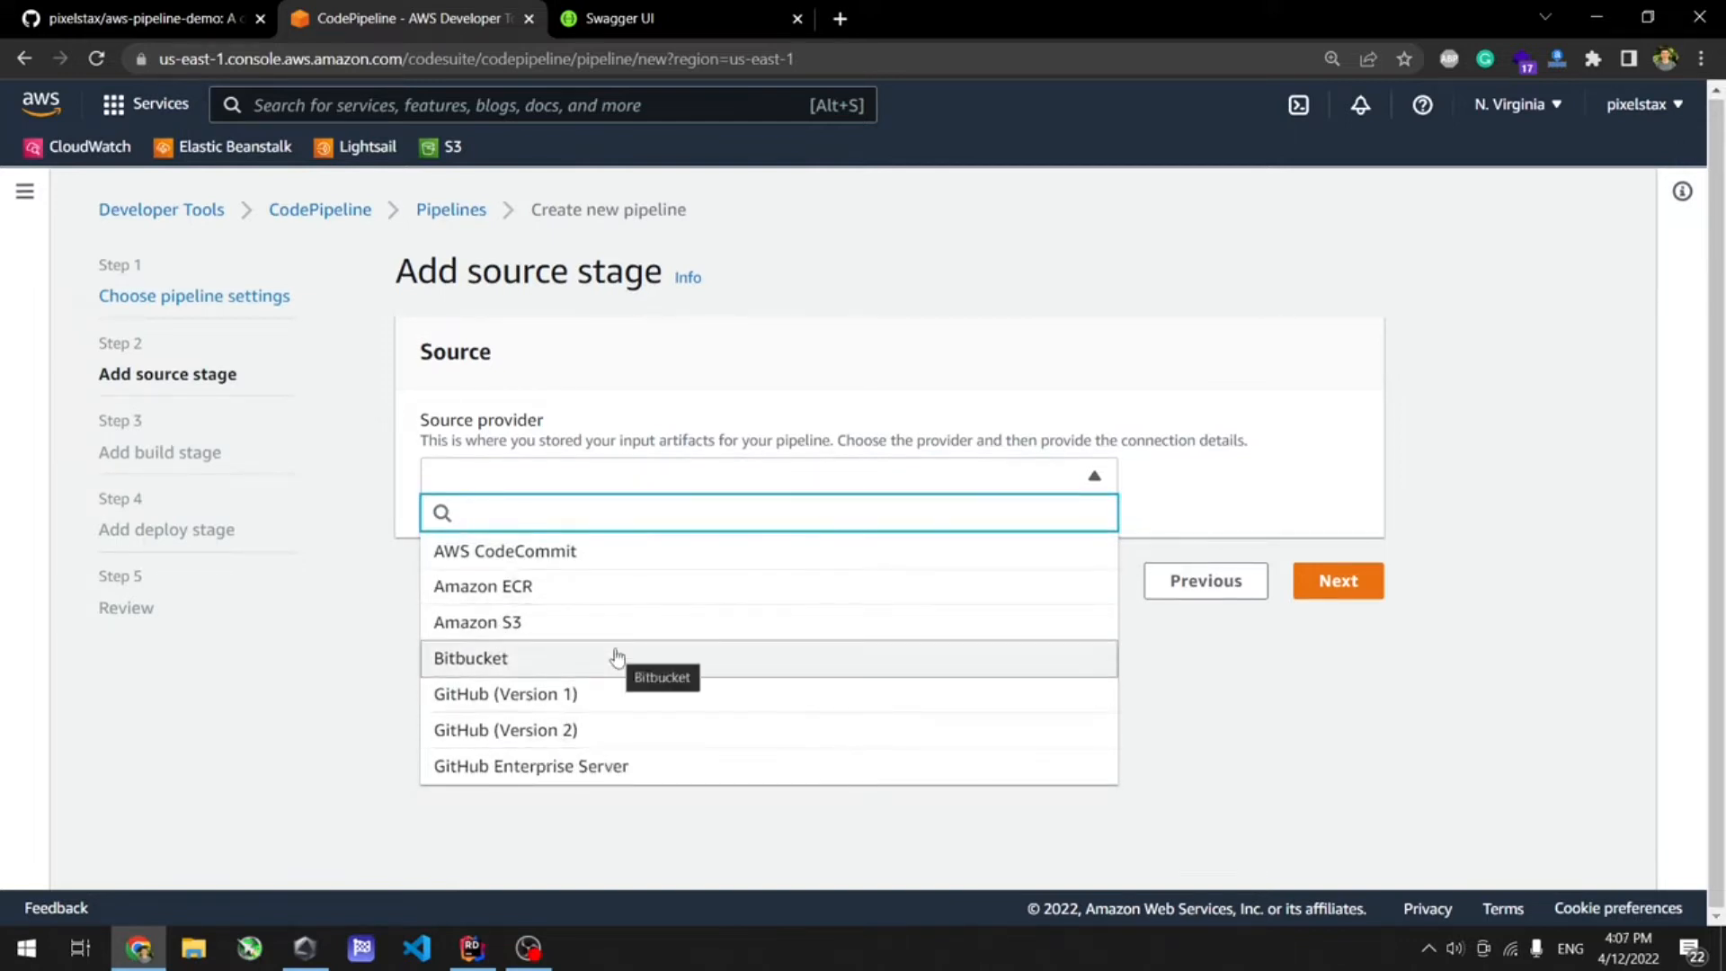
mouse_move(535, 550)
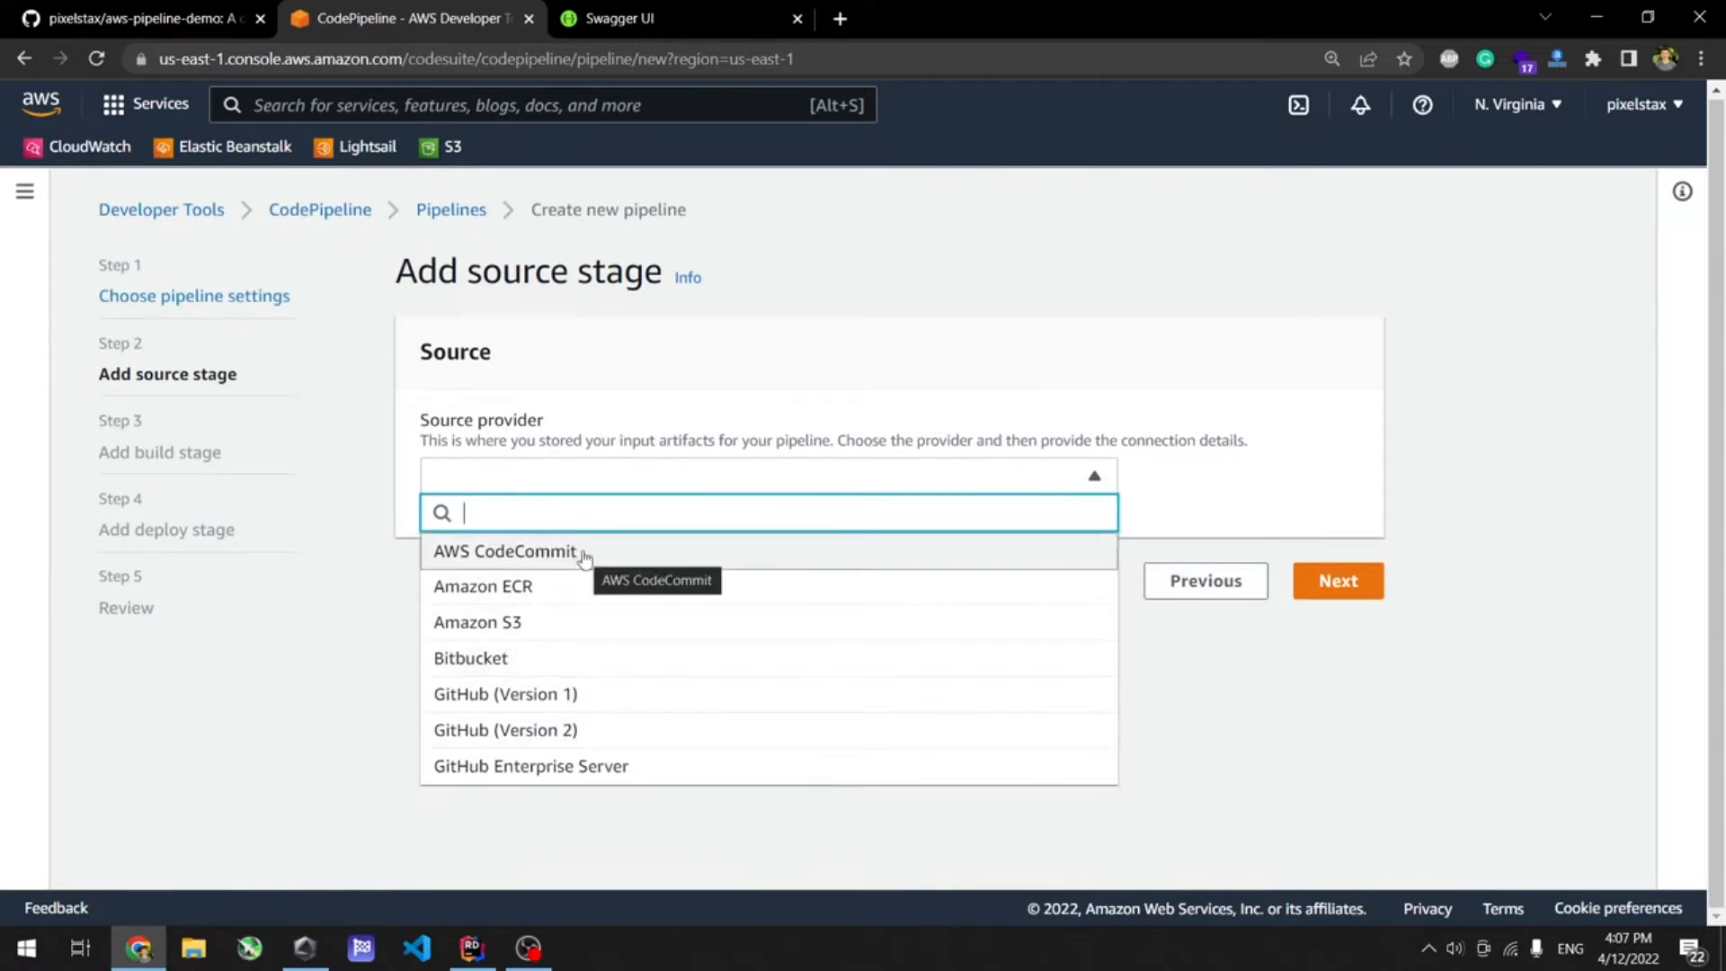
mouse_move(591, 743)
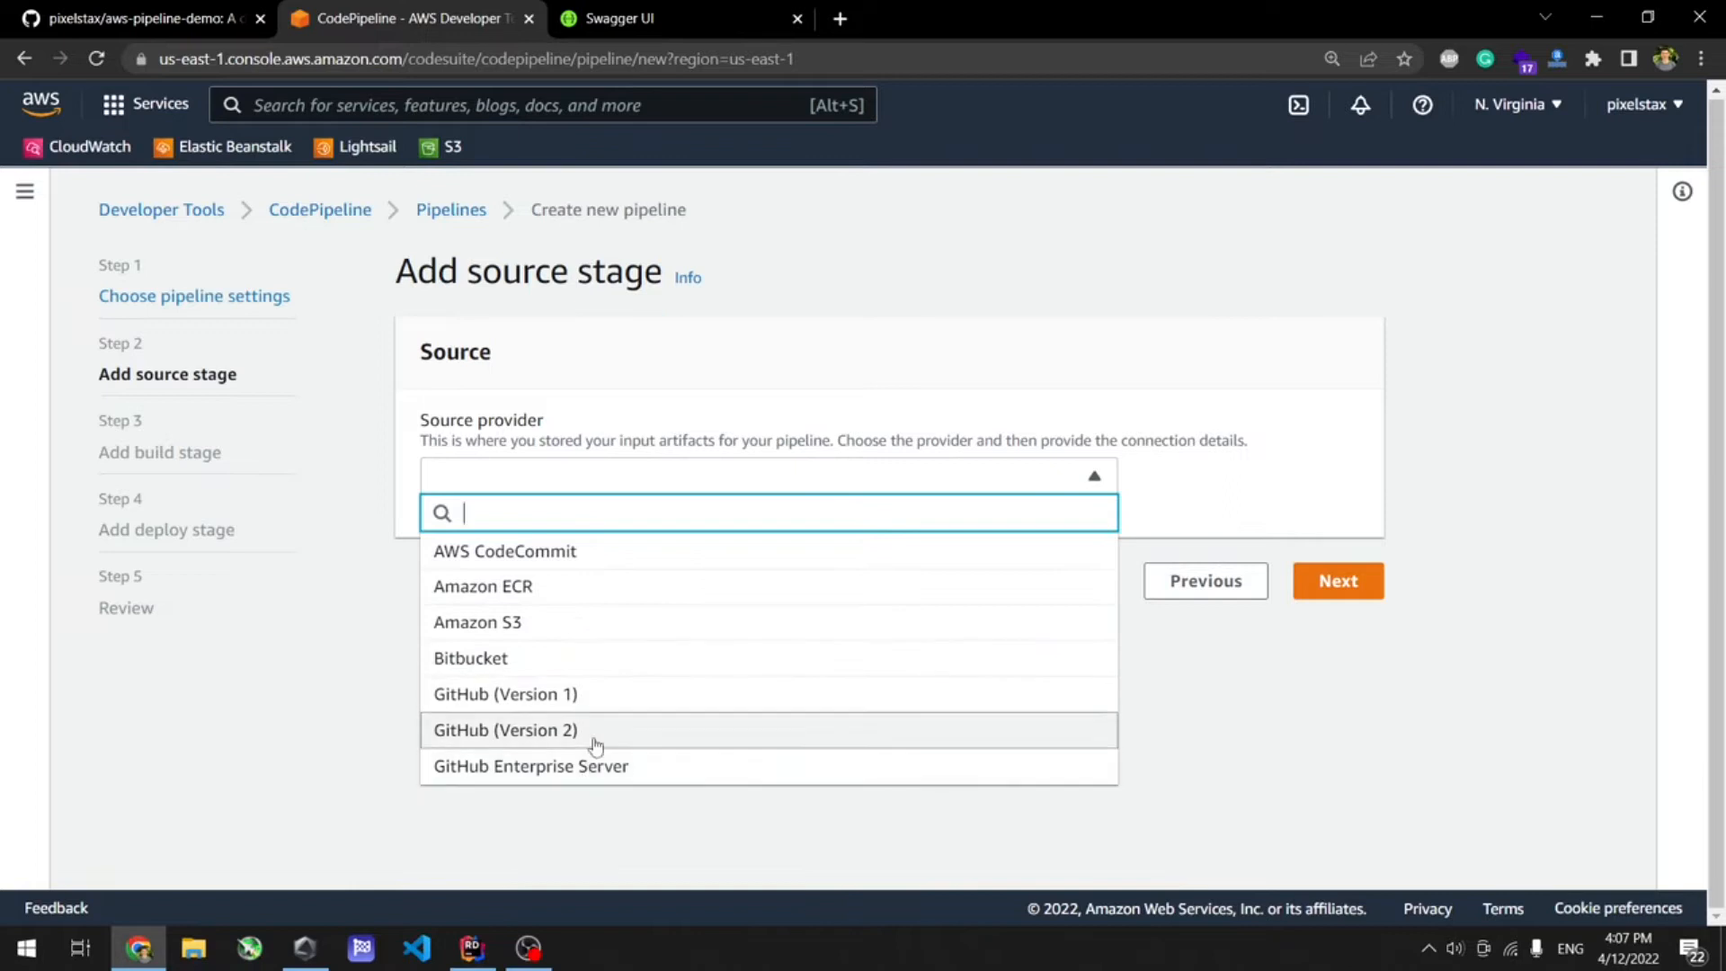
mouse_move(591, 742)
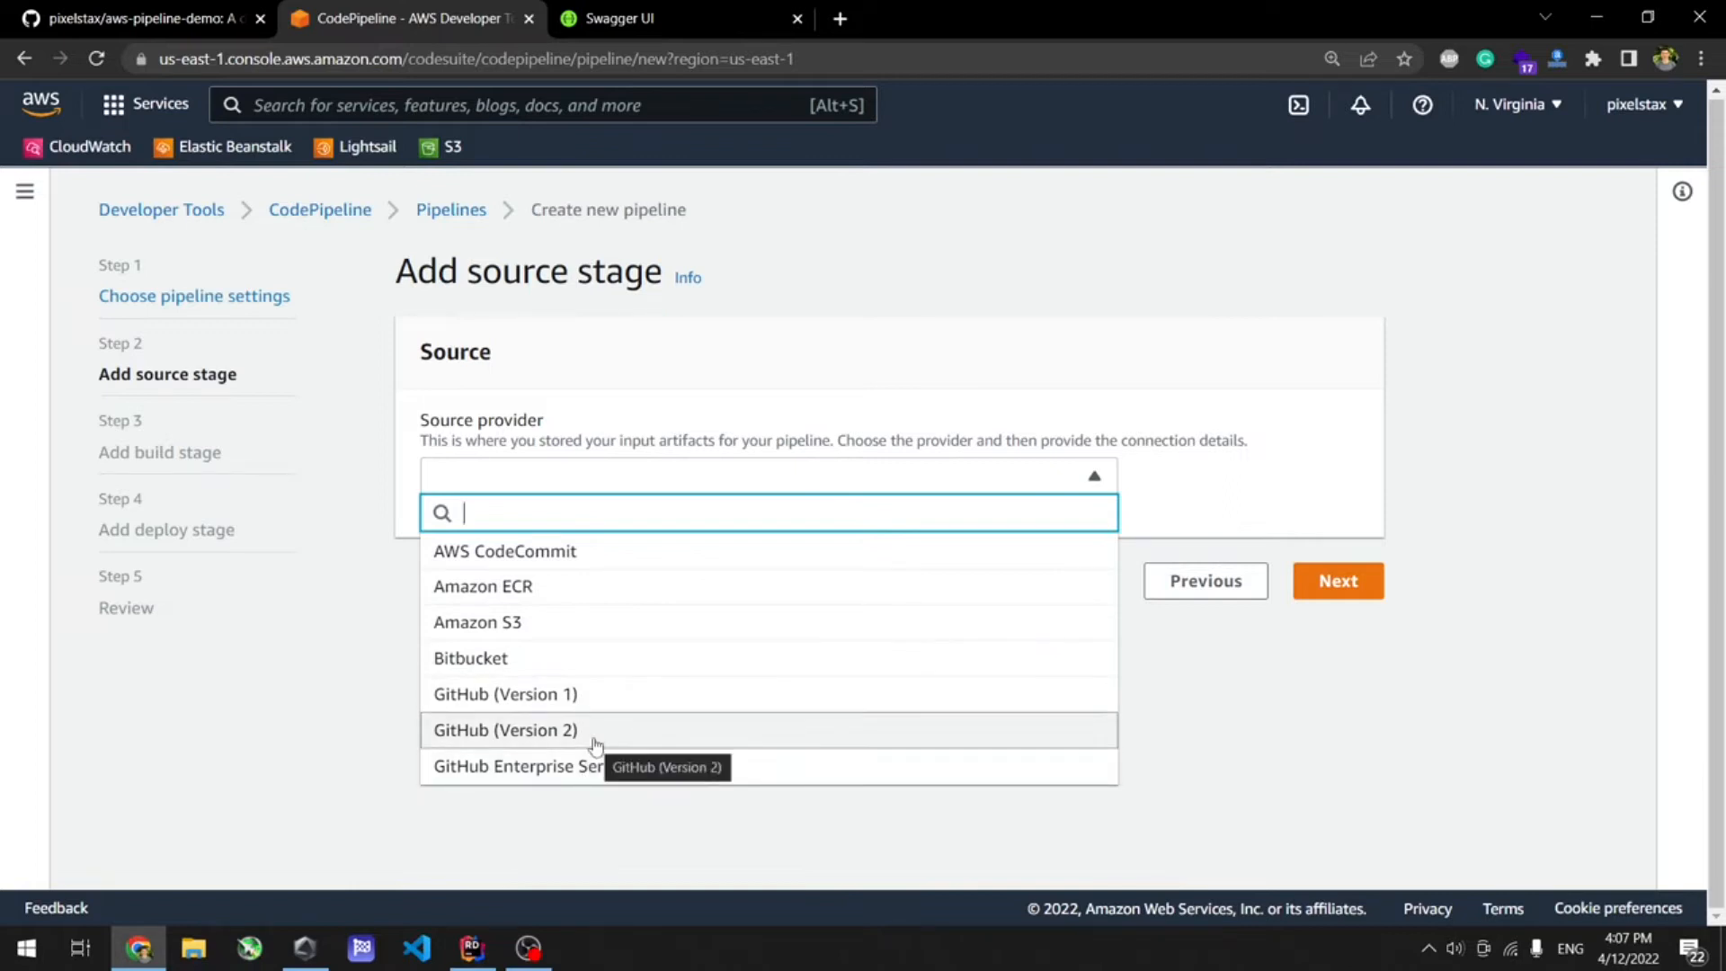
click(505, 730)
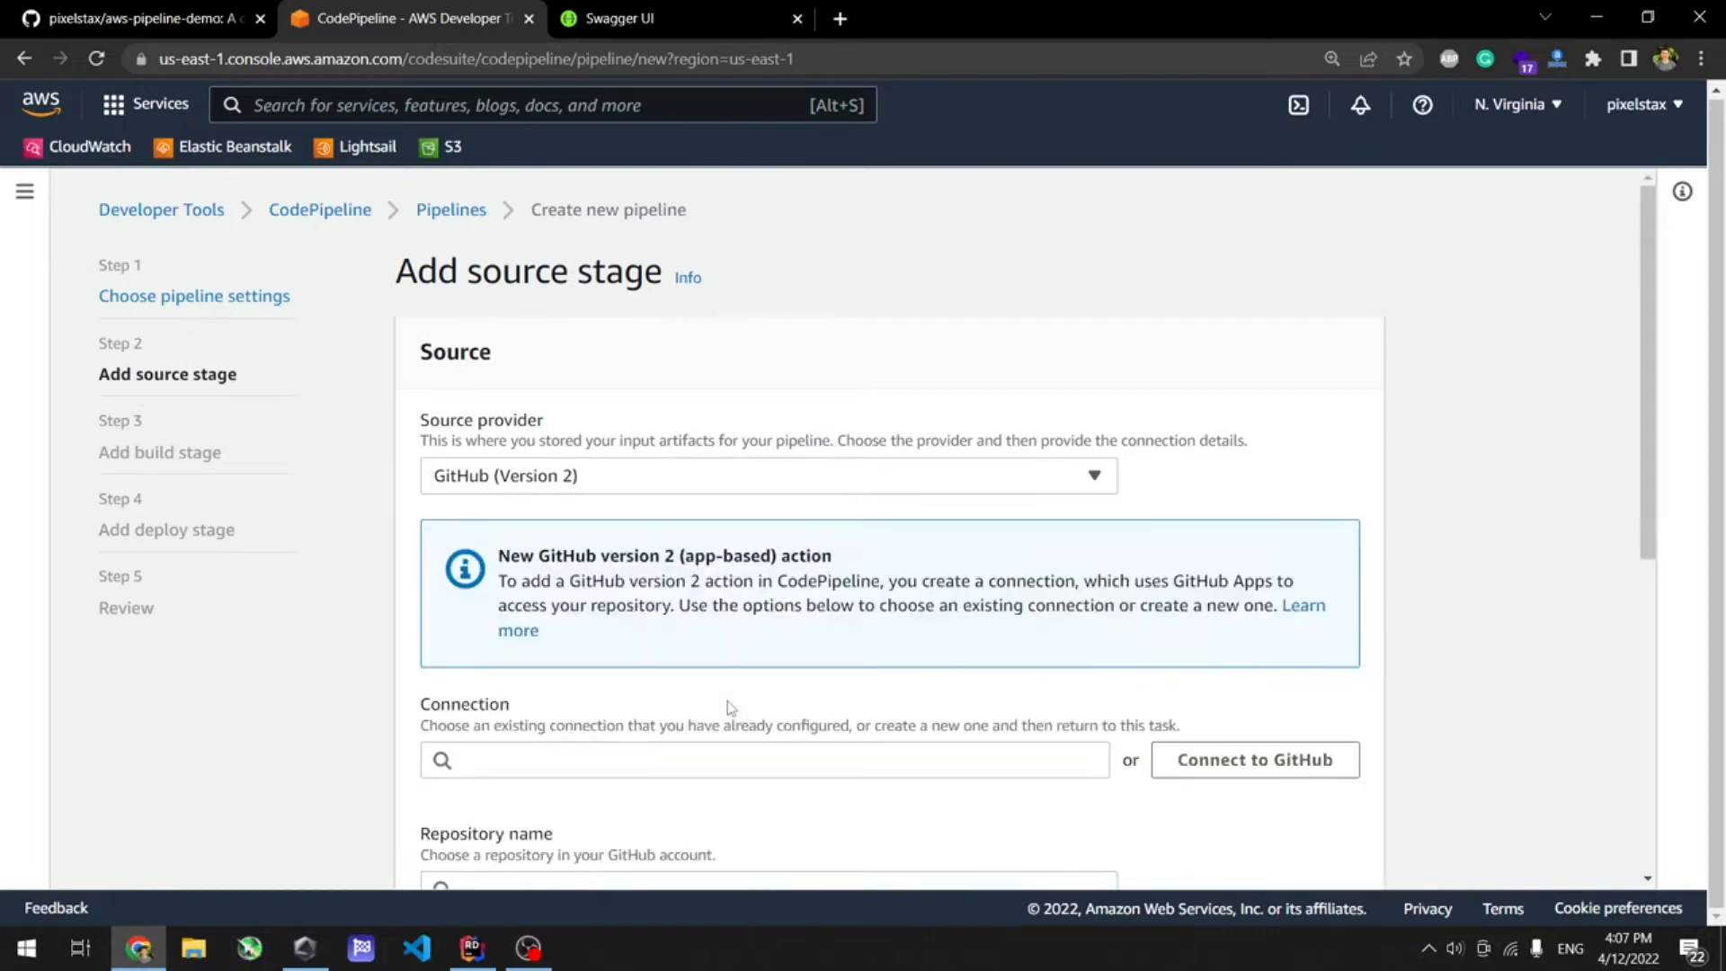
scroll(down, 3)
text(main)
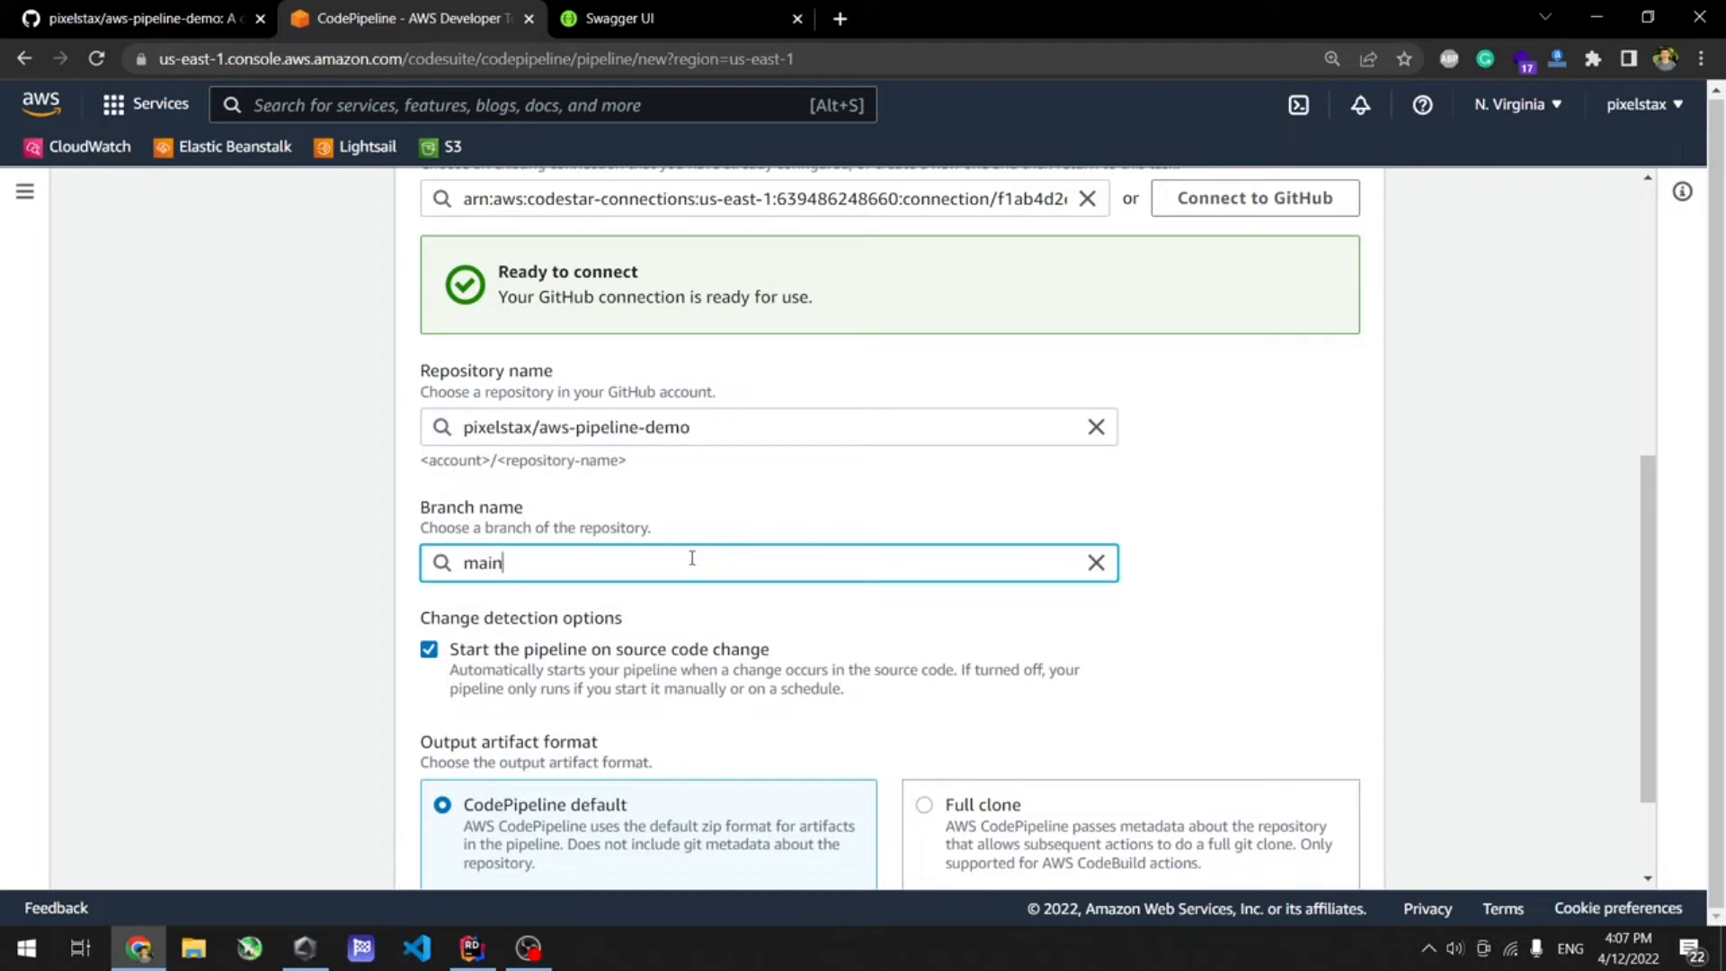
scroll(down, 3)
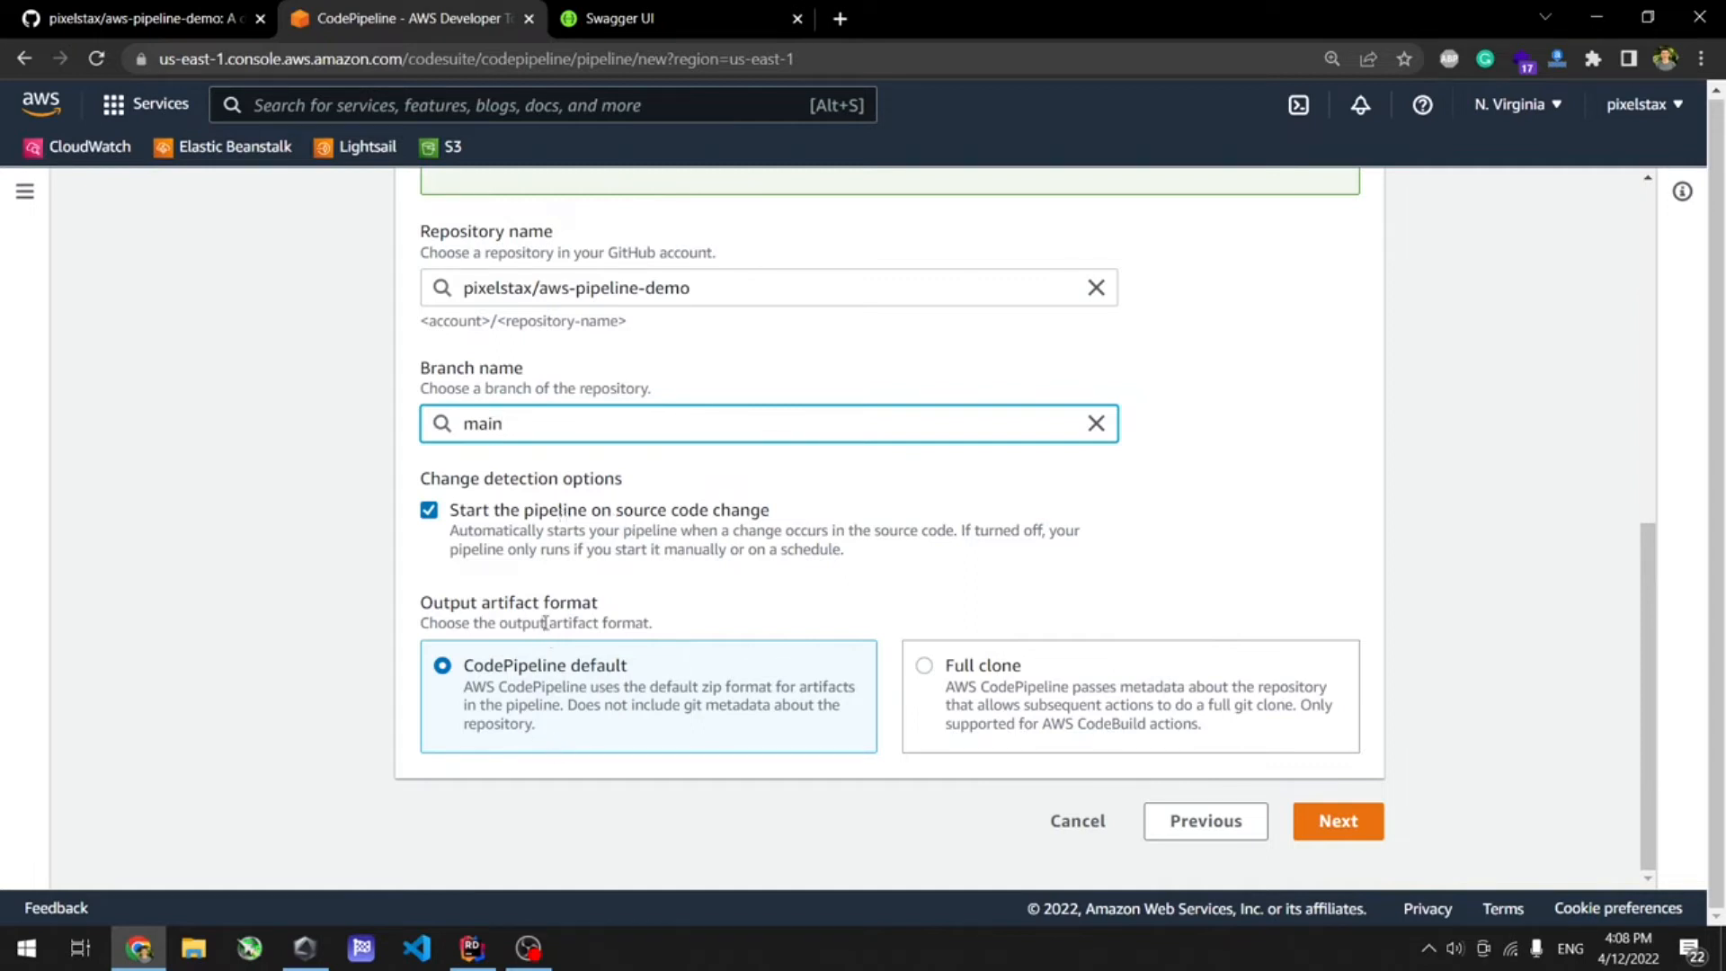
mouse_move(1267, 764)
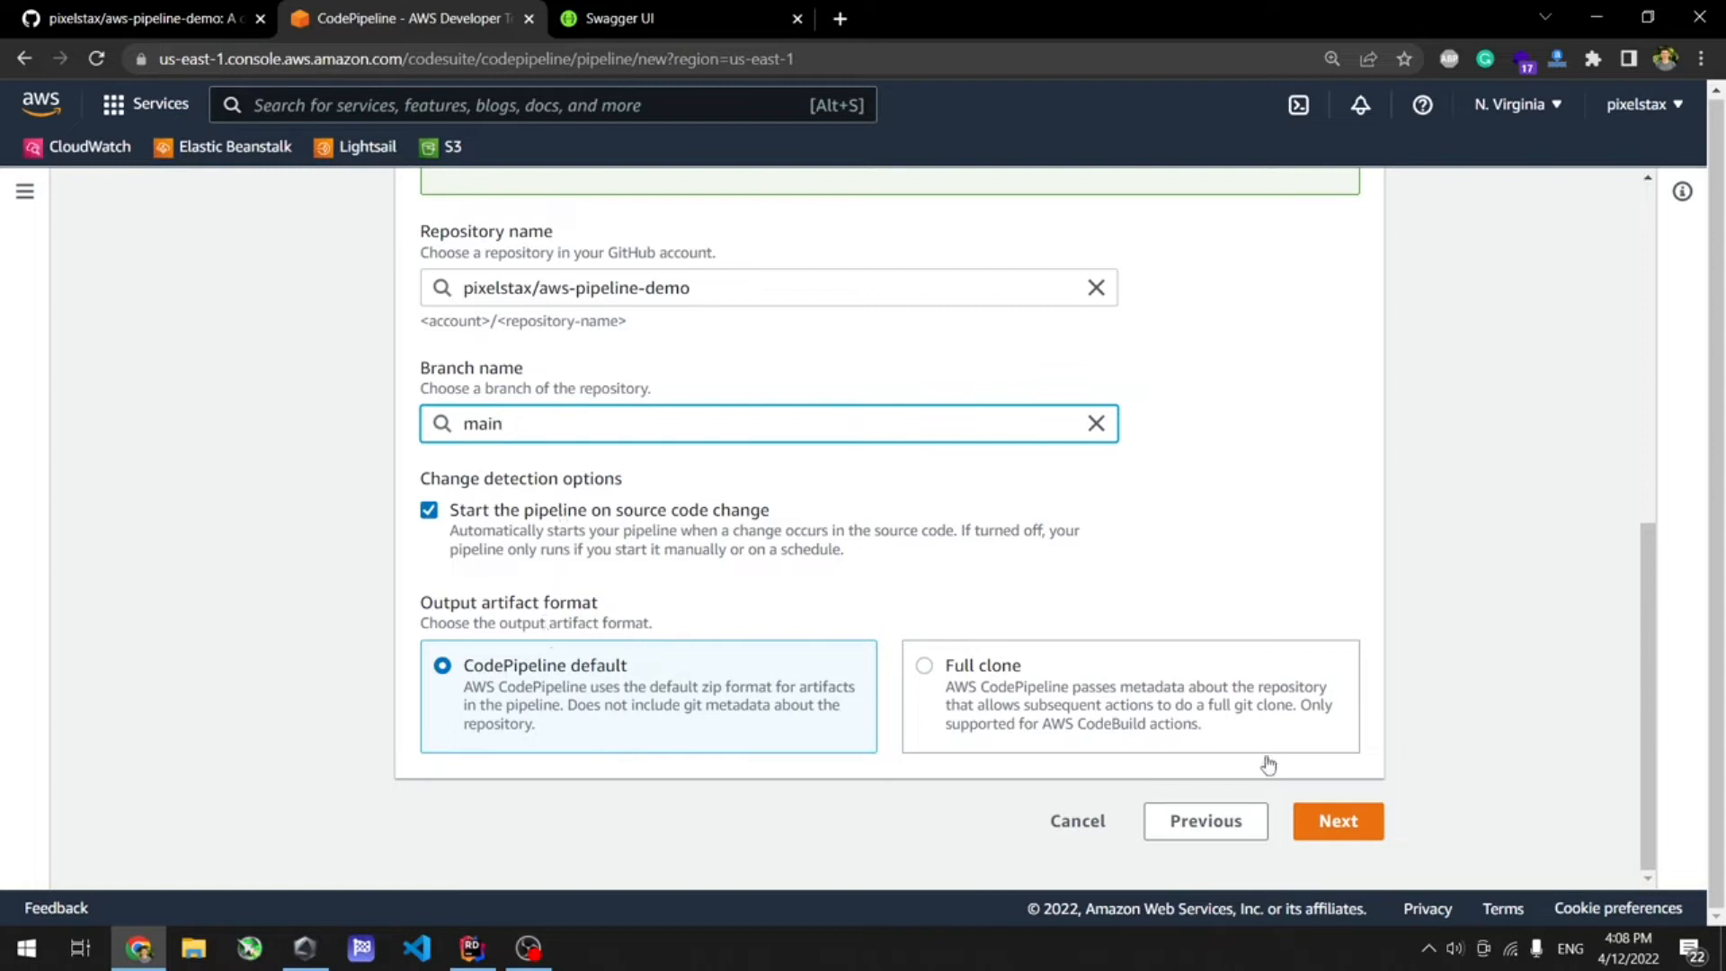
Choose AWS CodeBuild as build provider and start creating a new build project.
click(1335, 819)
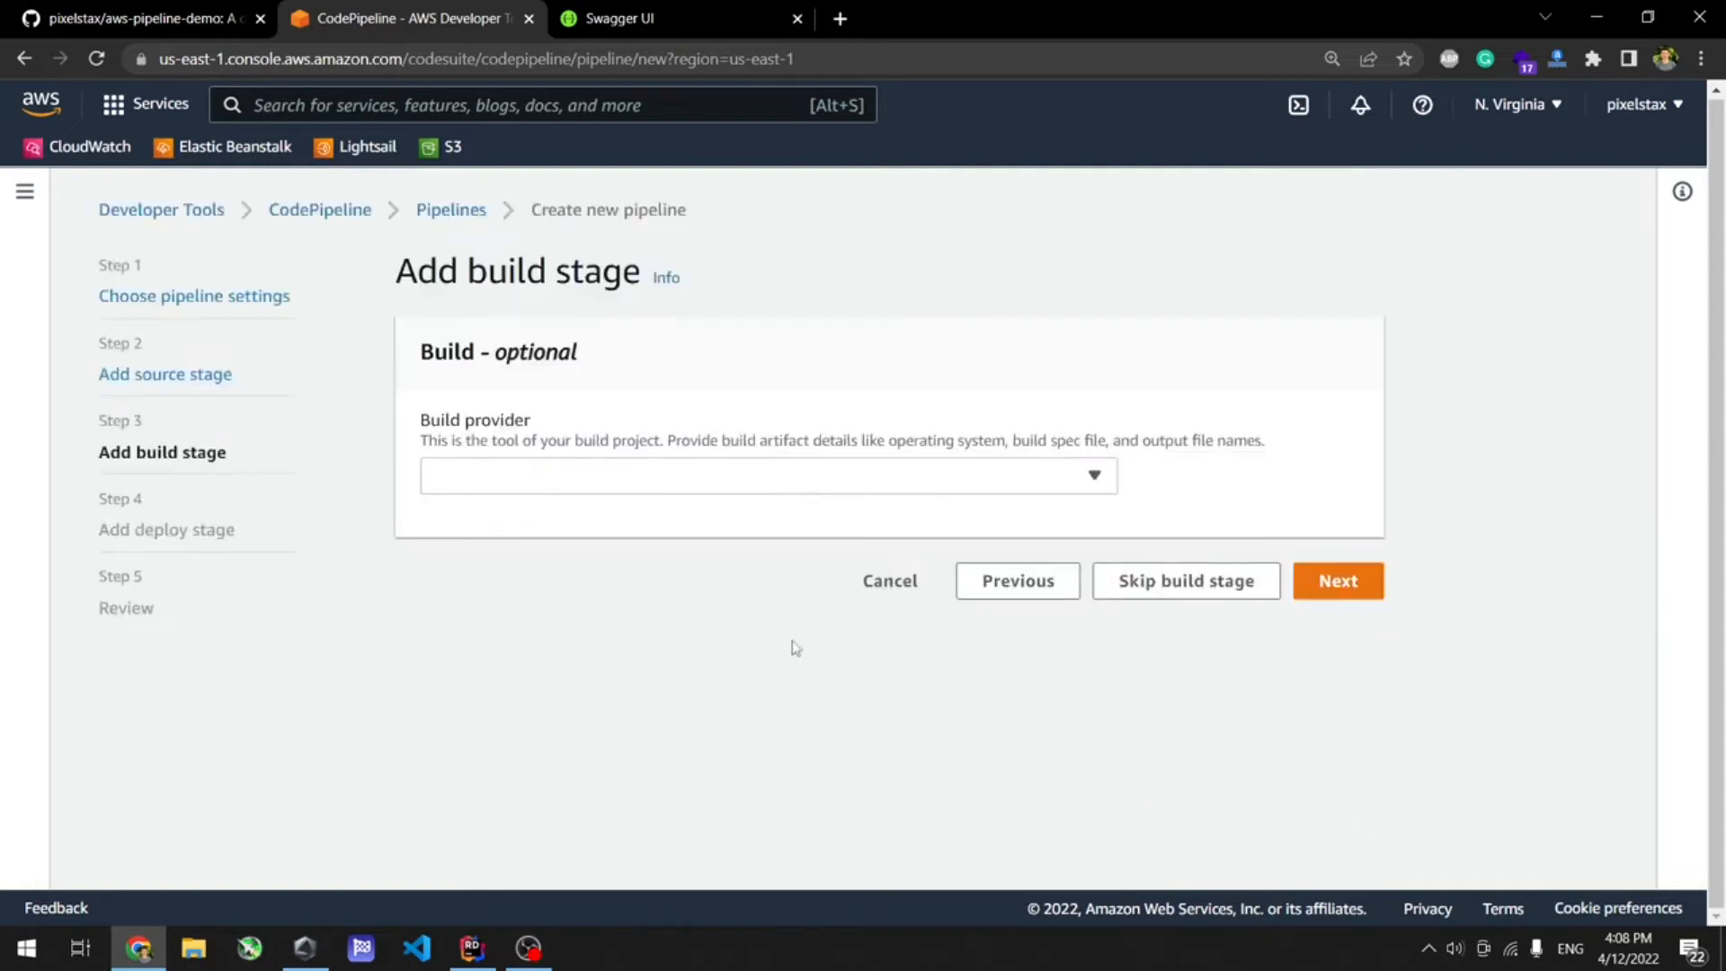
click(767, 475)
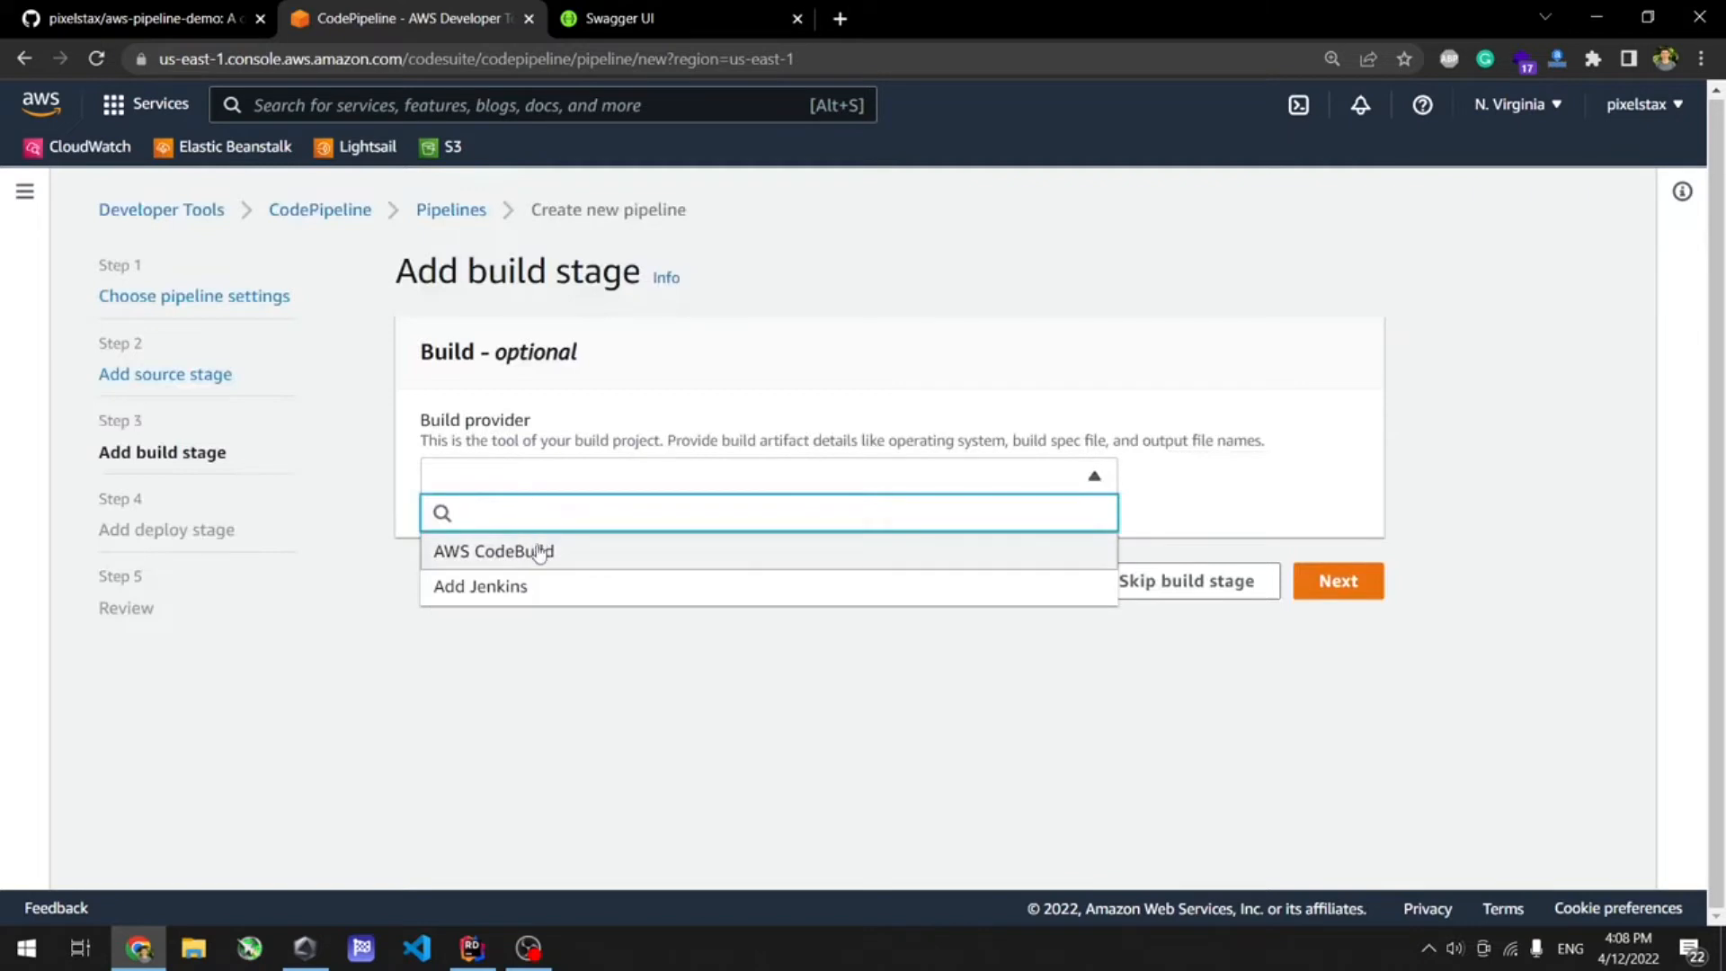
click(493, 552)
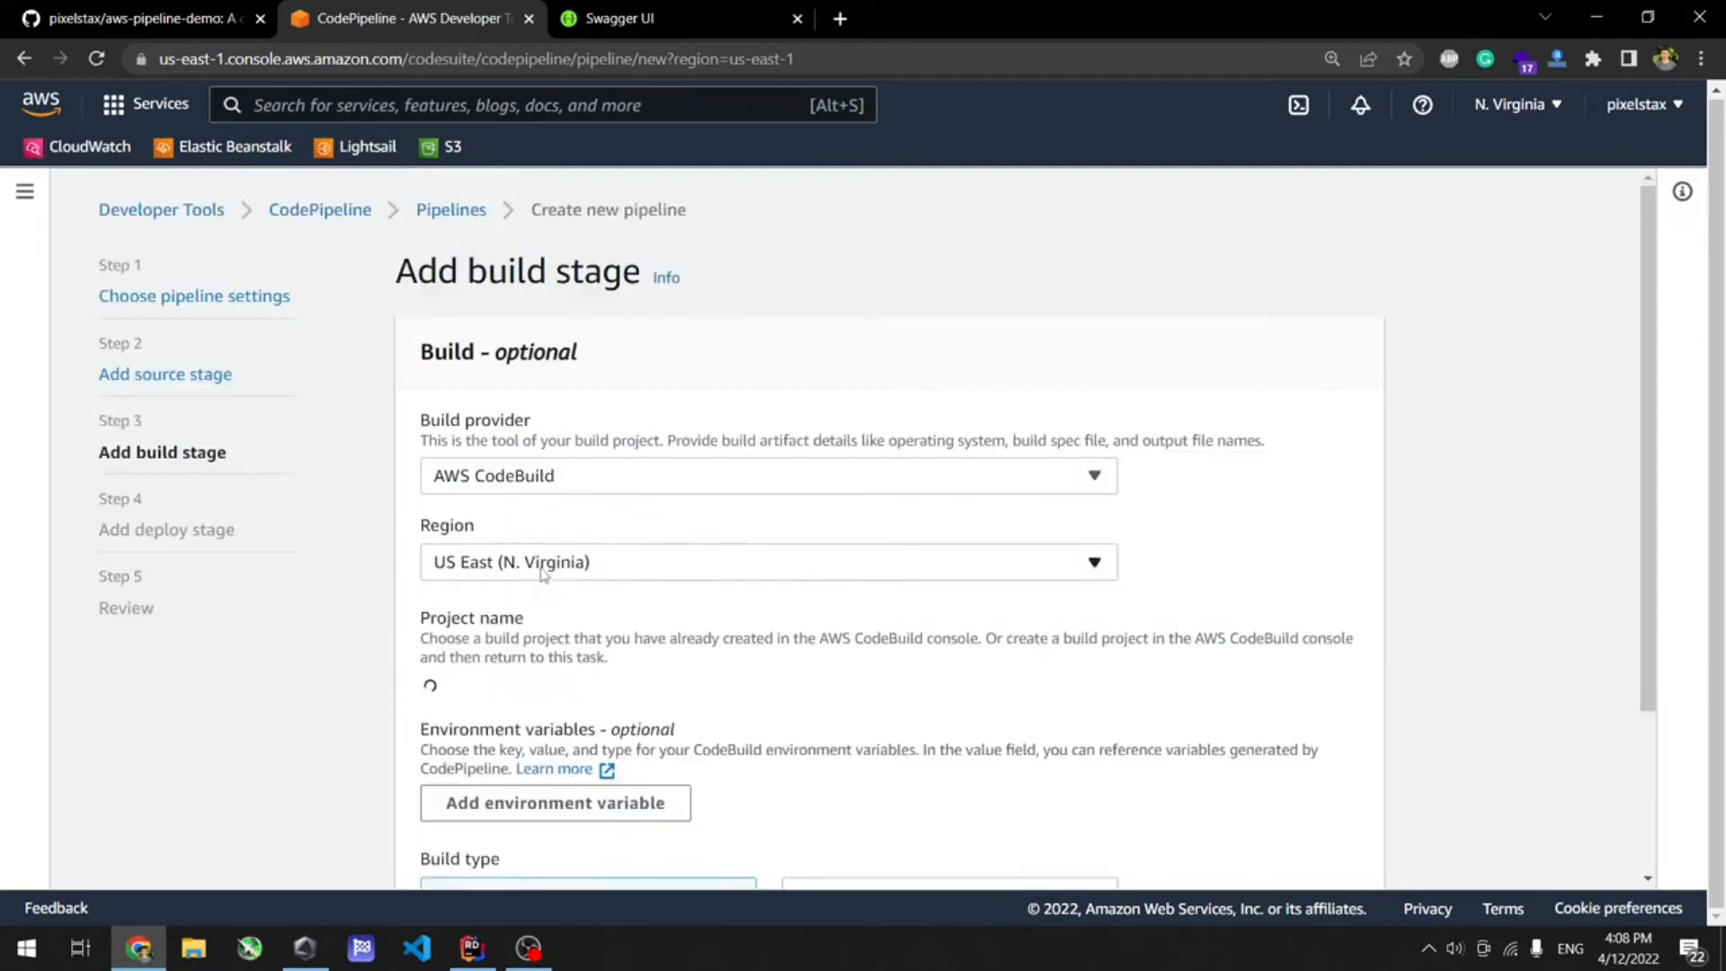
scroll(down, 3)
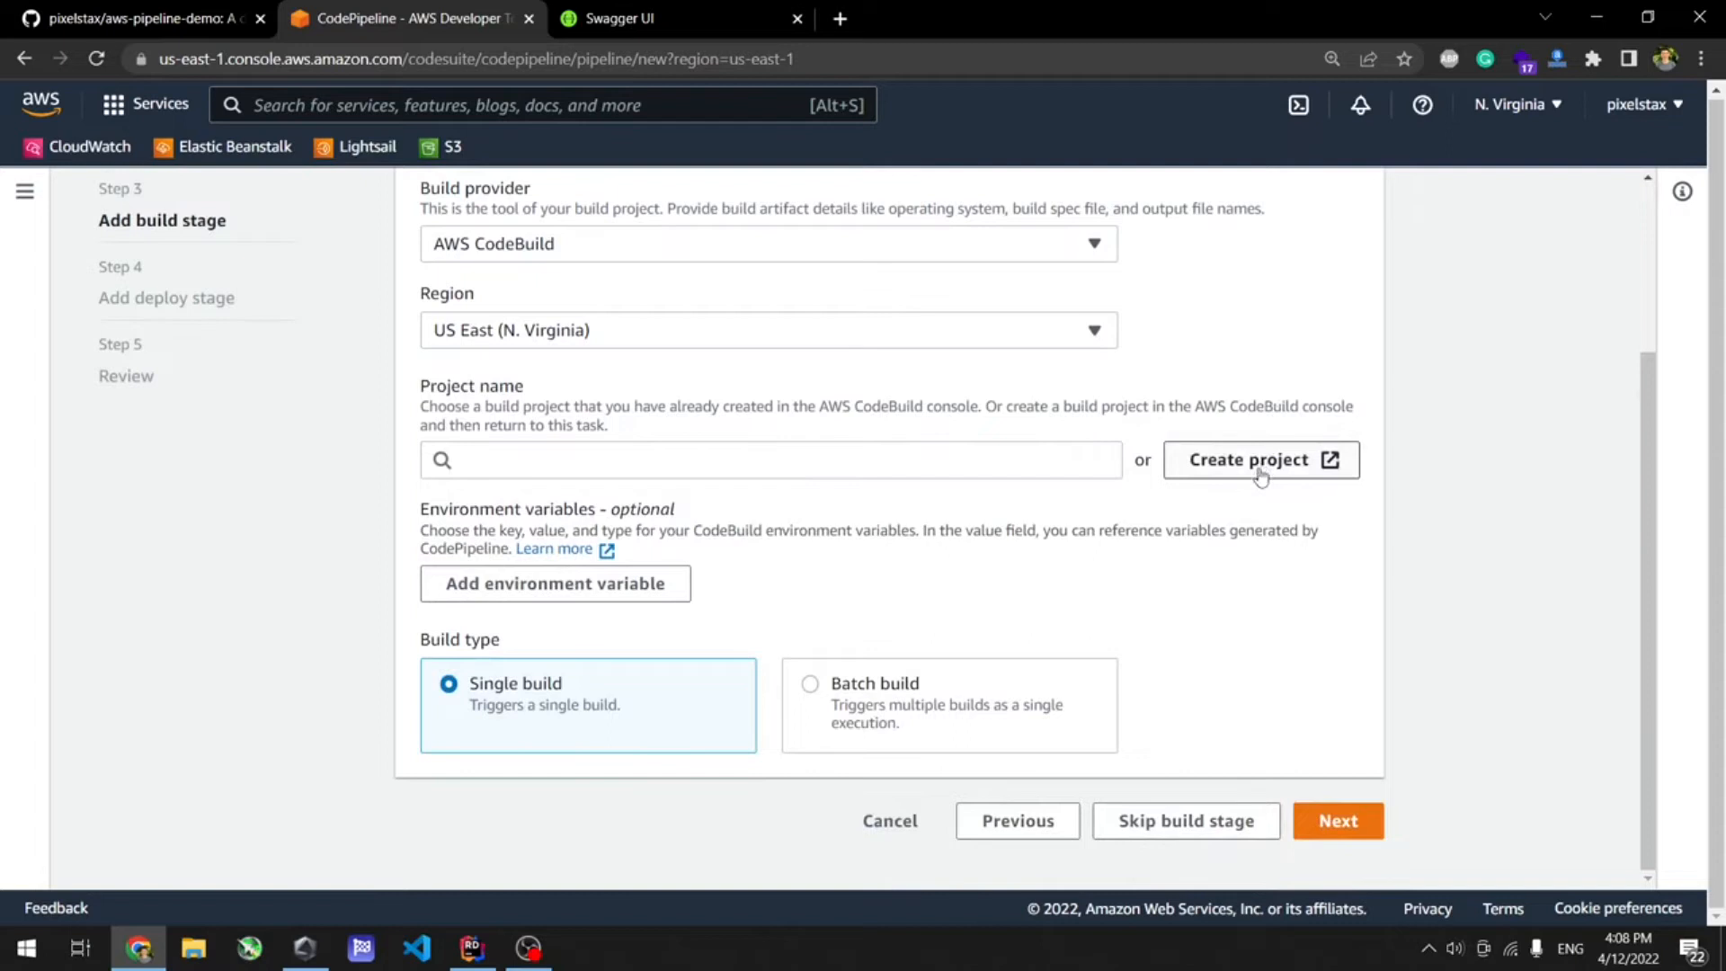
click(1260, 459)
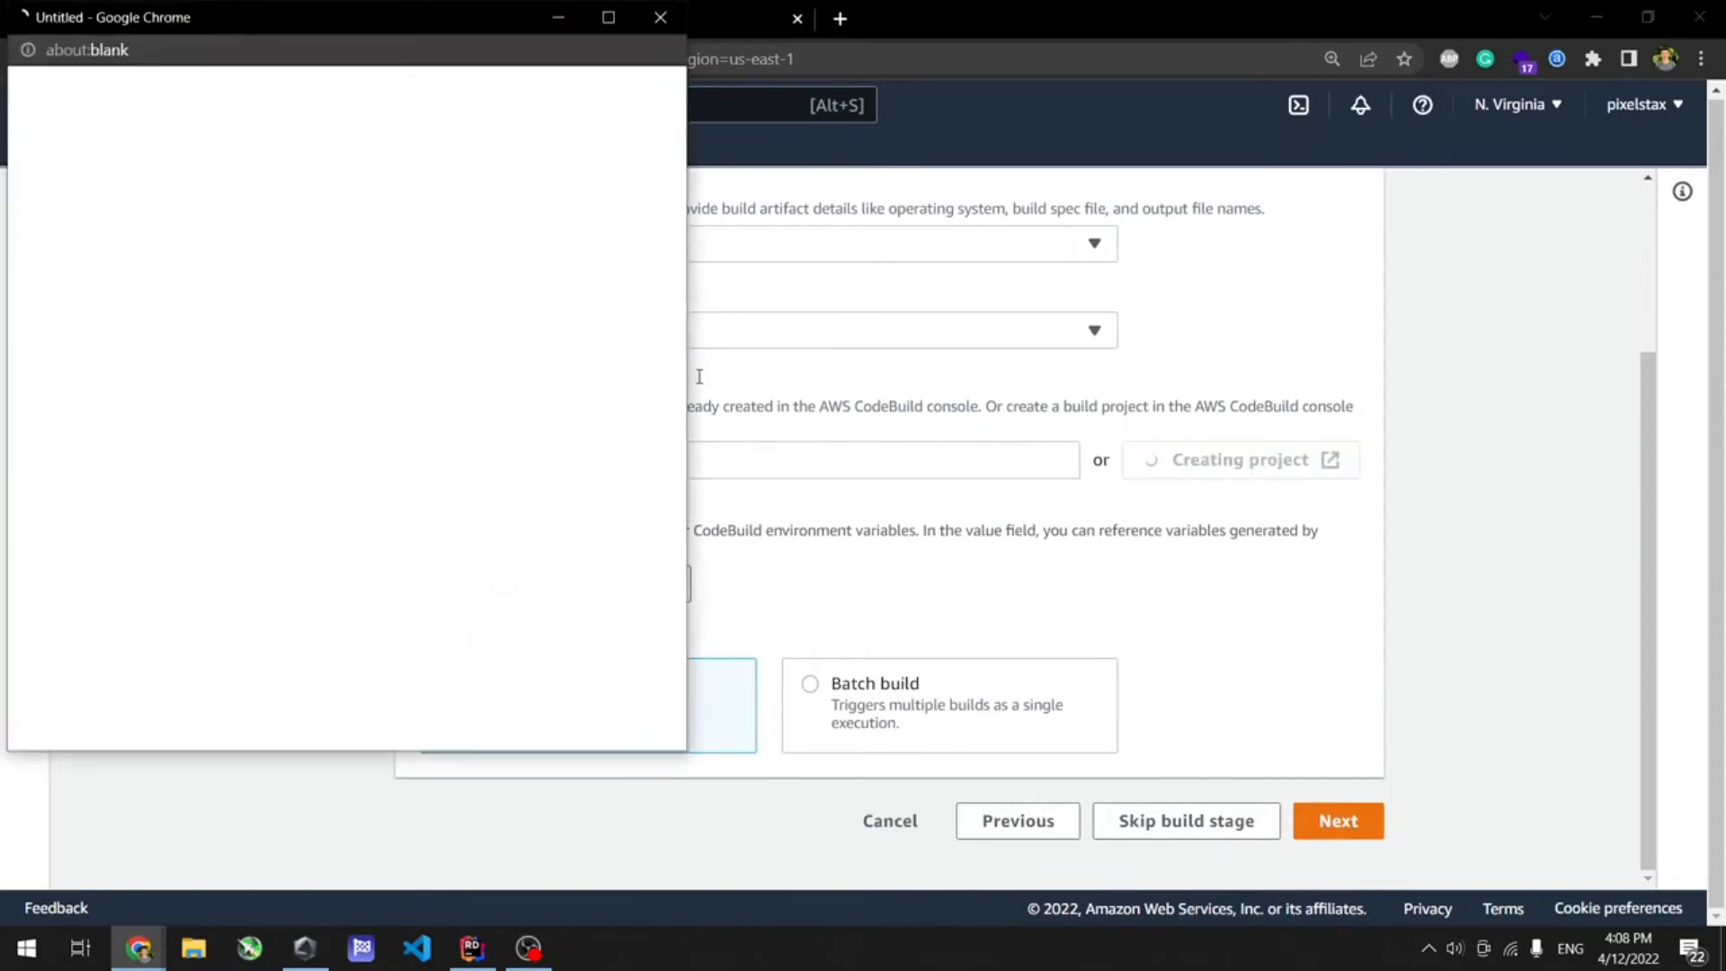
Name the build project AwsPipelineDemoVideo.
click(660, 16)
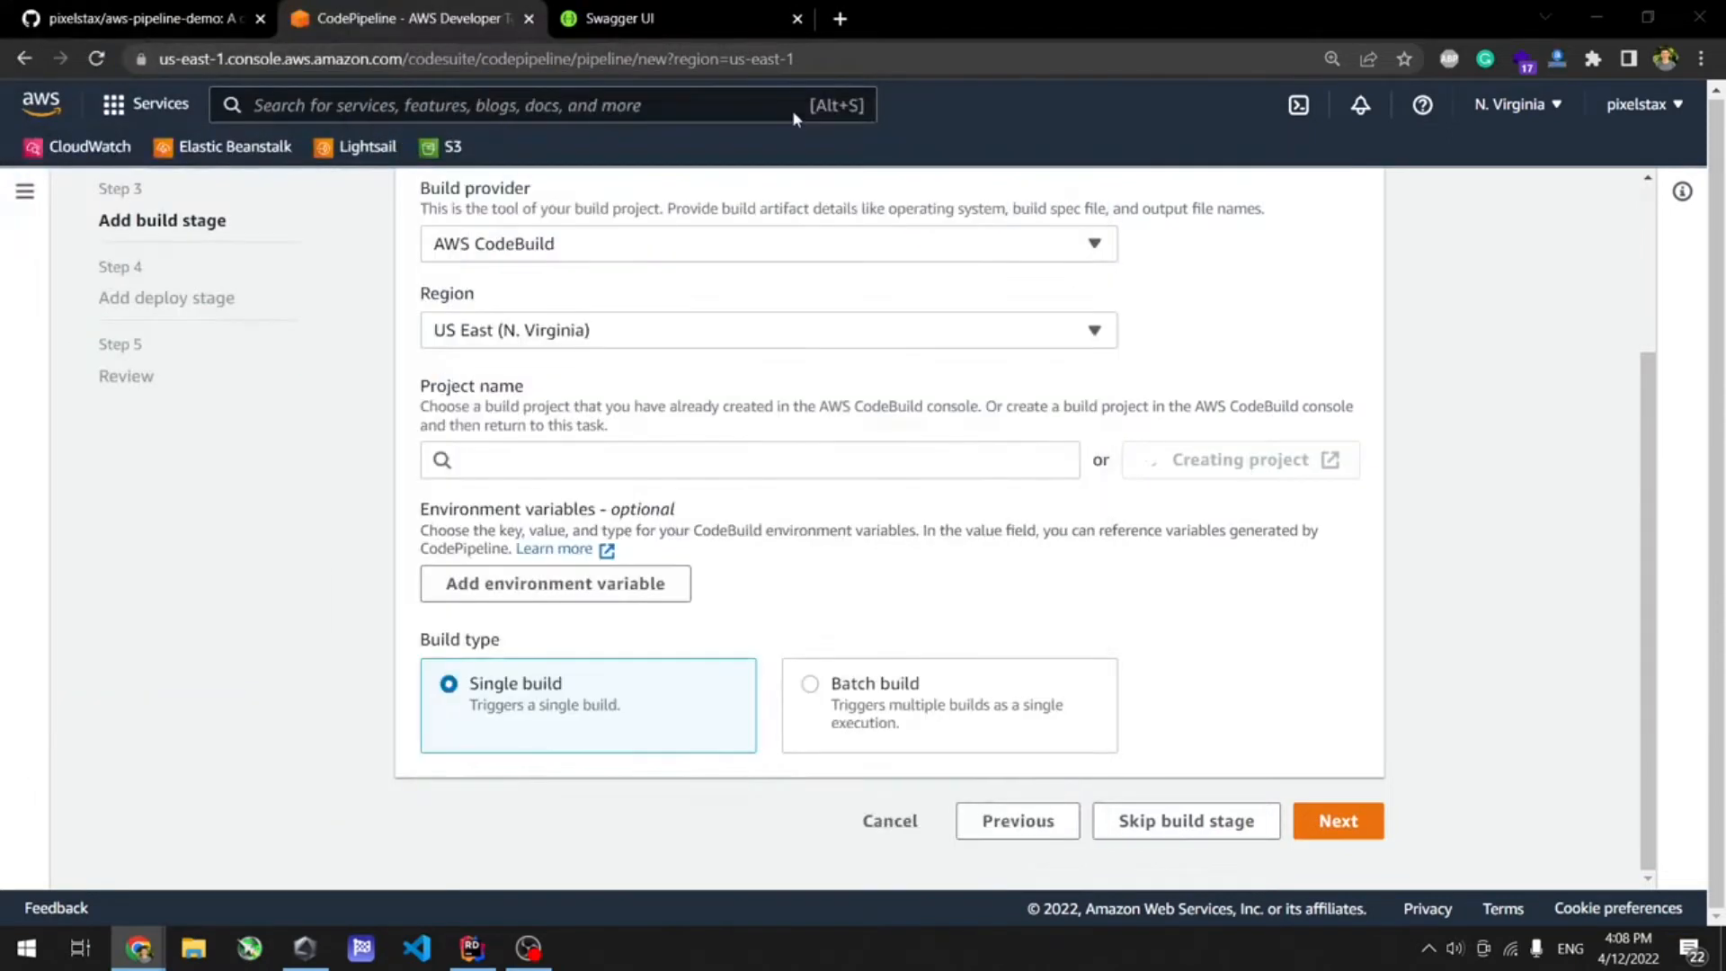
click(1237, 458)
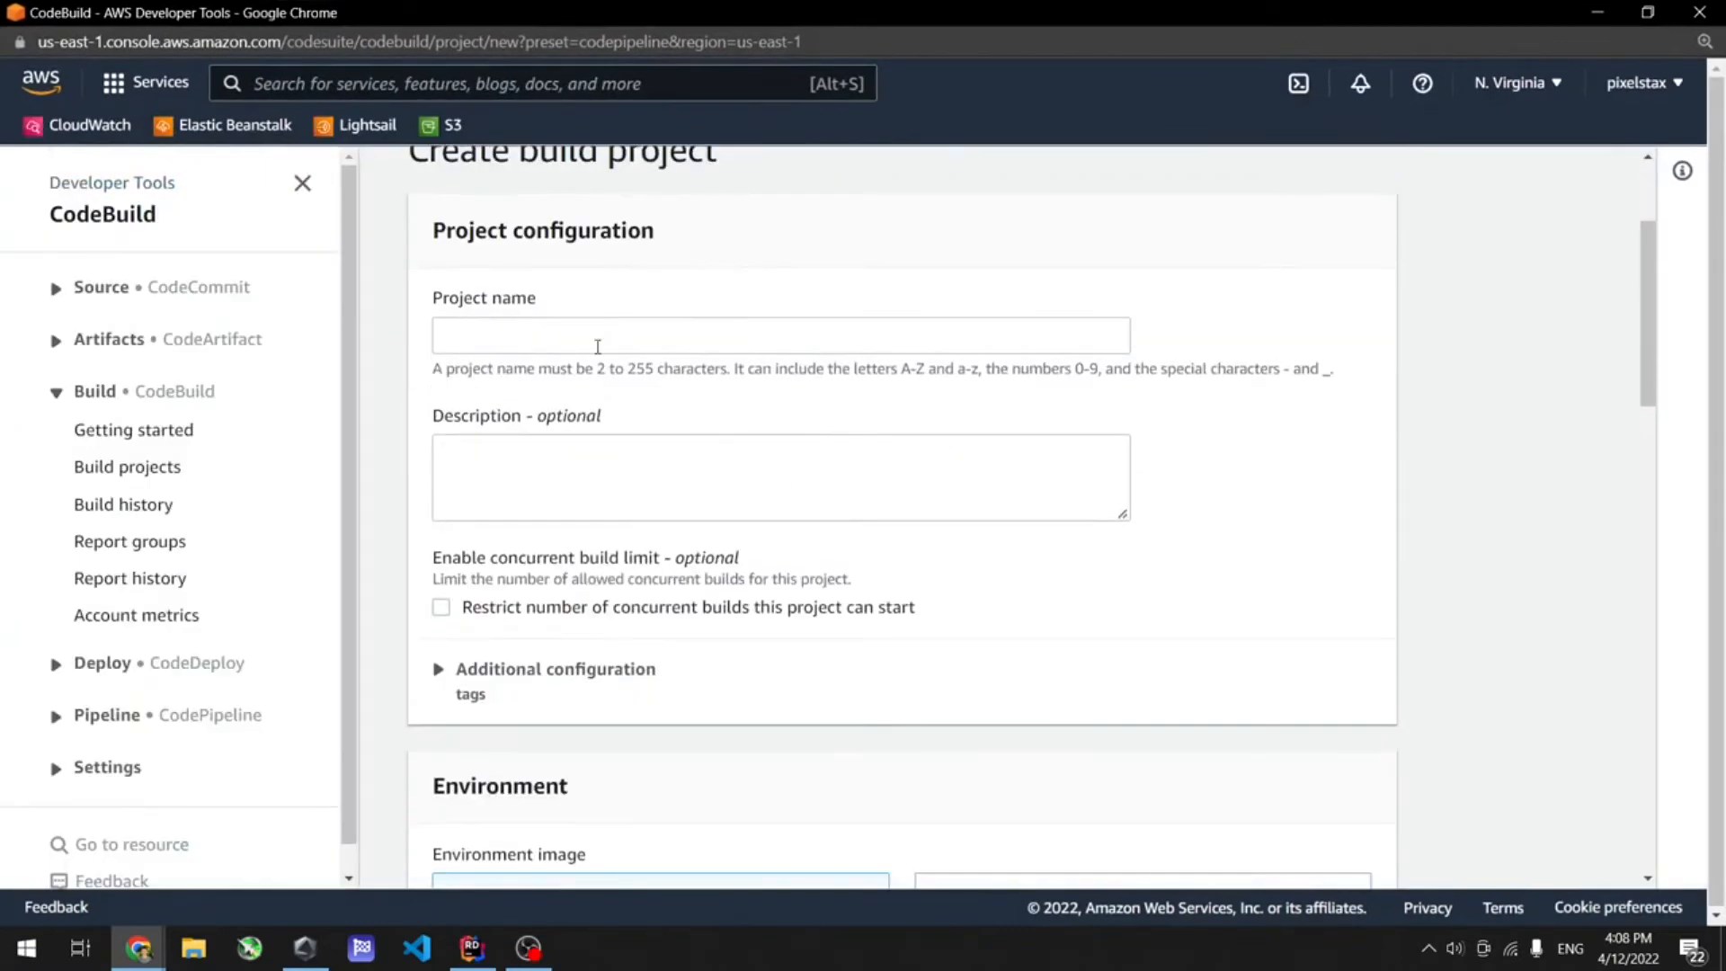
text(Aws)
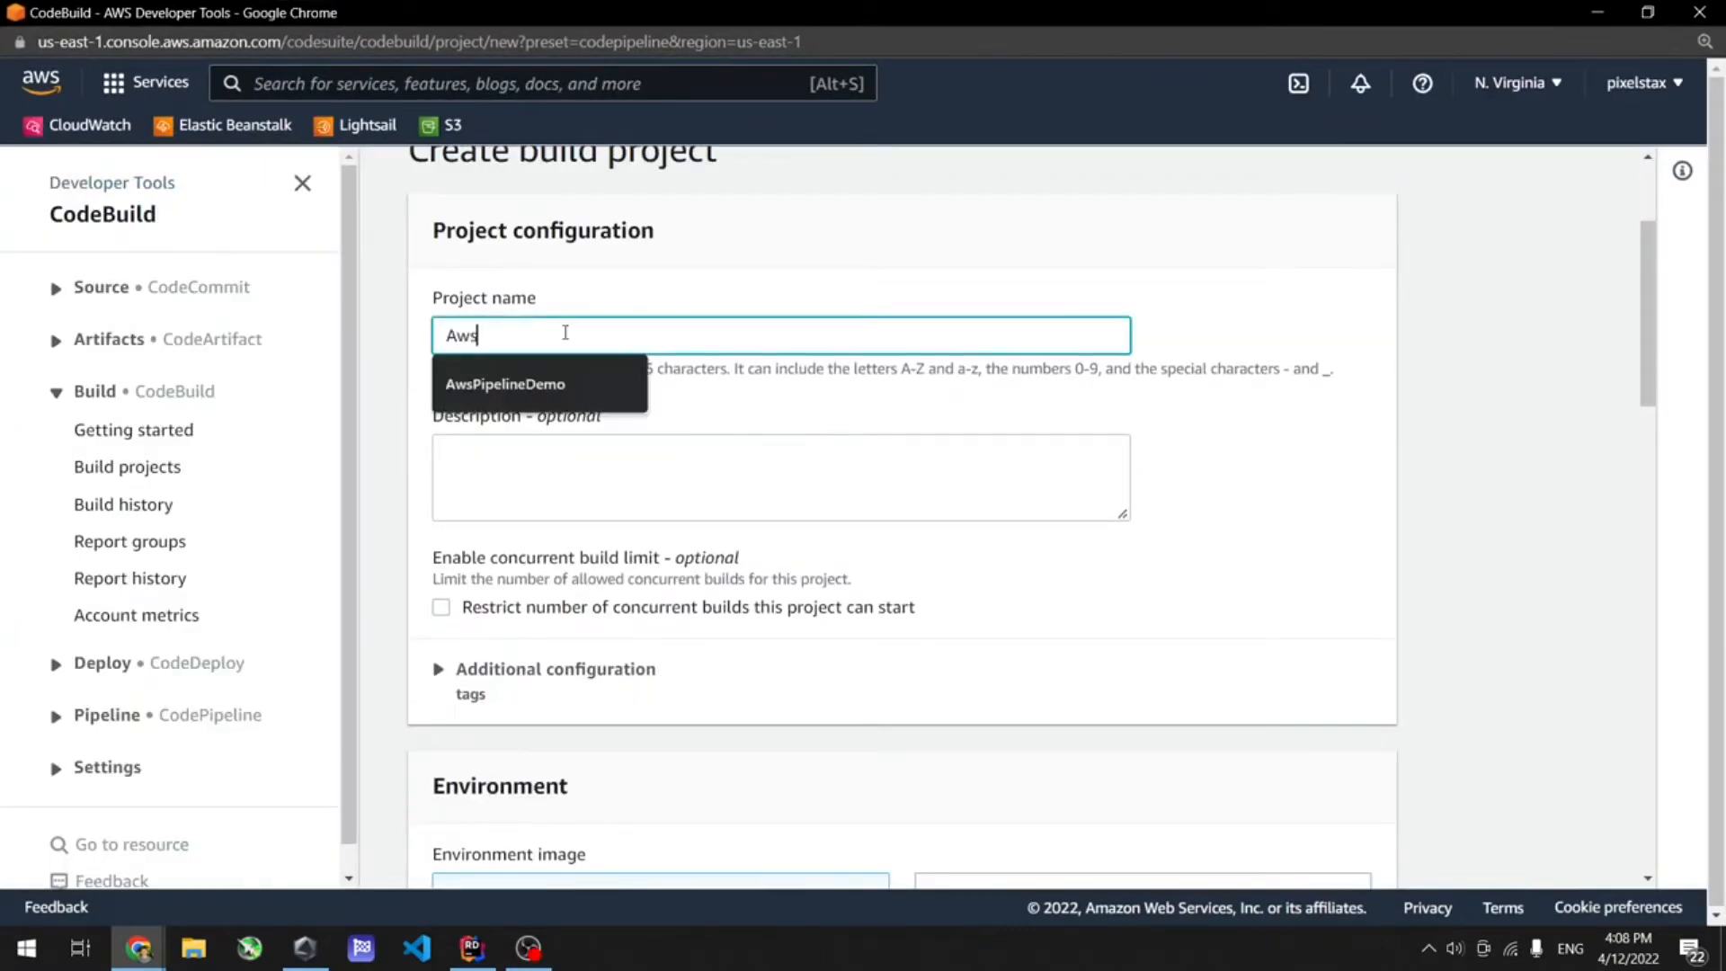
text(PipelineDemoVide)
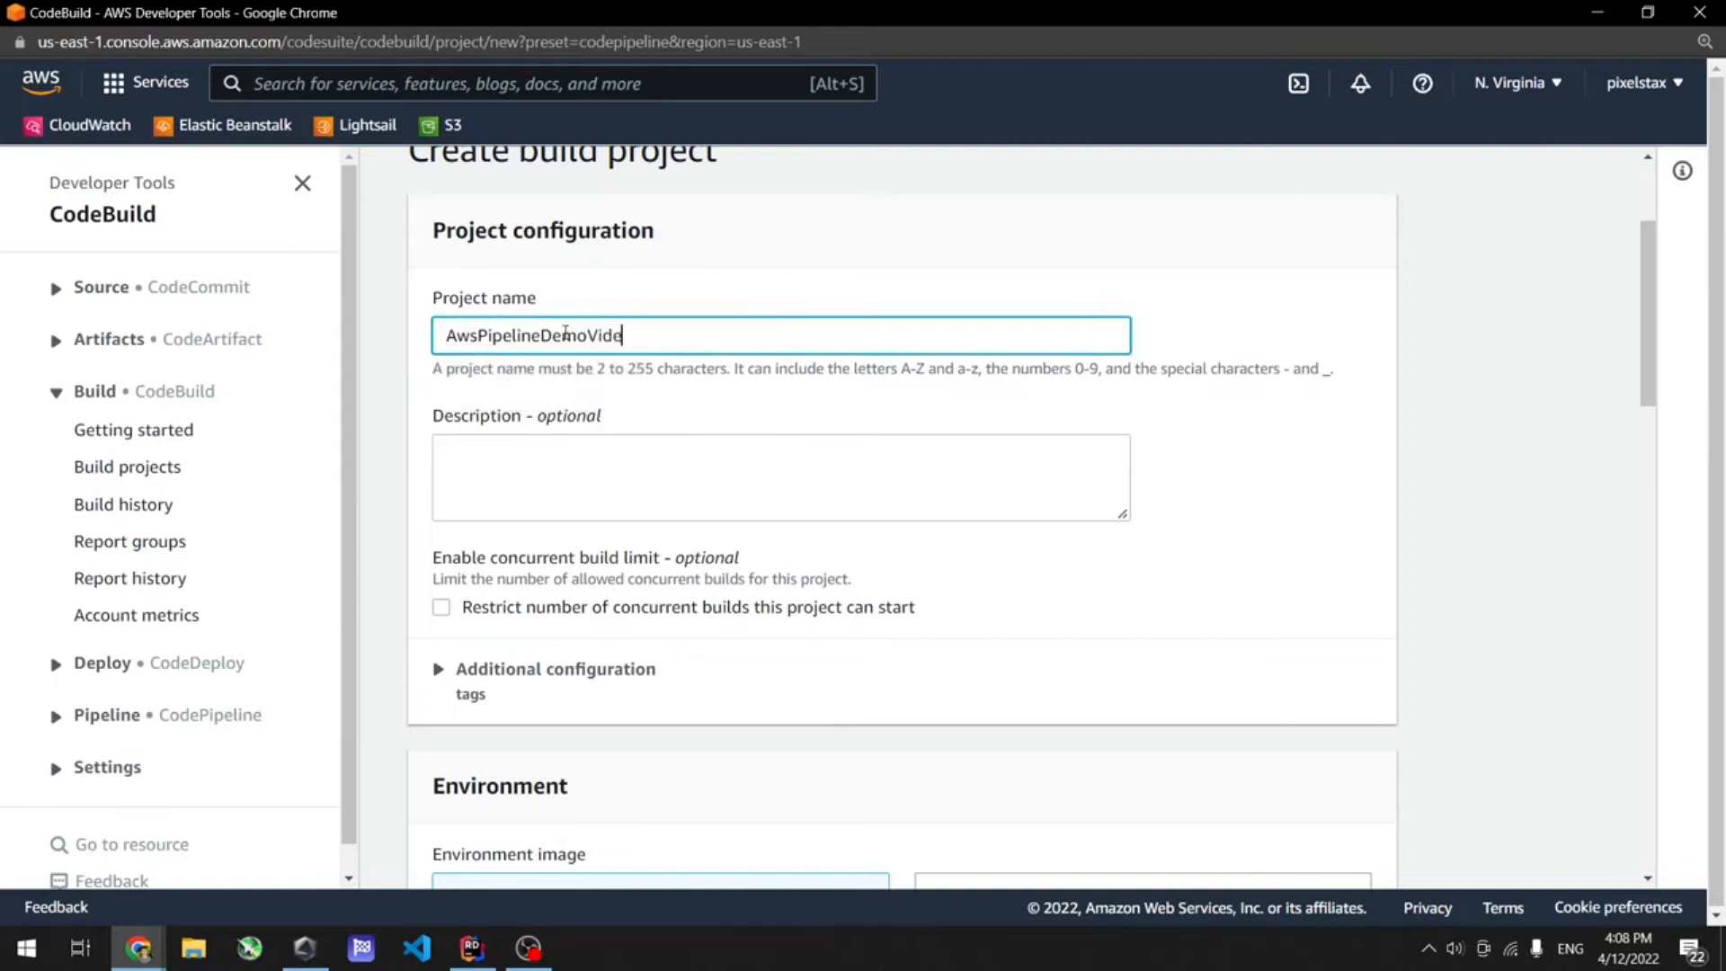
text(o)
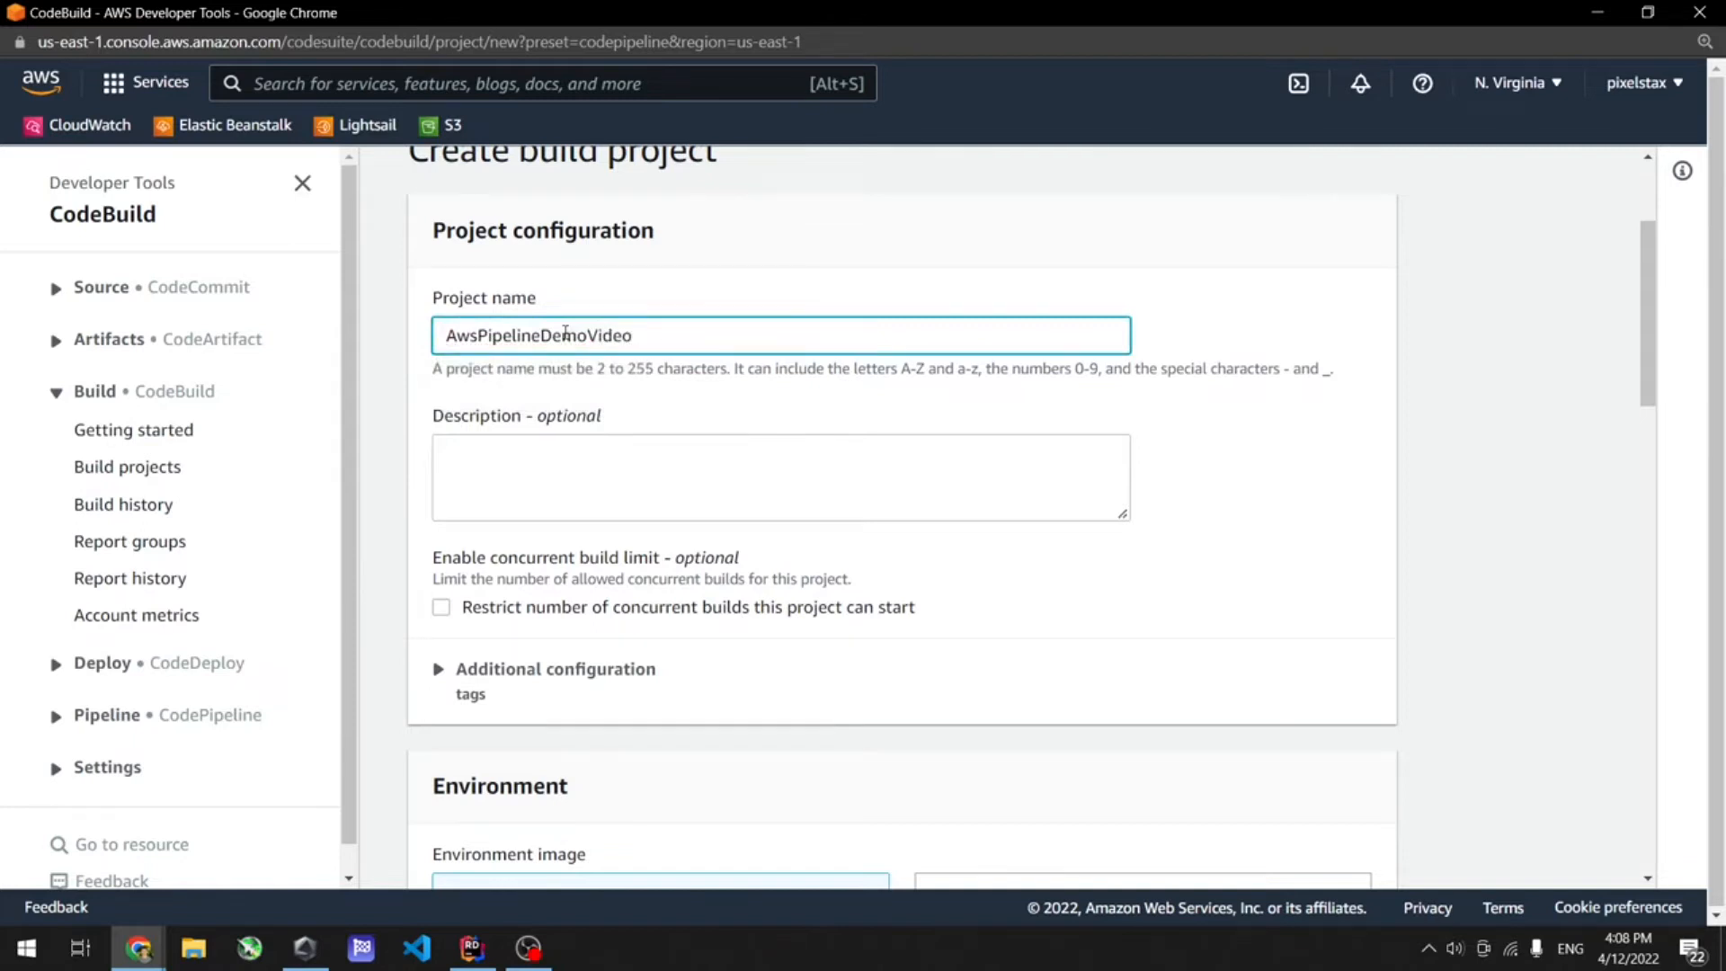
Set the environment to Ubuntu with the aws/codebuild/standard:5.0 image, keeping the buildspec file option.
scroll(down, 3)
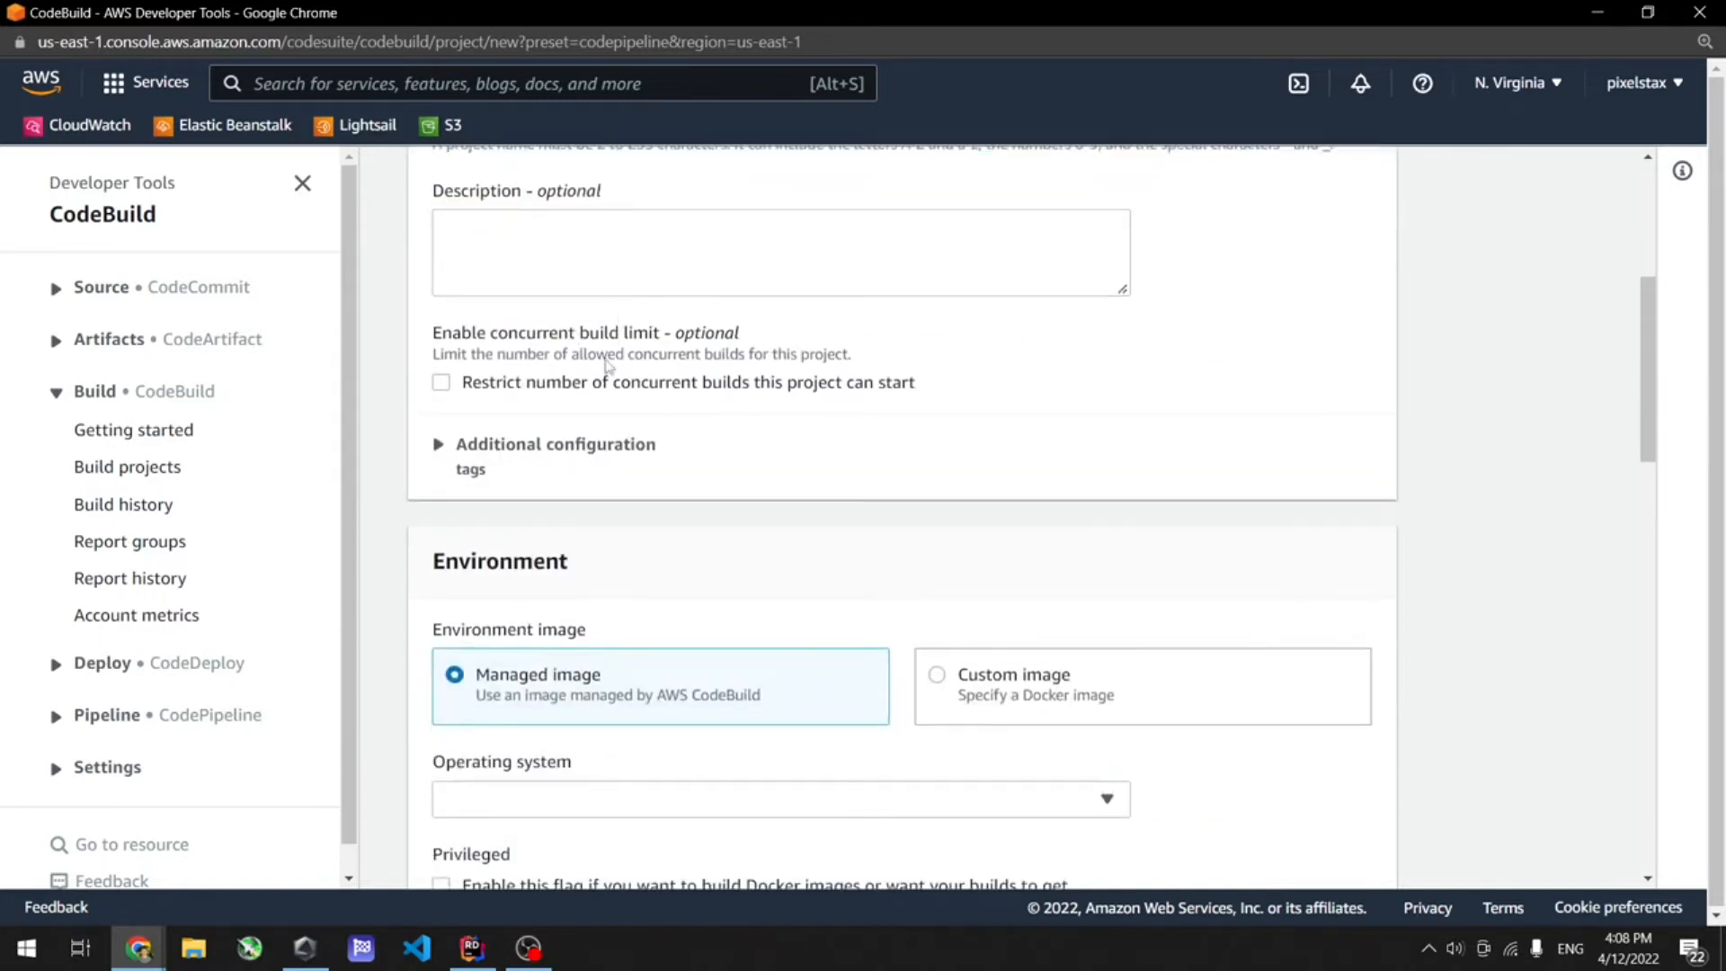
scroll(down, 3)
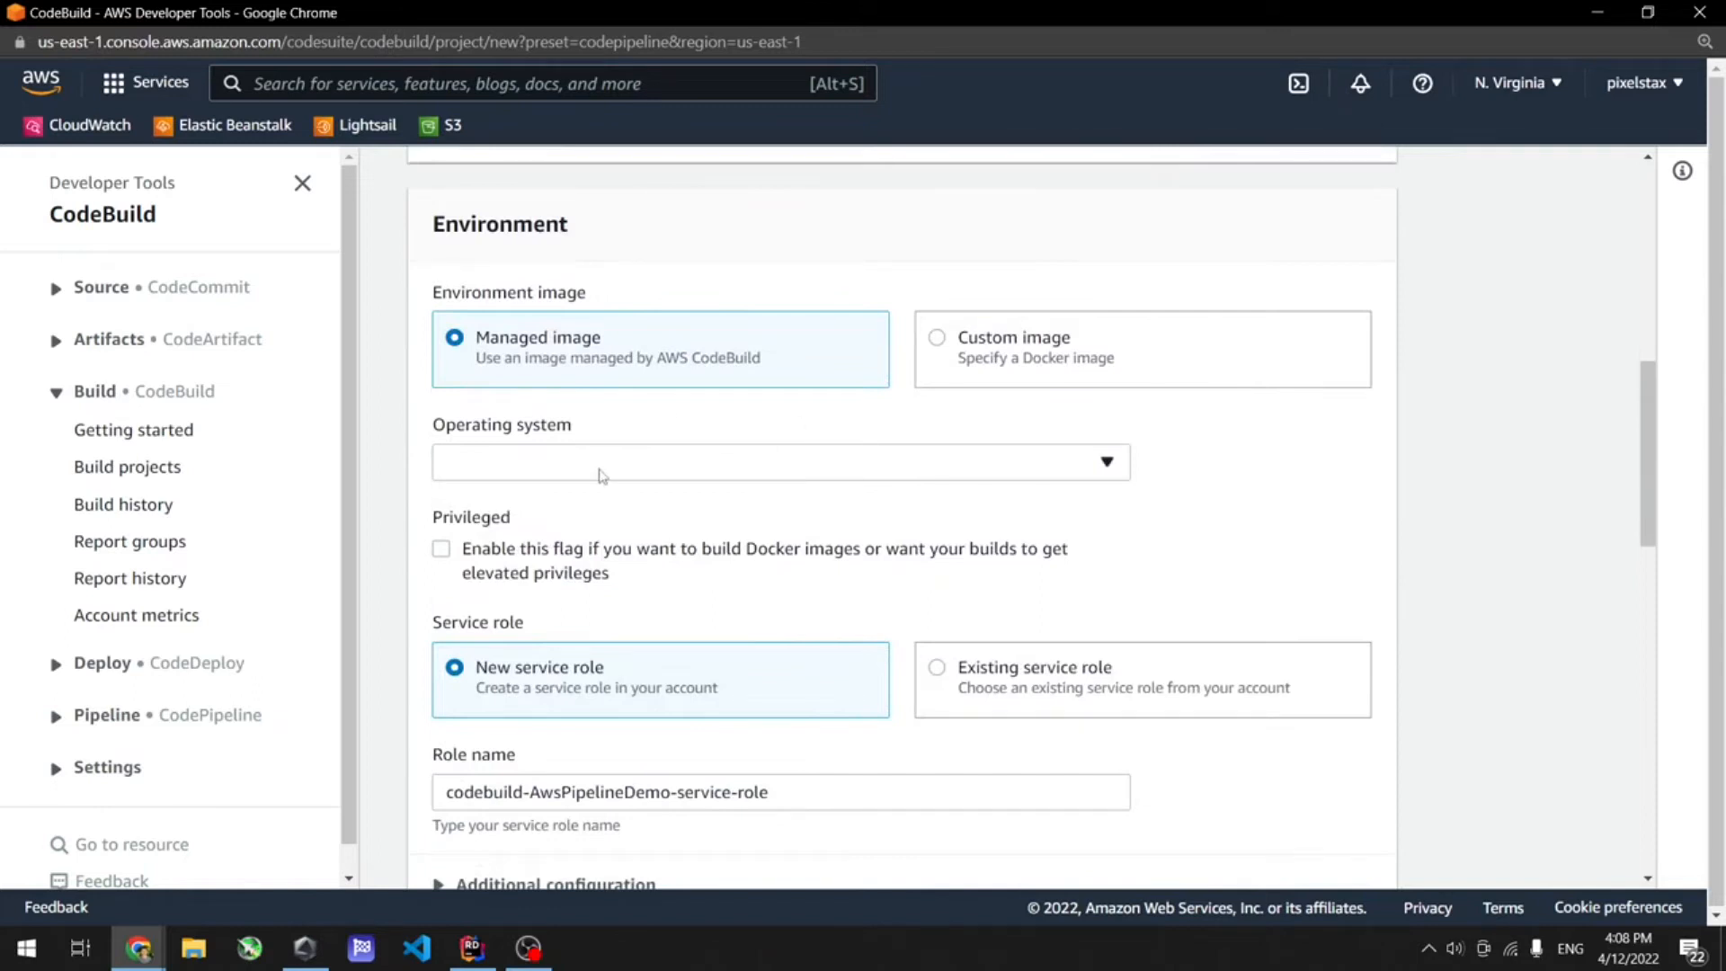
click(780, 462)
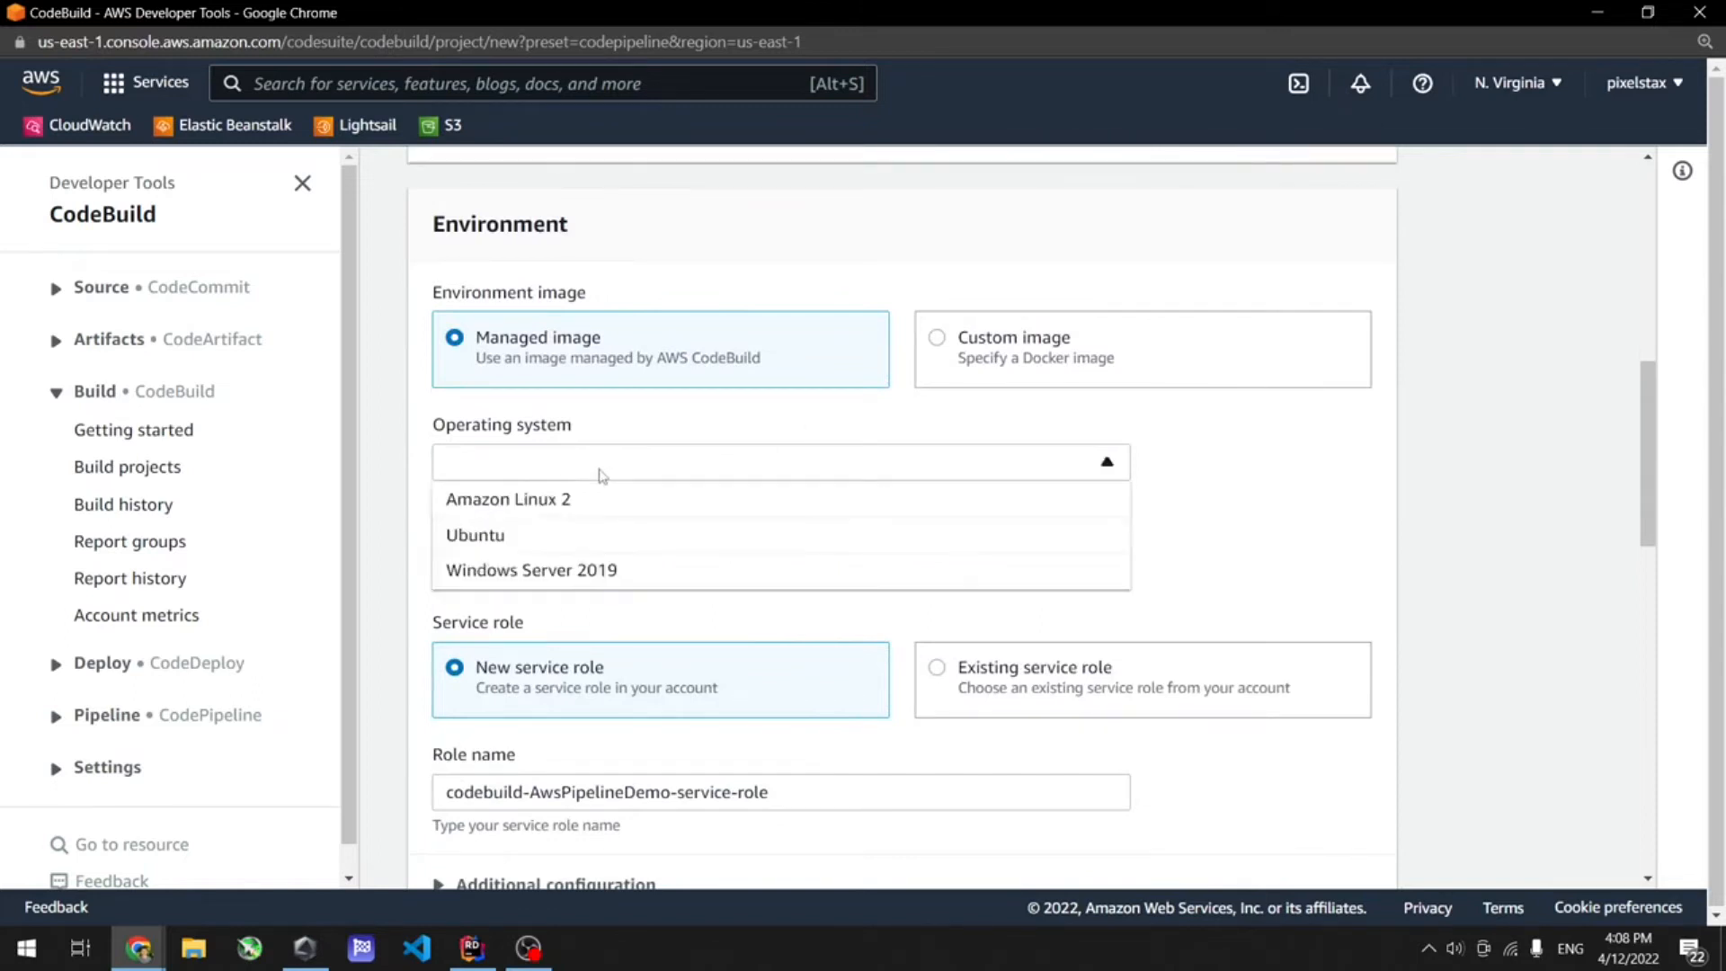
click(474, 533)
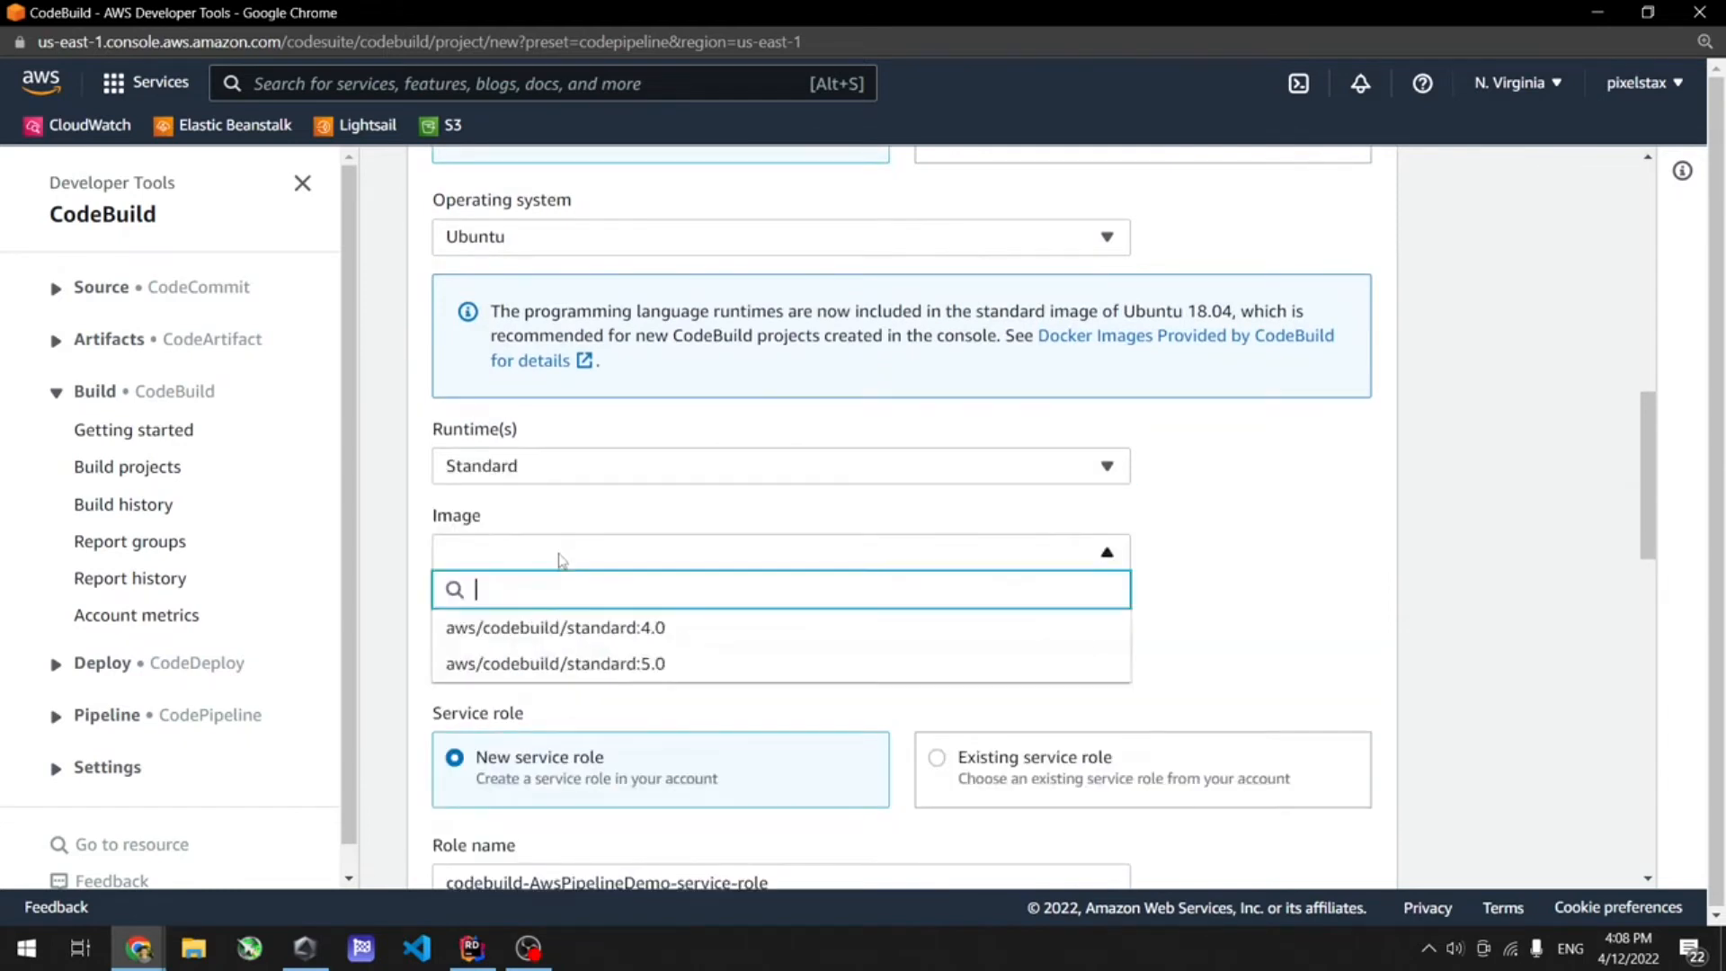
click(555, 663)
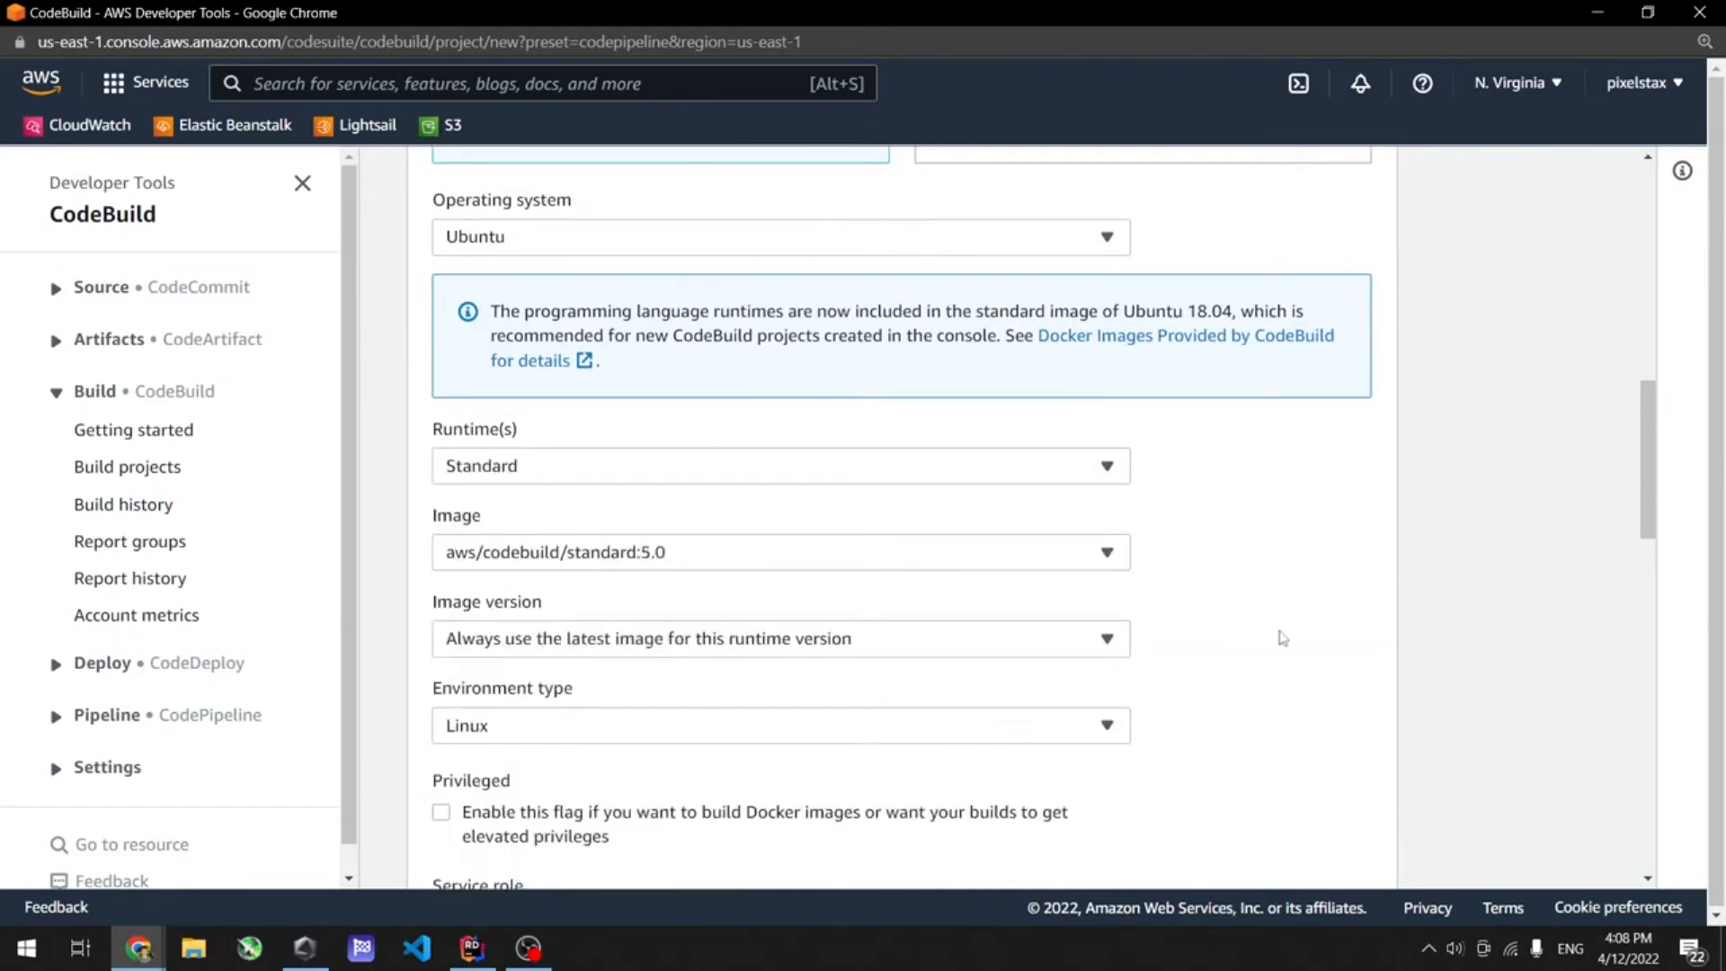
scroll(down, 3)
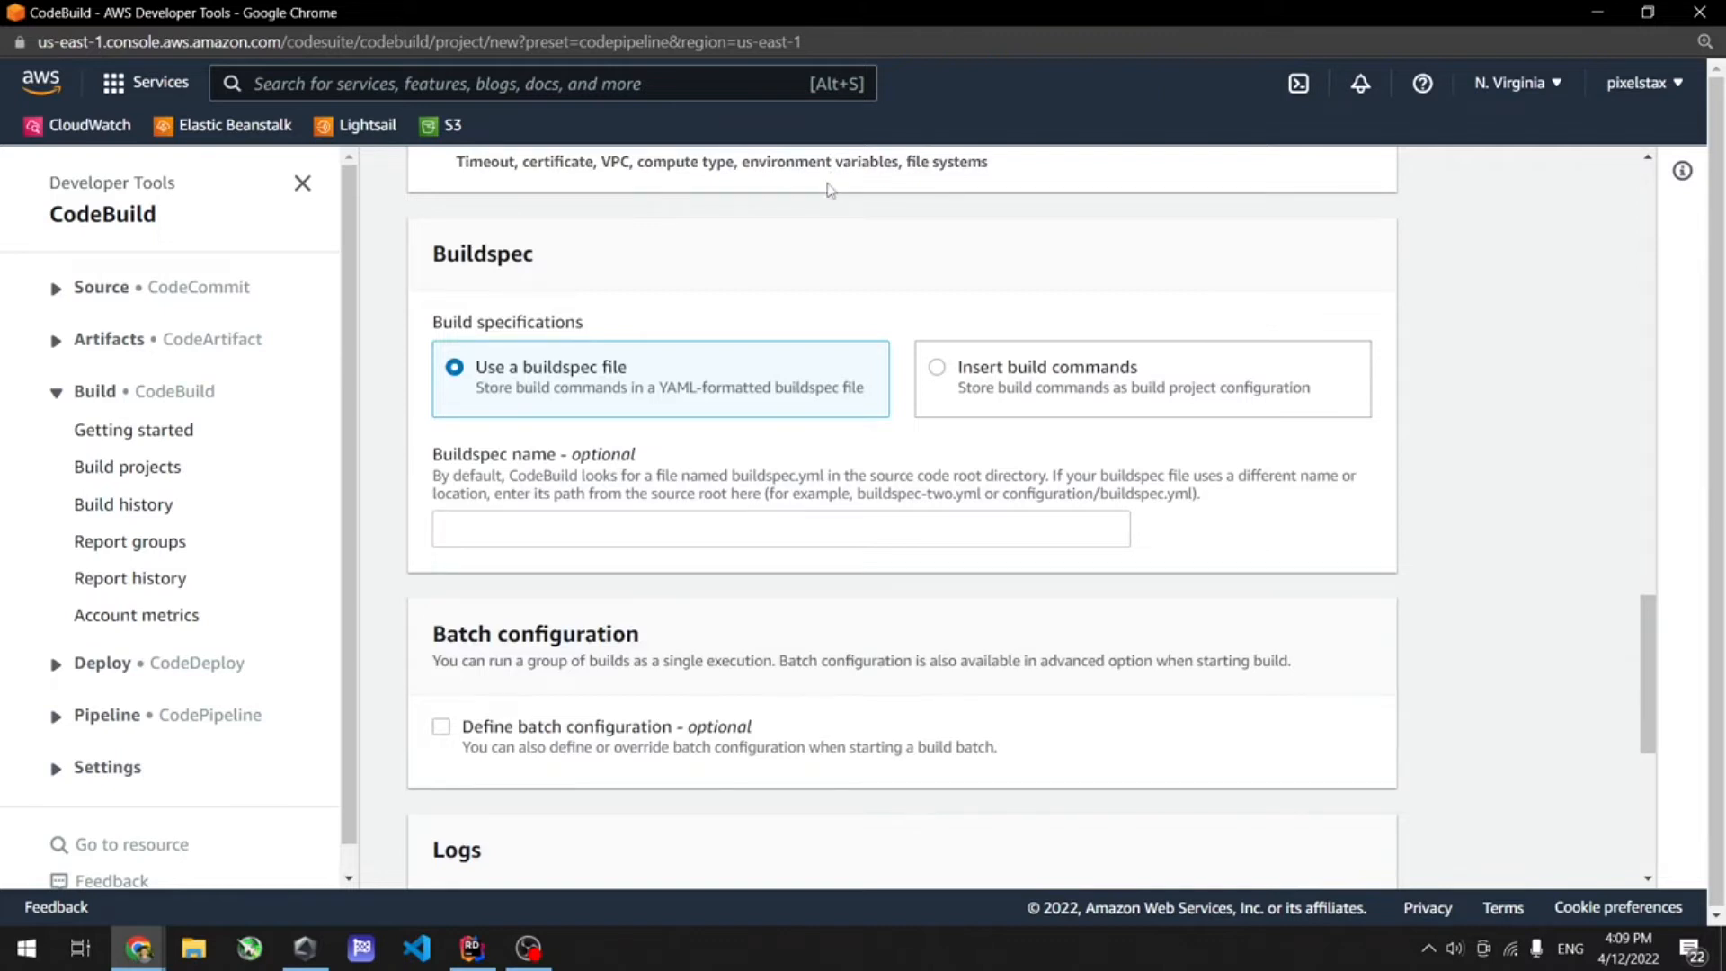
mouse_move(741, 543)
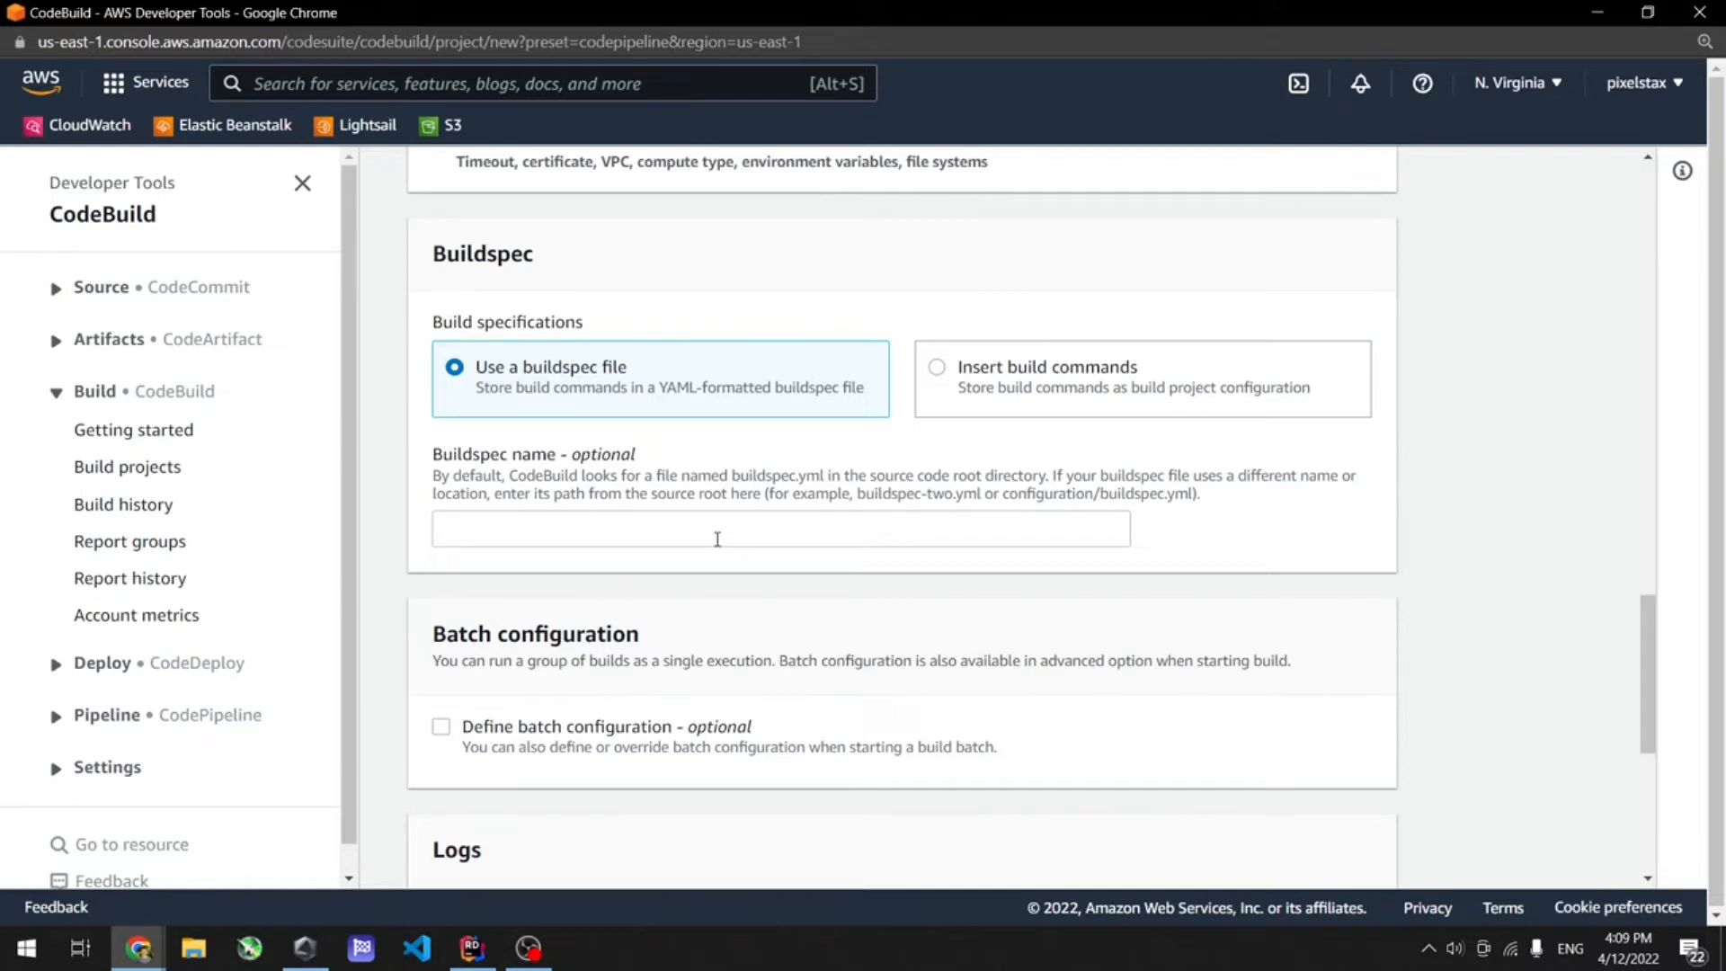
mouse_move(663, 616)
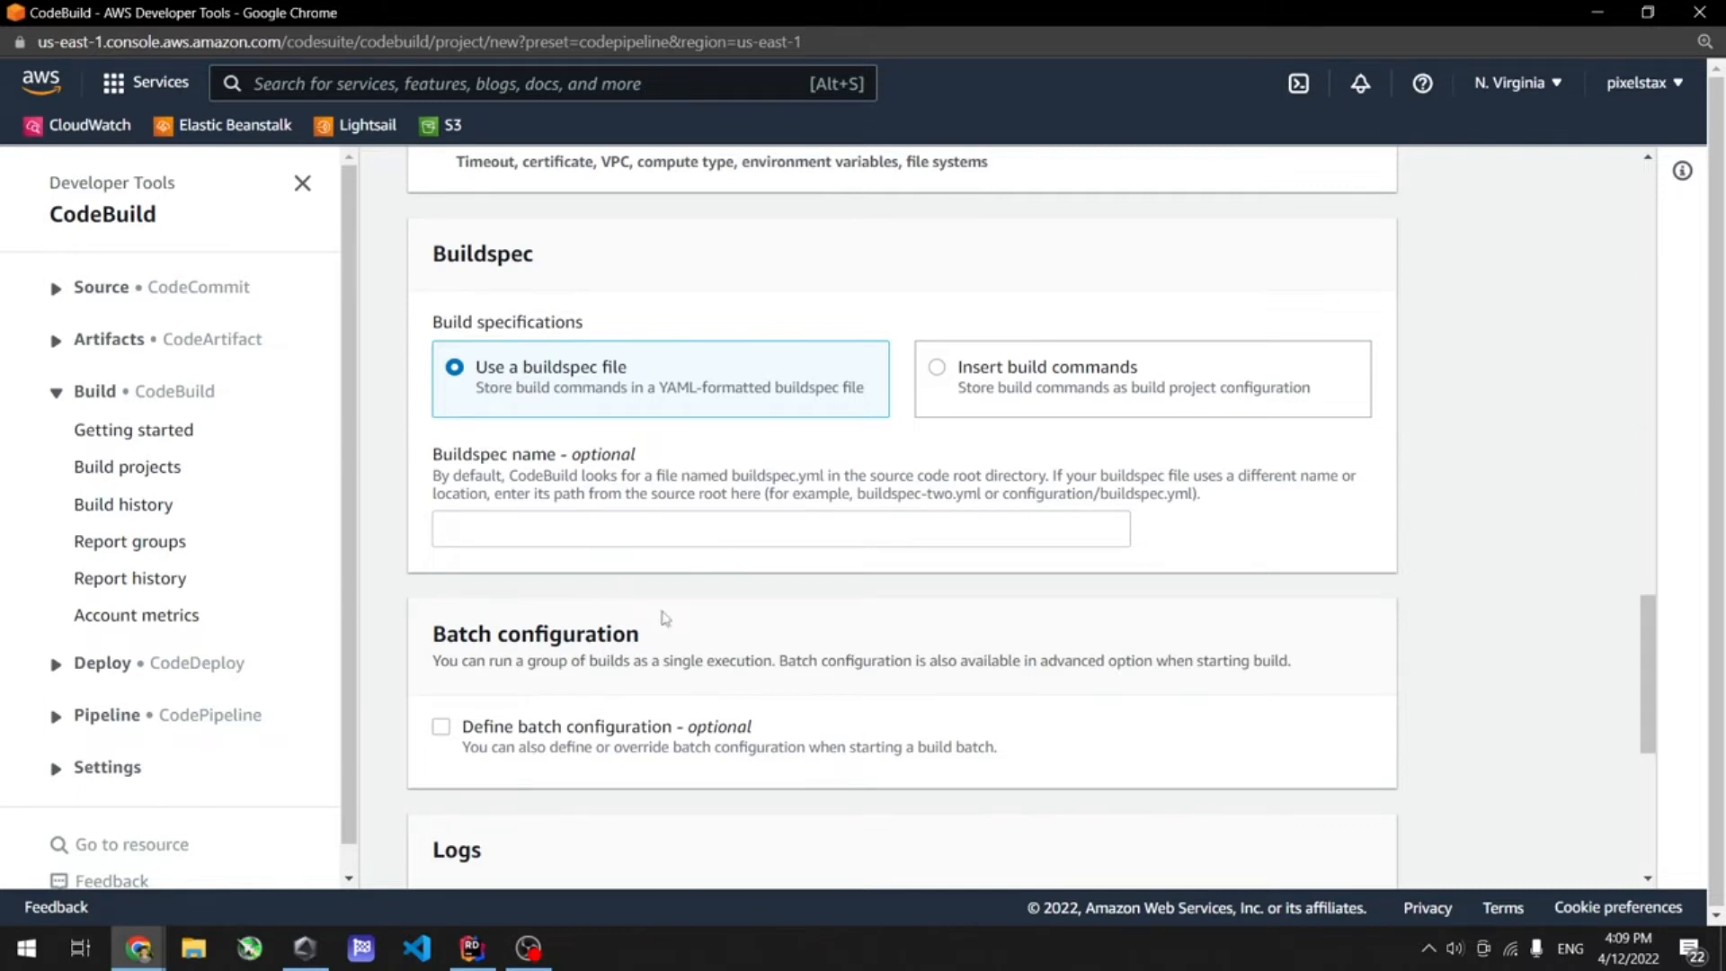
click(471, 948)
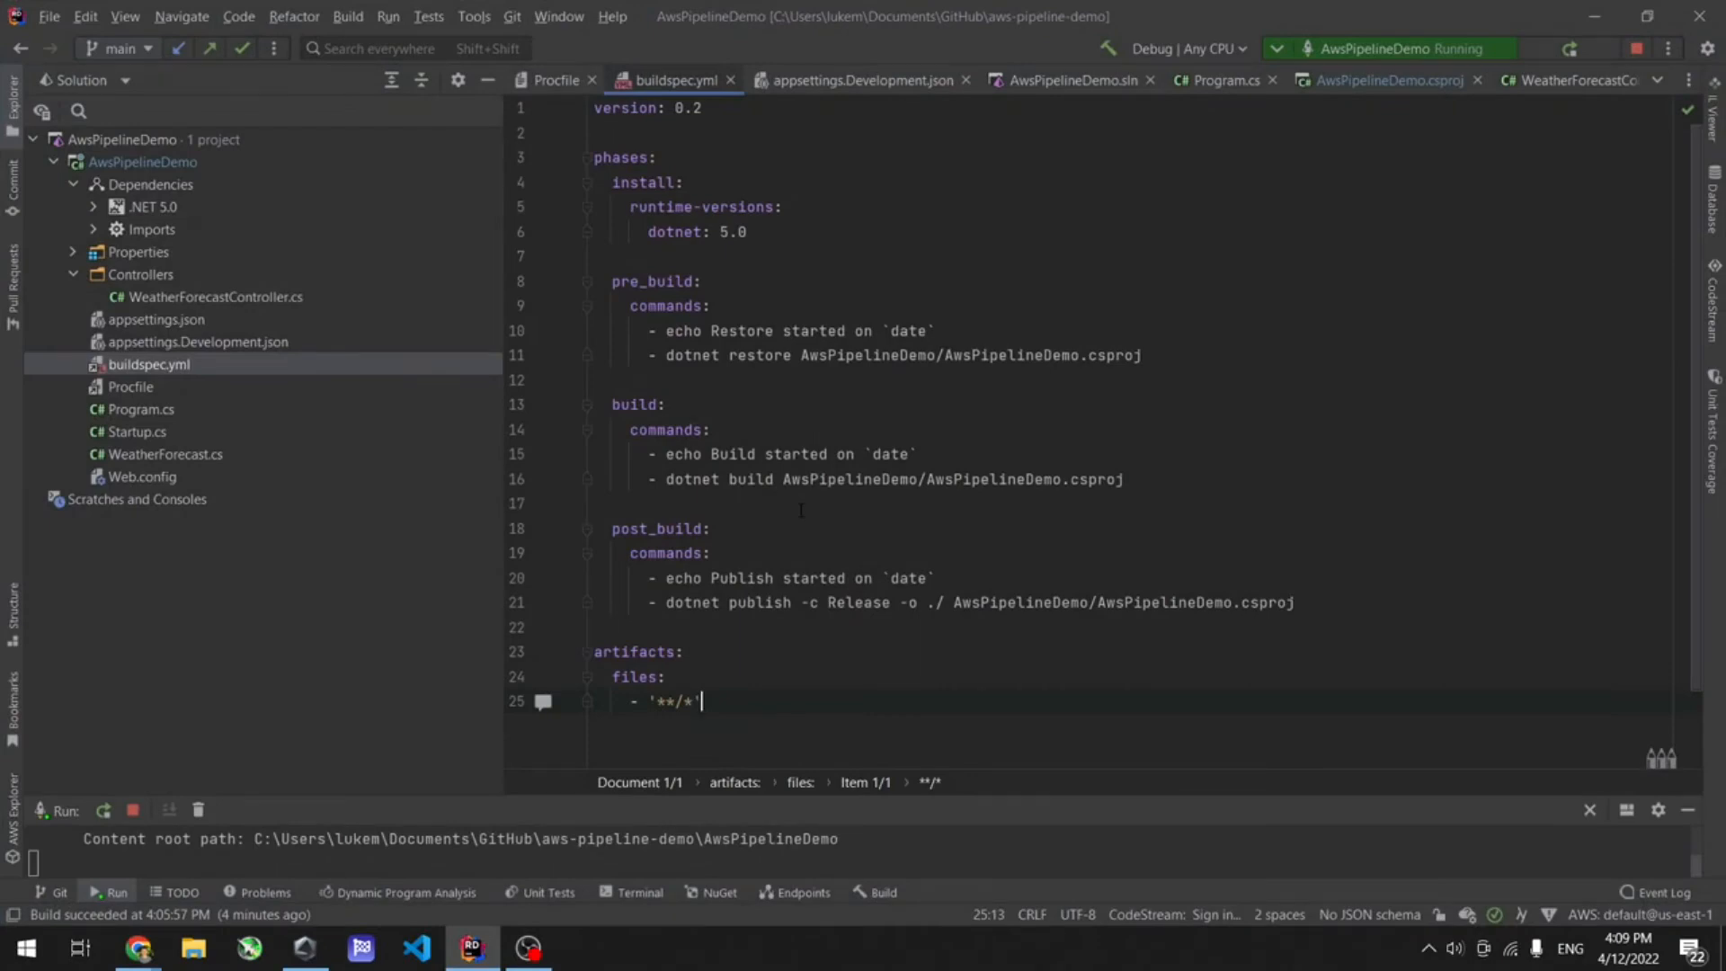
click(595, 255)
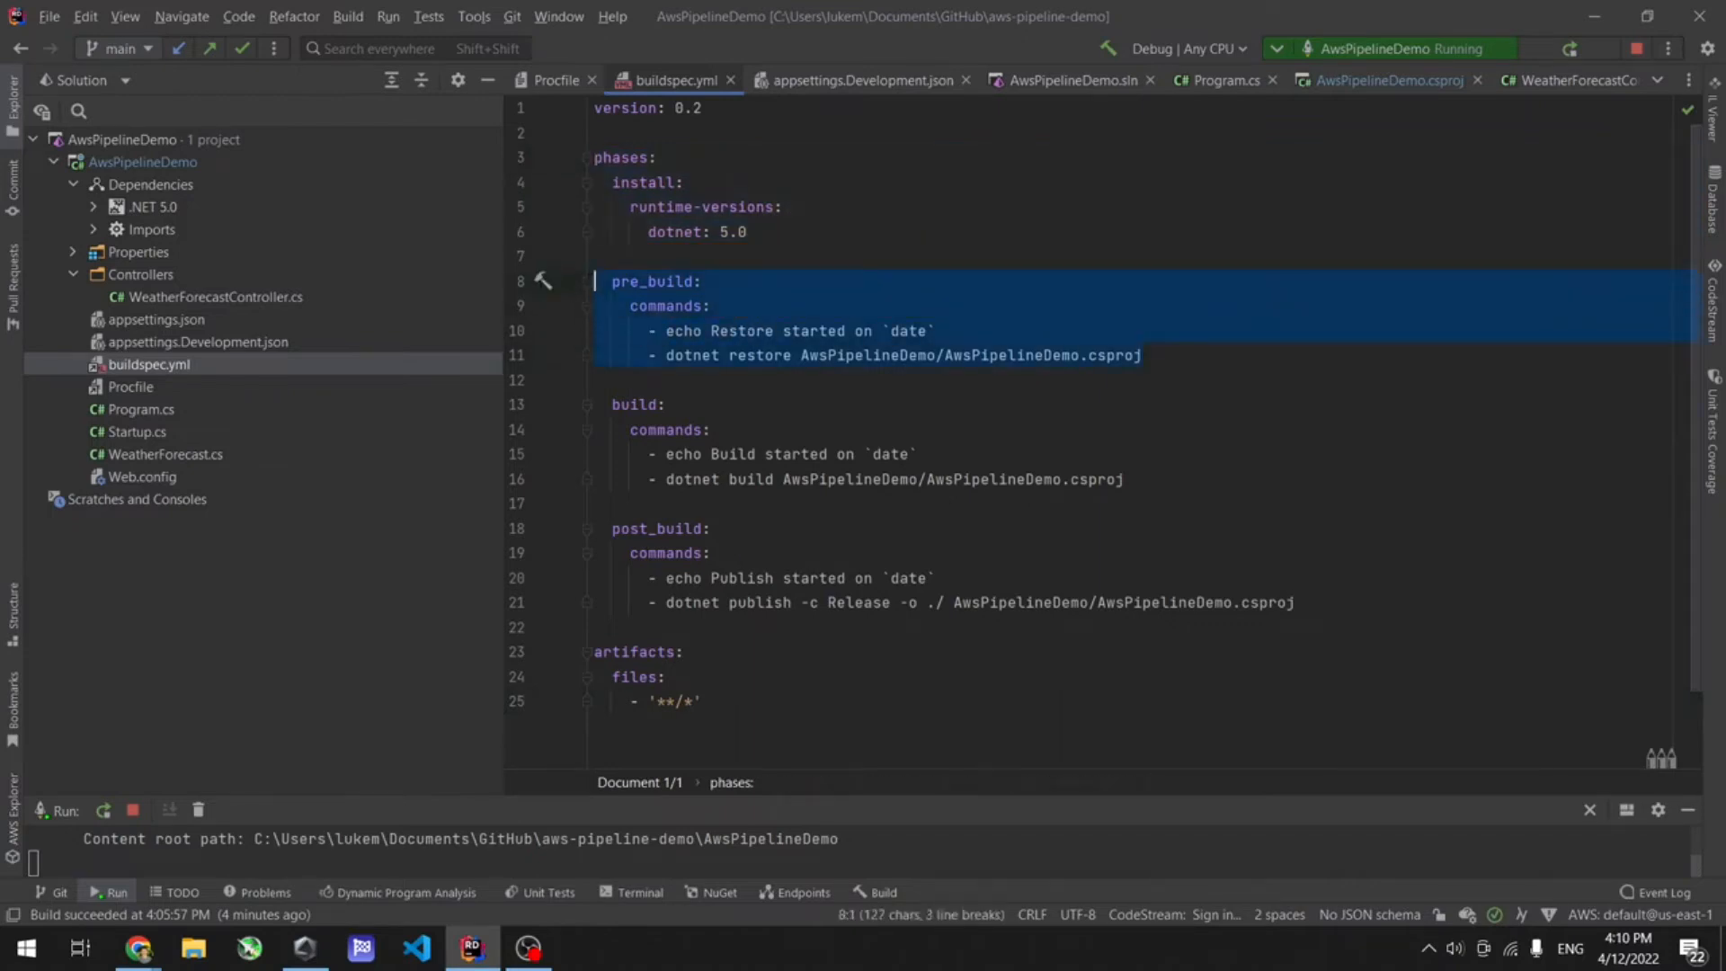
click(1202, 602)
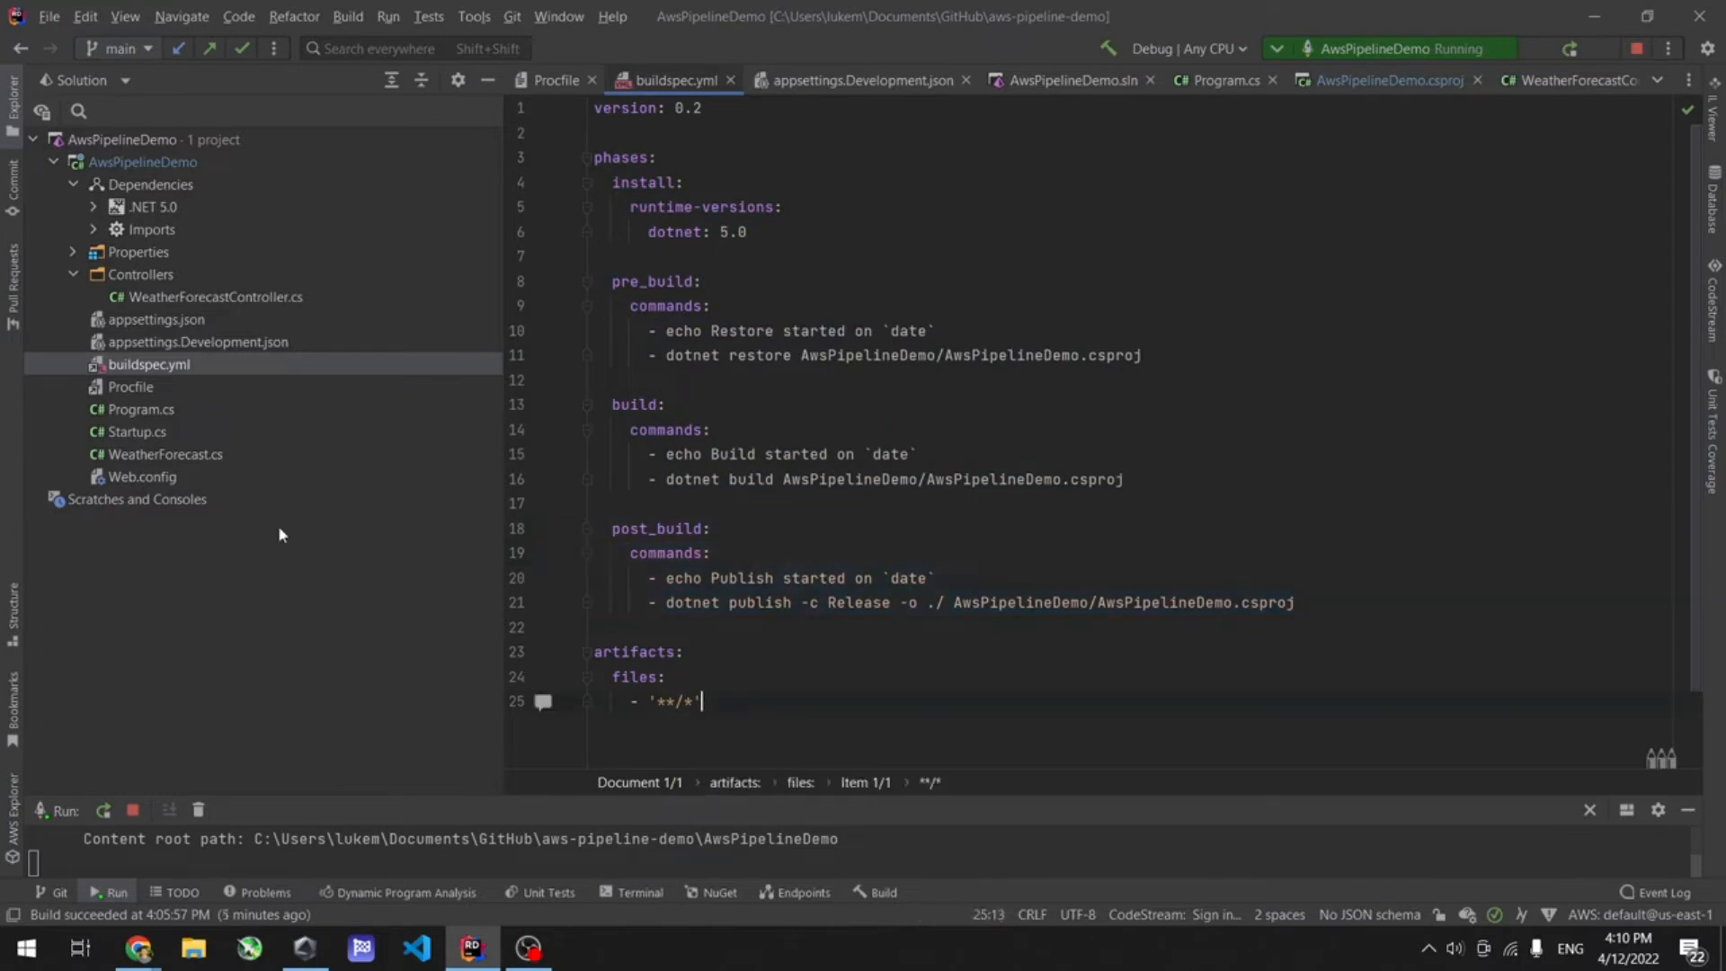
click(870, 478)
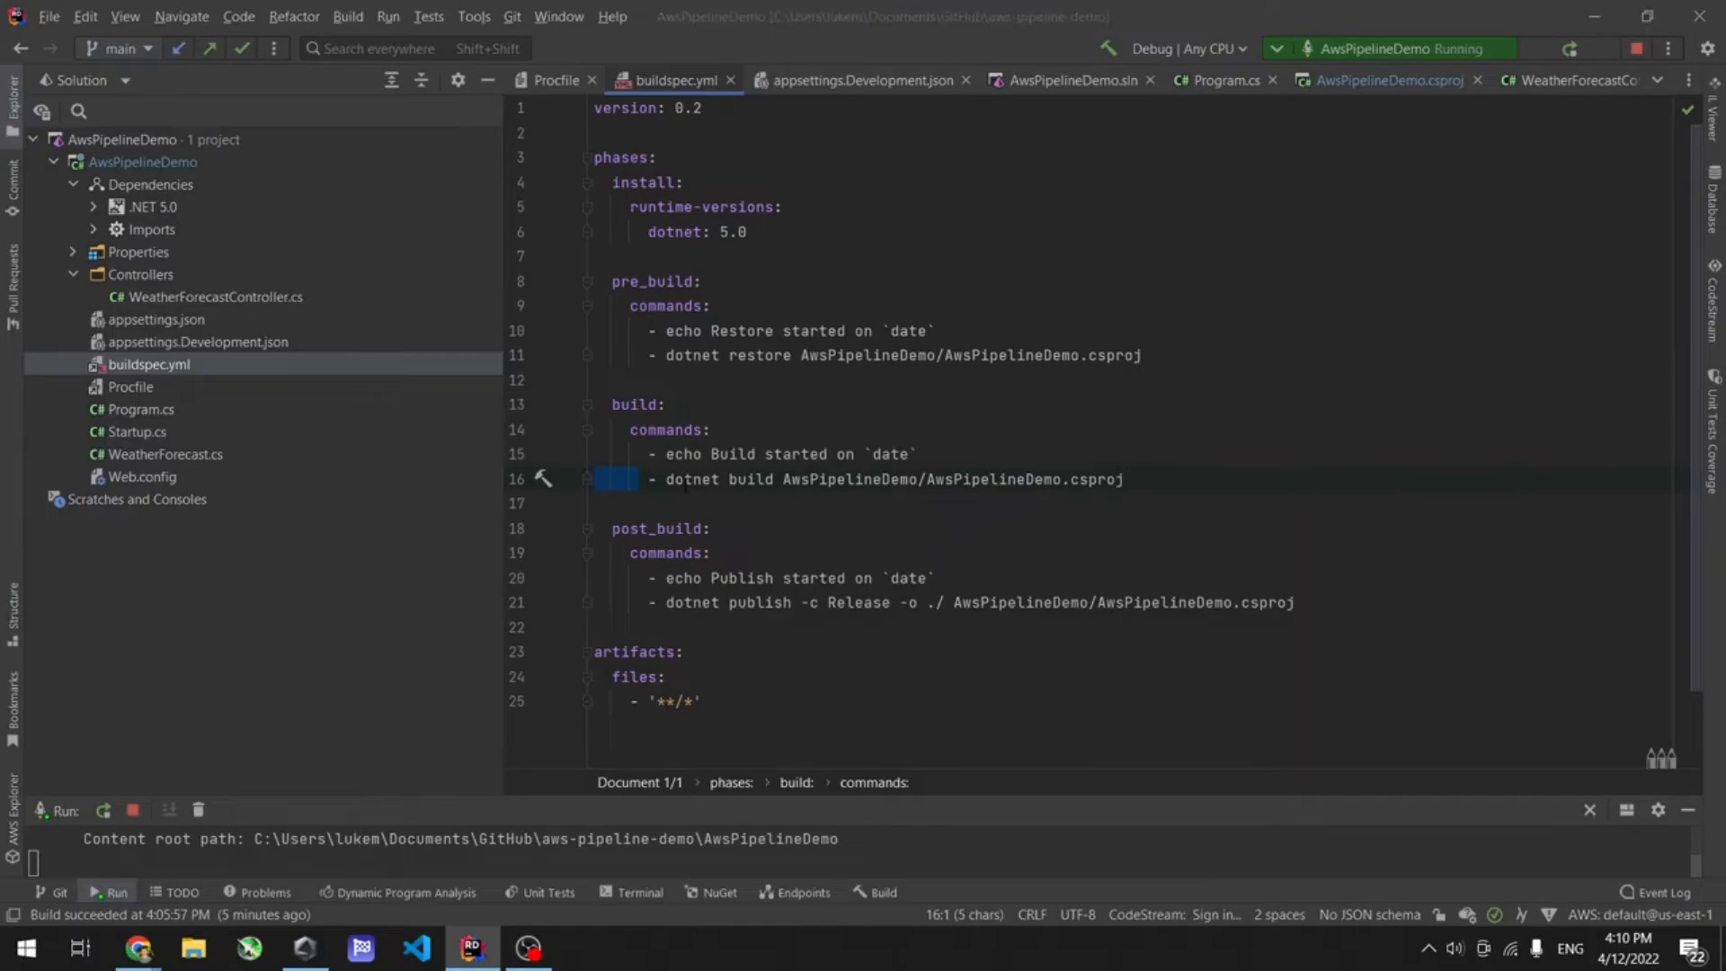
click(137, 948)
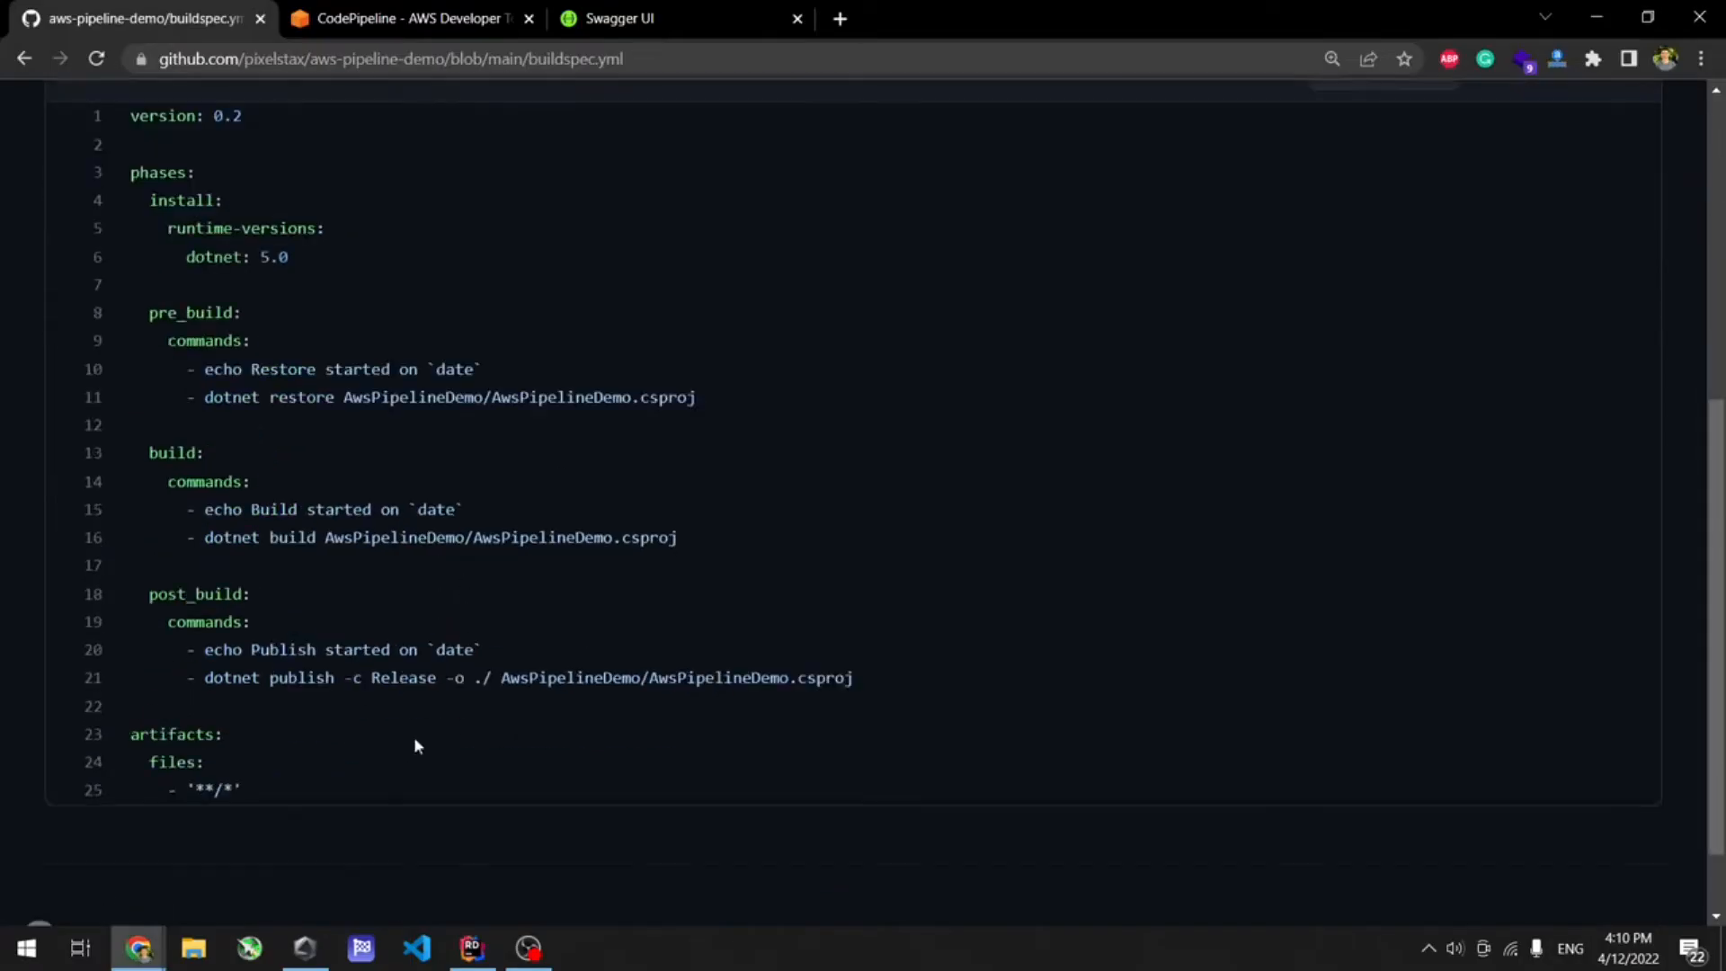
mouse_move(284, 805)
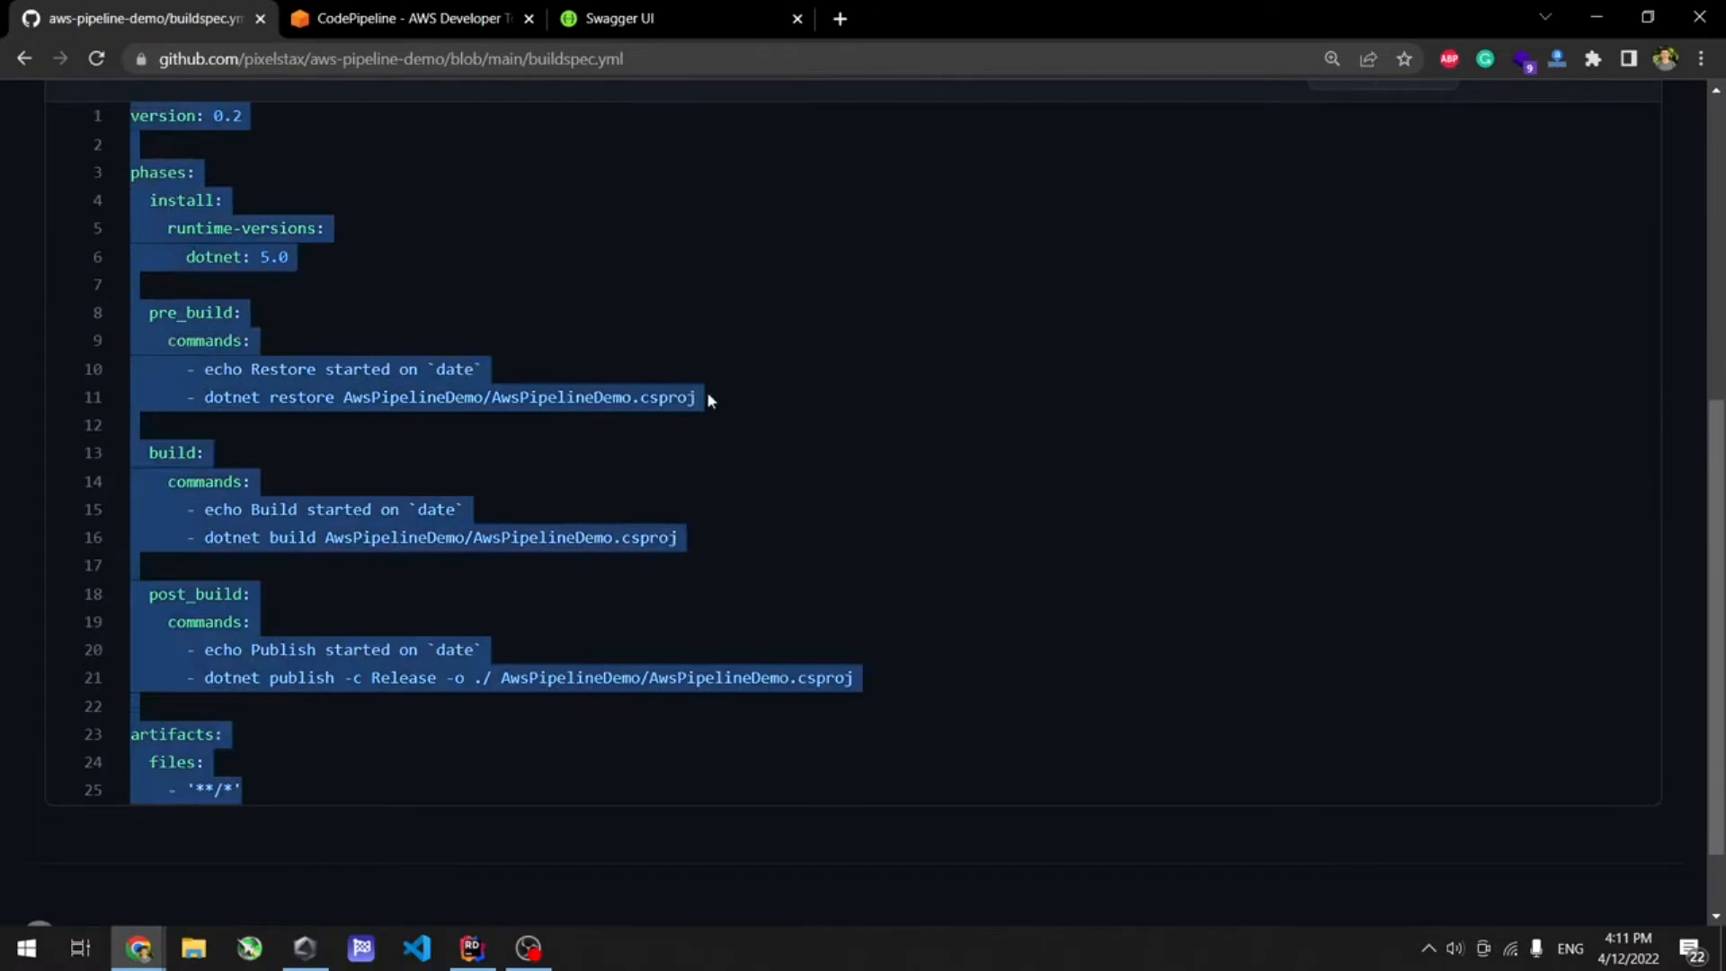
click(471, 948)
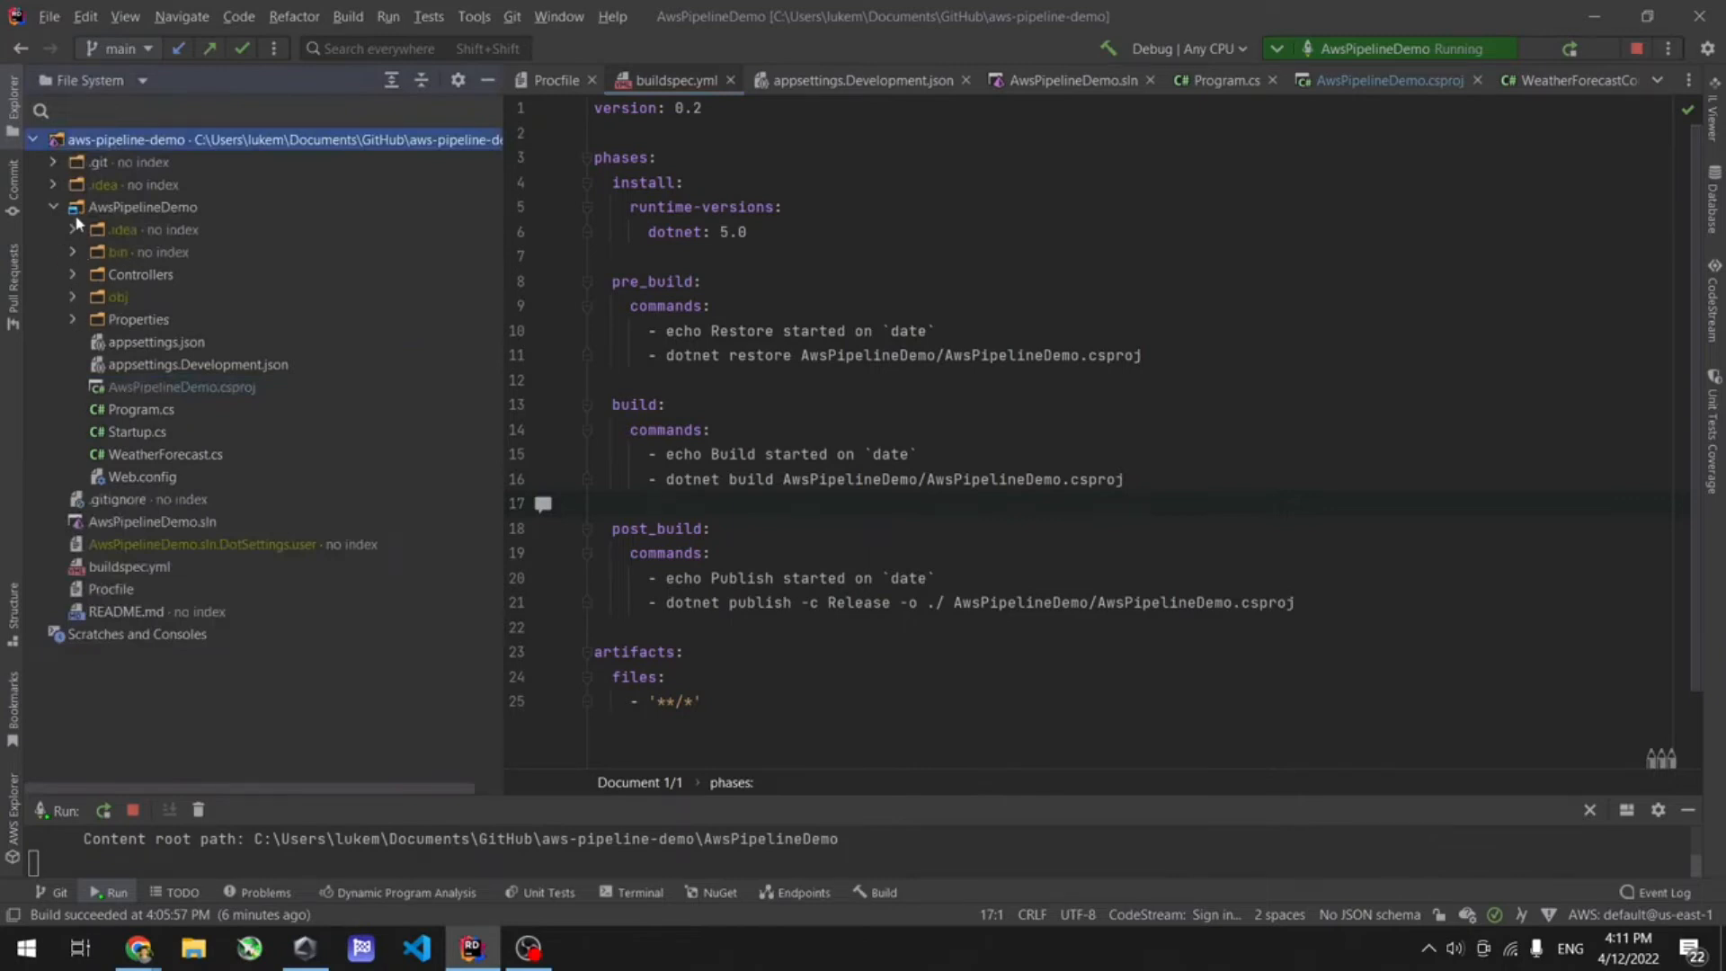
click(51, 206)
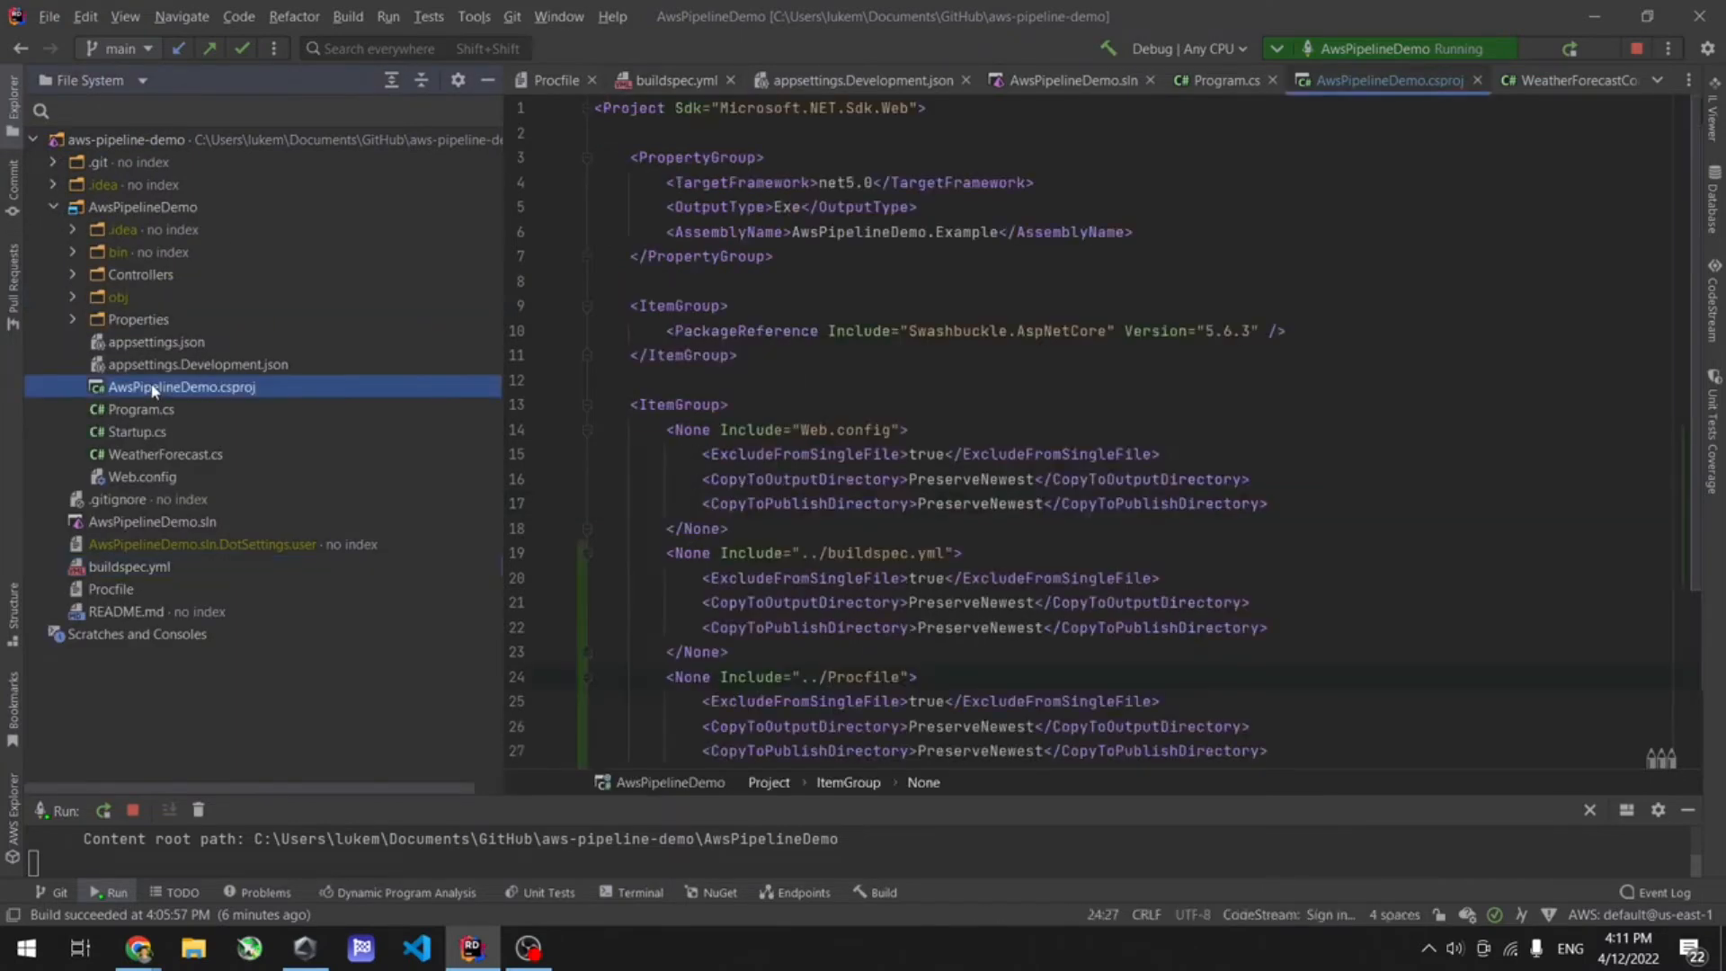
mouse_move(129, 566)
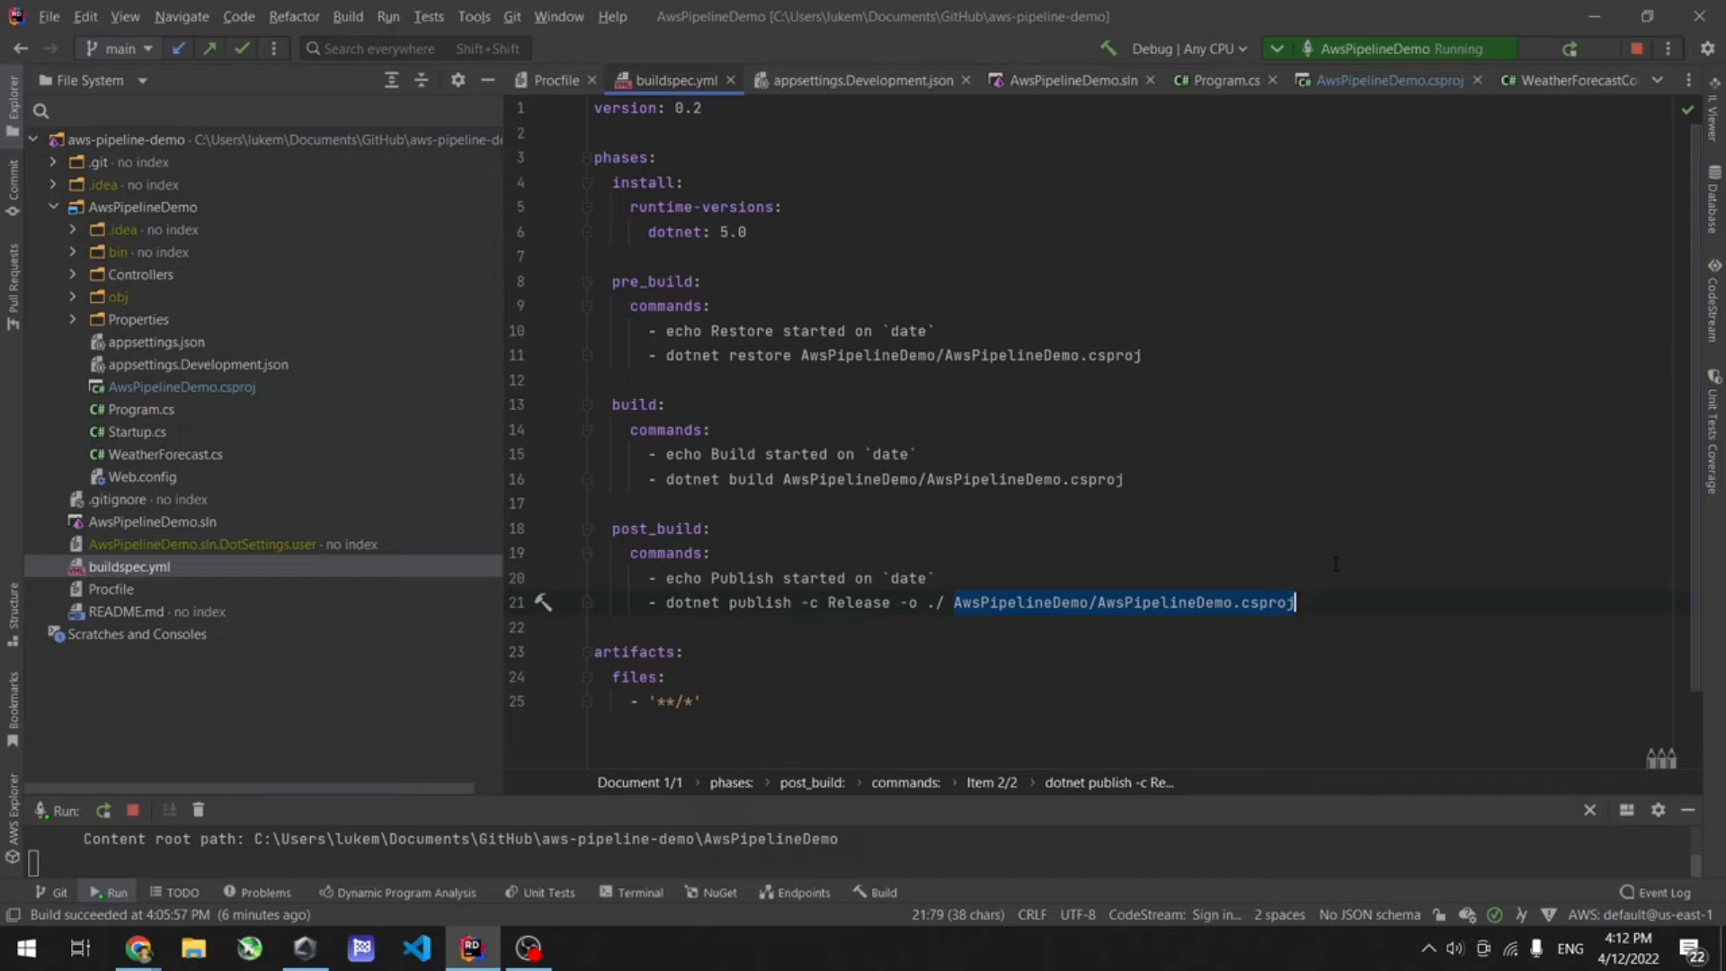
click(683, 701)
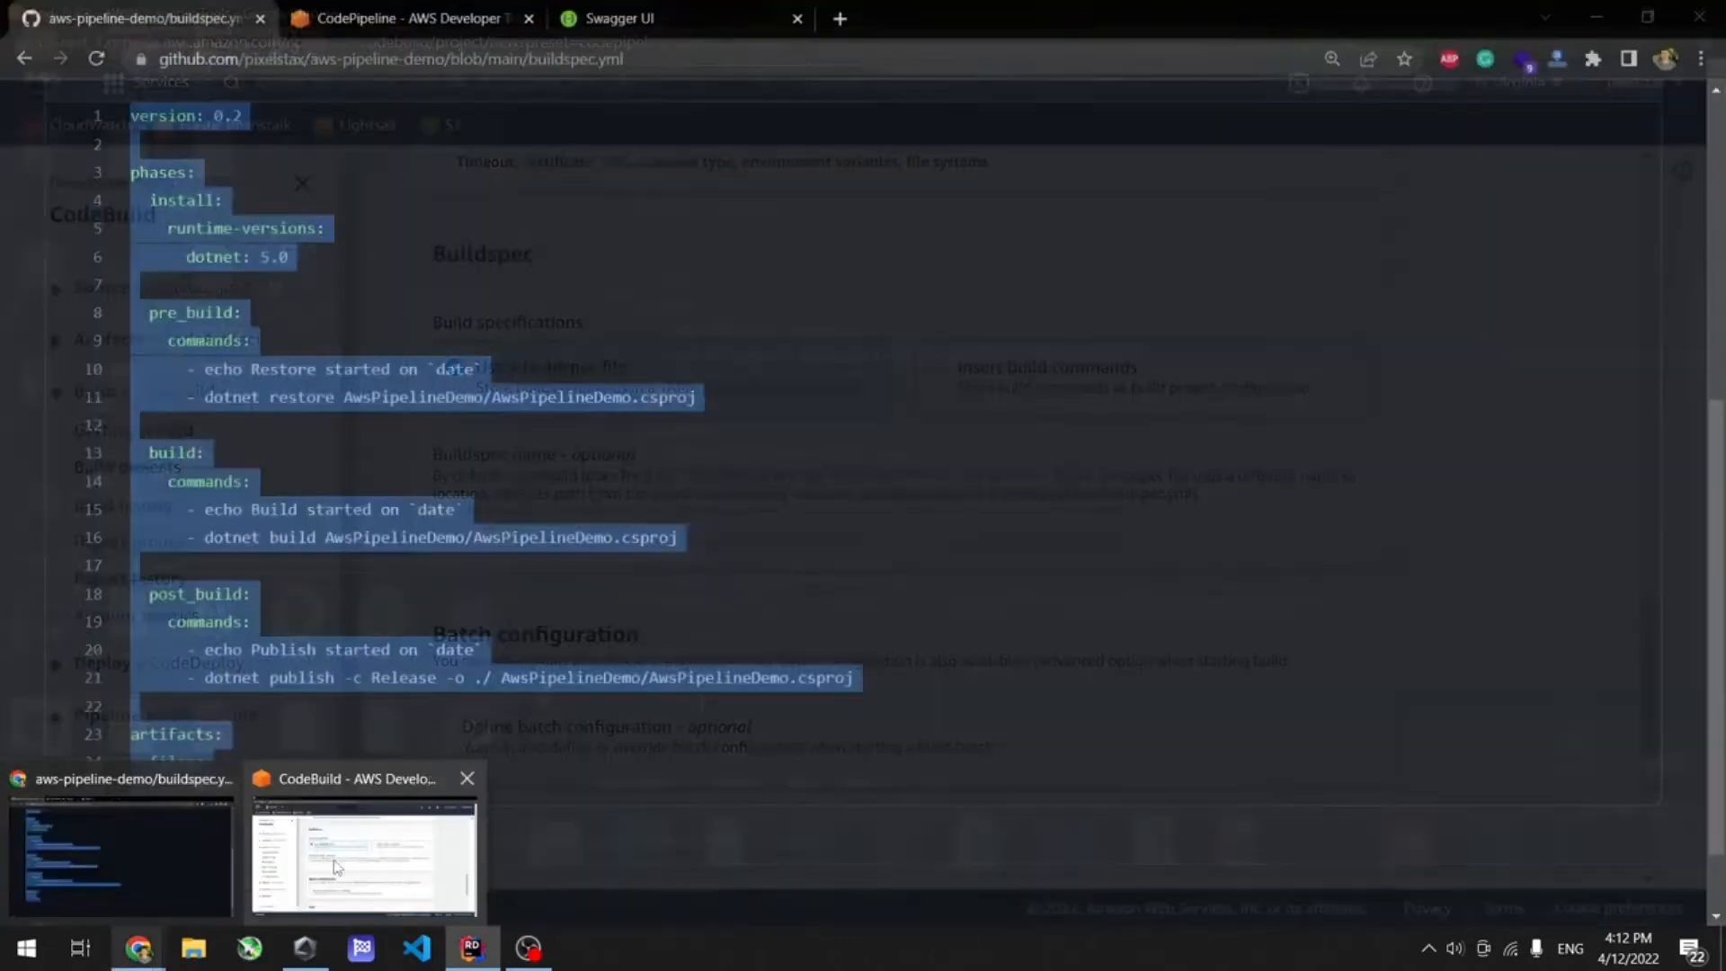
Create the build project, return to the pipeline with it selected, and continue to the deploy stage.
click(363, 852)
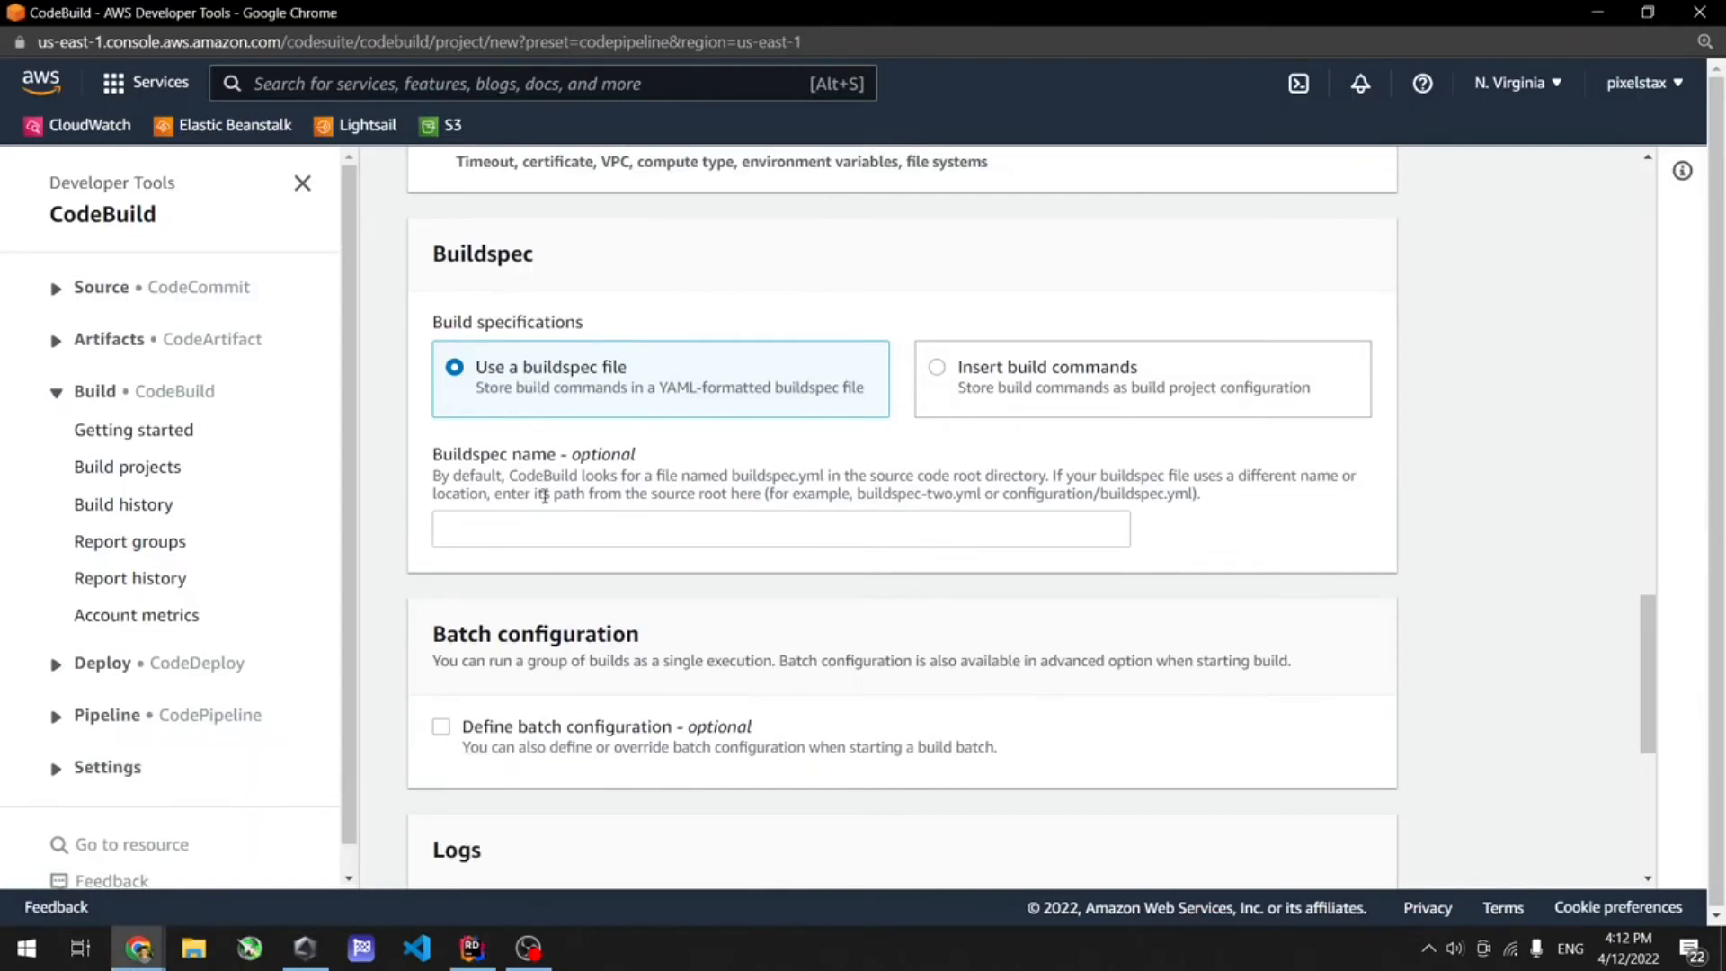
scroll(down, 3)
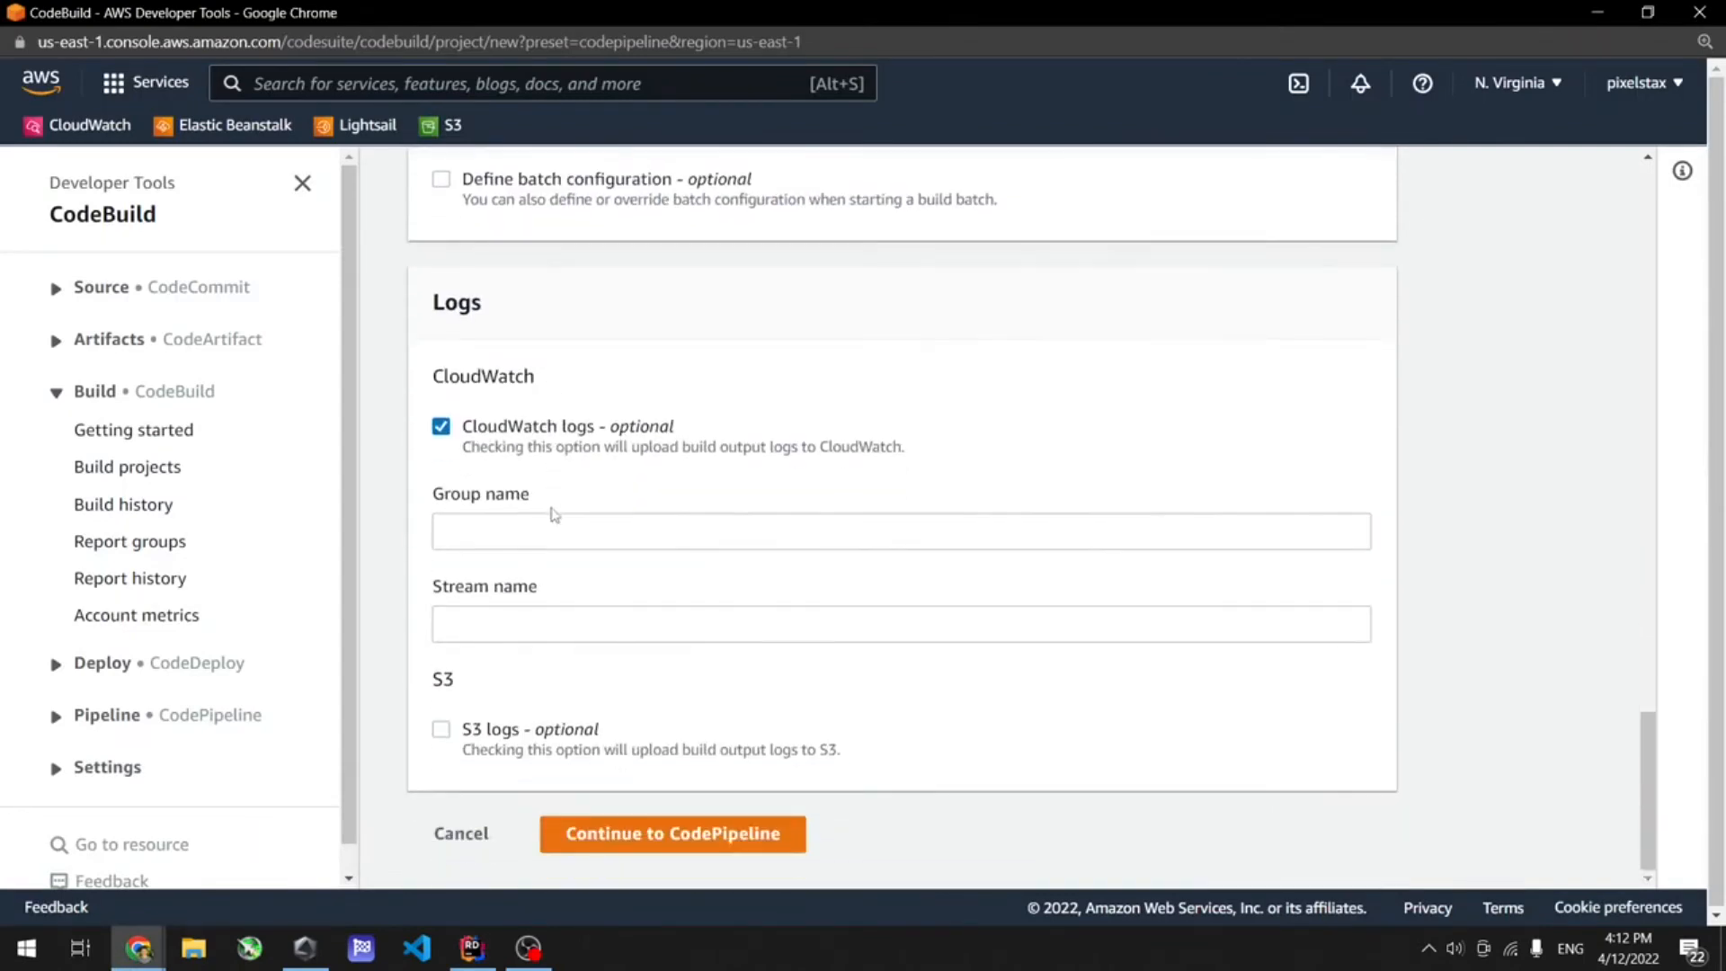
click(671, 832)
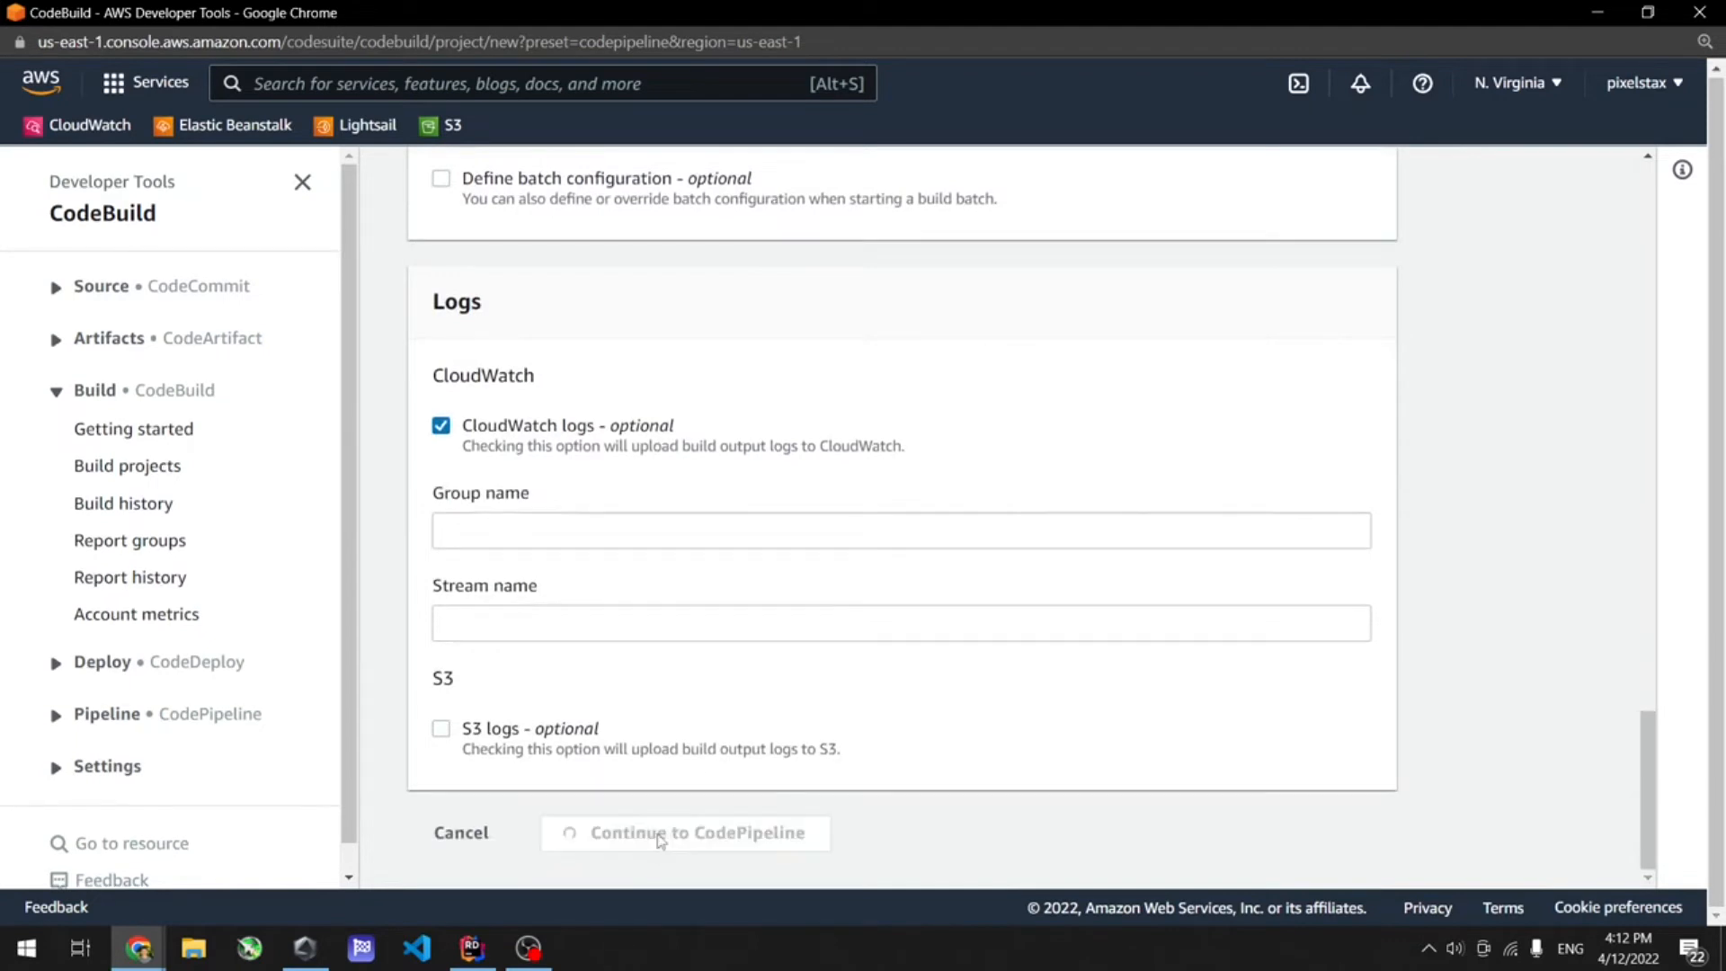
click(697, 833)
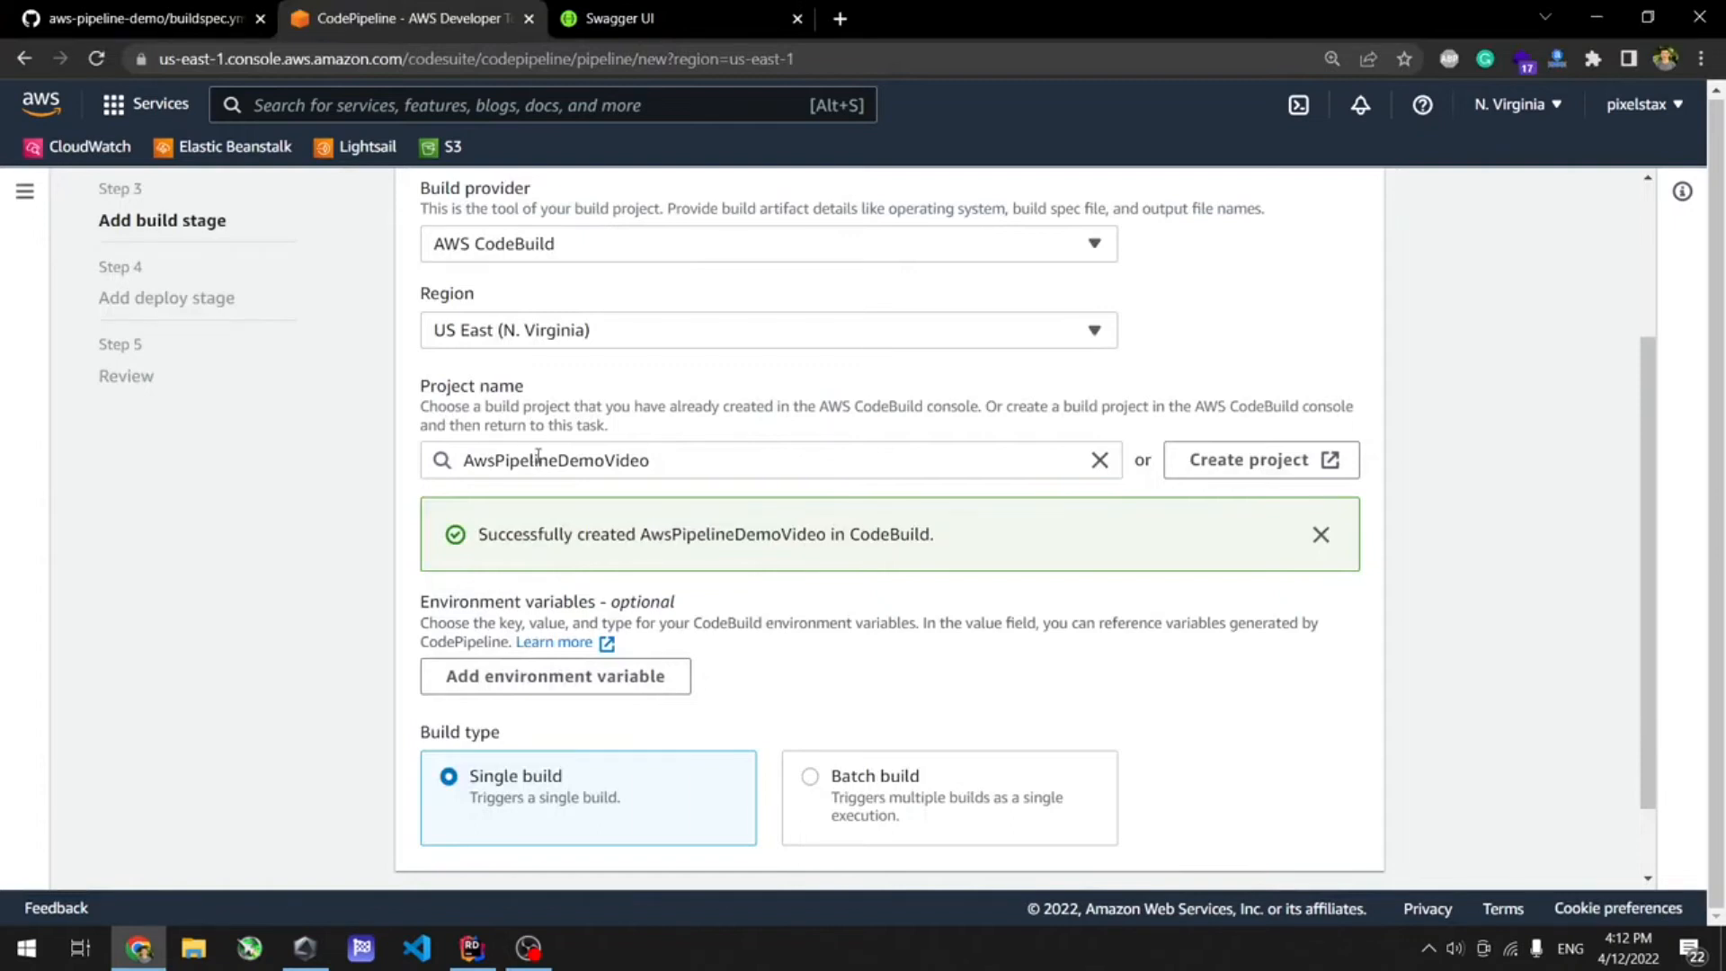
scroll(down, 3)
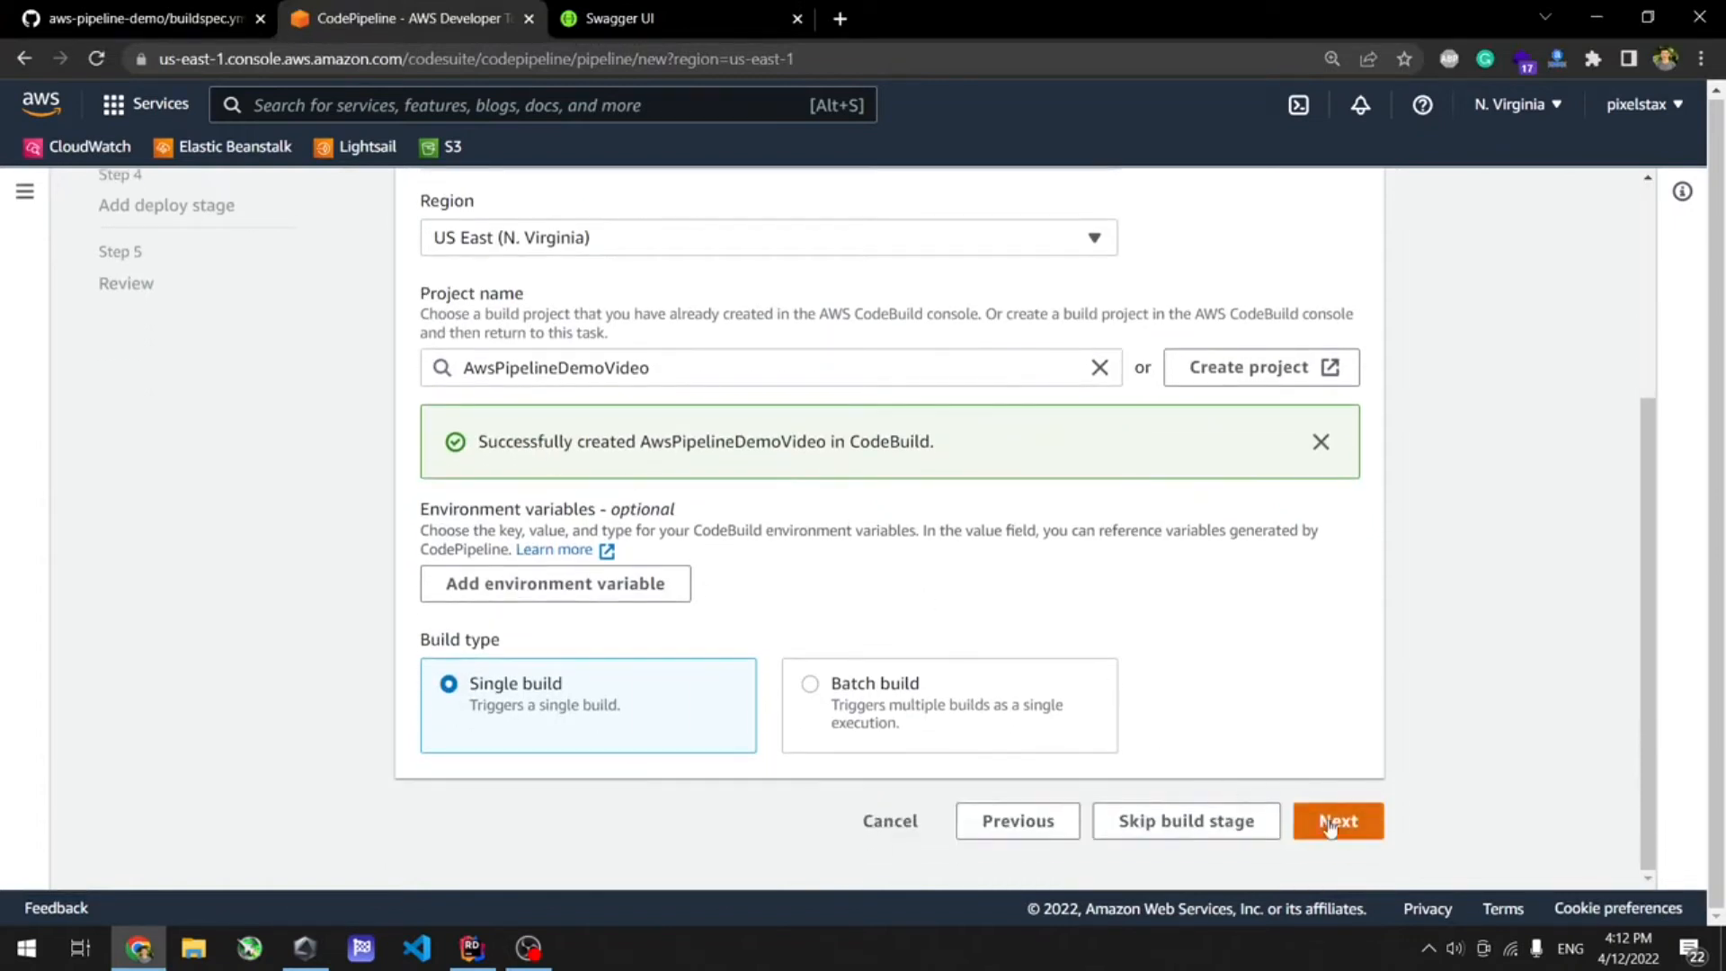
click(1335, 819)
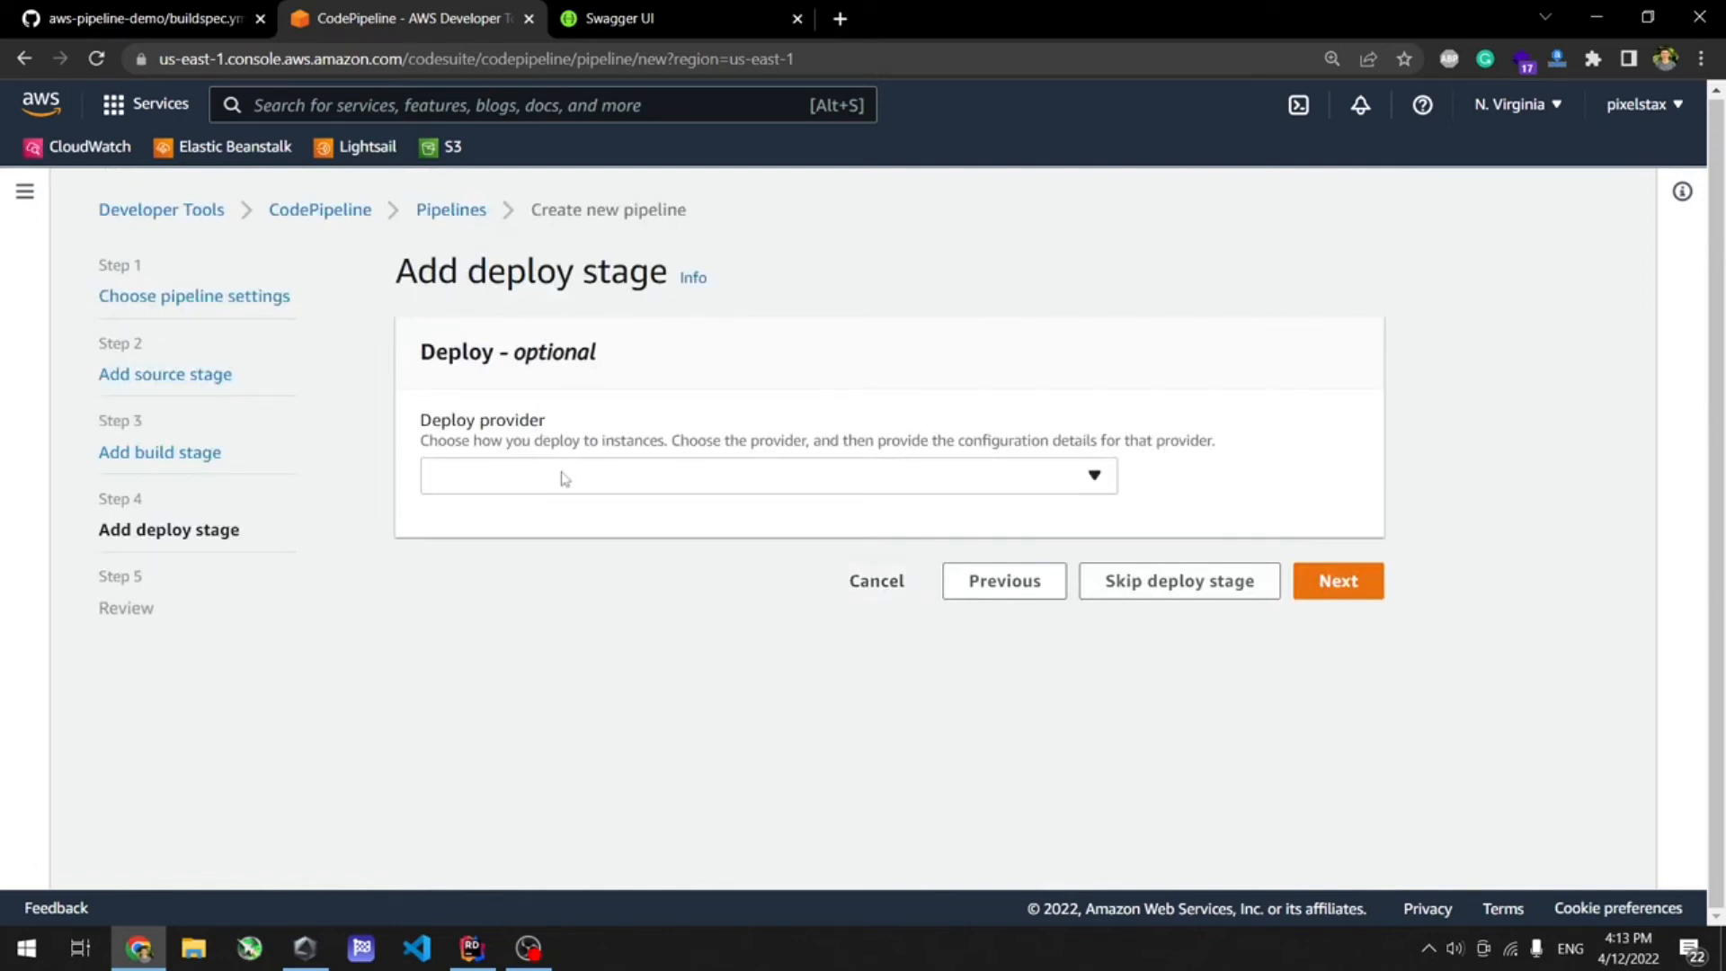
Choose AWS Elastic Beanstalk as deploy provider in US East (N. Virginia).
click(768, 474)
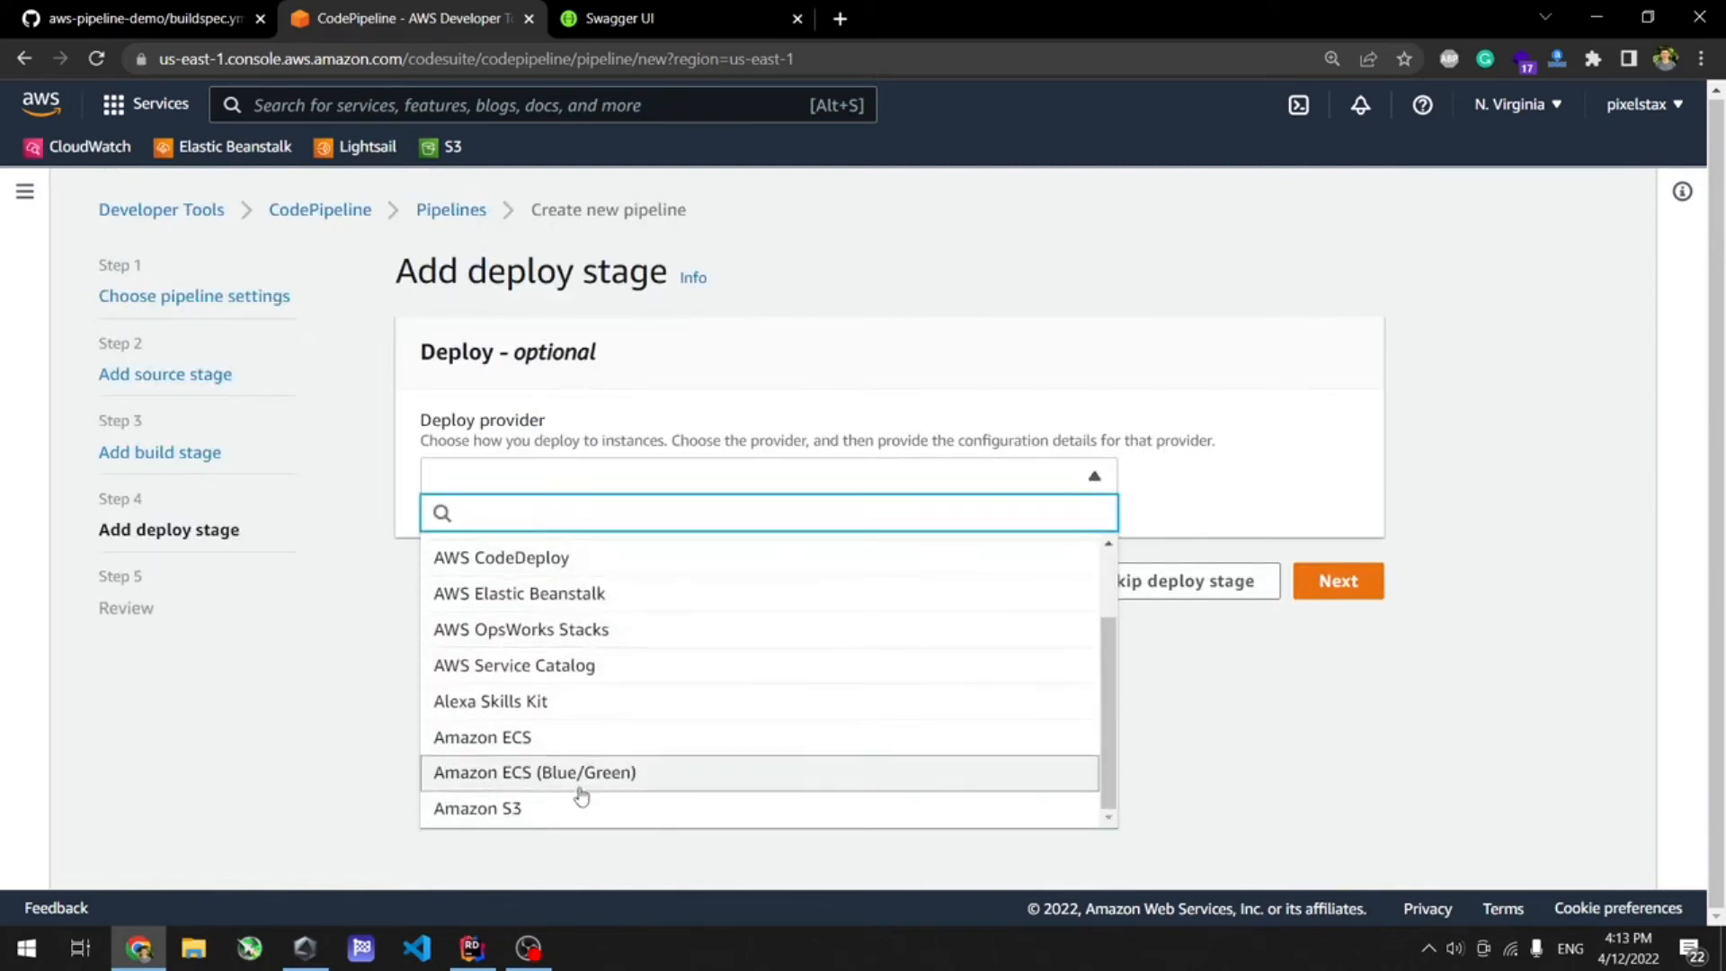
scroll(up, 3)
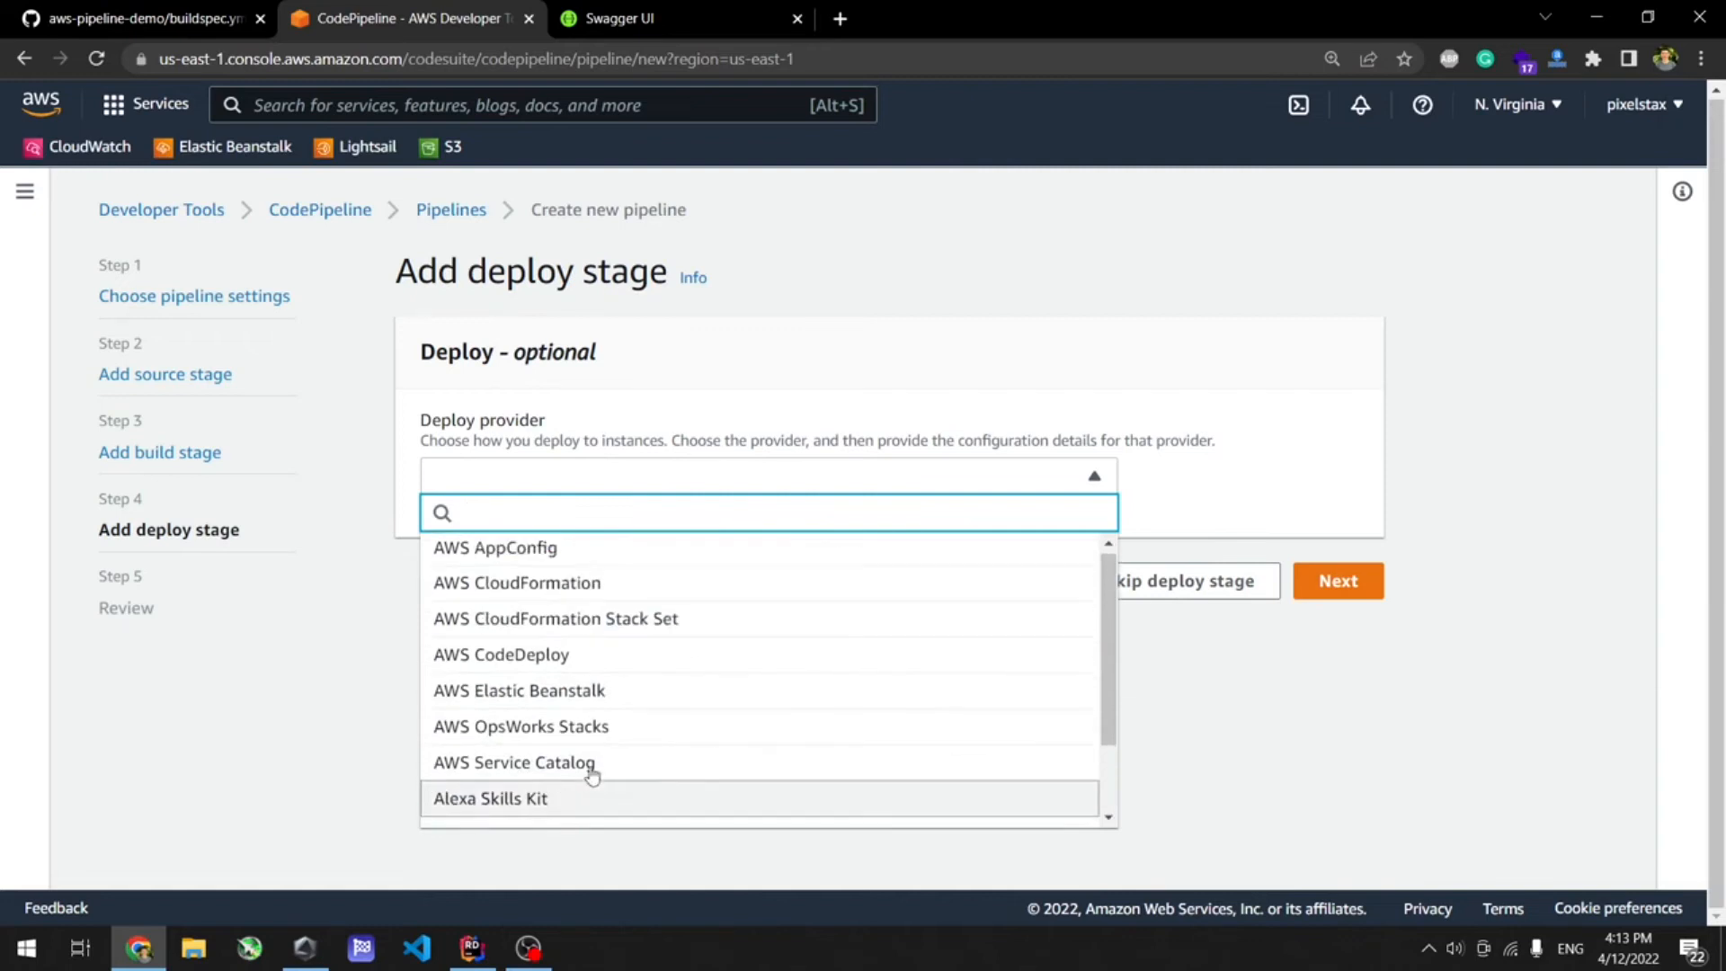
mouse_move(626, 703)
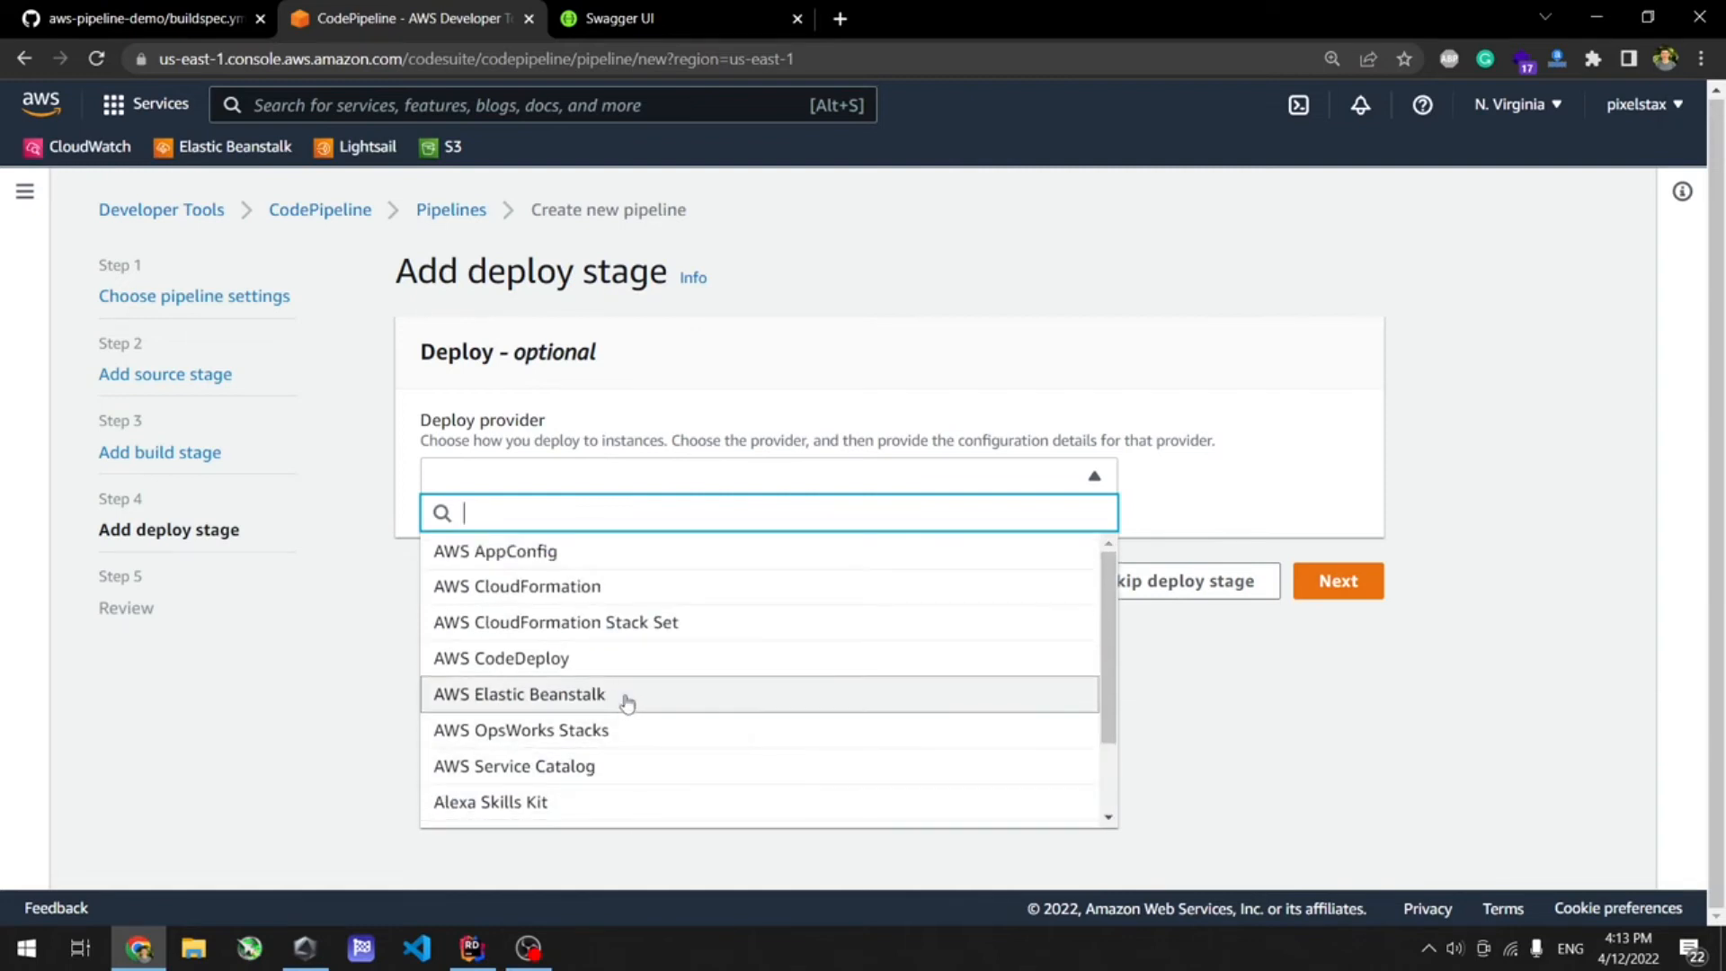
click(517, 694)
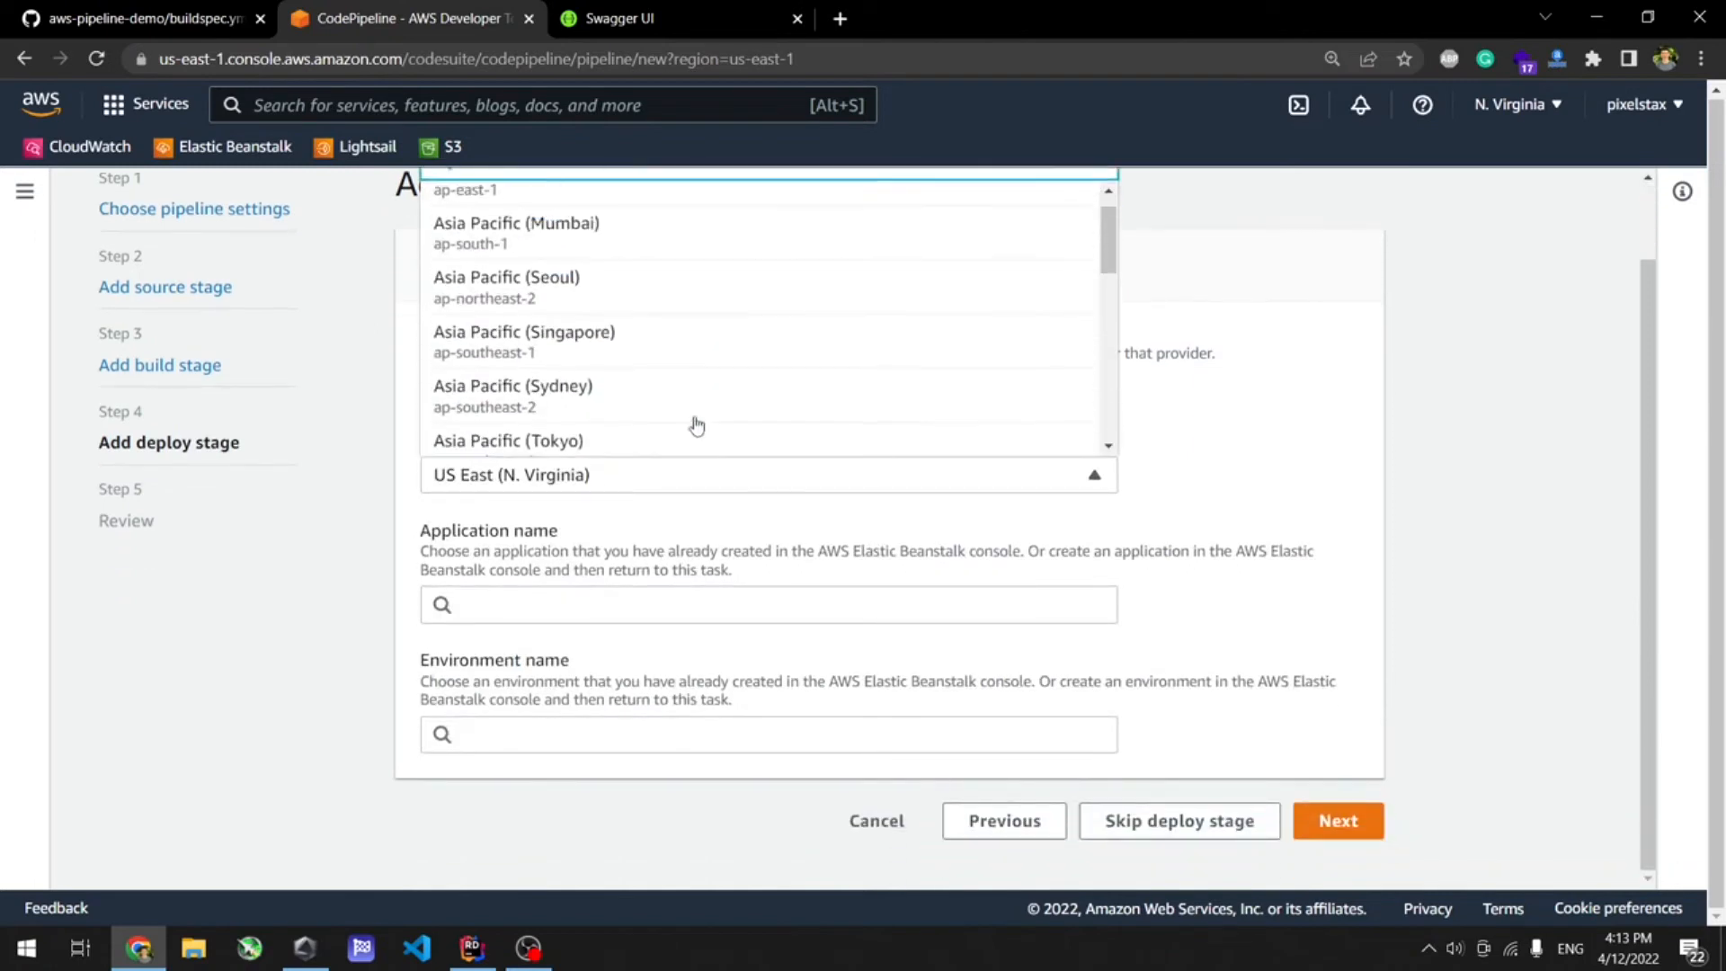
scroll(down, 3)
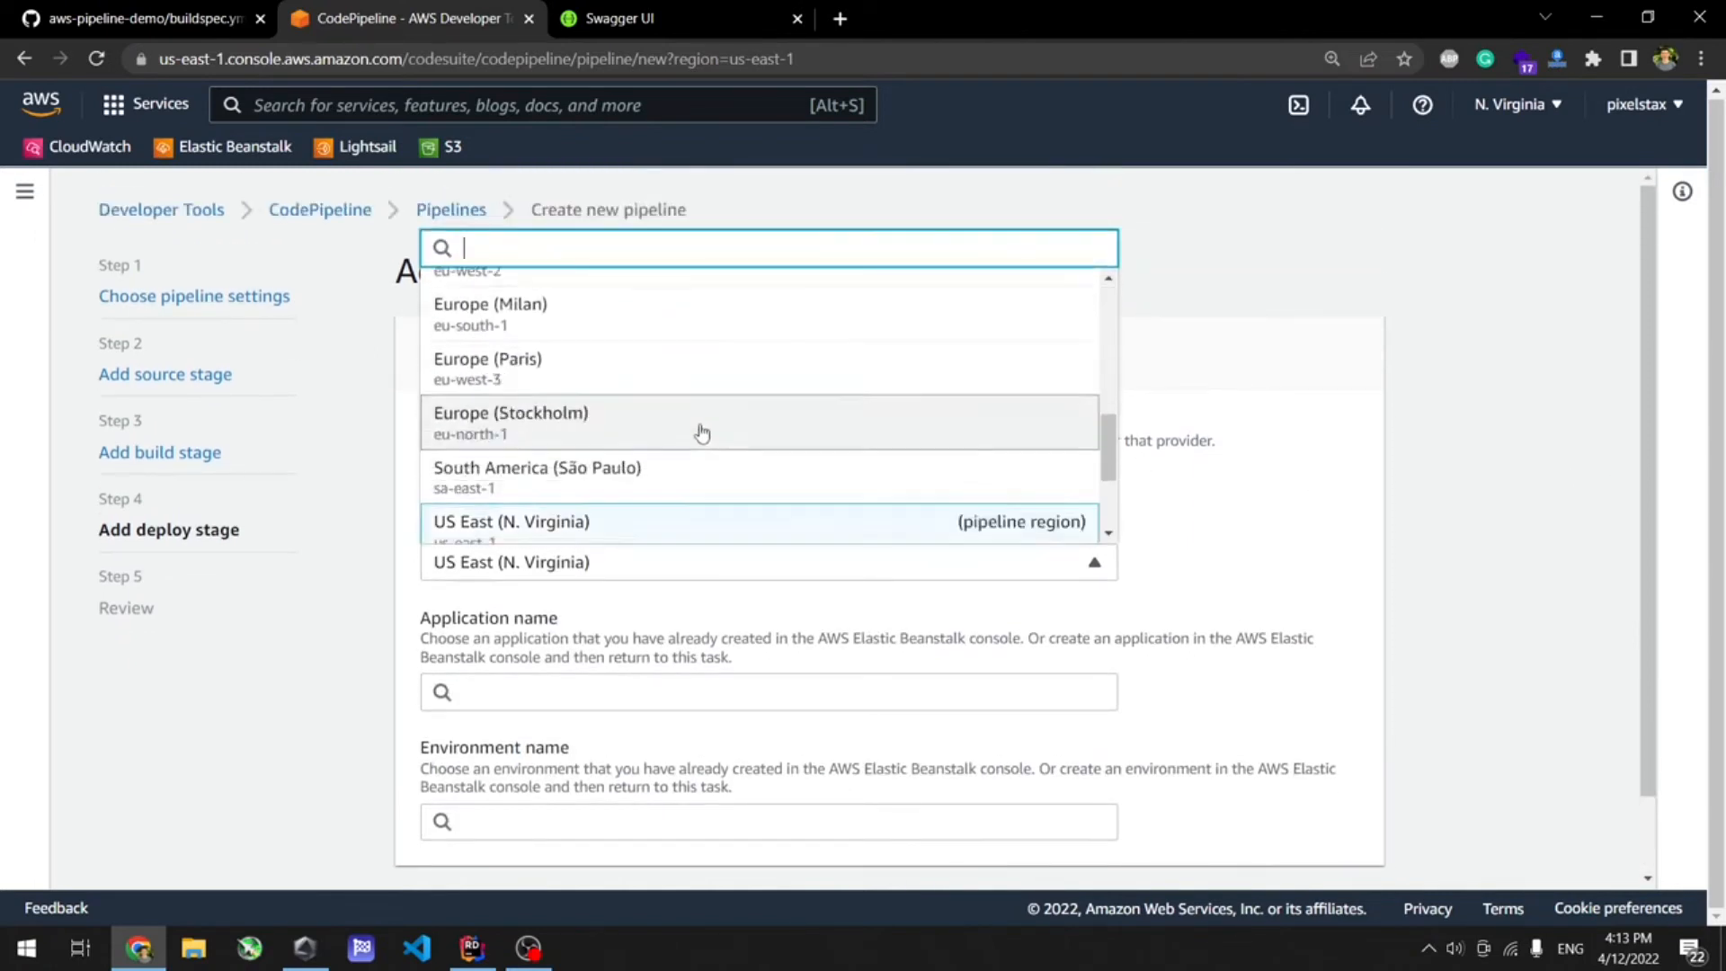
click(510, 521)
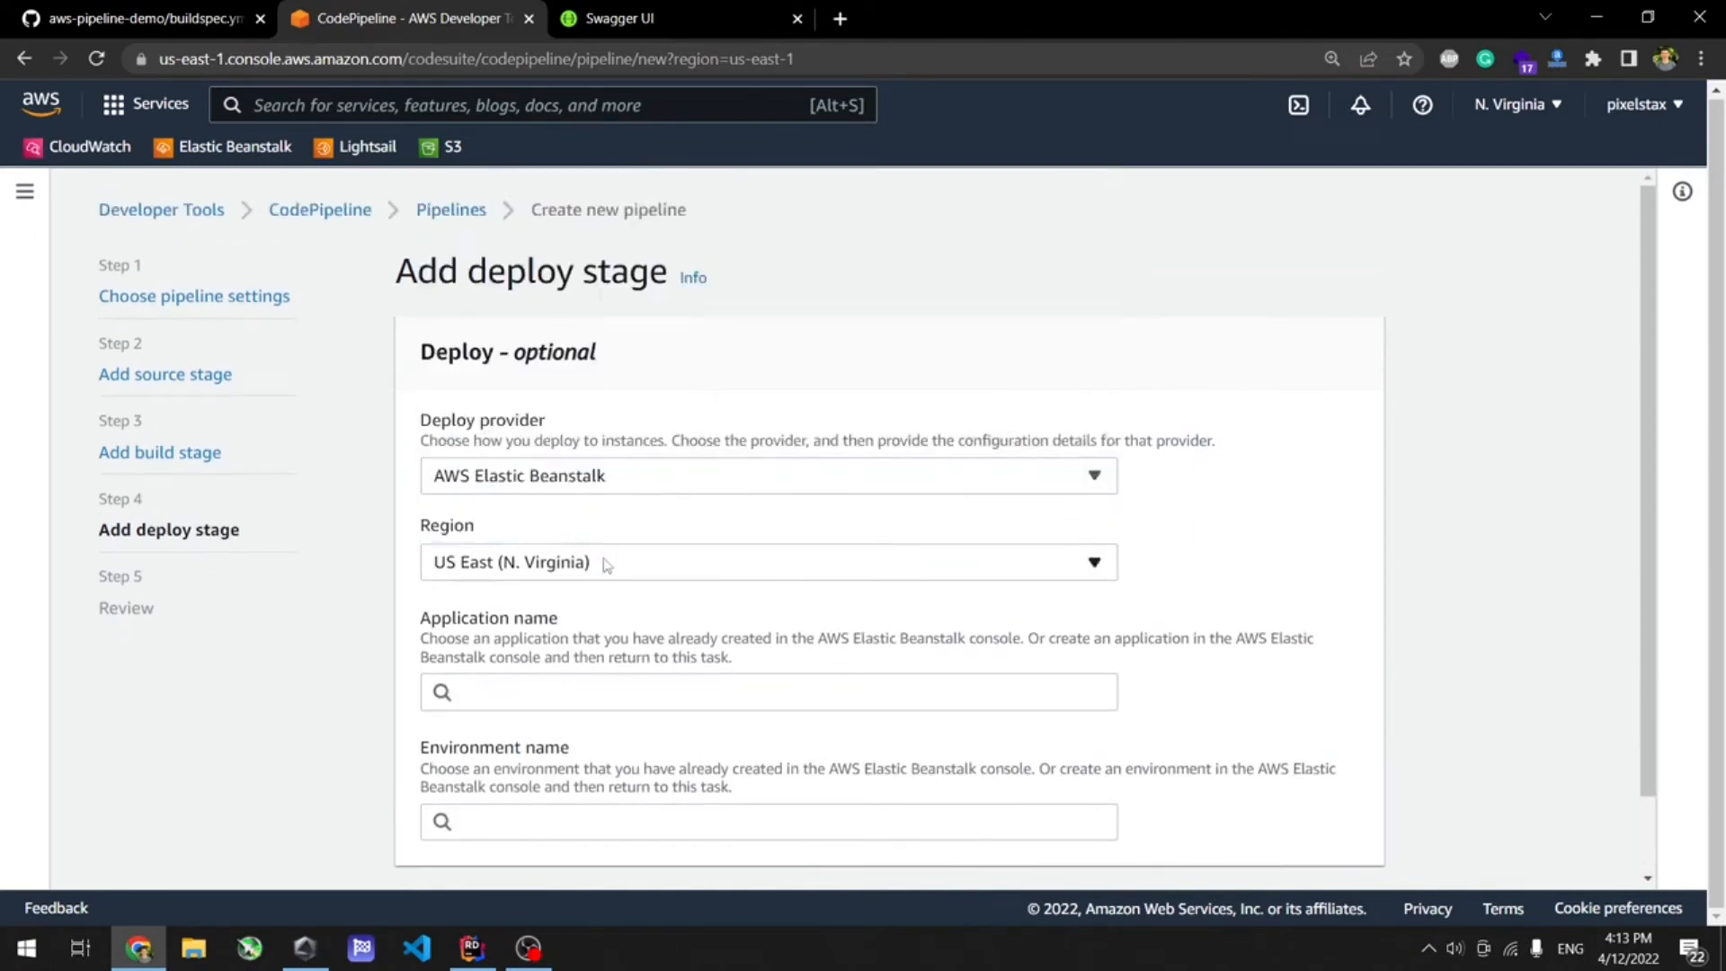
mouse_move(545, 602)
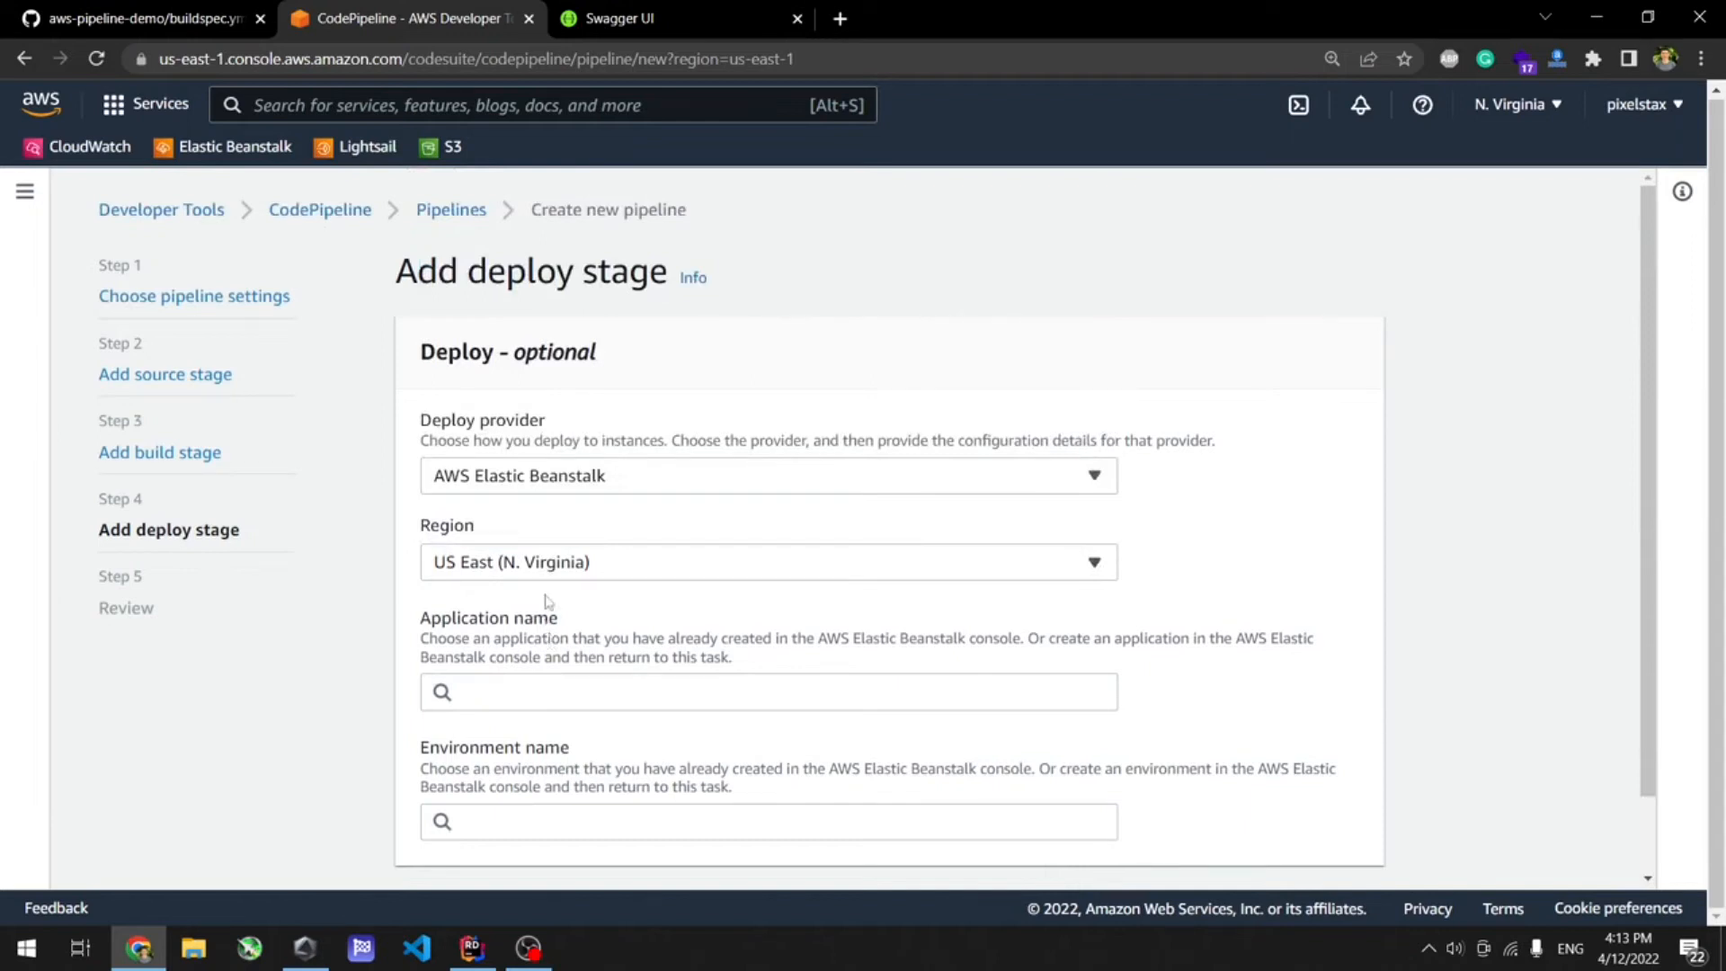
mouse_move(724, 628)
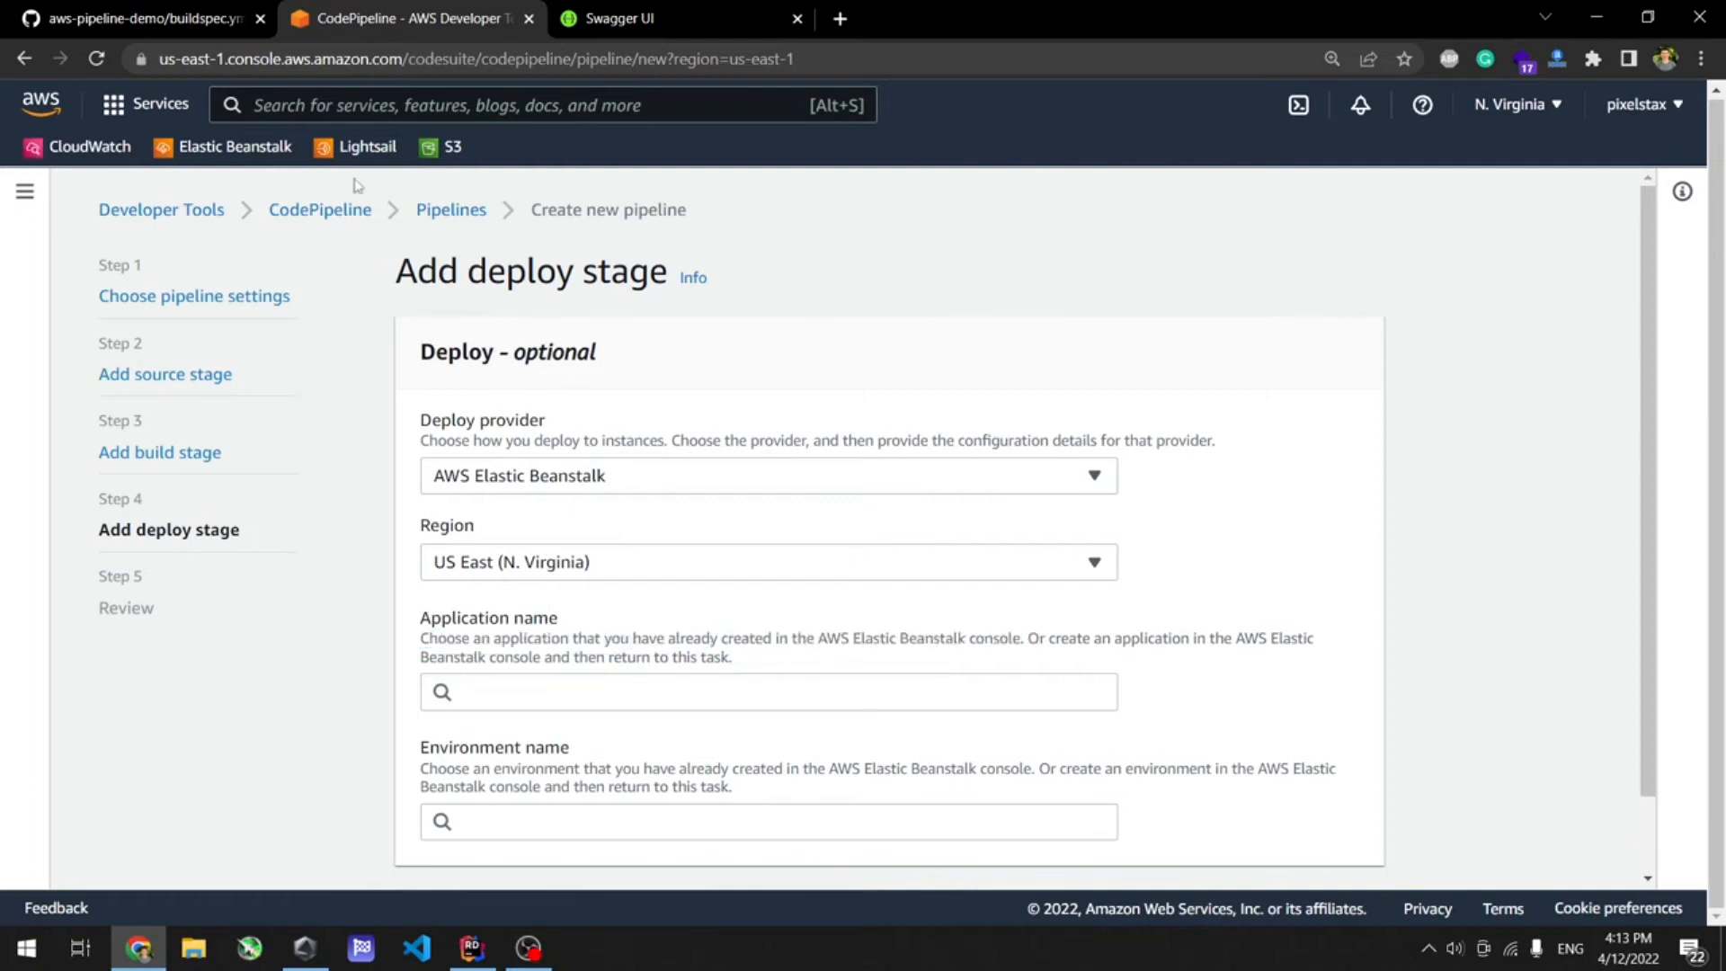
Find Elastic Beanstalk via the services search and start creating a new environment.
text(e)
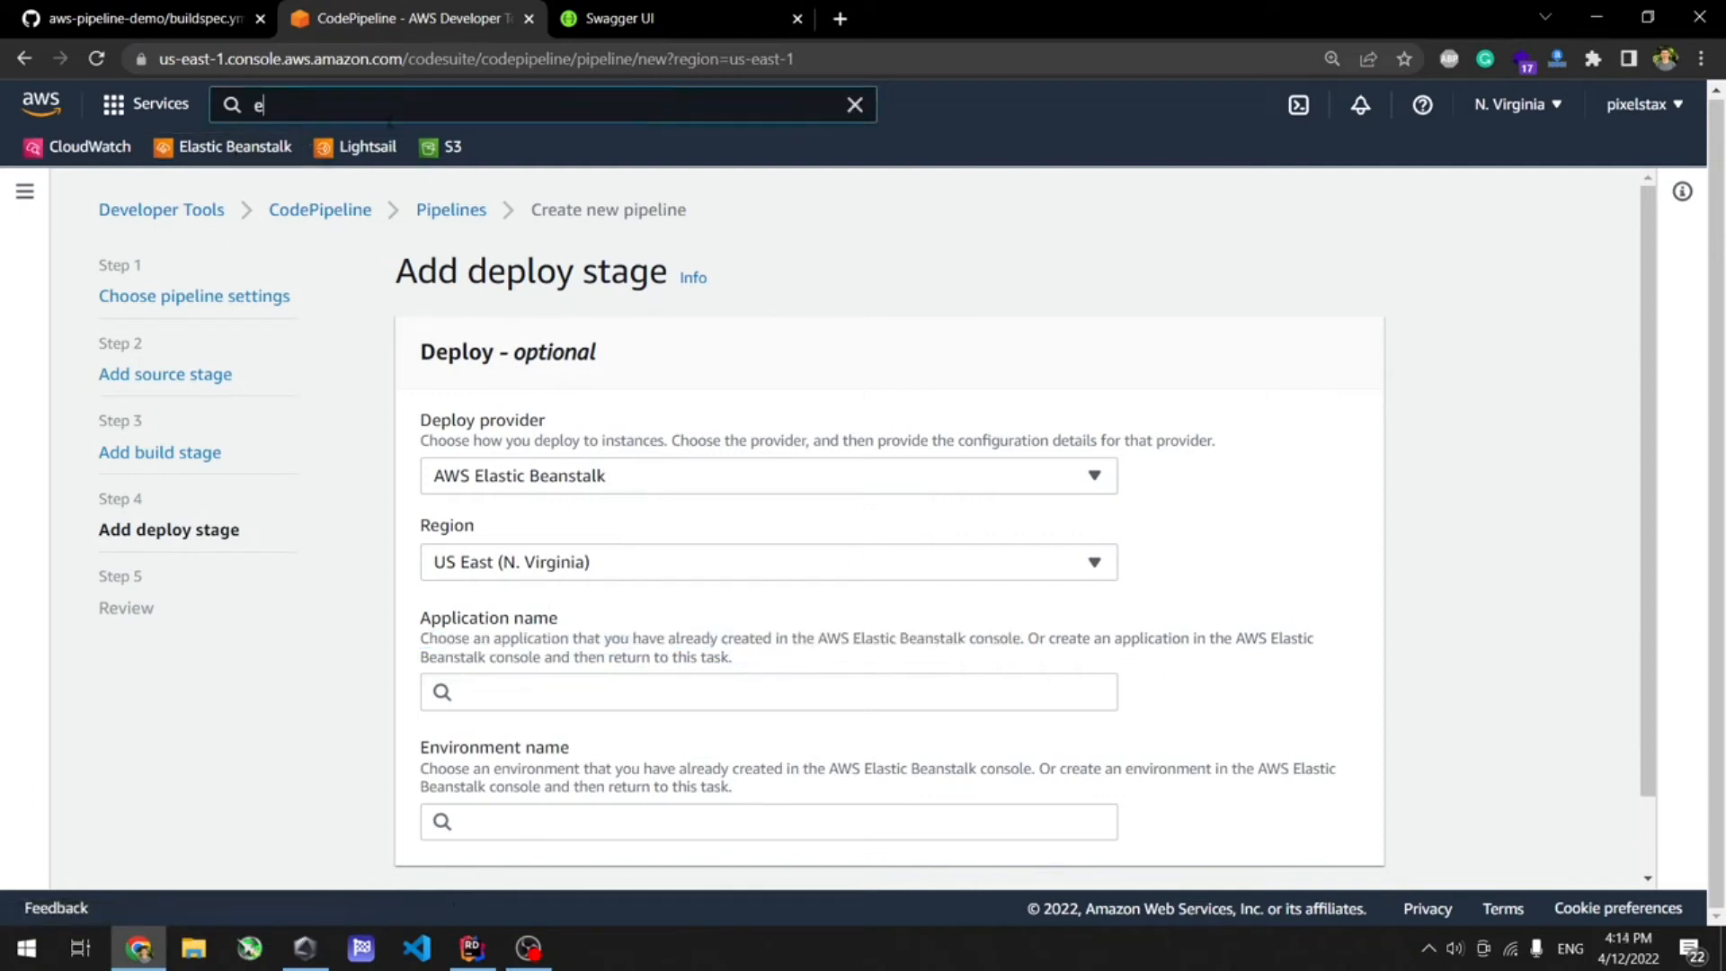
text(elastic beanstalk)
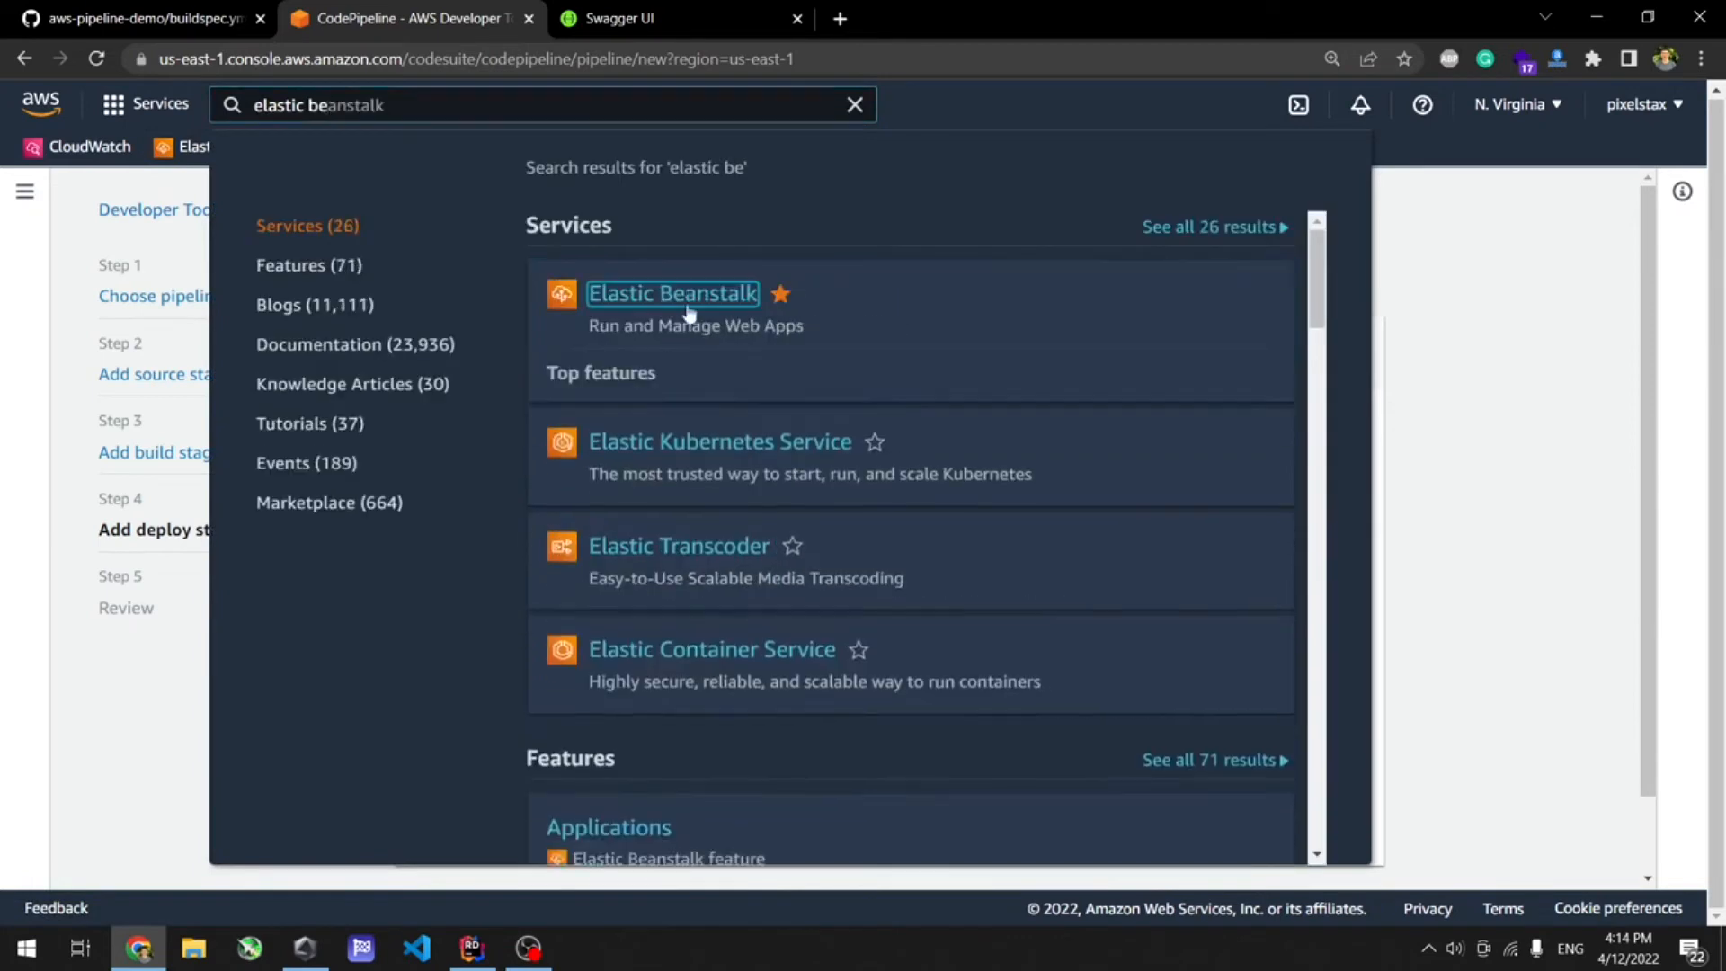
click(672, 293)
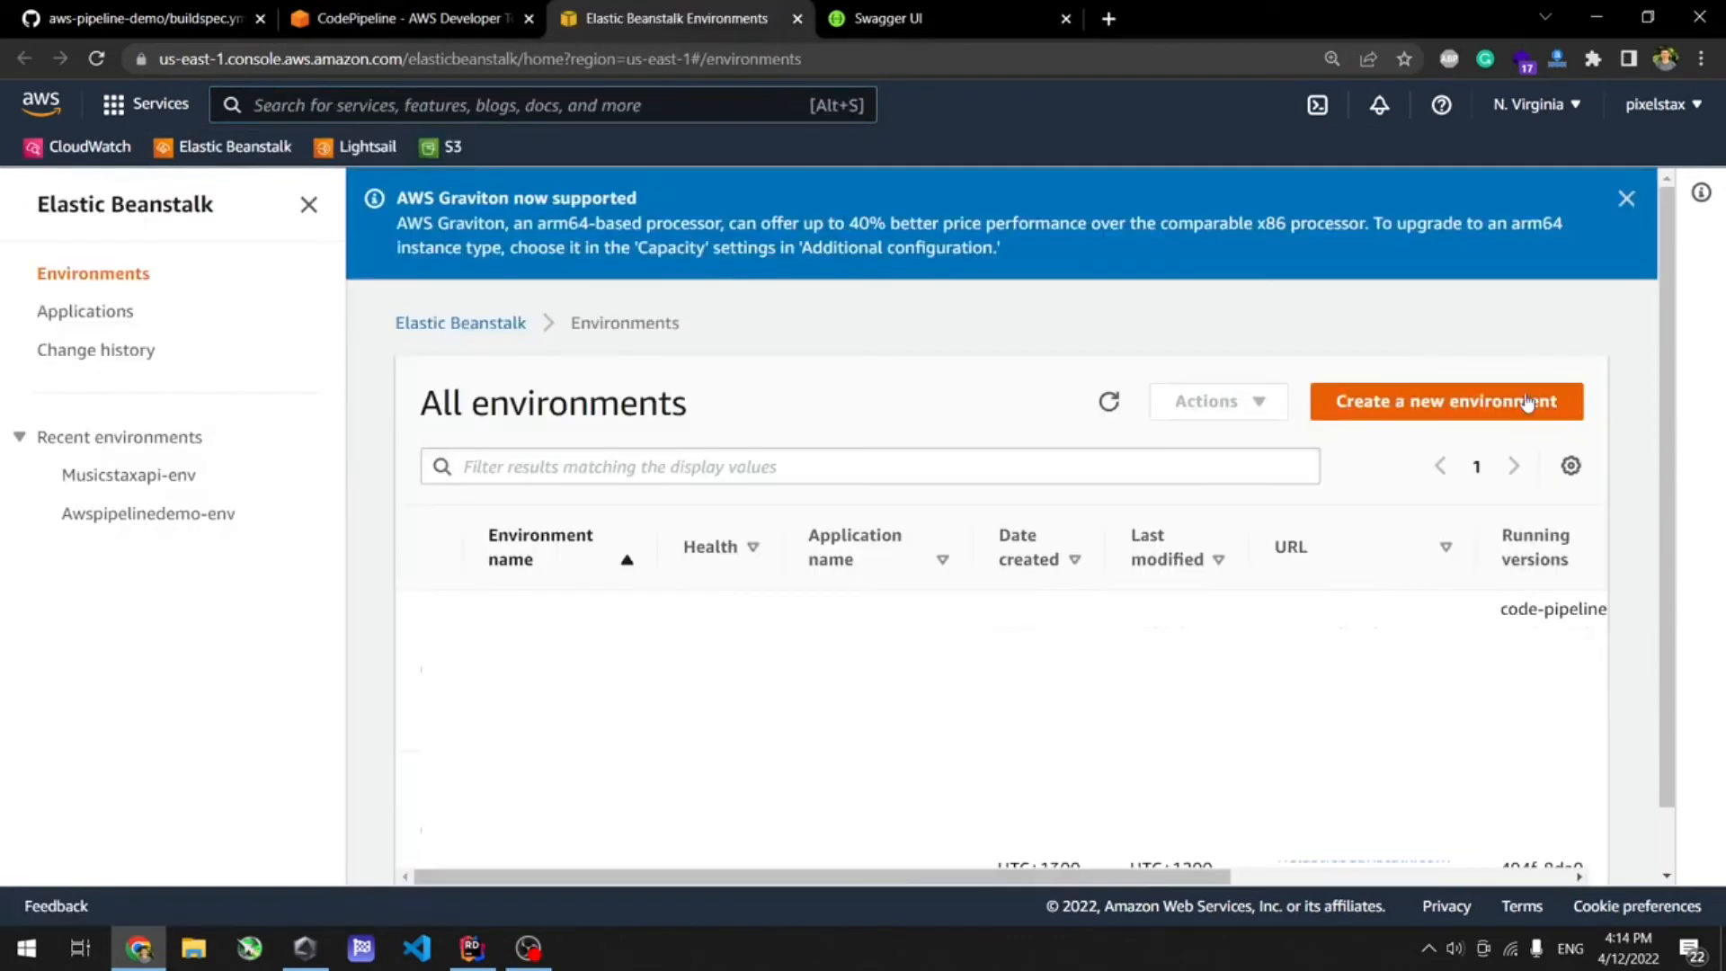
mouse_move(1433, 410)
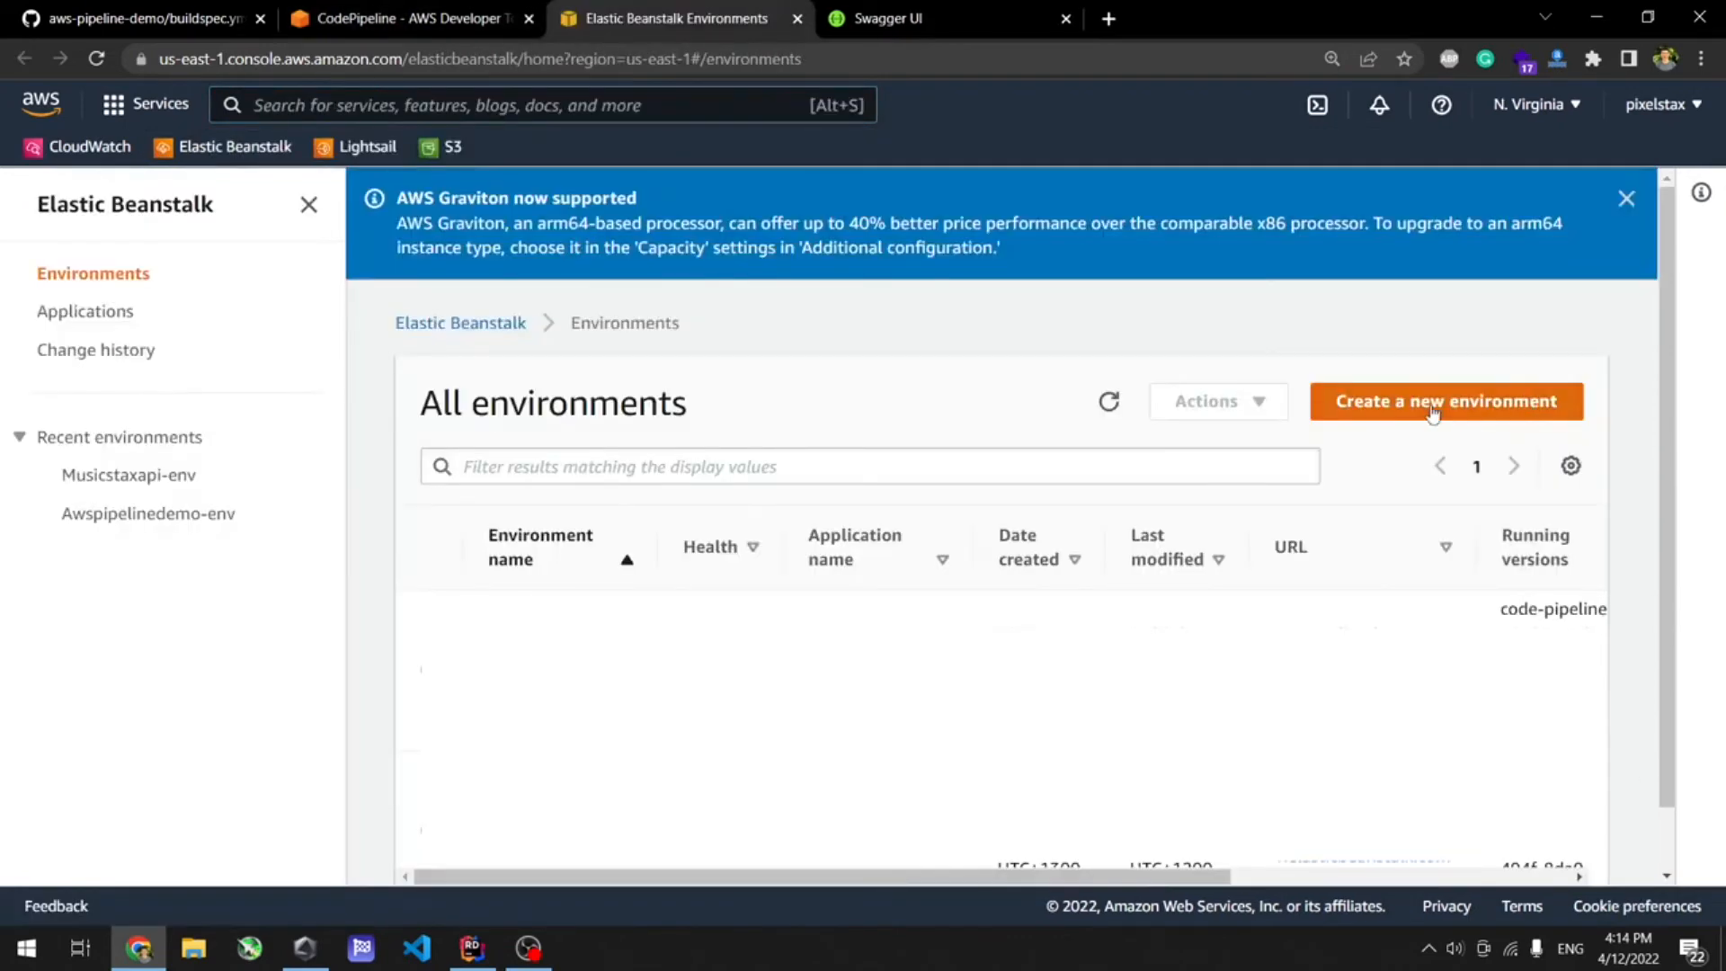
click(1445, 401)
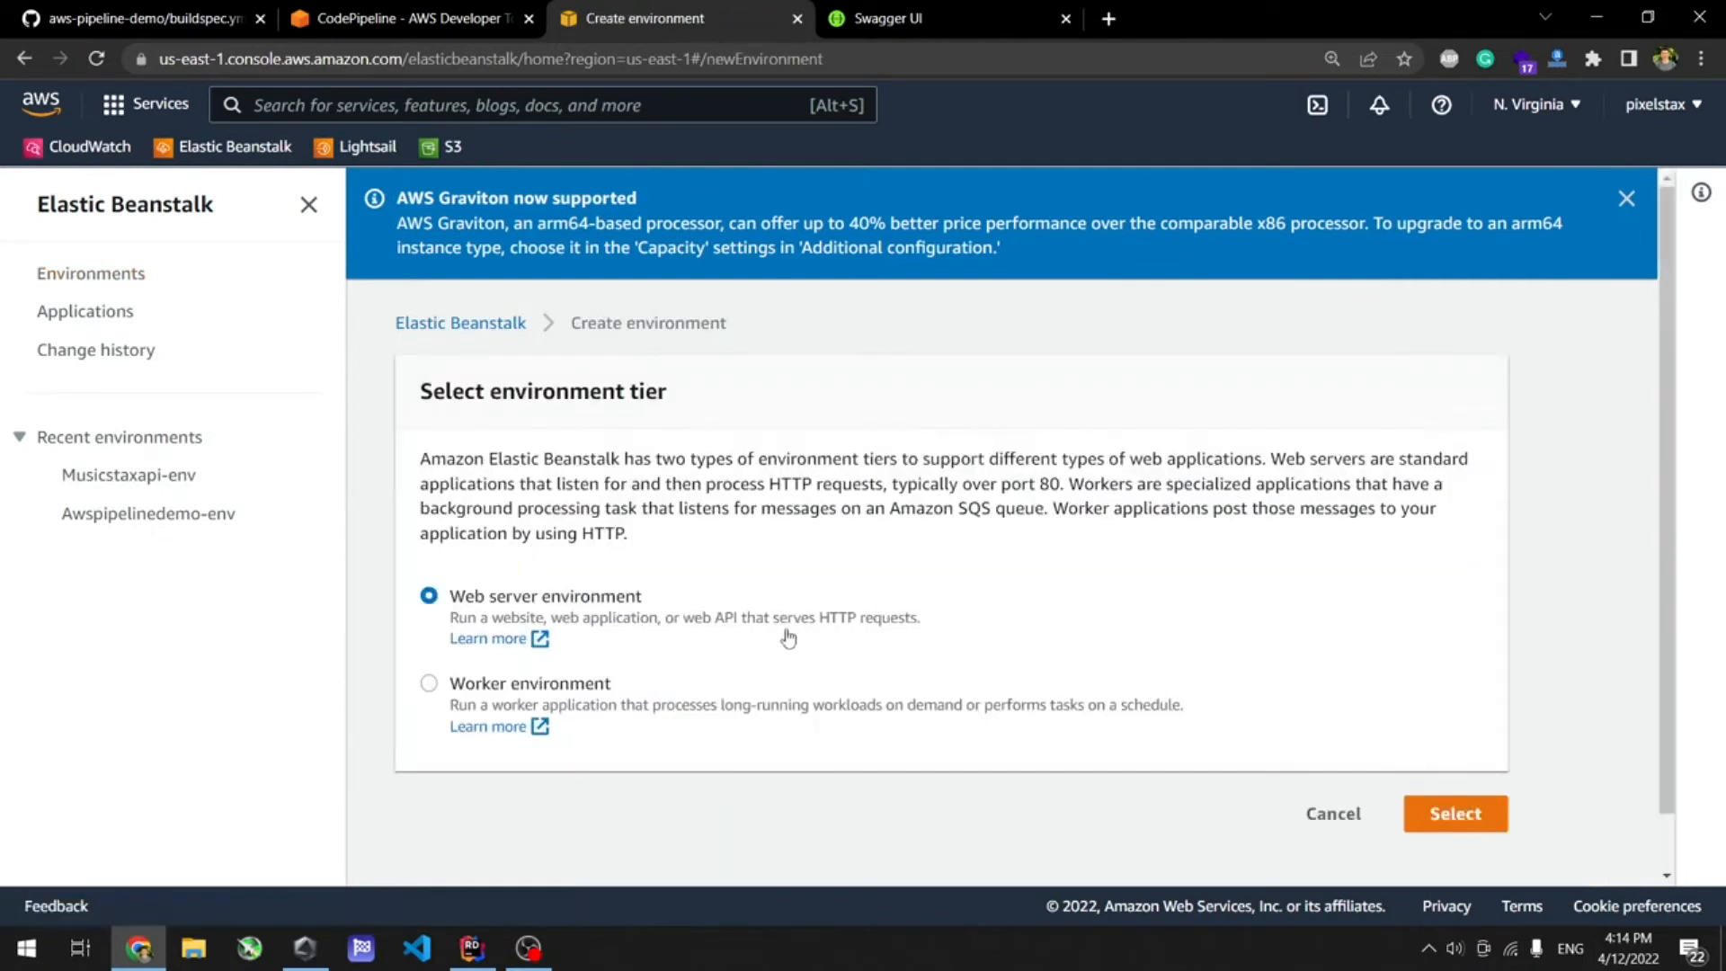
mouse_move(828, 616)
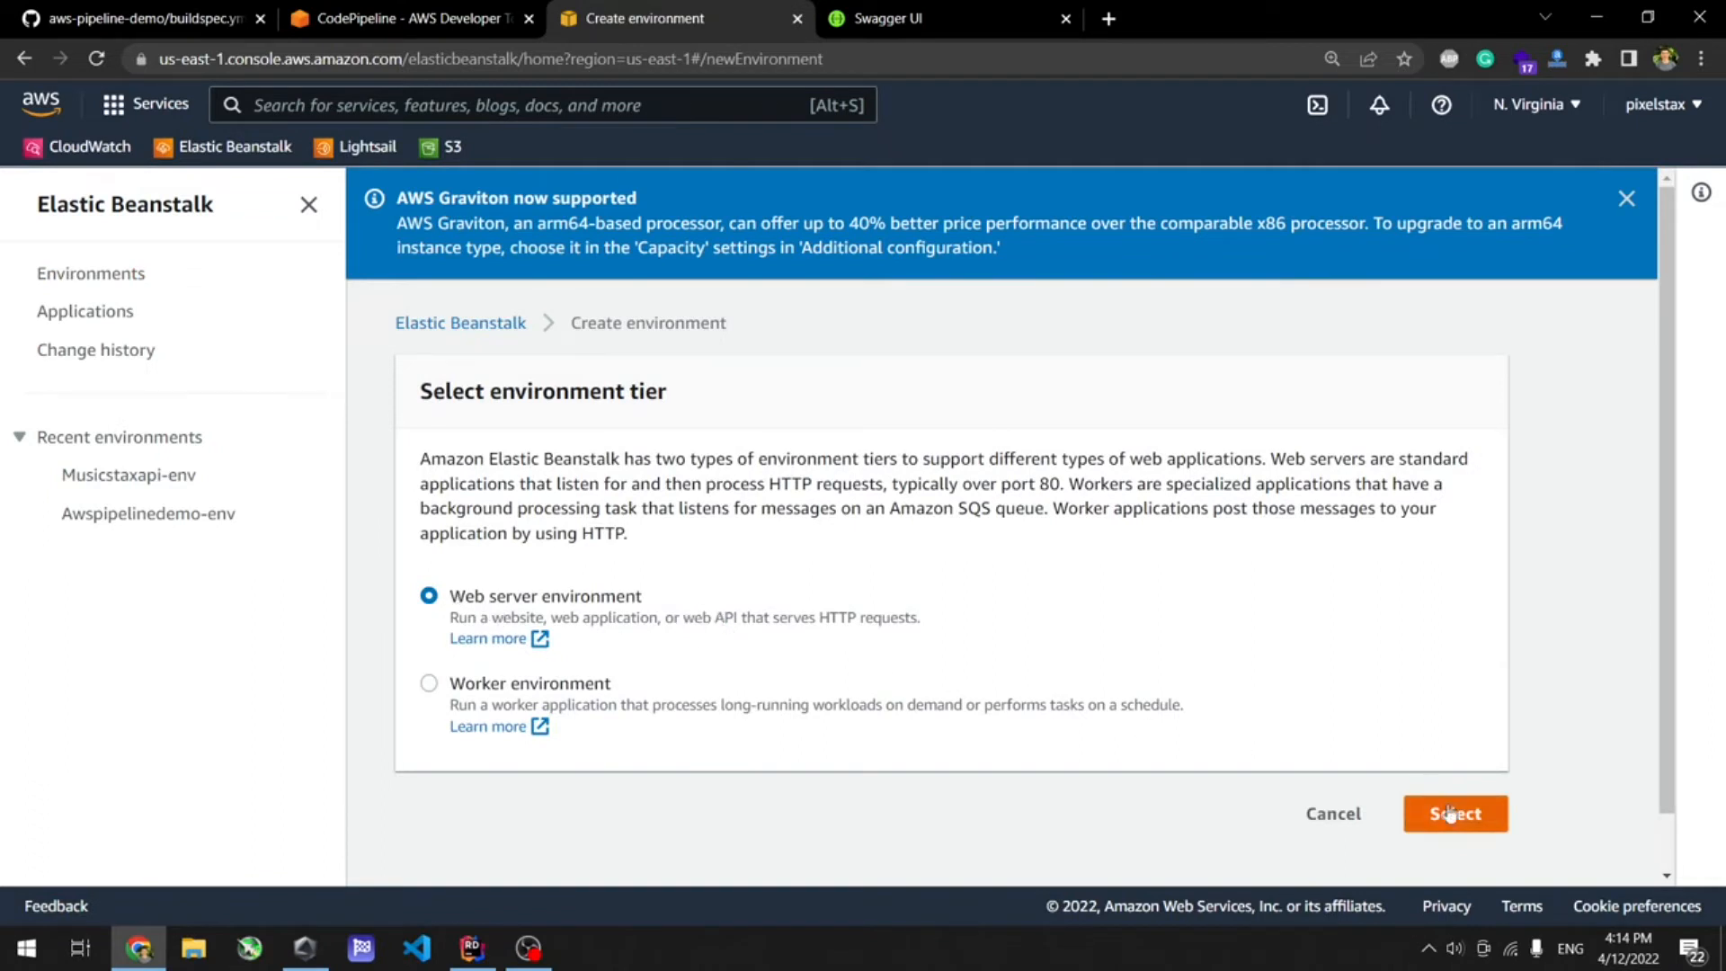
Confirm the Web server environment tier.
click(1452, 813)
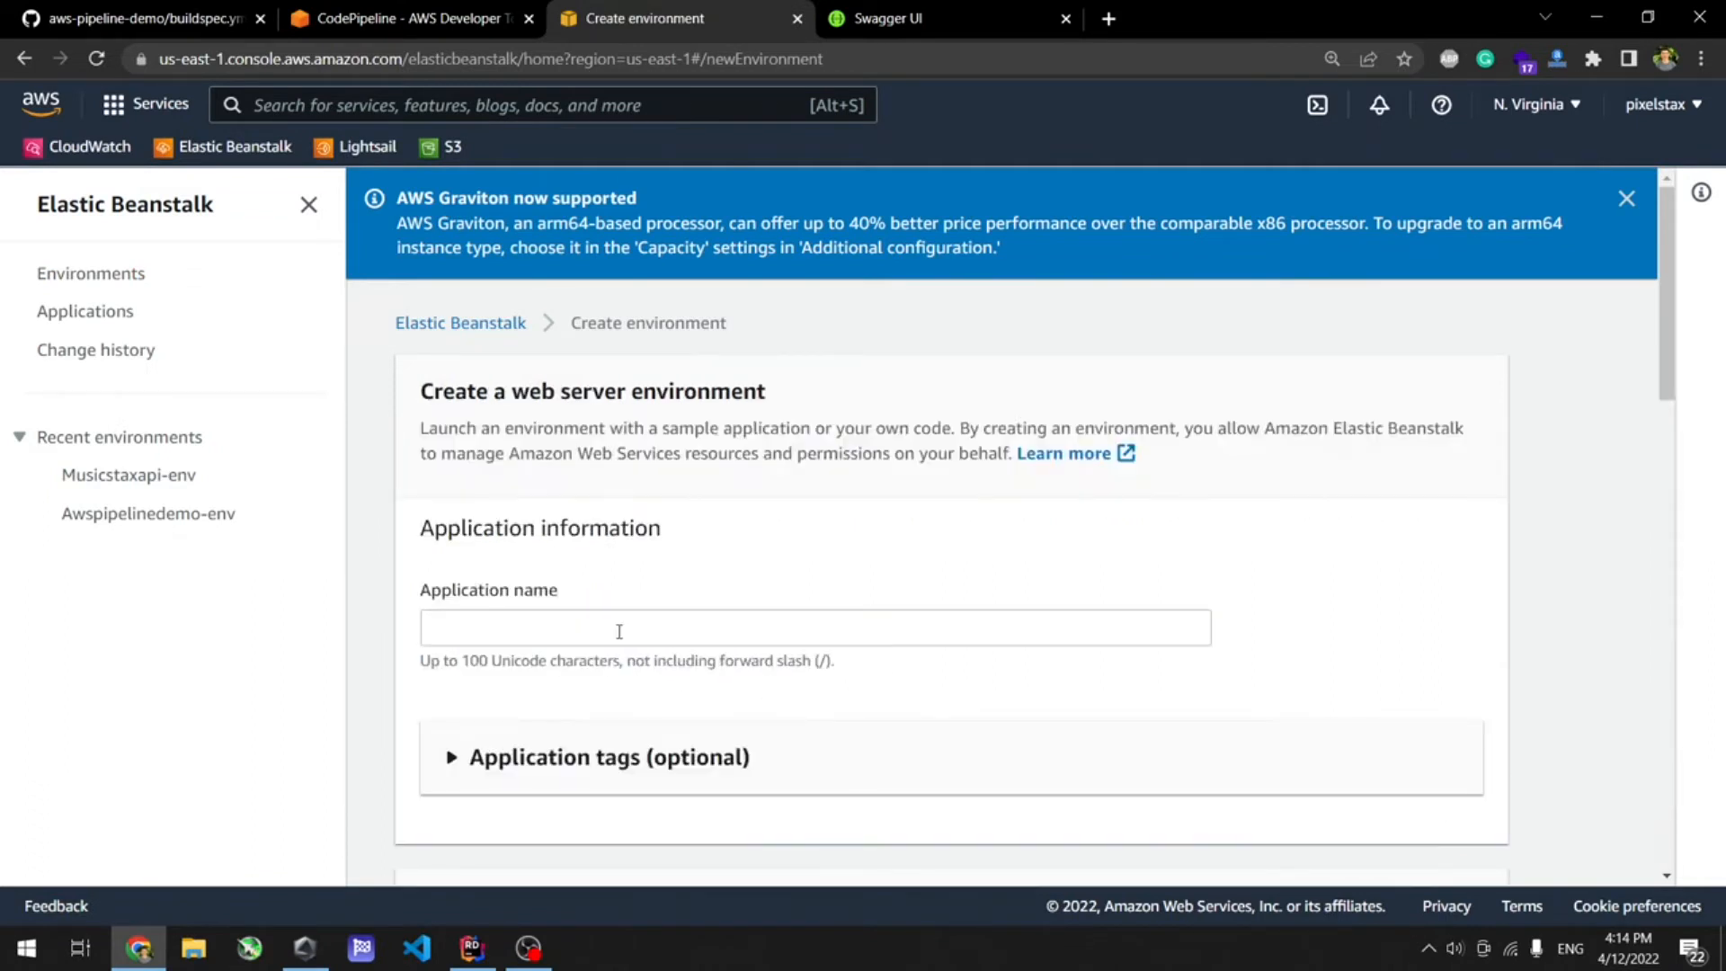
Name the environment Awspipelinedemovideo-env, choose .NET Core on Linux, and create it.
scroll(down, 3)
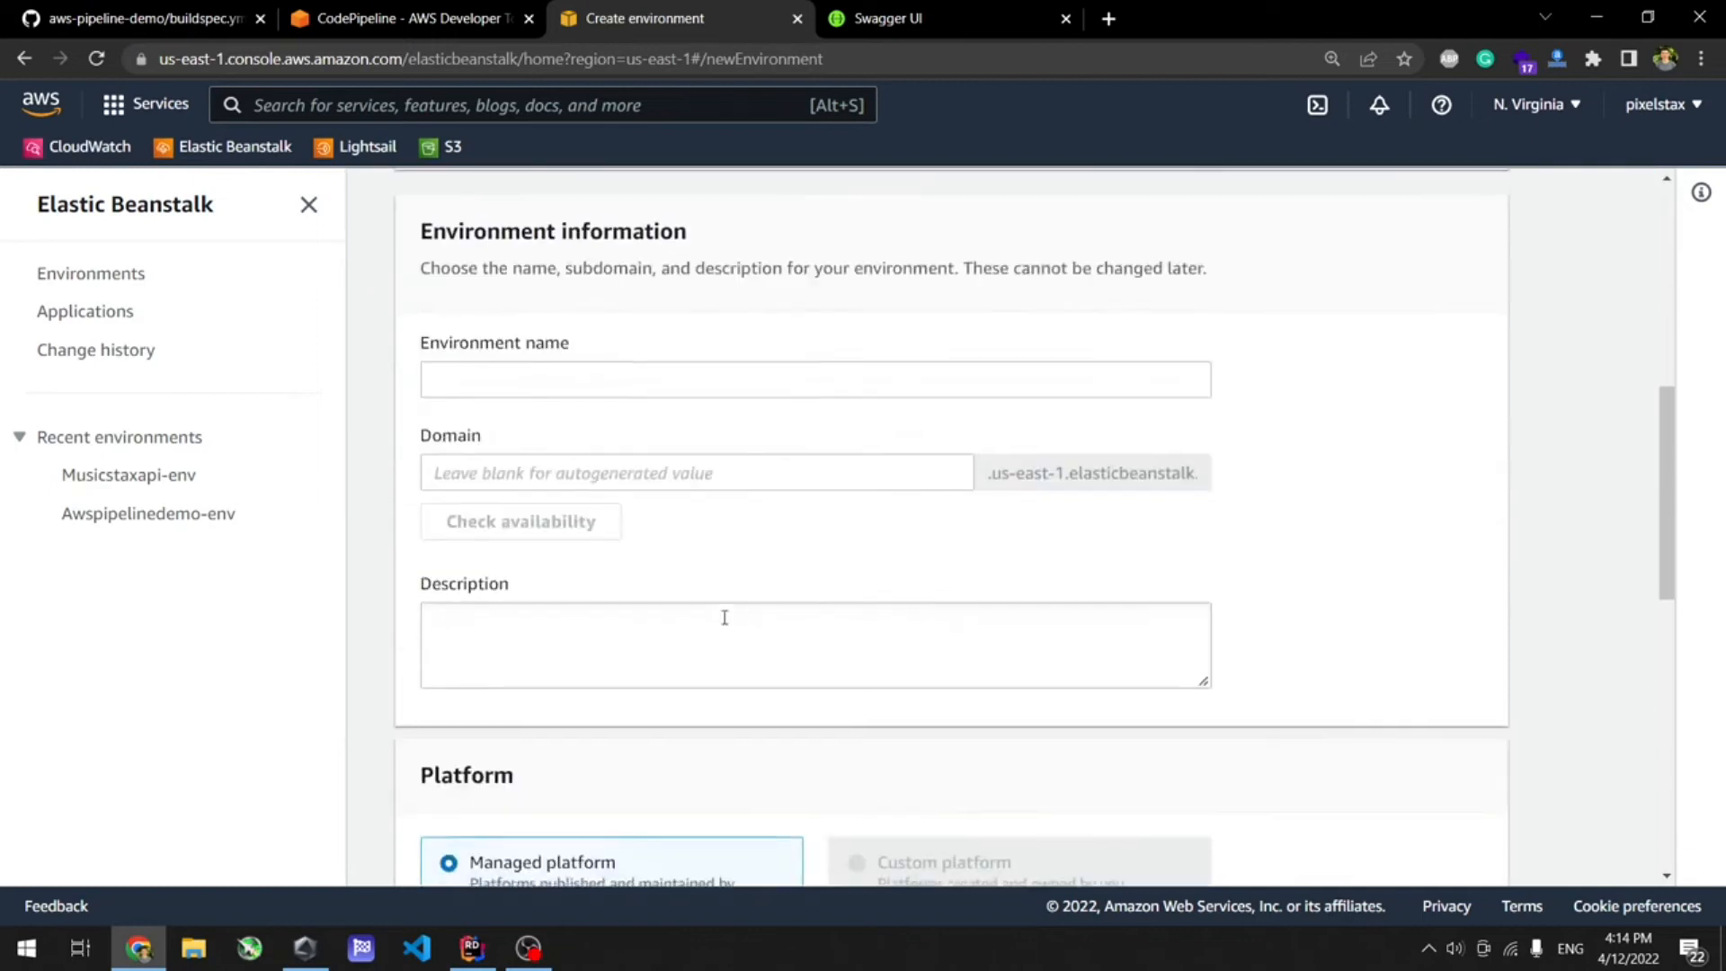
text(Awspipelinedemovideo-env)
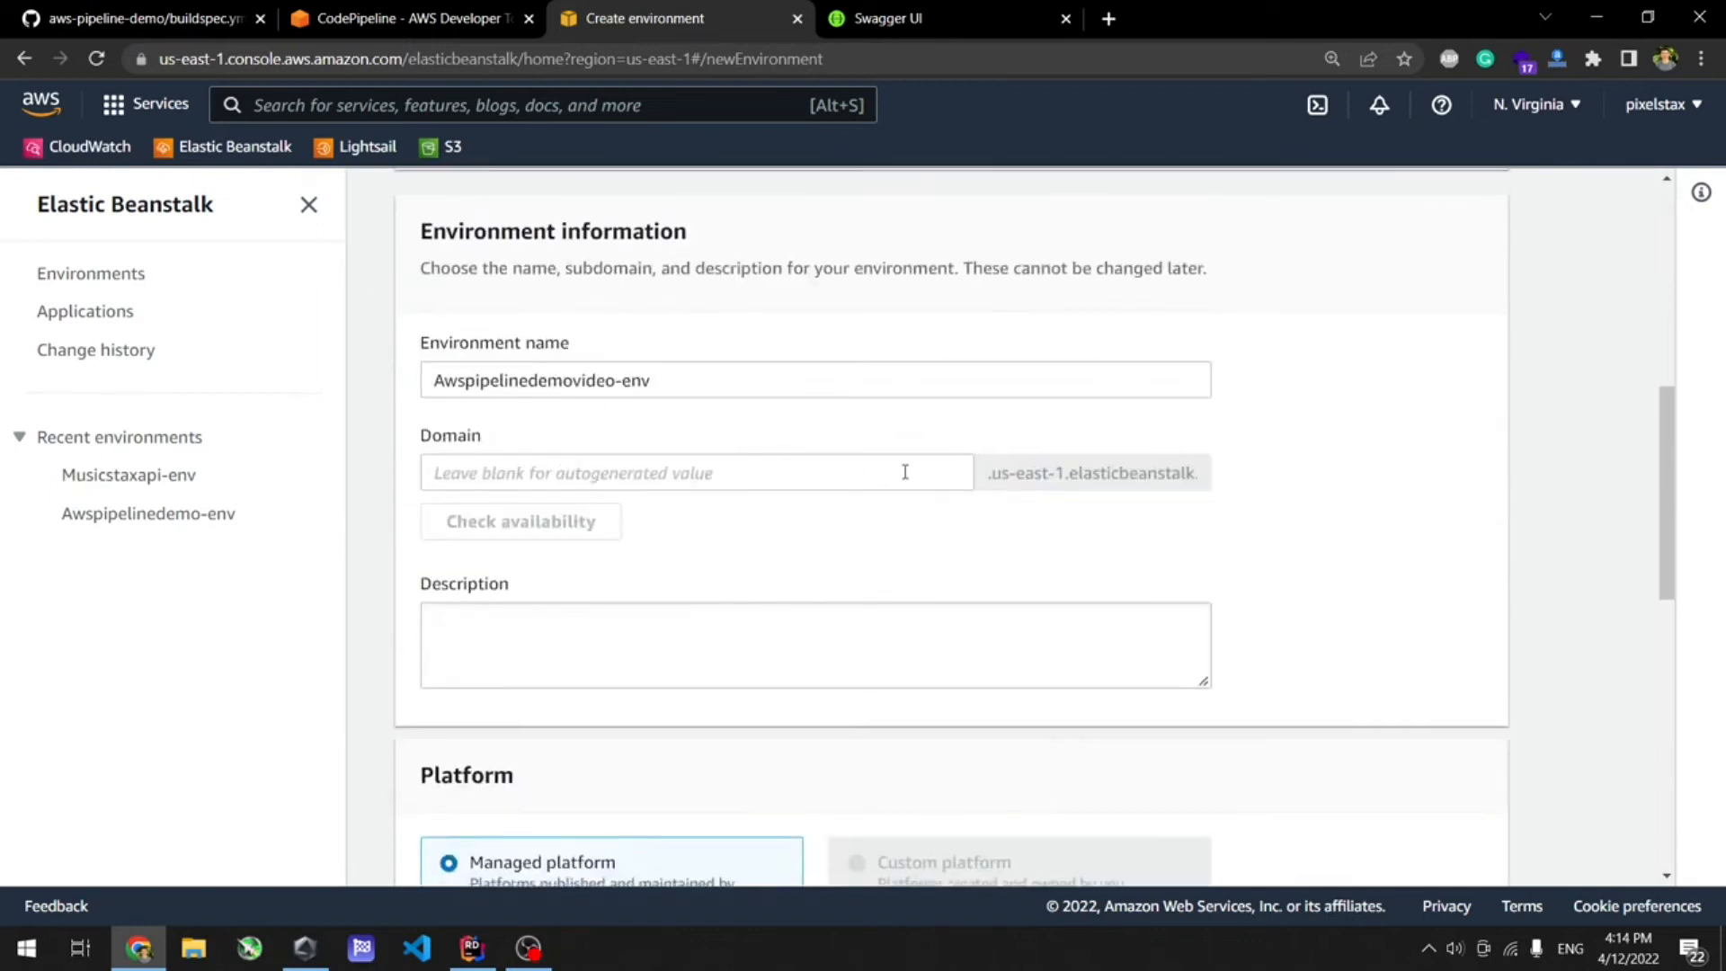
mouse_move(773, 462)
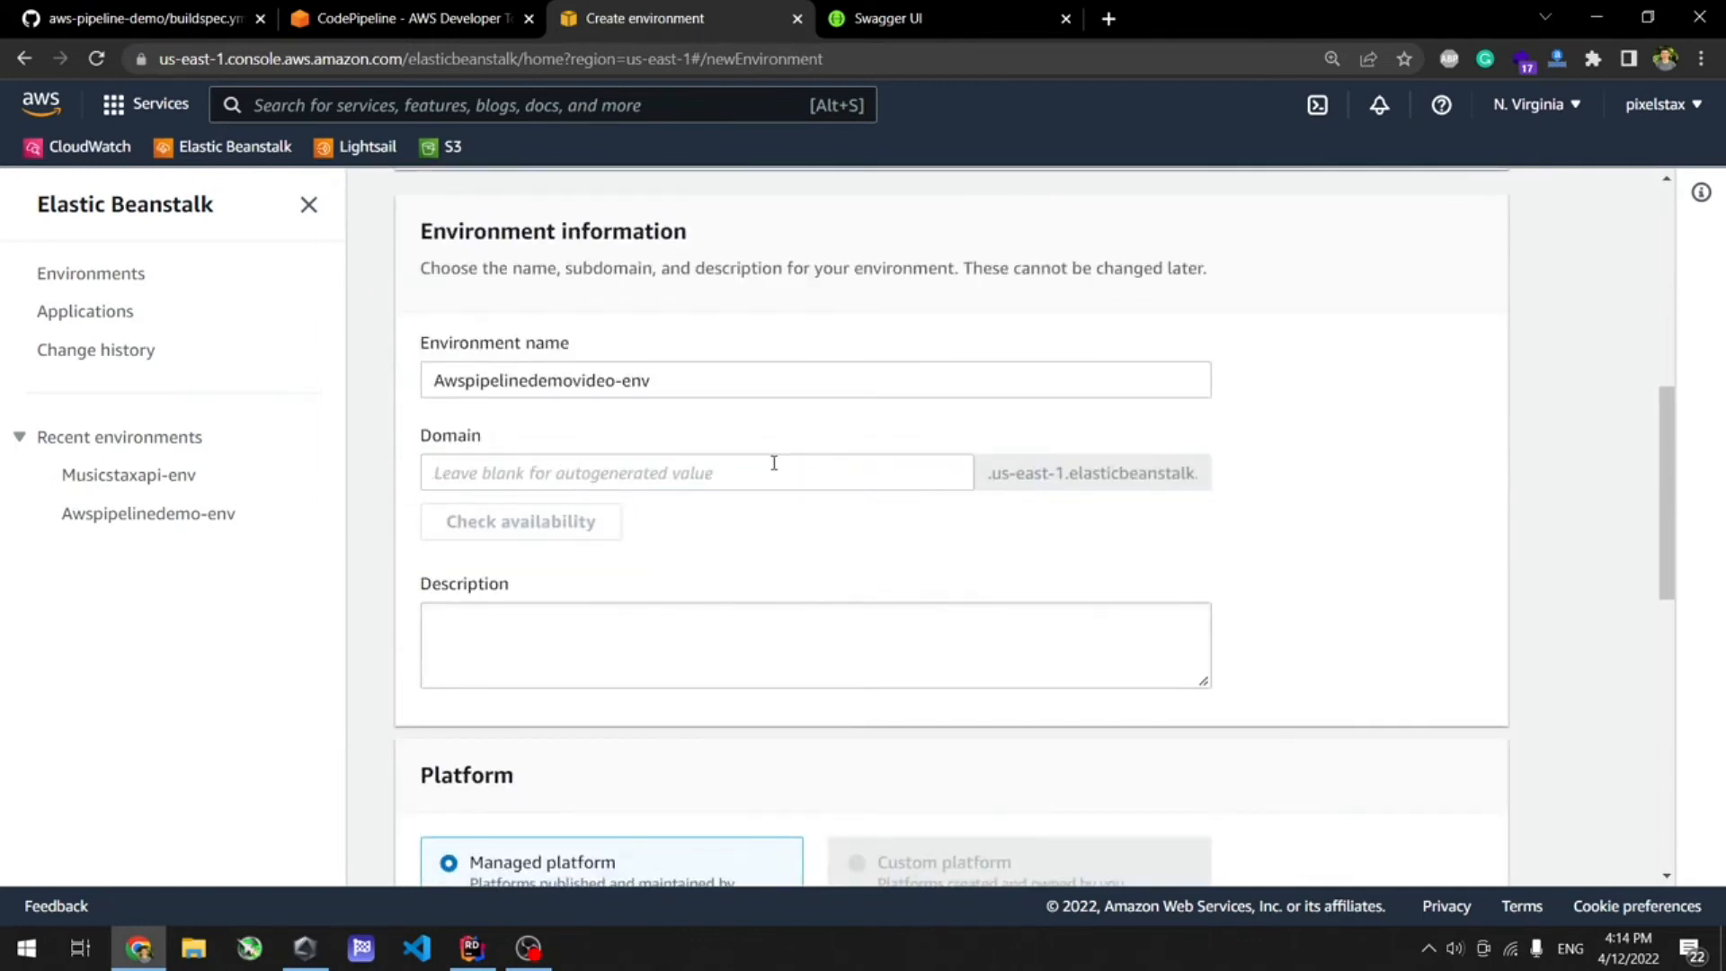
scroll(down, 3)
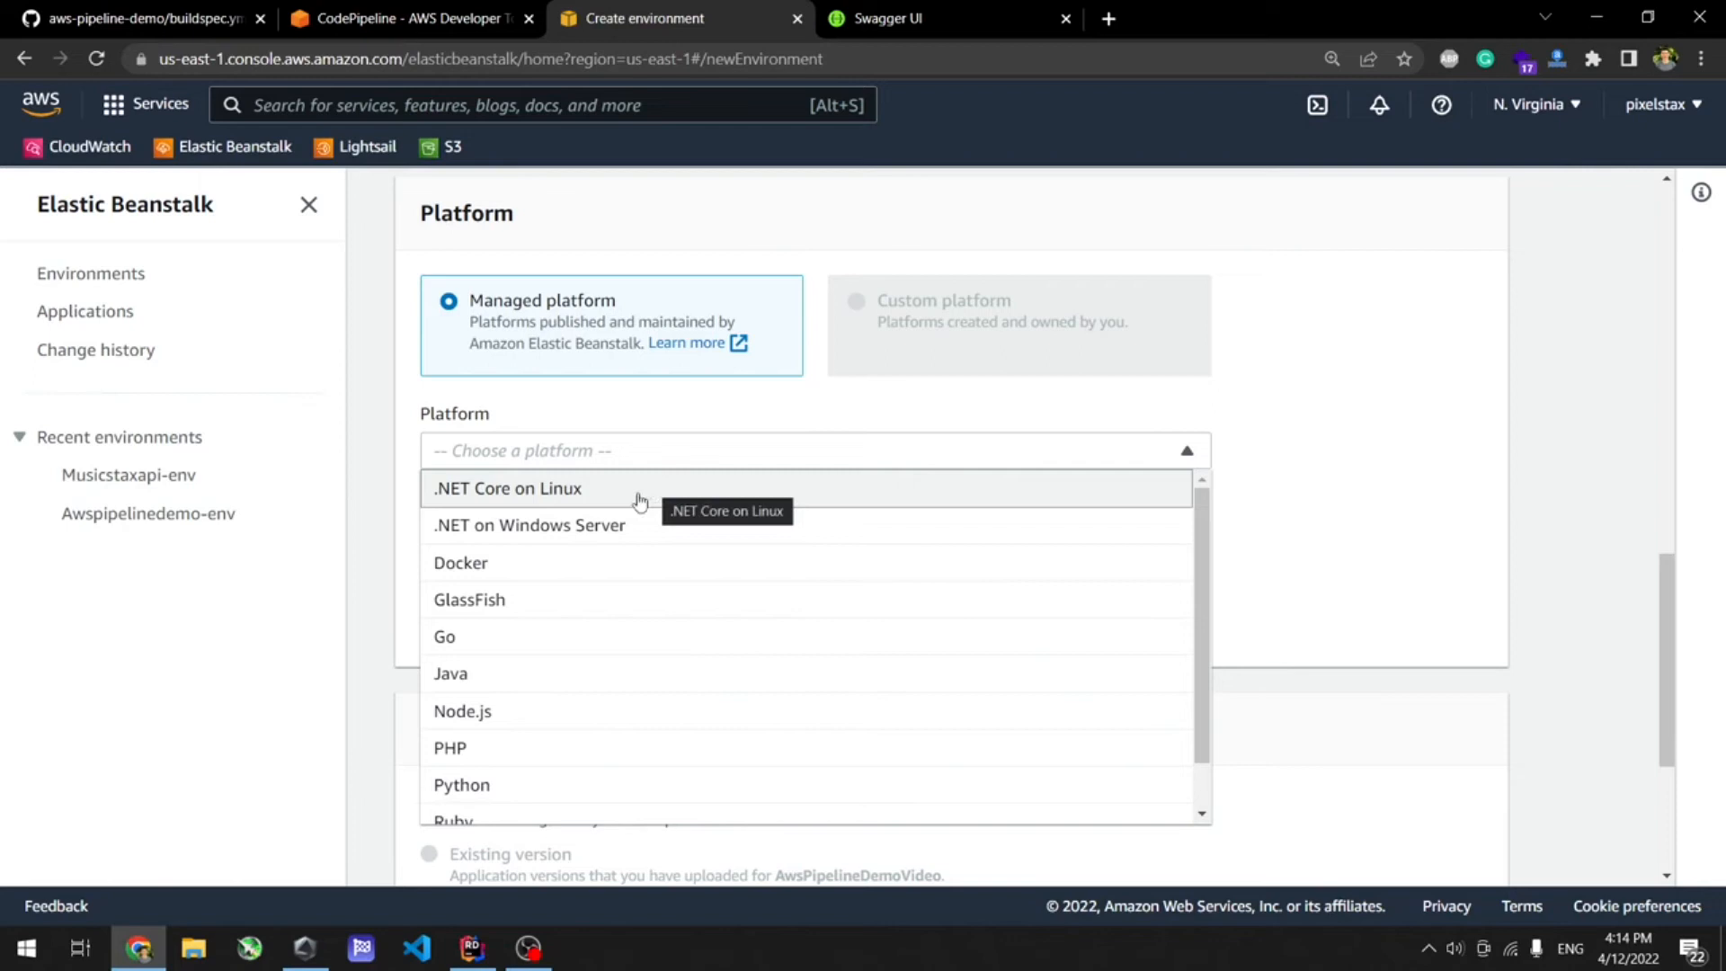
click(507, 487)
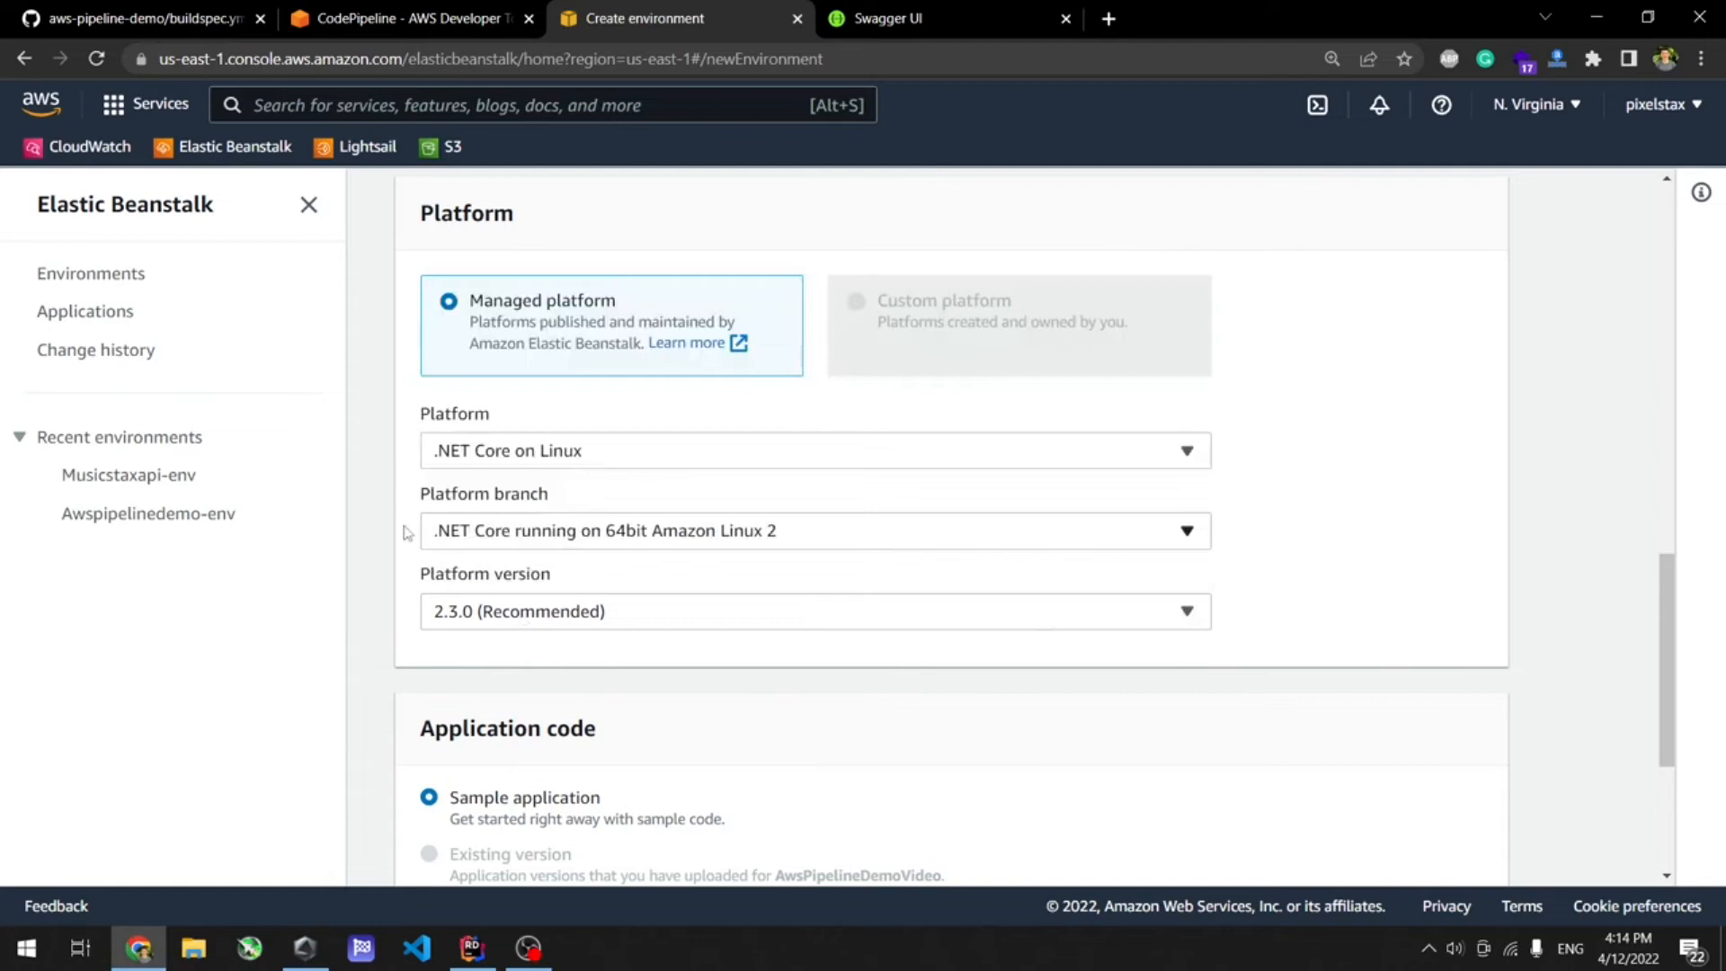
mouse_move(783, 595)
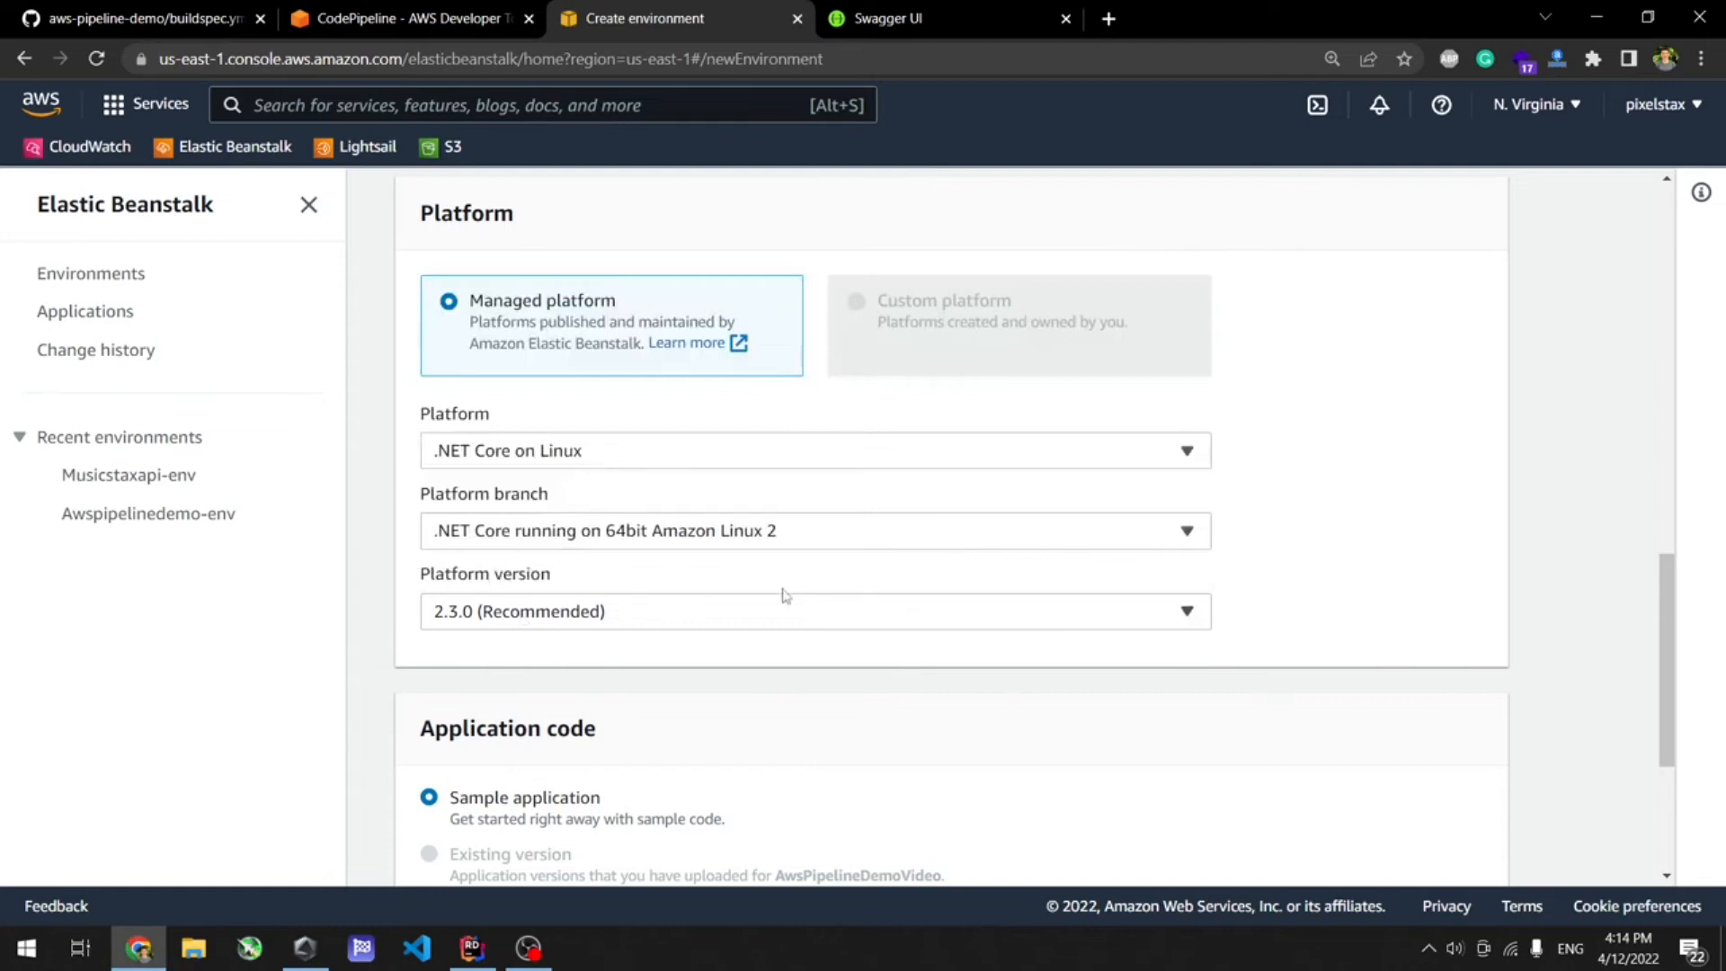
scroll(down, 3)
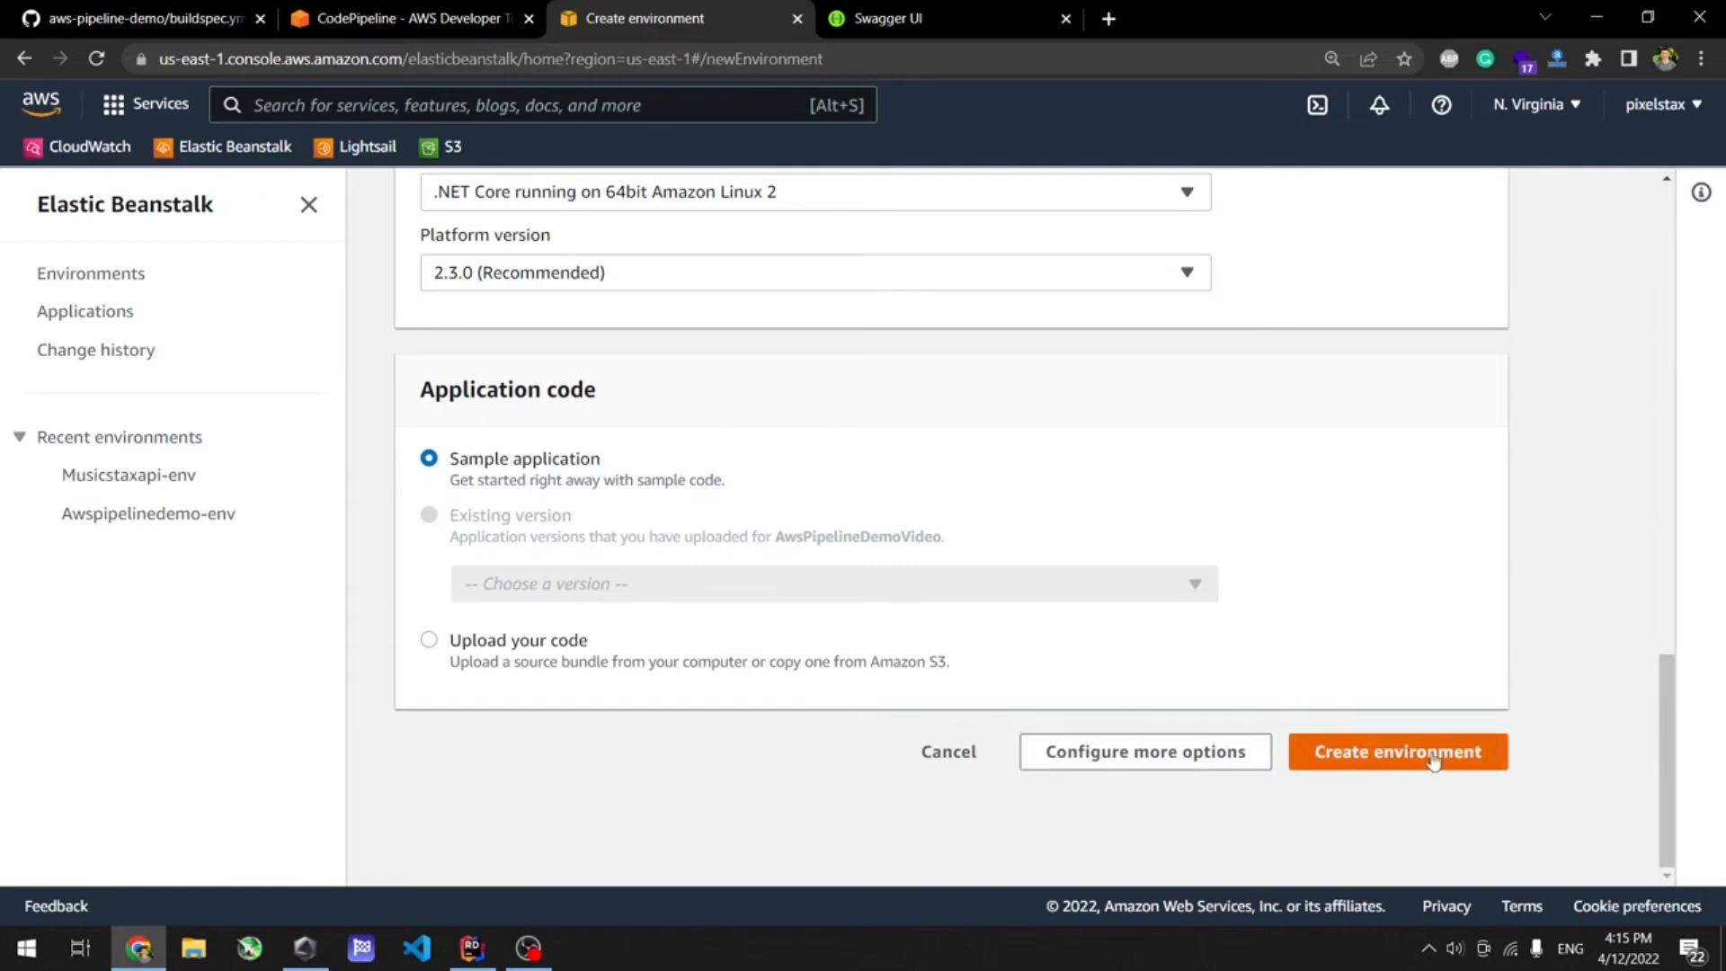
click(1397, 751)
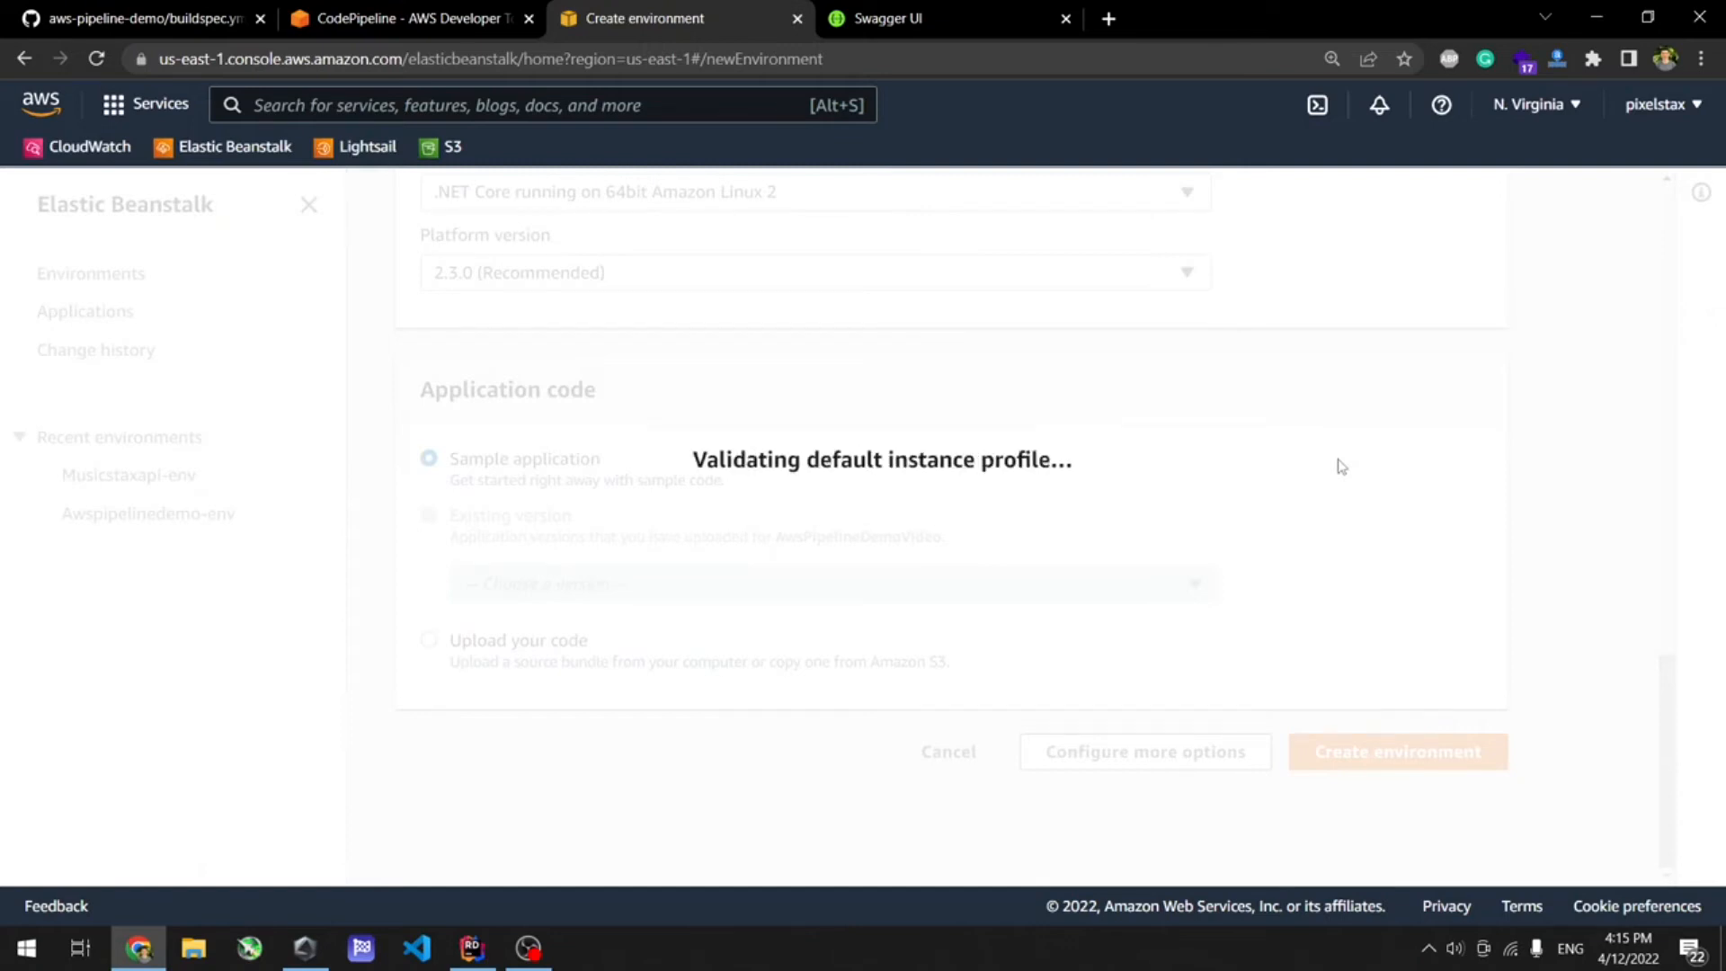
Follow the Awspipelinedemovideo-env URL to view the running sample application.
click(1397, 752)
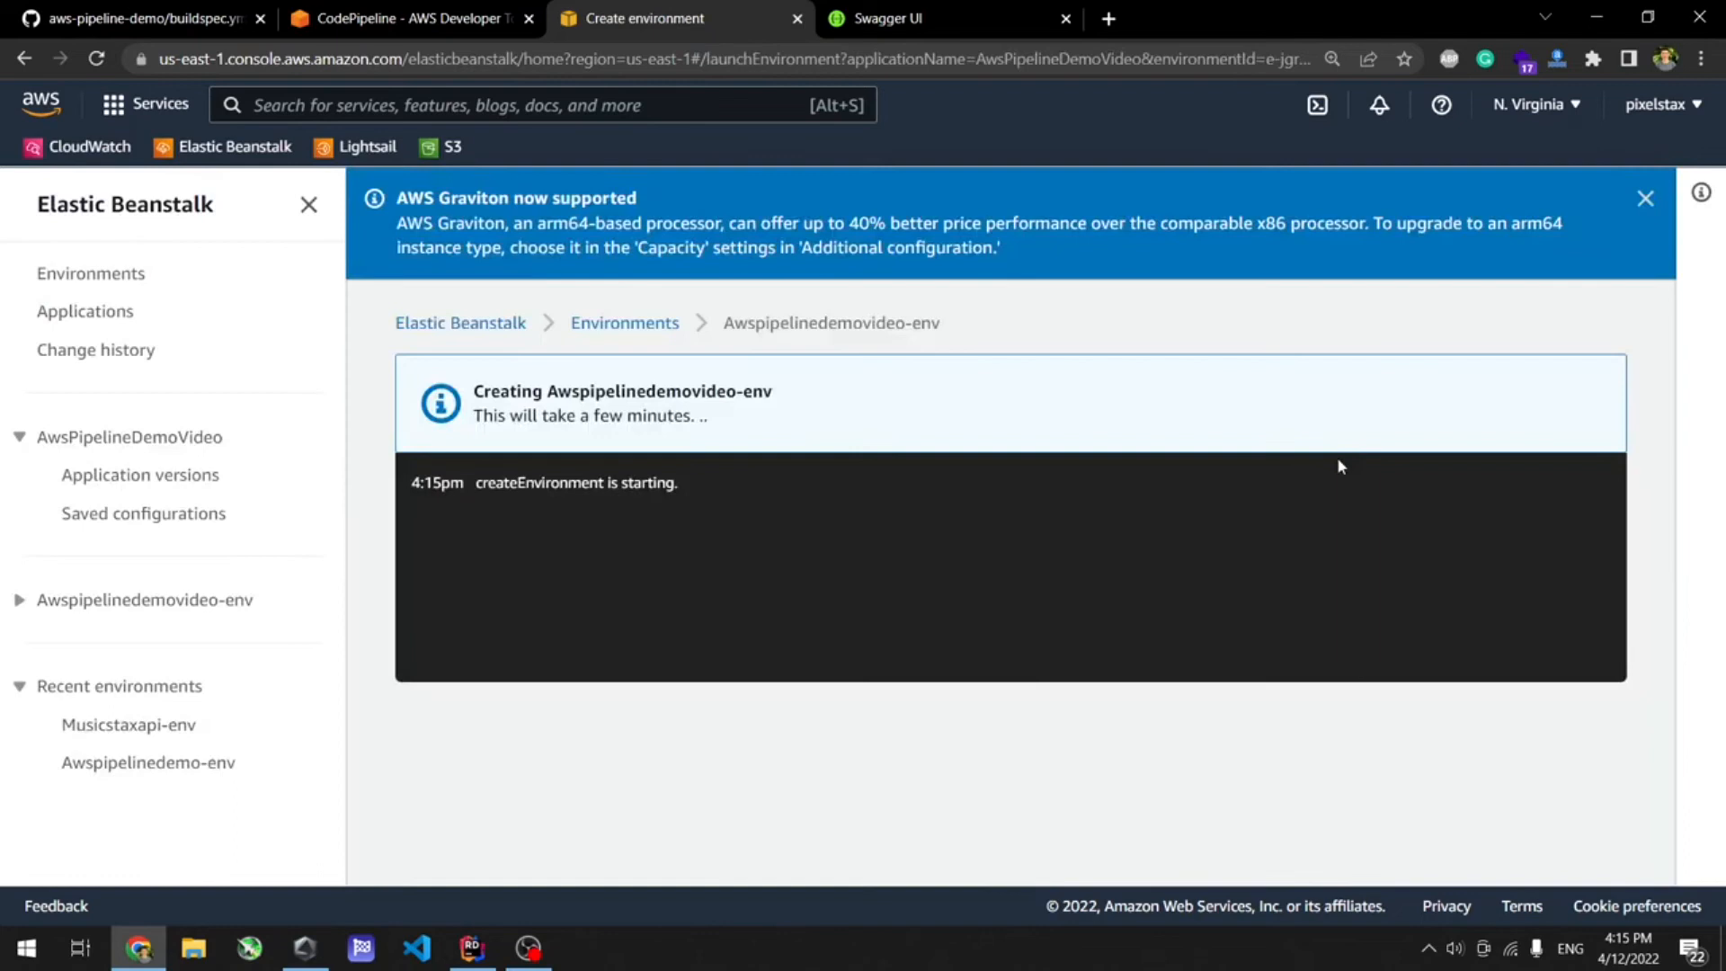
mouse_move(1315, 472)
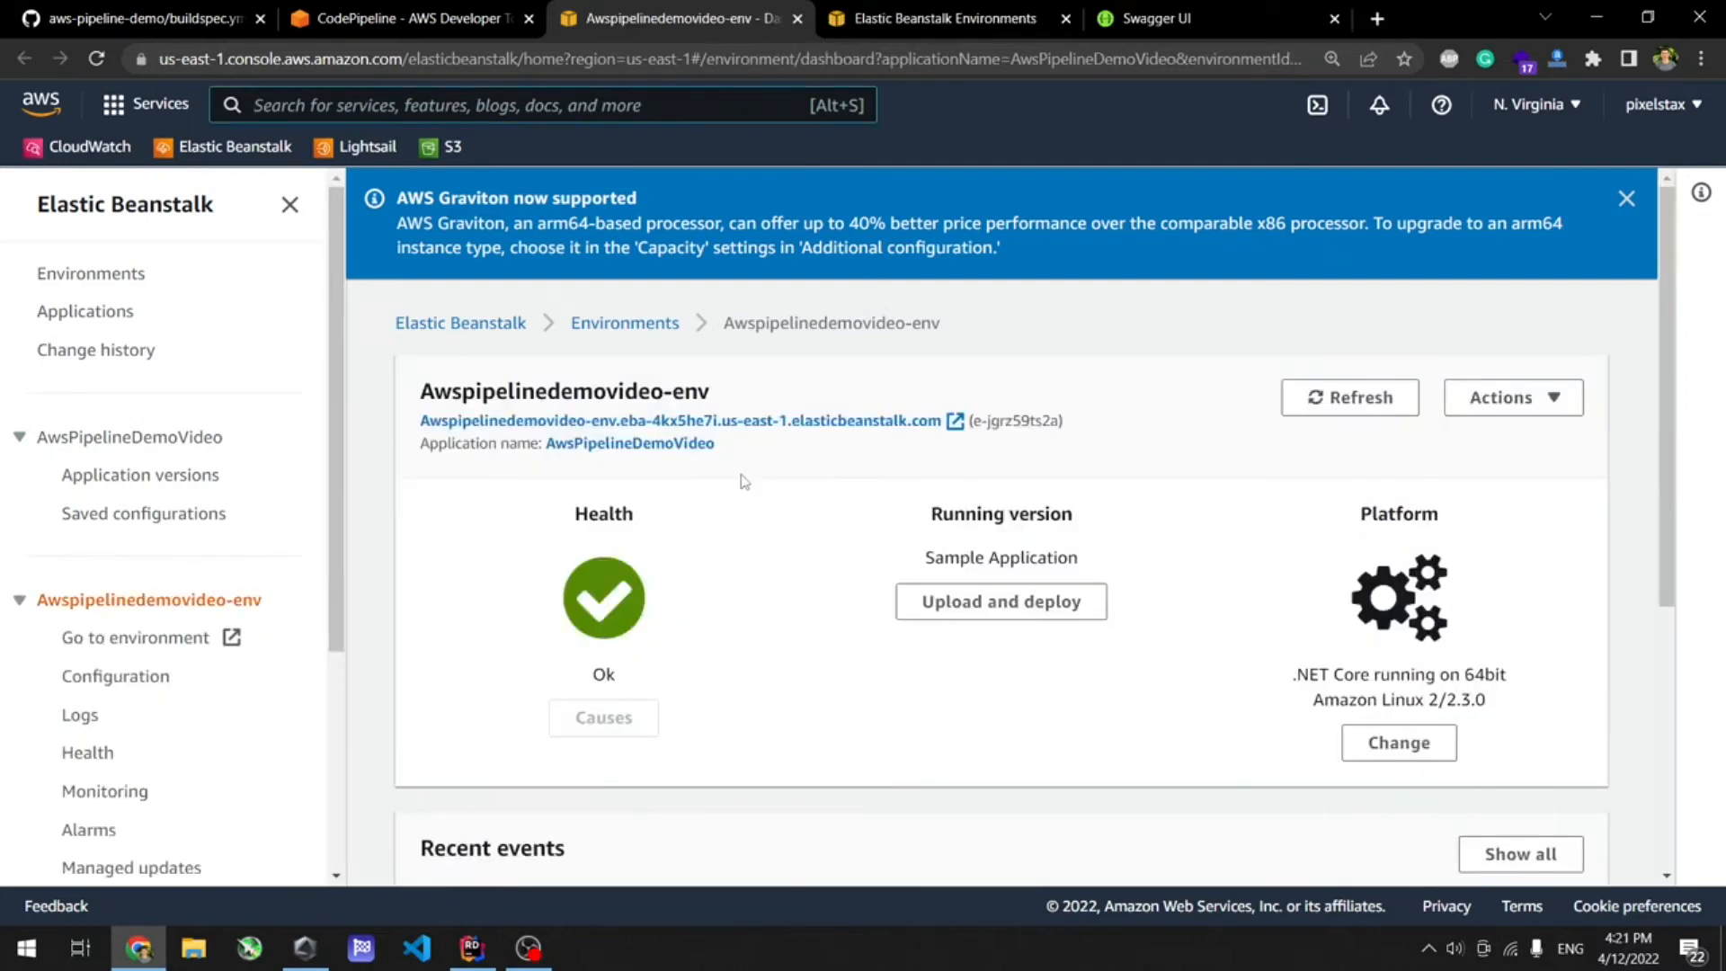
mouse_move(874, 523)
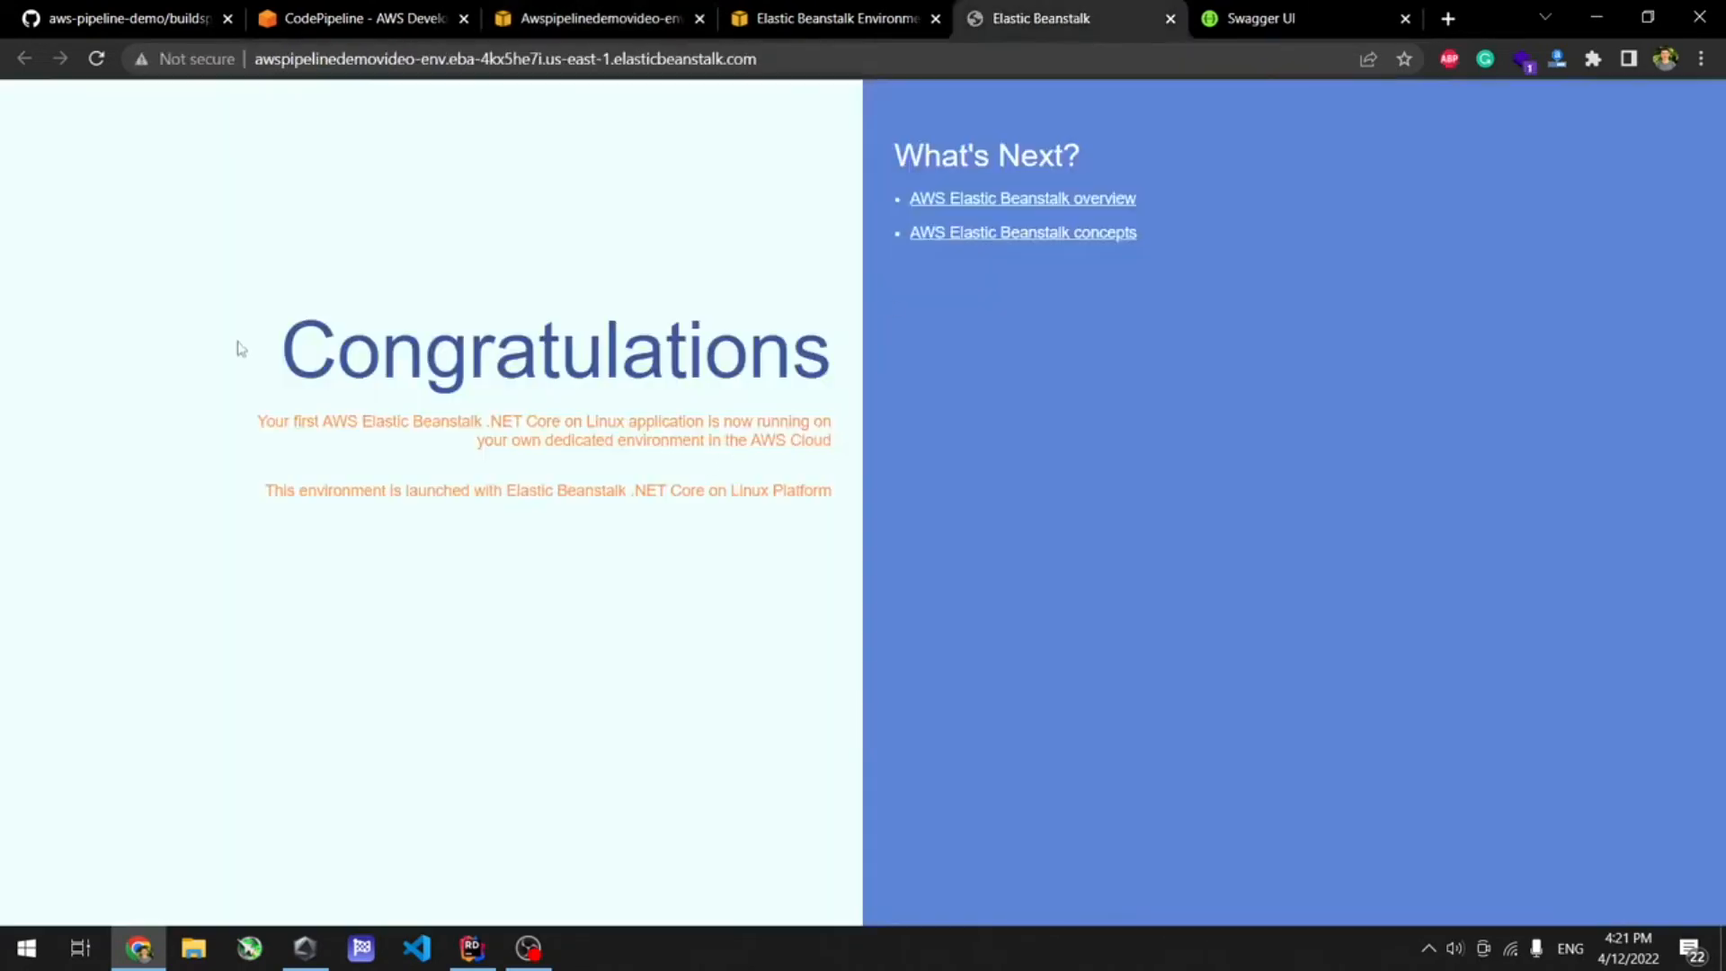
mouse_move(1136, 401)
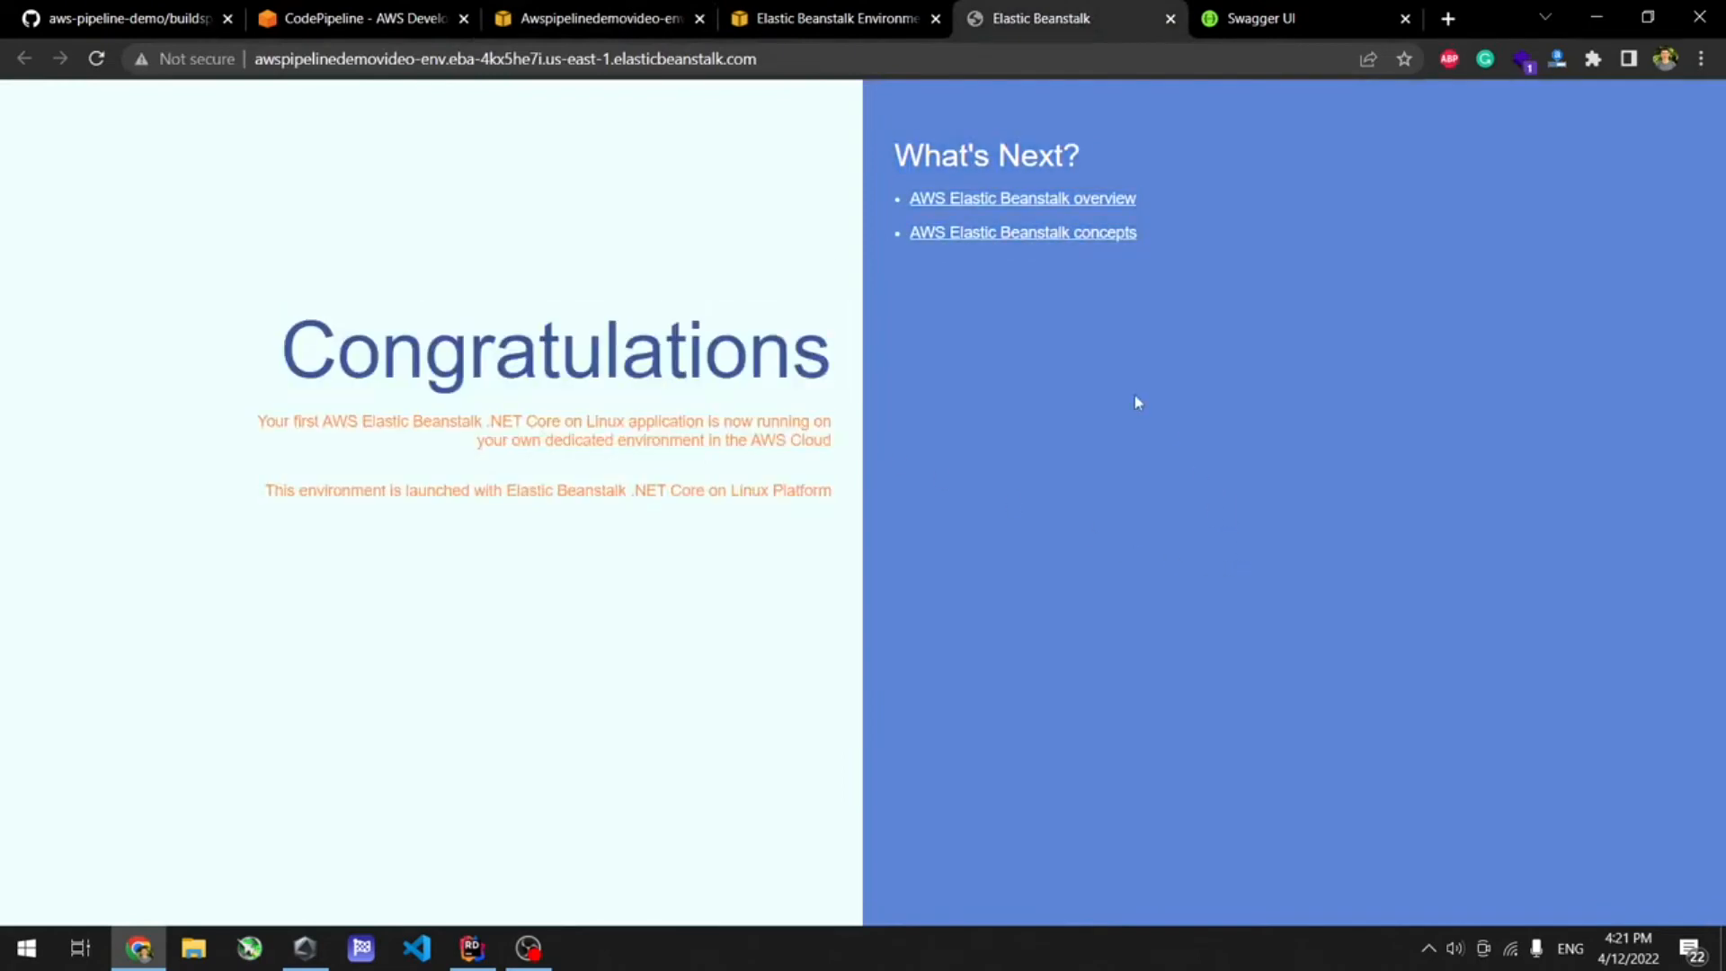
mouse_move(570, 305)
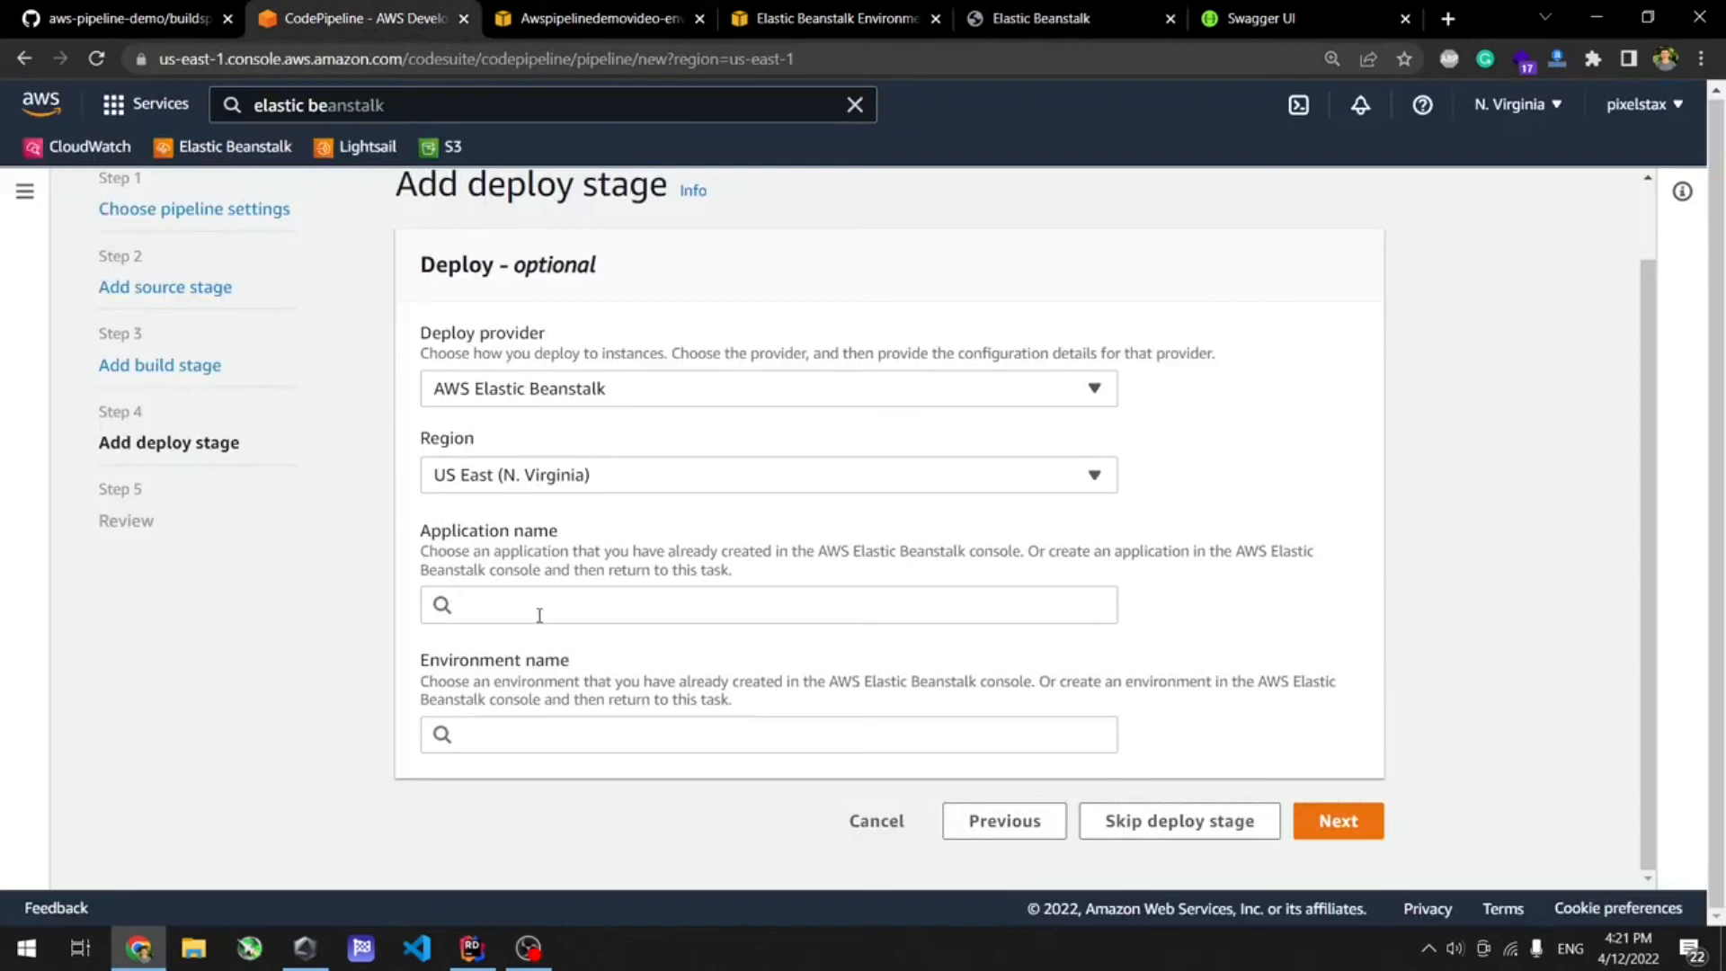
mouse_move(1001, 820)
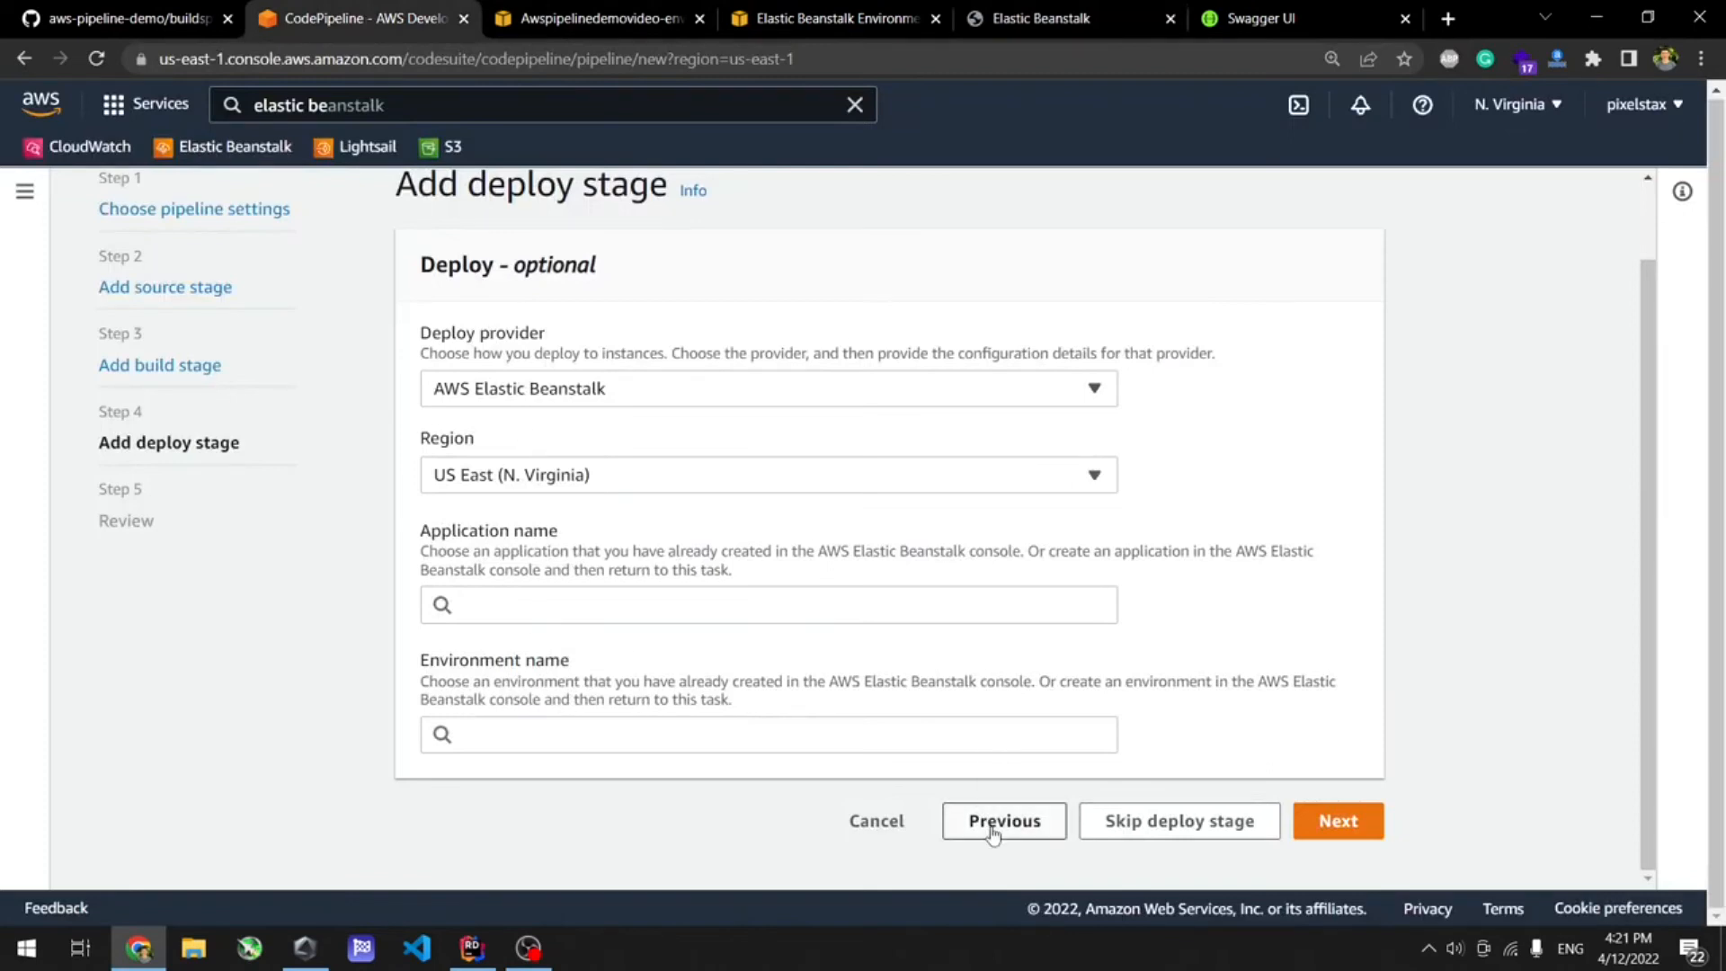
Refresh the deploy stage and target AwsPipelineDemoVideo with environment Awspipelinedemovideo-env.
click(1001, 820)
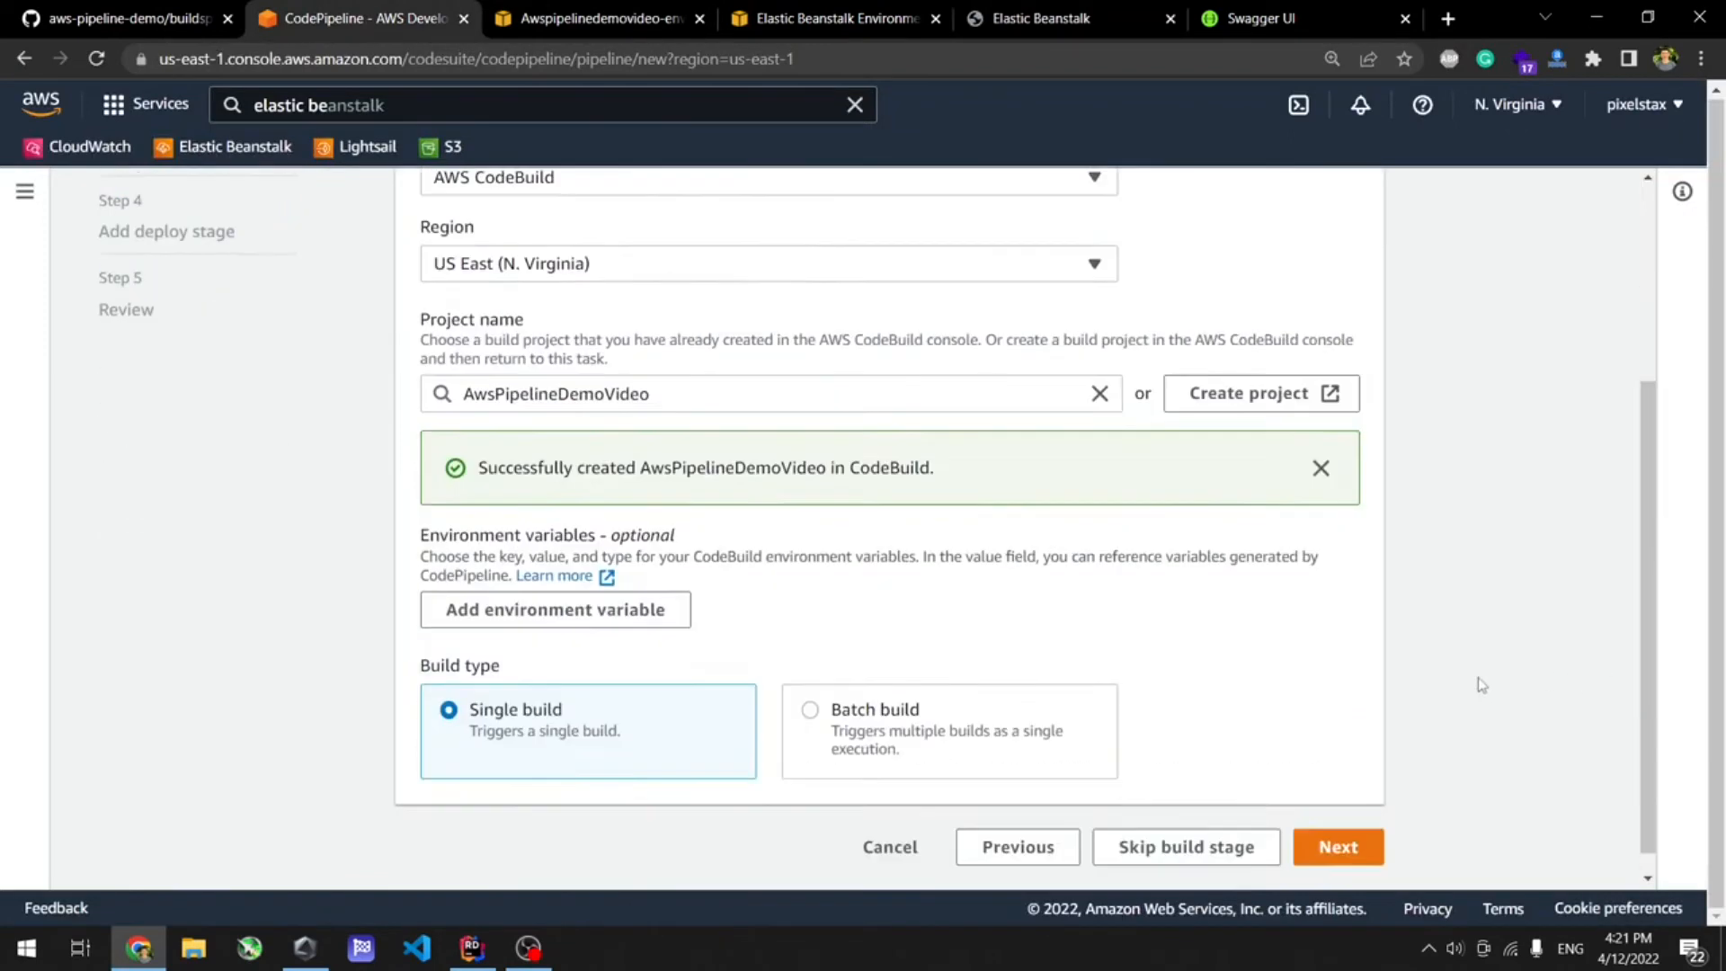
click(1335, 846)
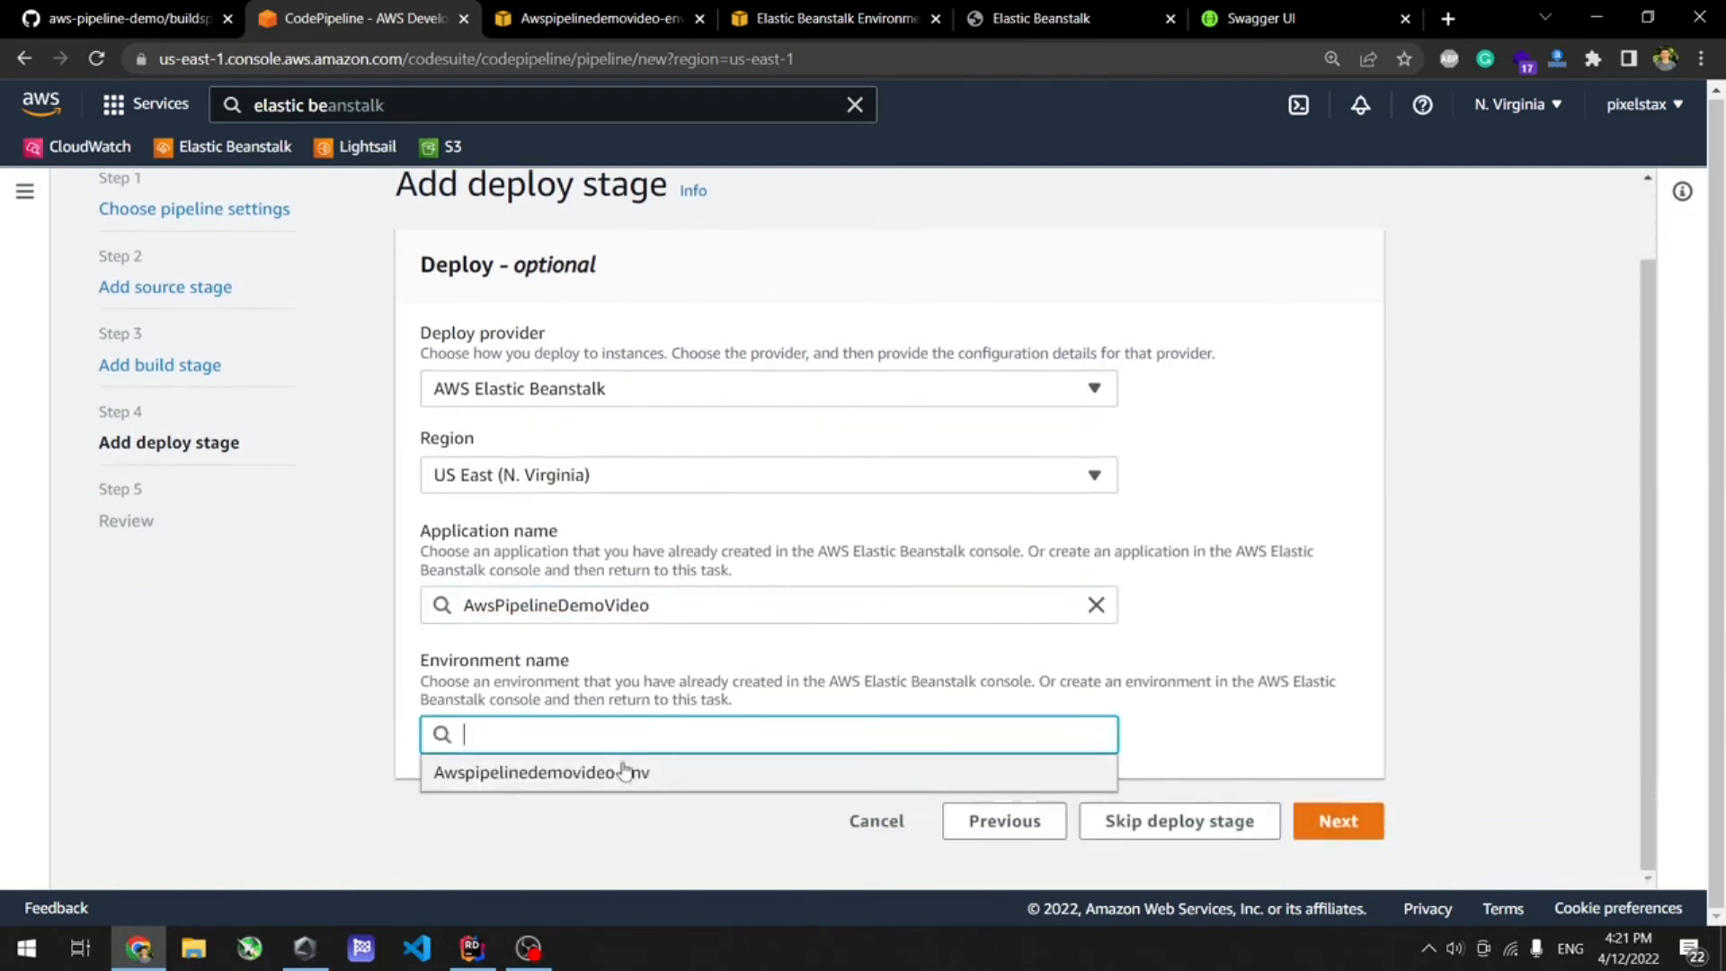
mouse_move(620, 771)
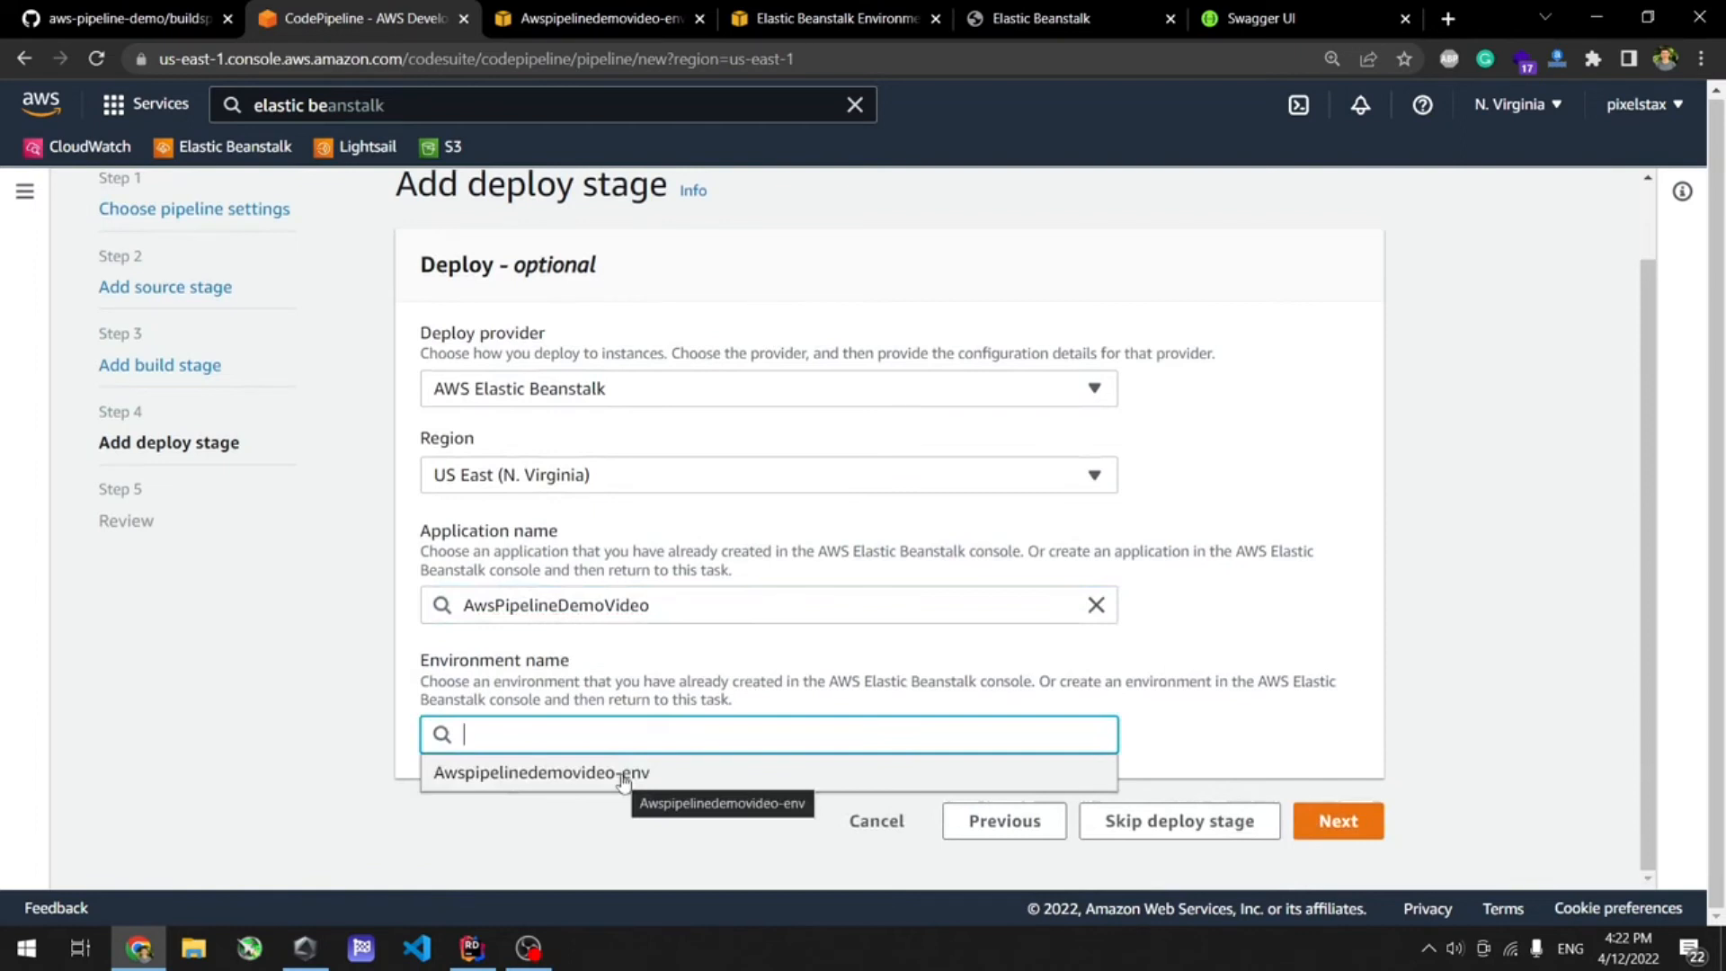
click(1335, 820)
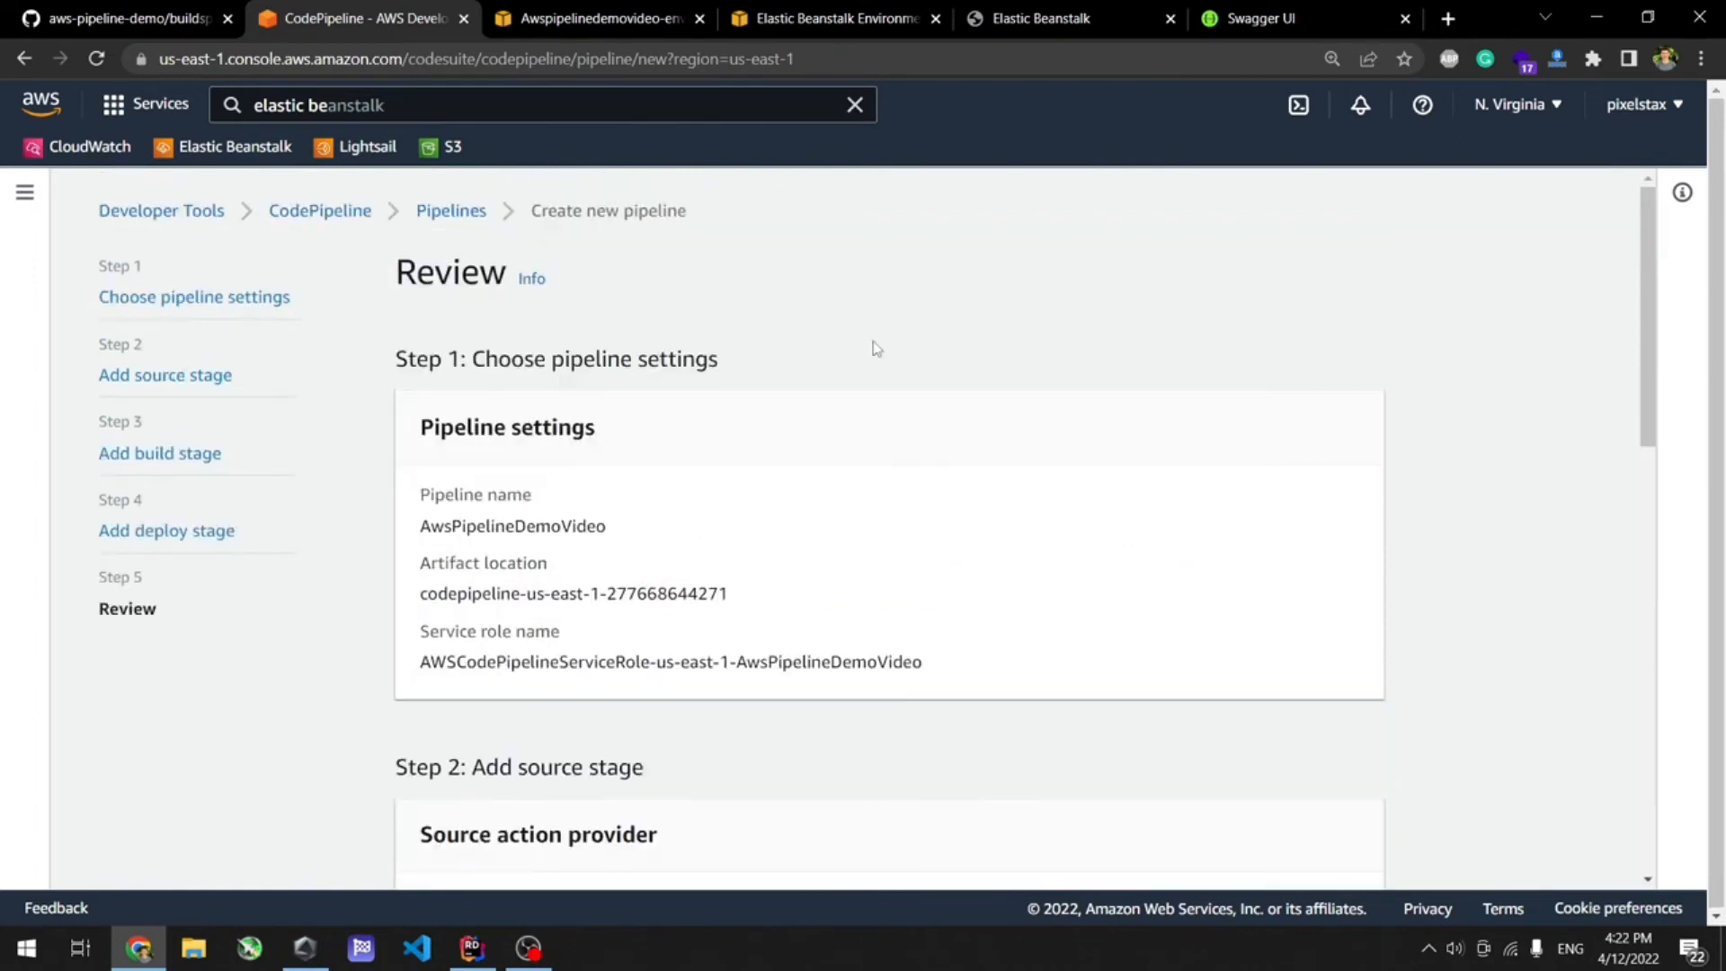
Review the settings and create pipeline AwsPipelineDemoVideo, starting its first run.
scroll(down, 3)
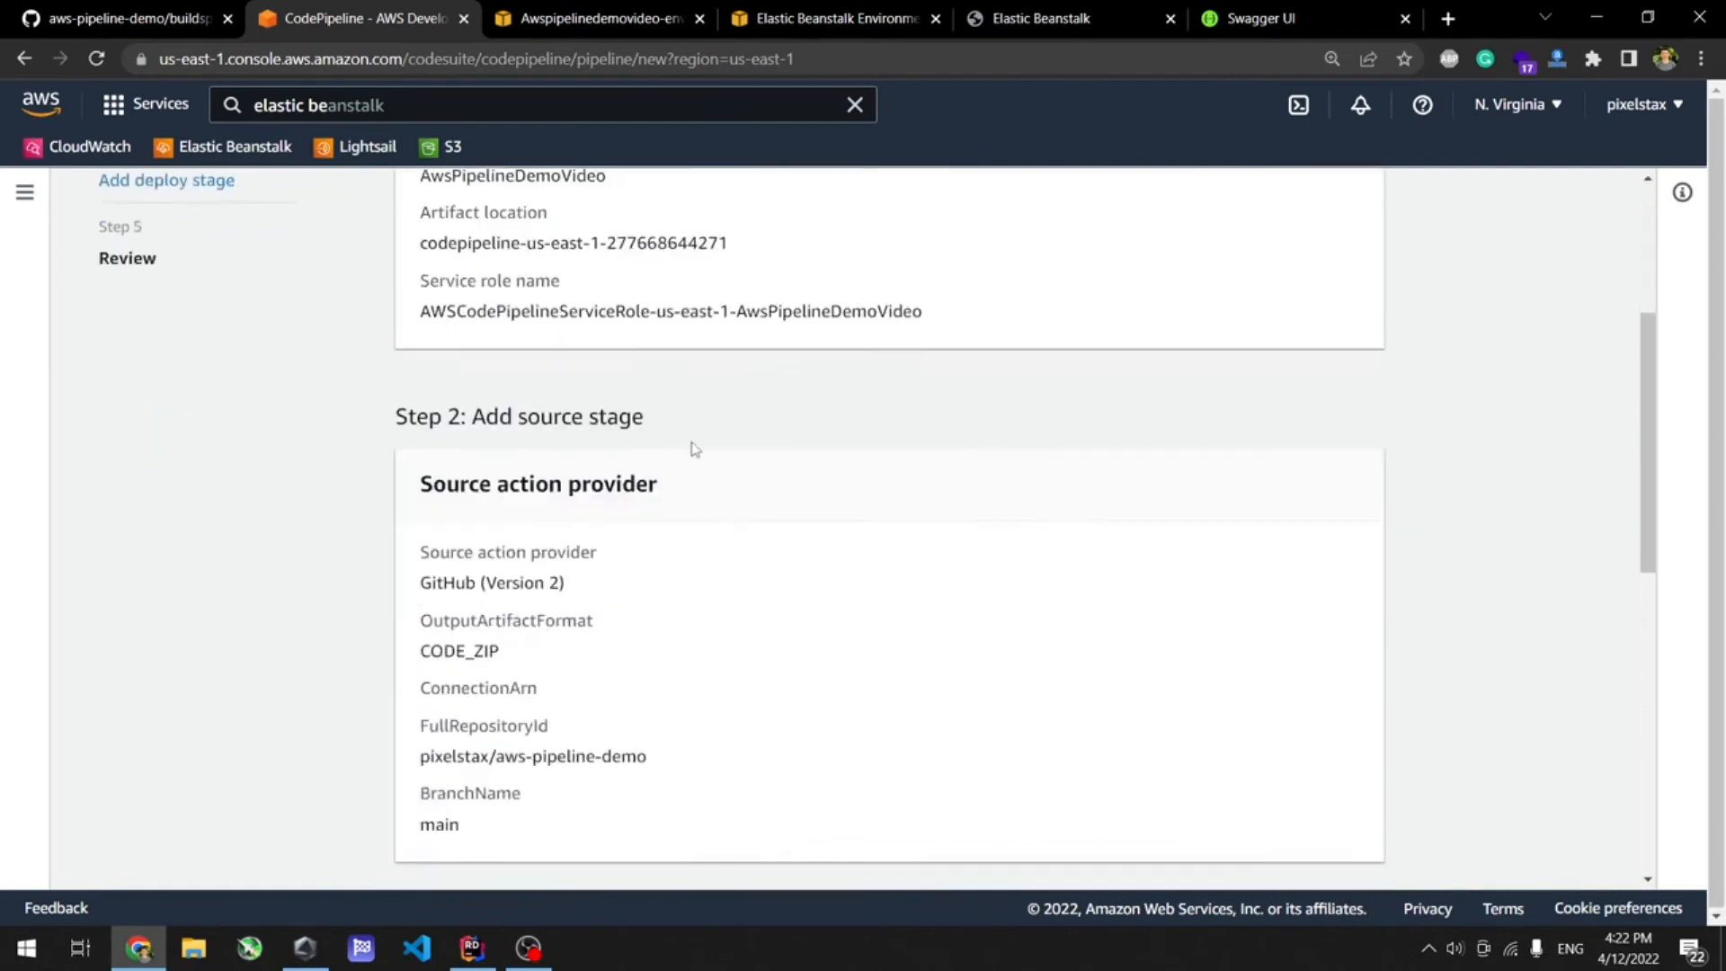
scroll(down, 3)
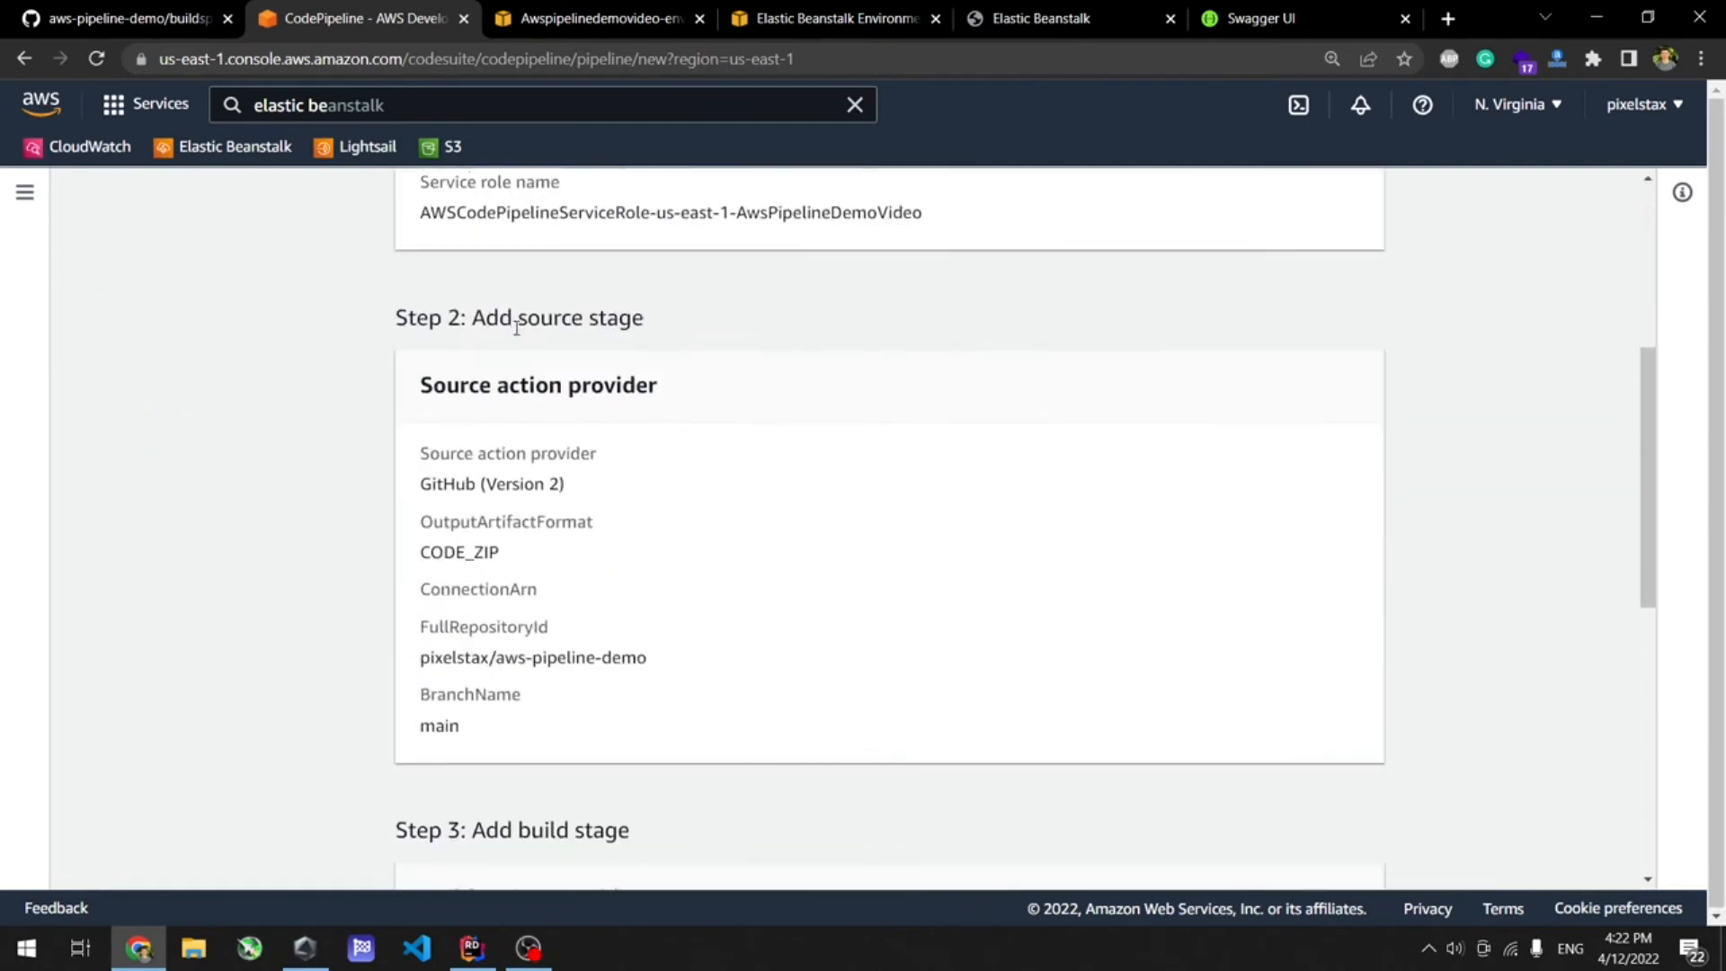
scroll(down, 3)
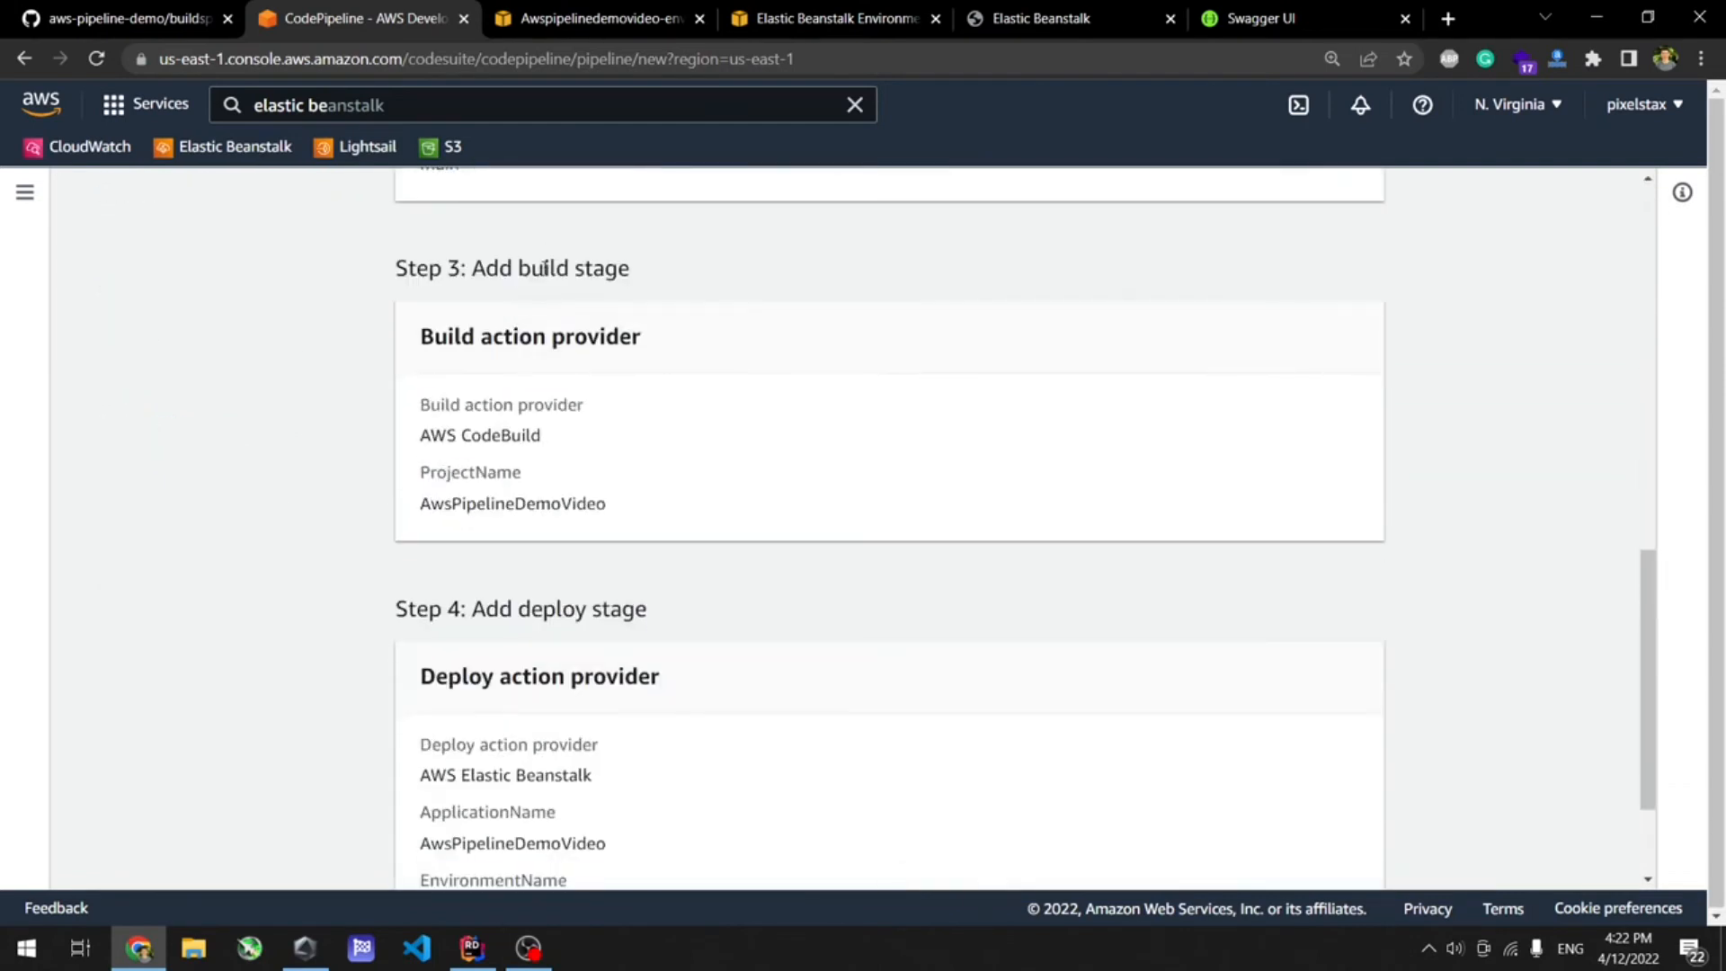
scroll(down, 3)
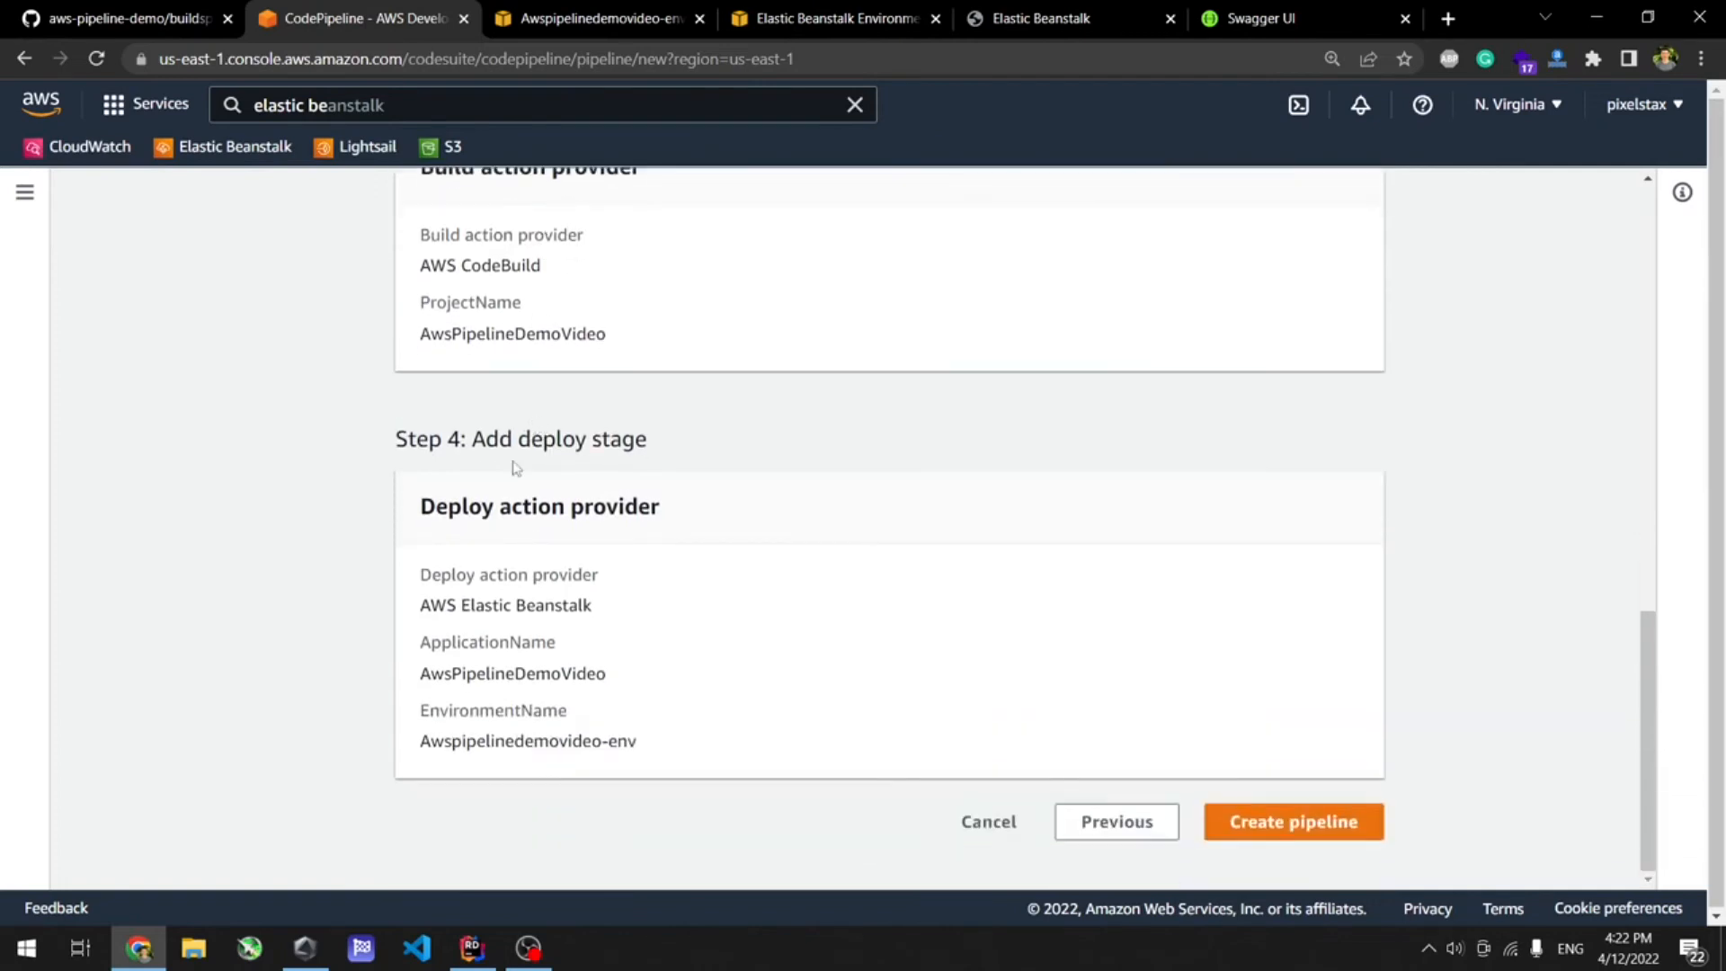
click(1291, 822)
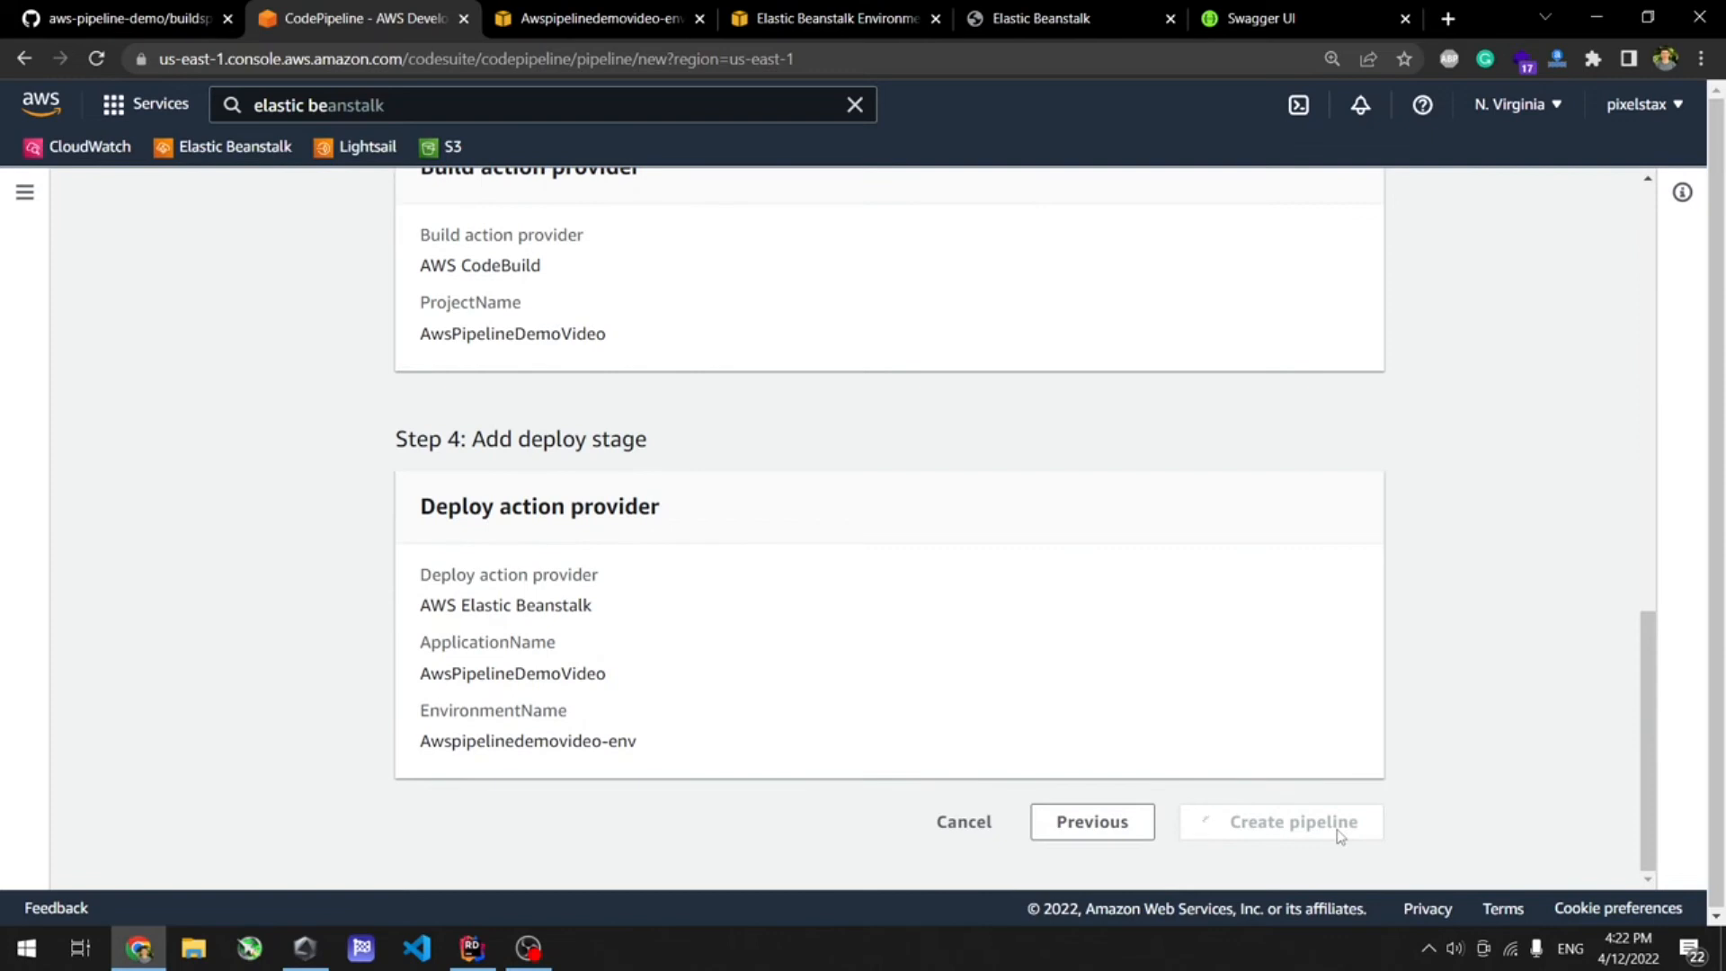
click(1278, 821)
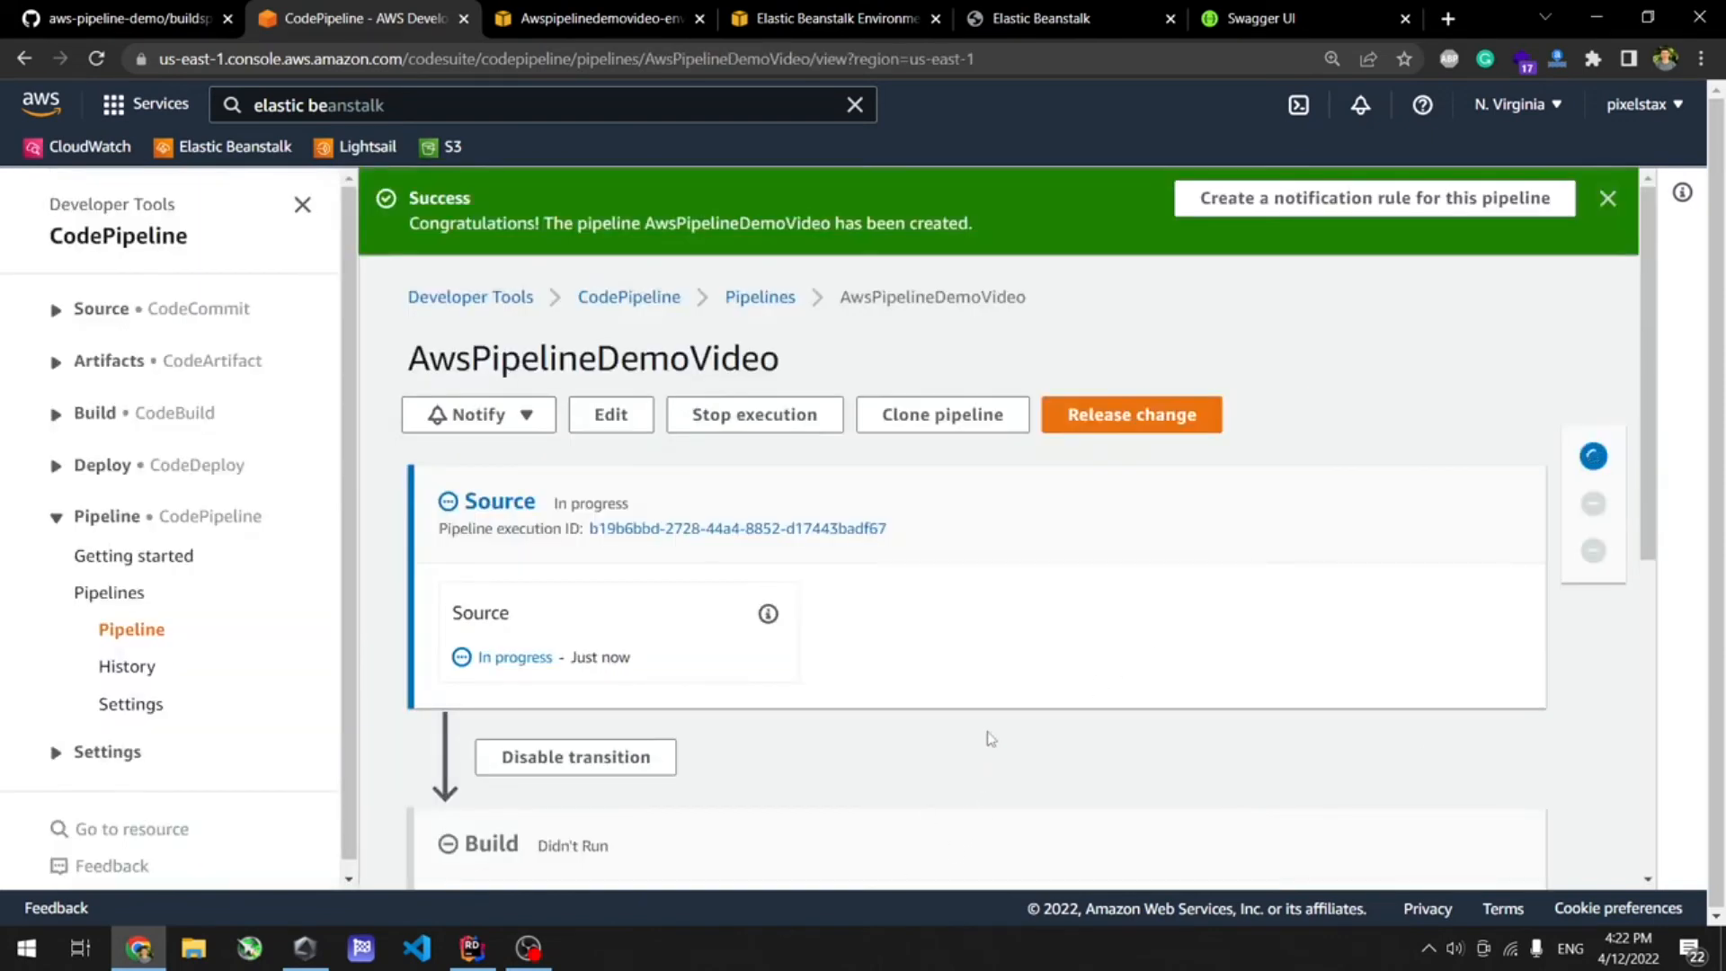
mouse_move(1001, 649)
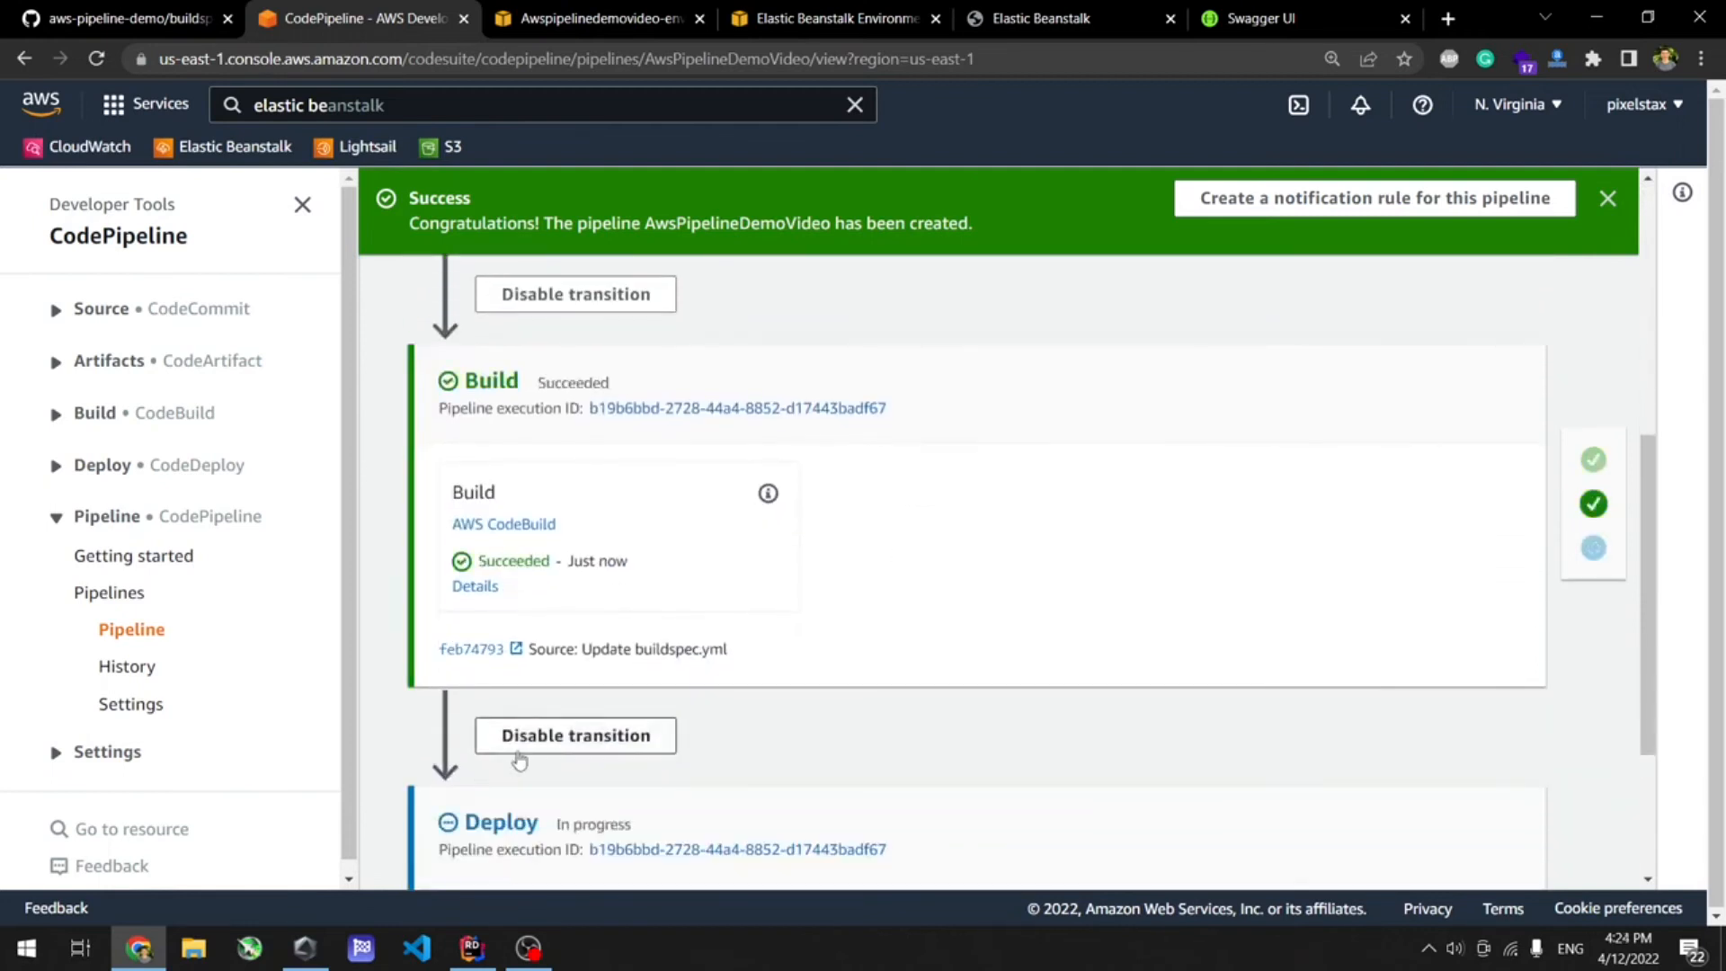
mouse_move(1136, 506)
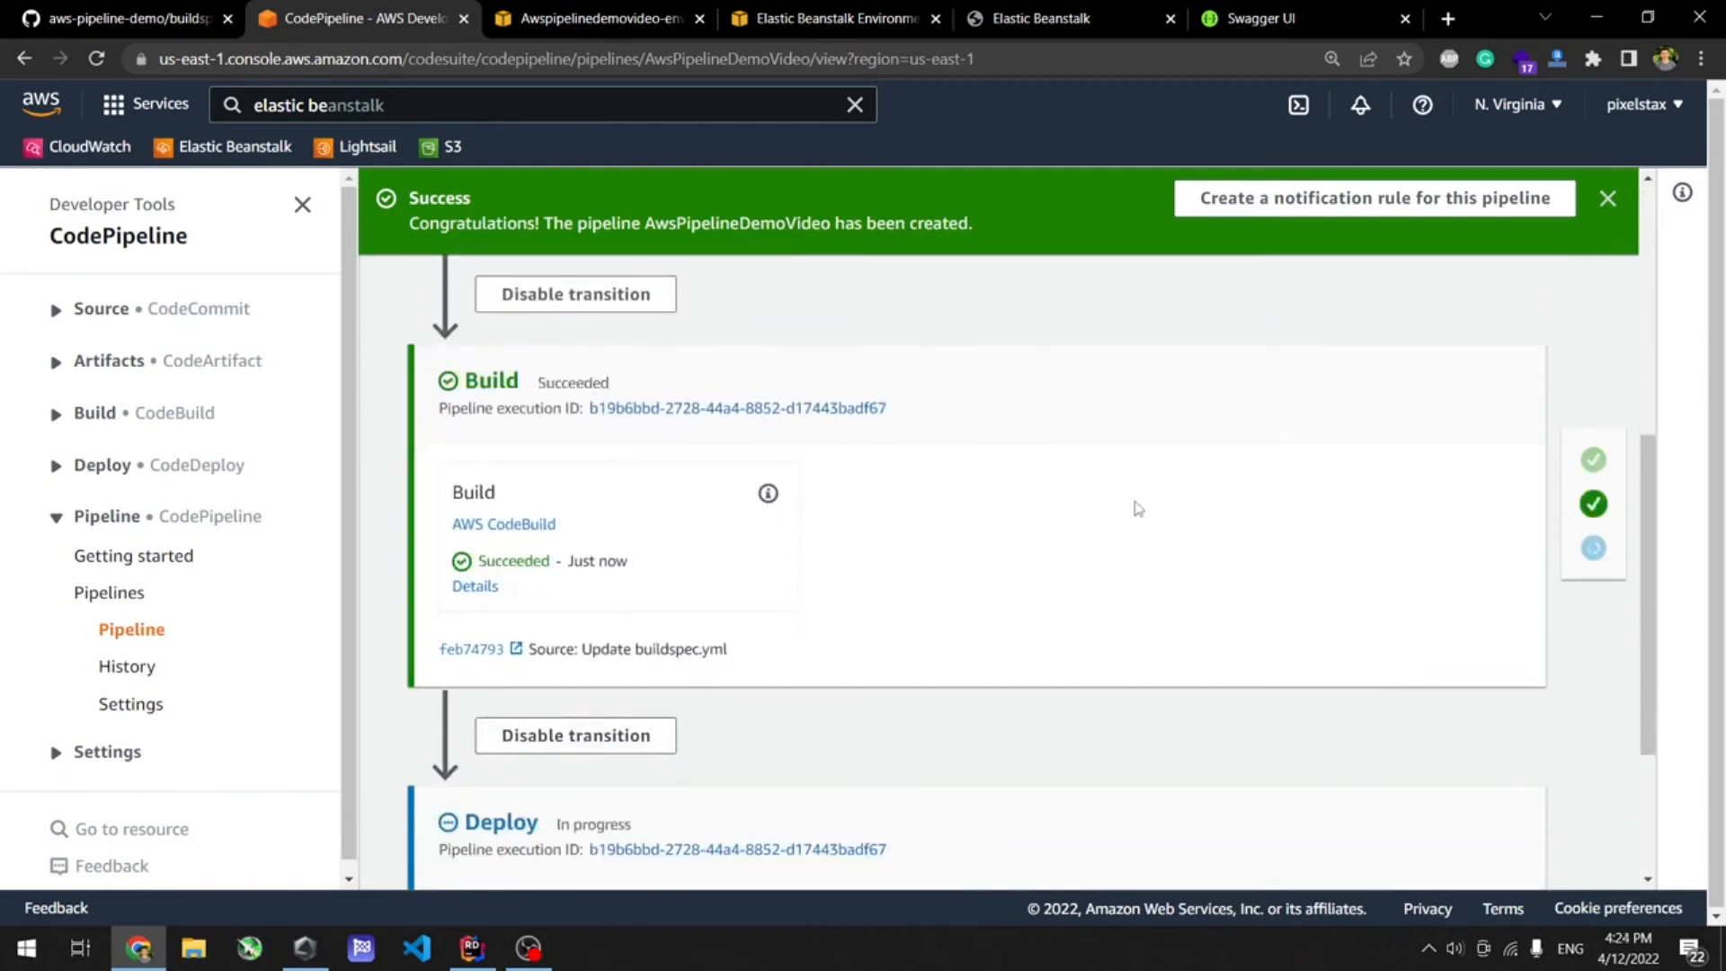
Scroll to the Deploy stage while Source, Build and Deploy complete.
scroll(down, 3)
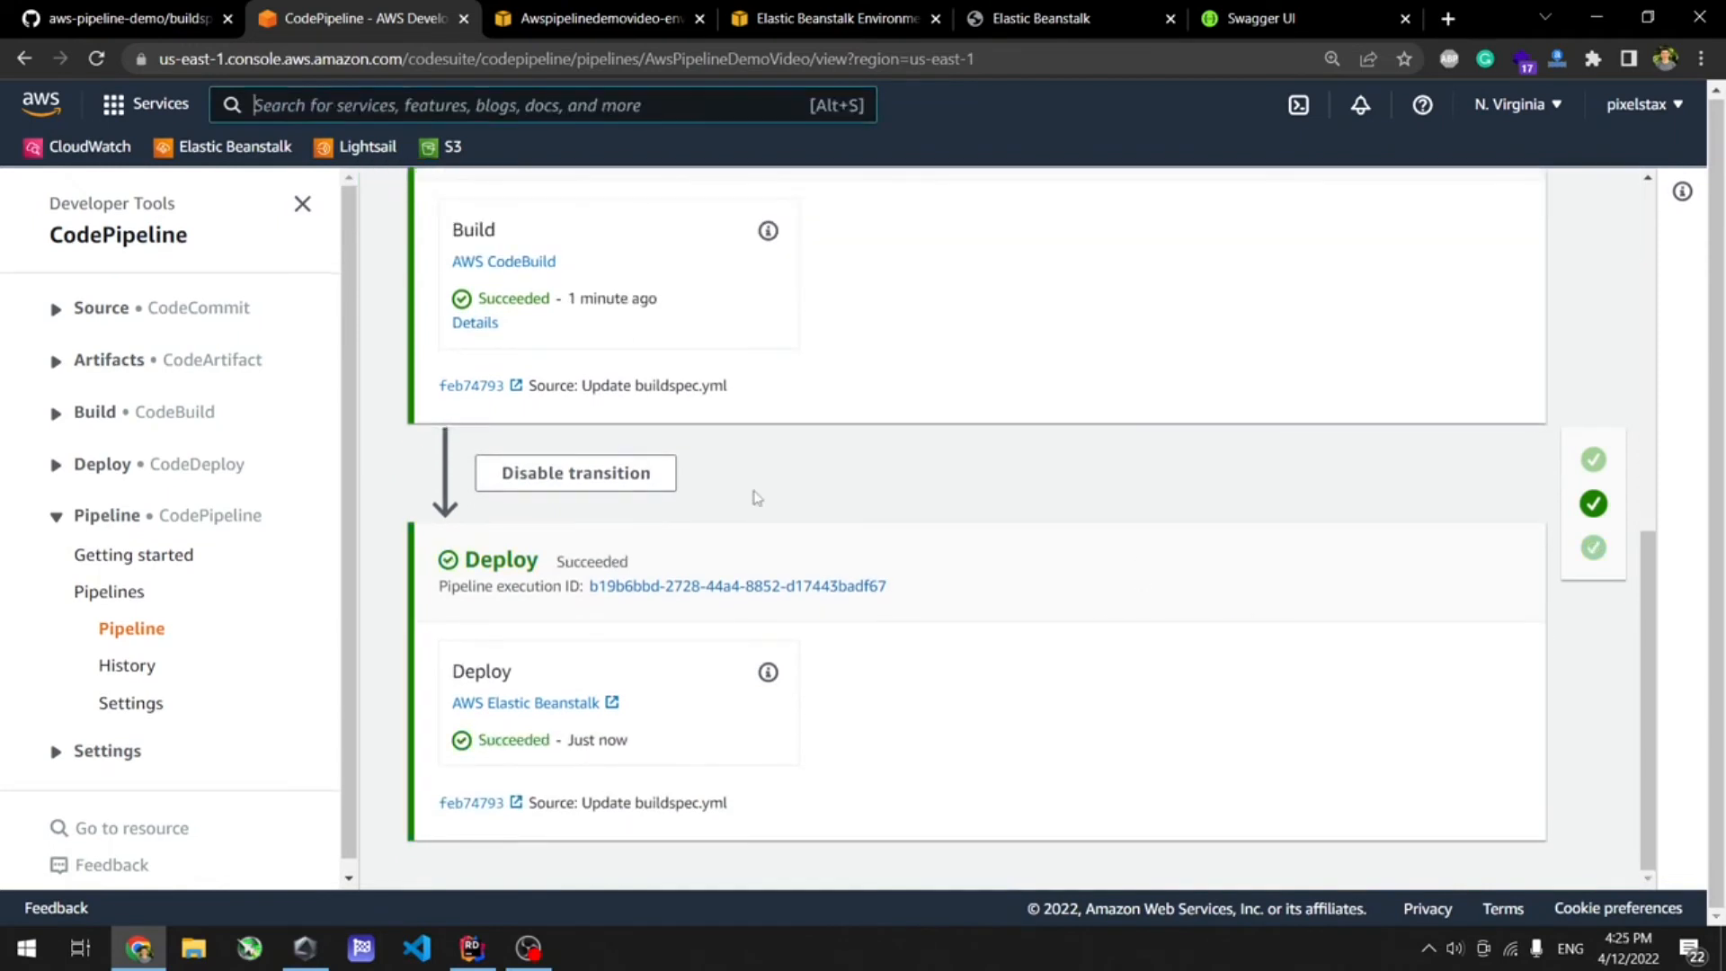
mouse_move(762, 453)
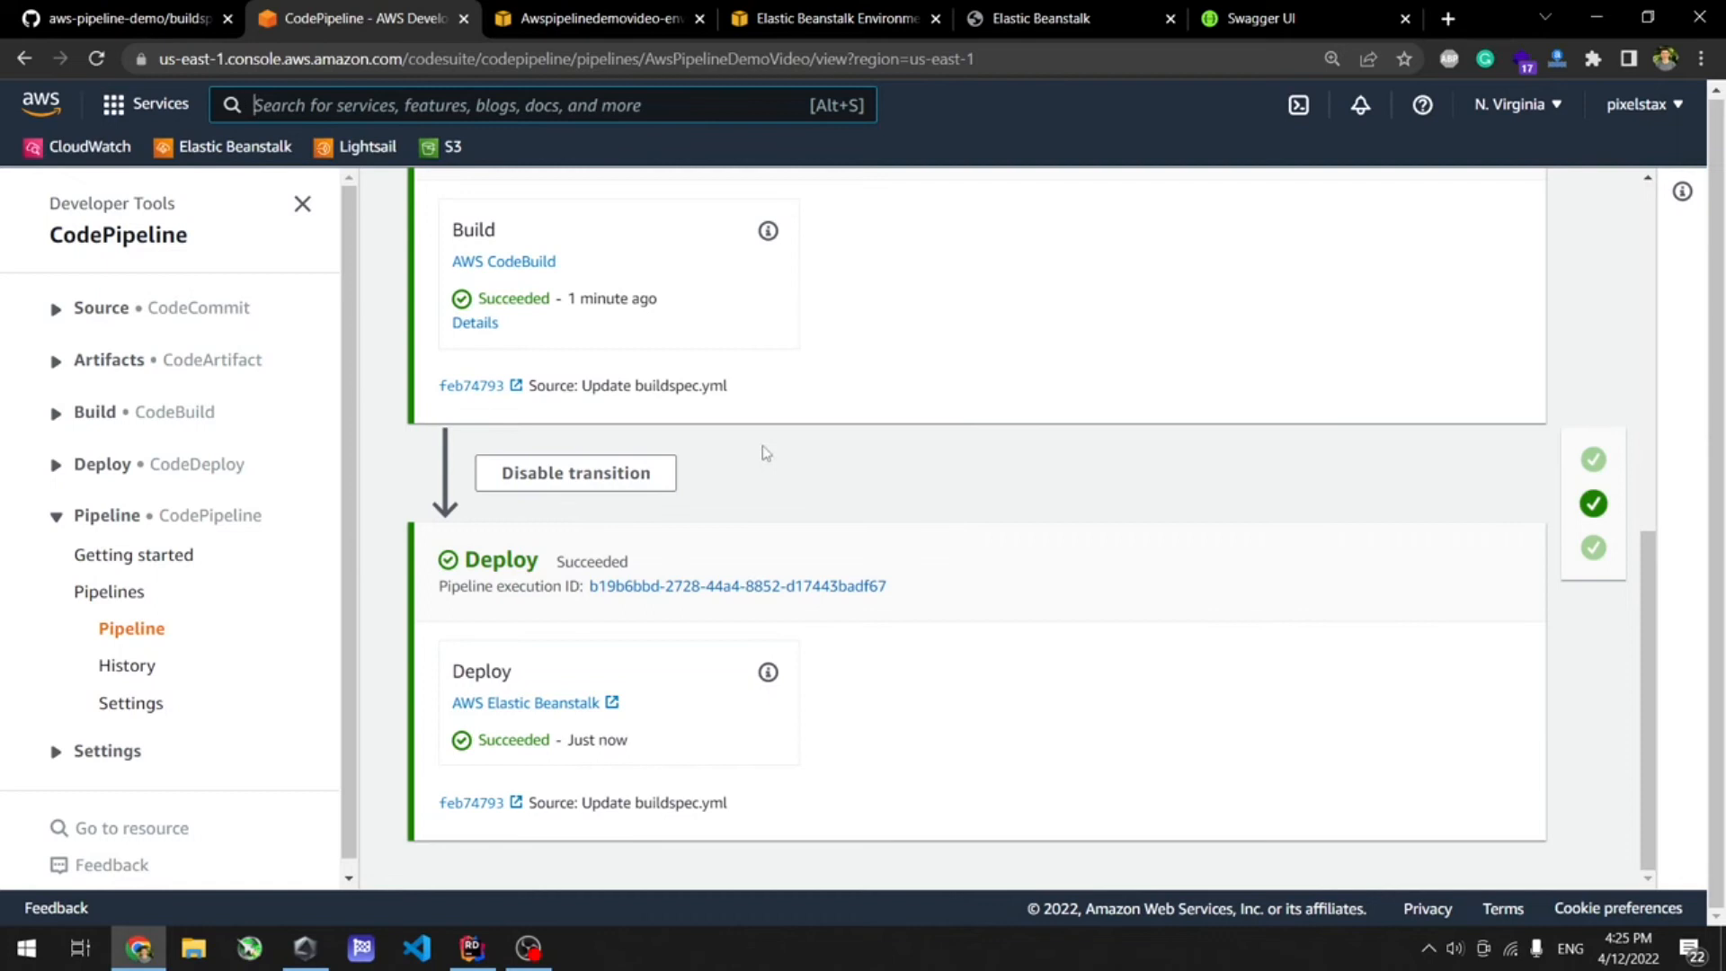
mouse_move(714, 174)
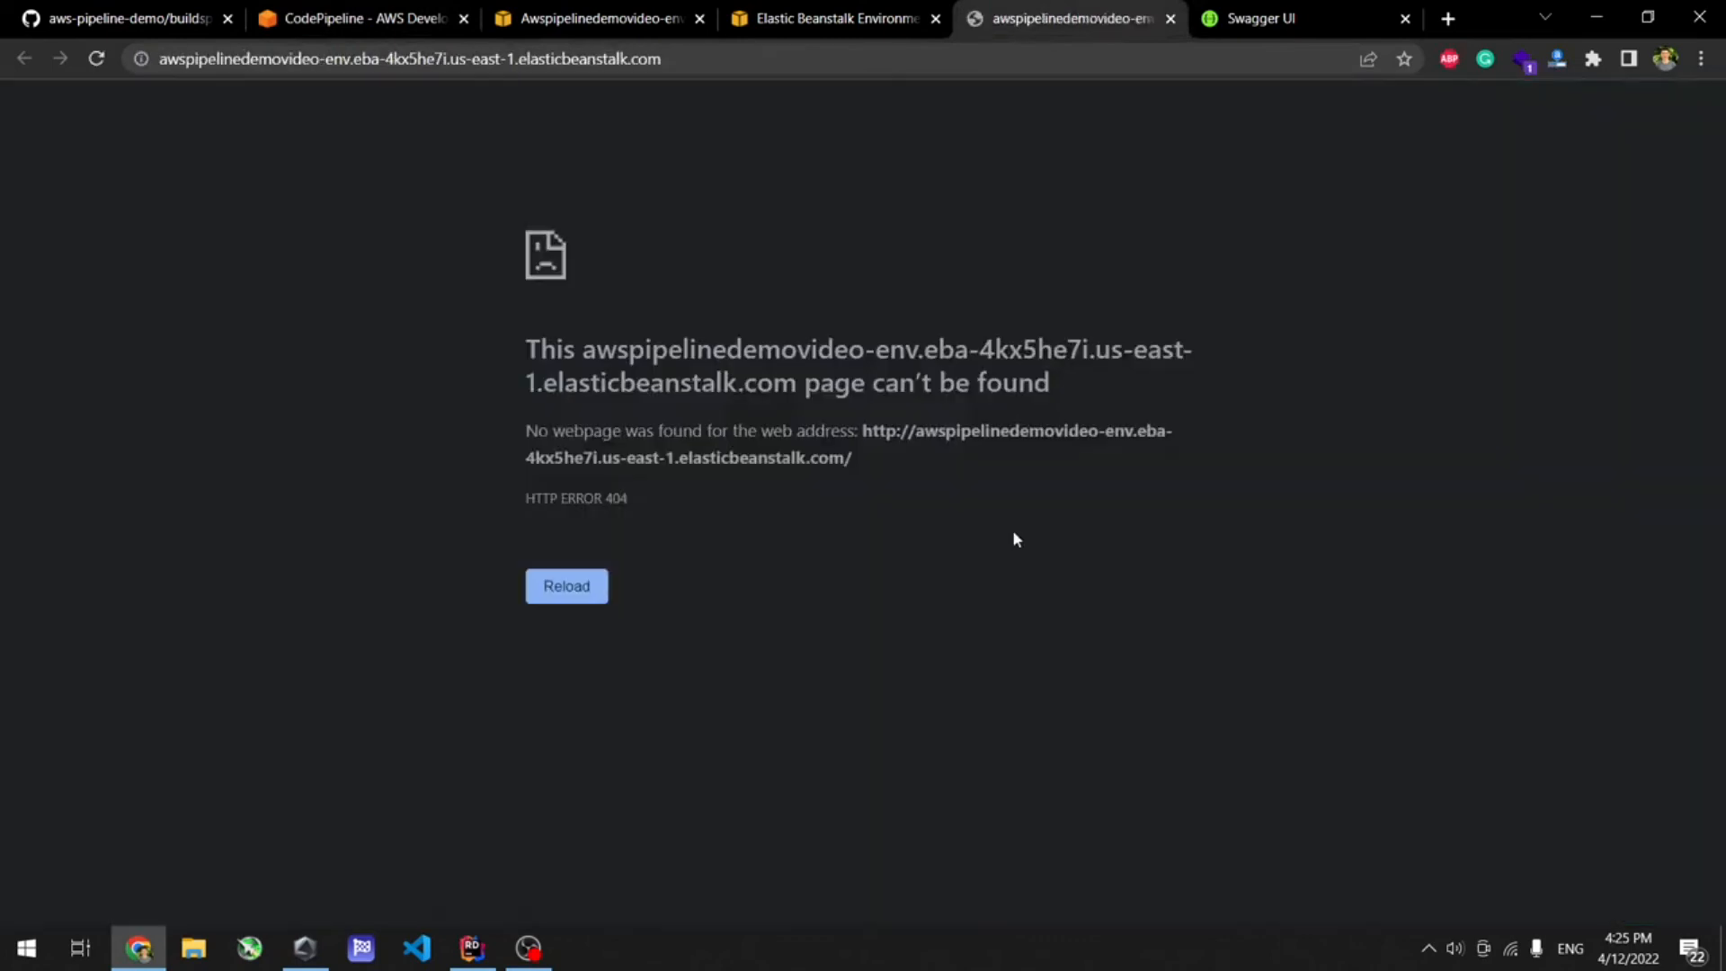
mouse_move(469, 825)
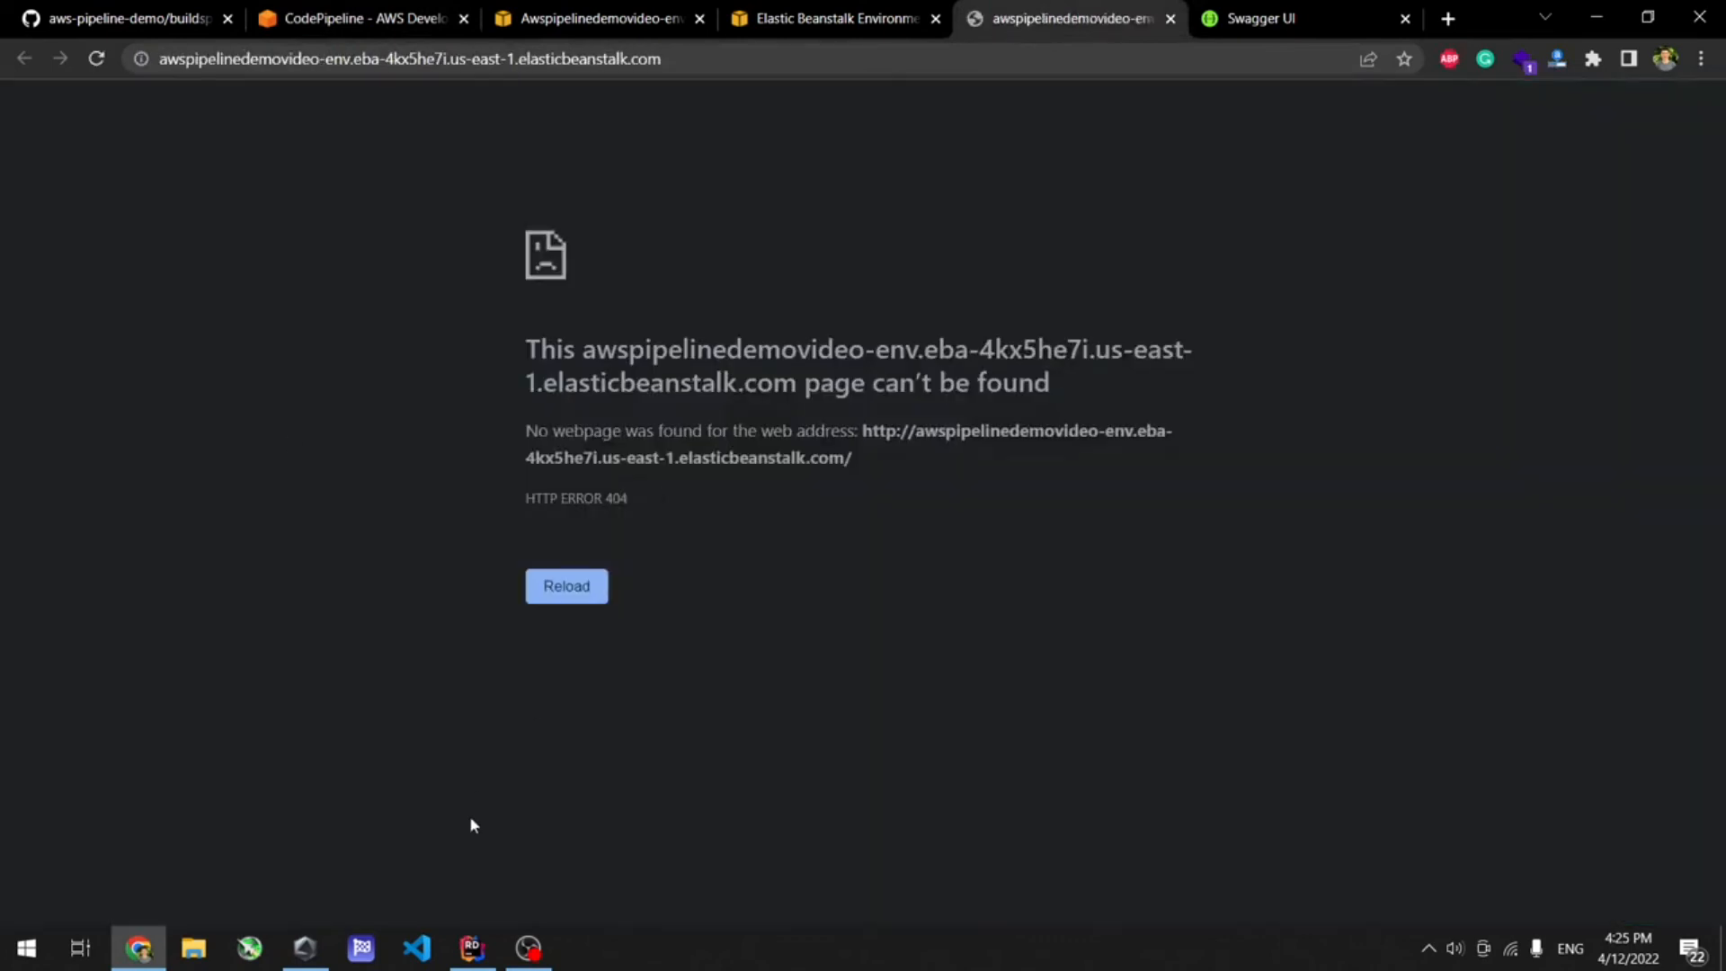
mouse_move(492, 855)
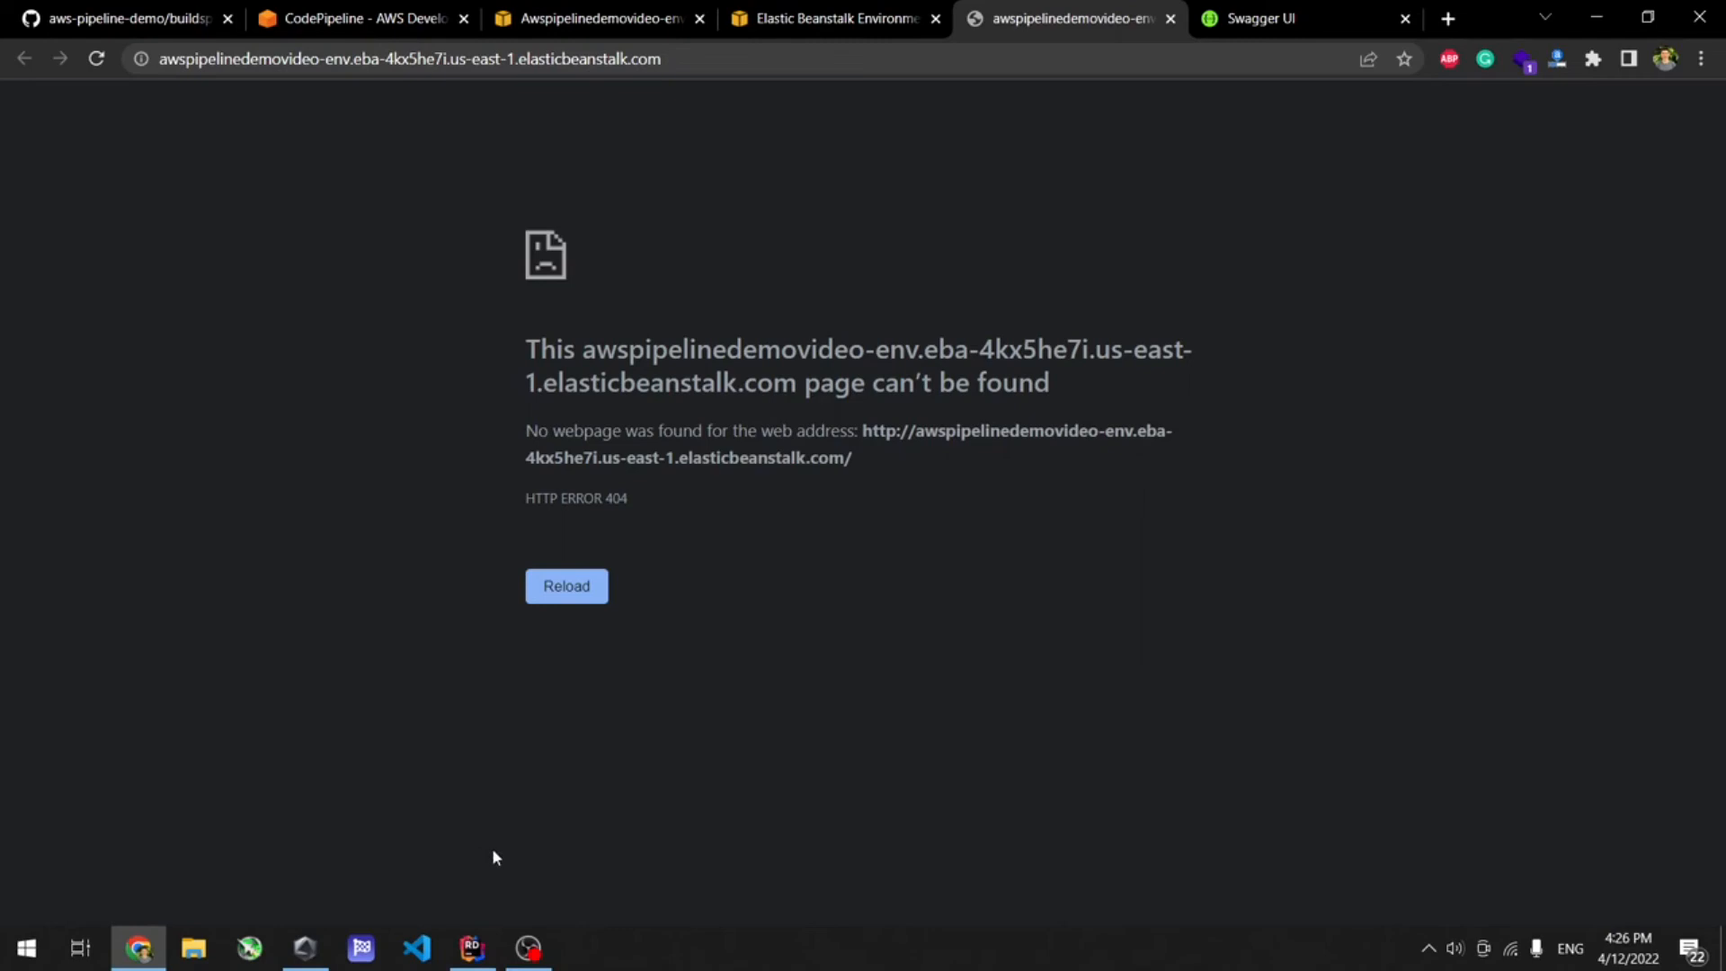
mouse_move(748, 782)
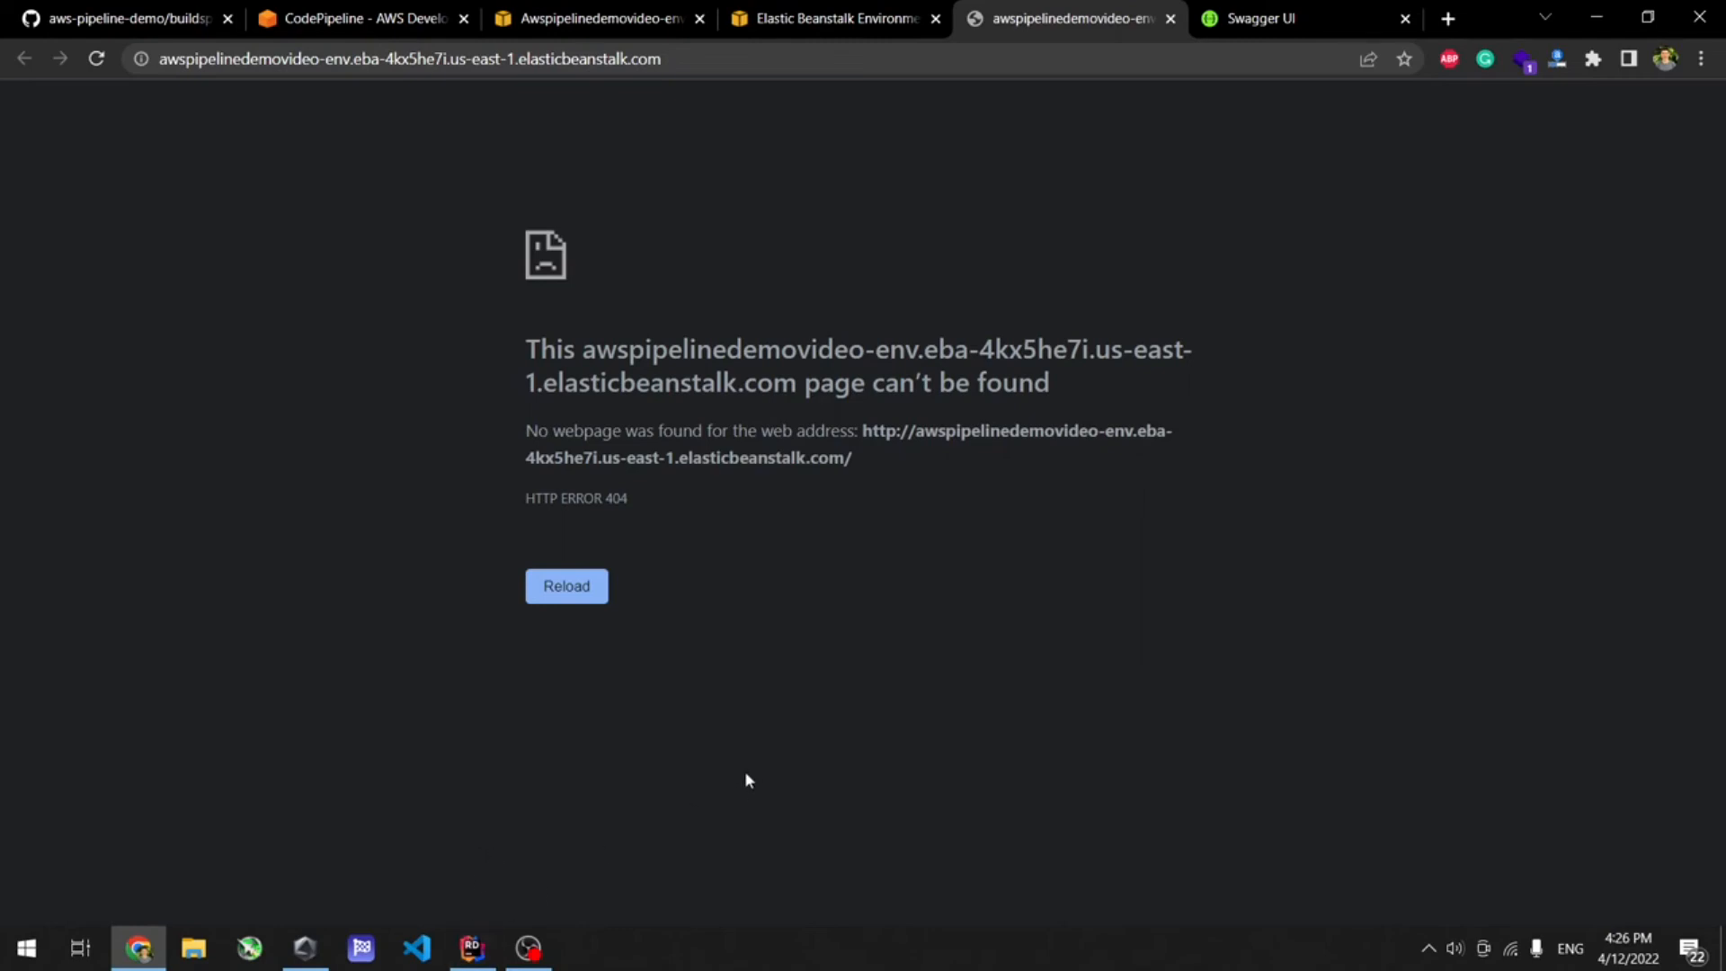
Append /swagger to the environment URL to reach the deployed Swagger UI.
click(440, 58)
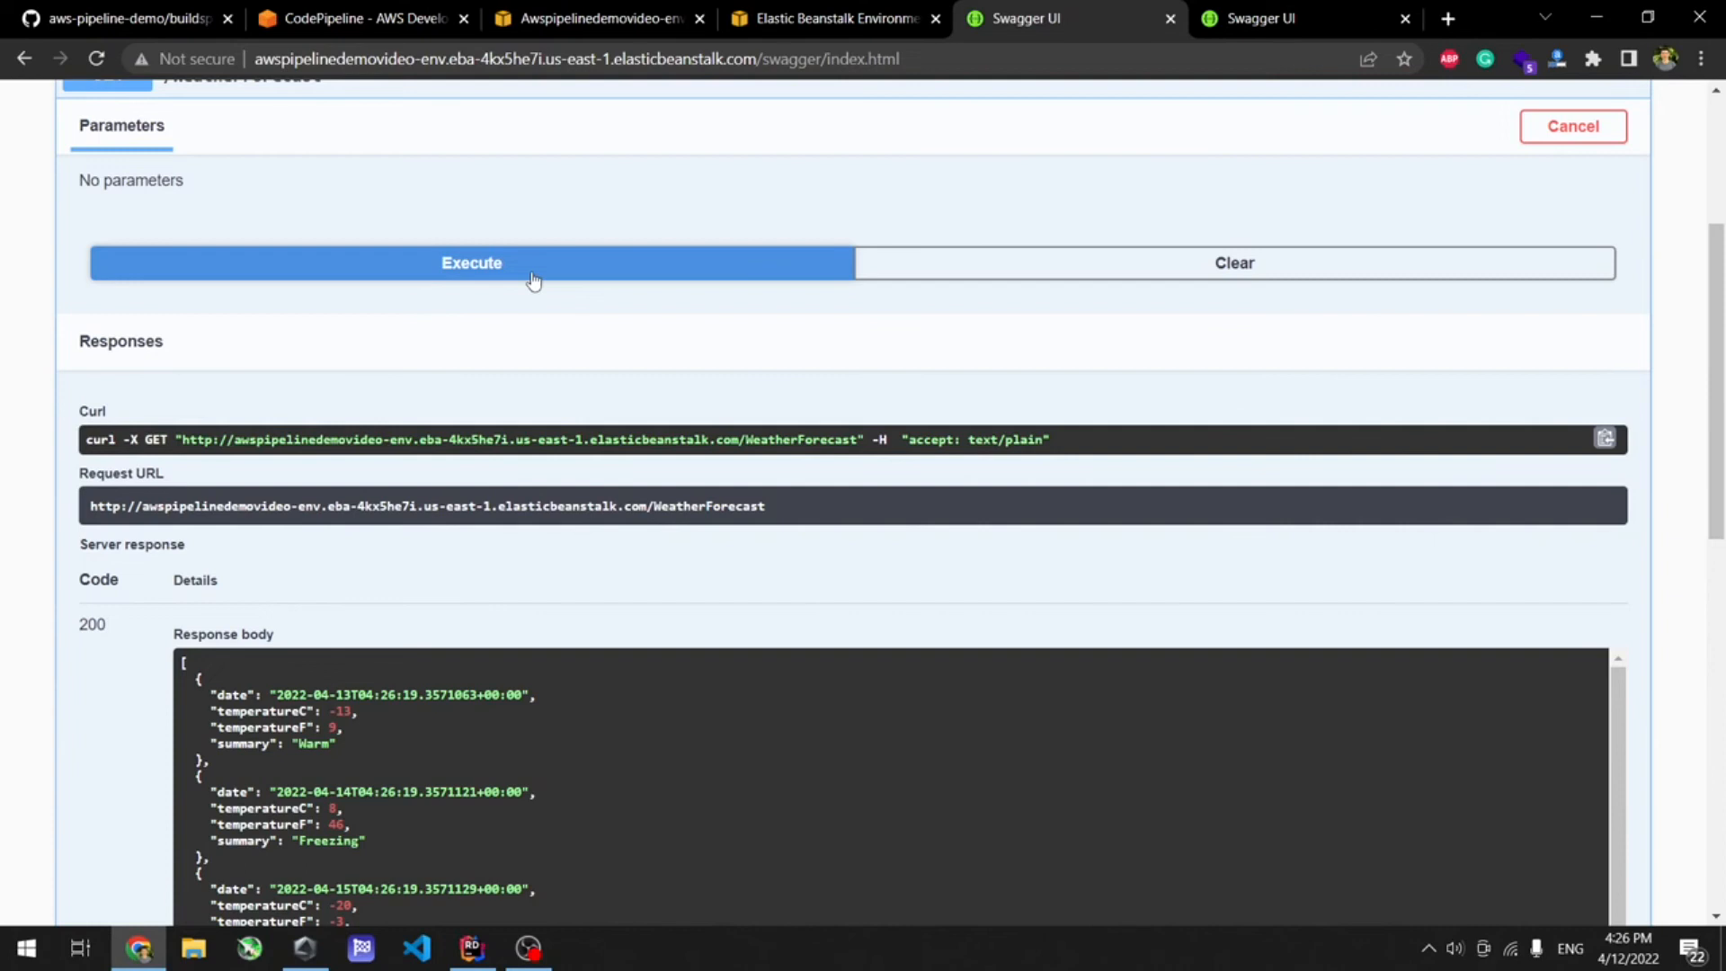
mouse_move(816, 557)
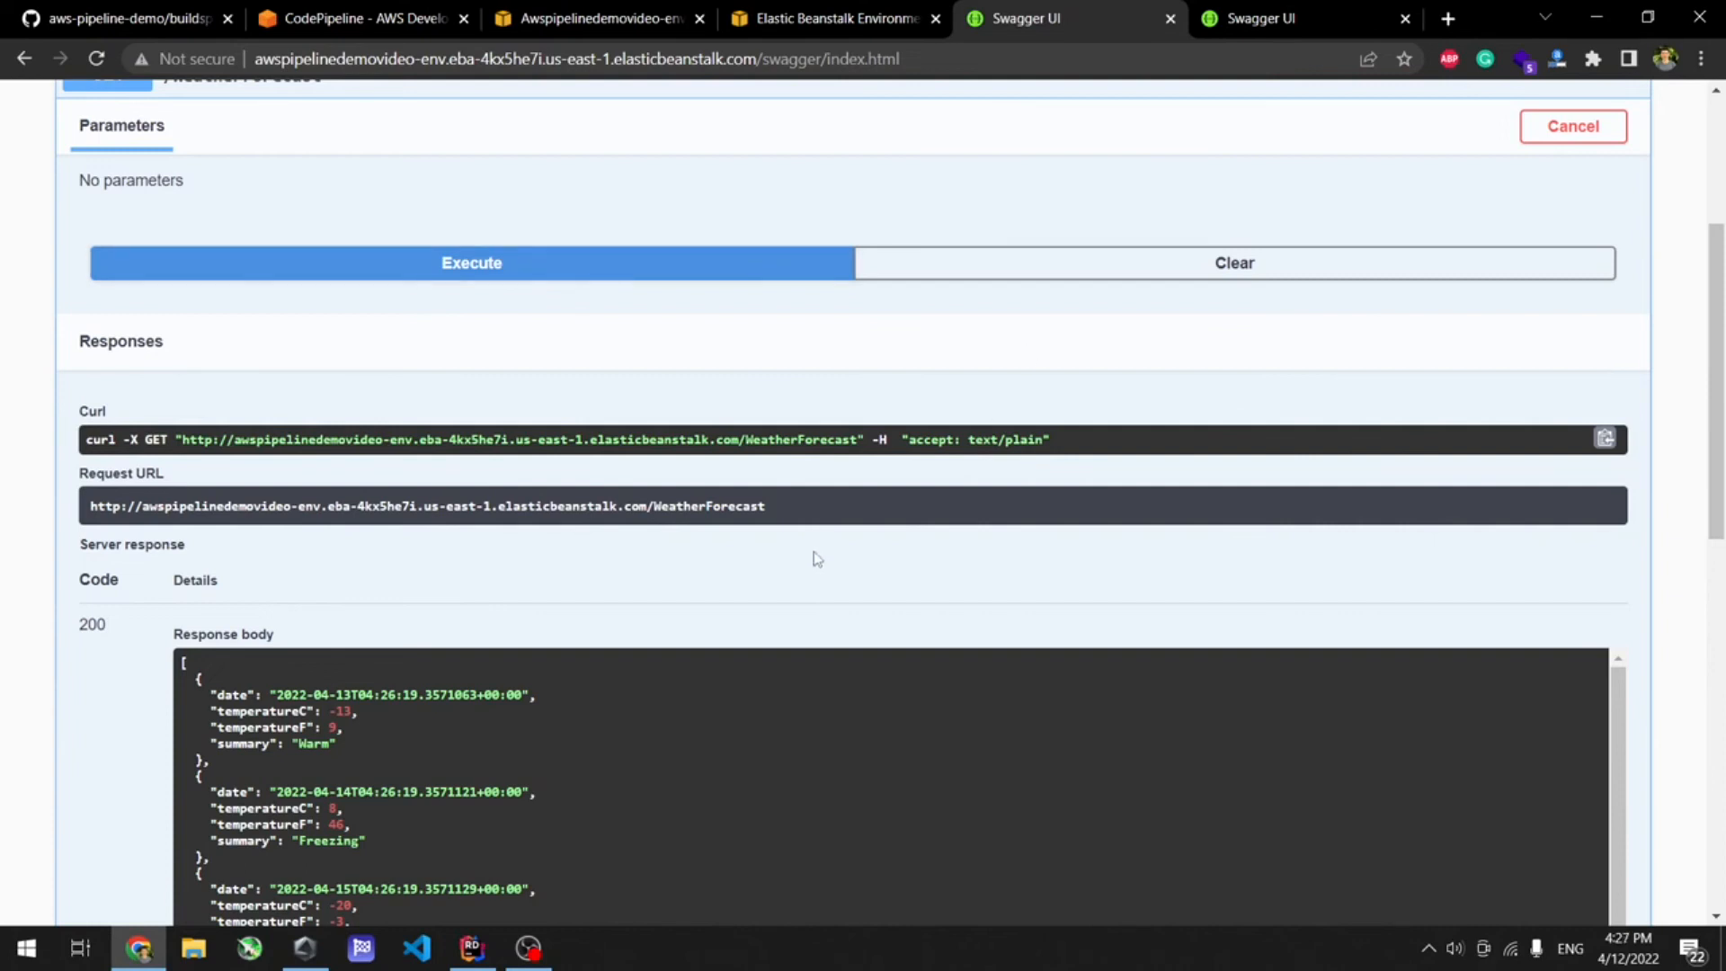
mouse_move(814, 582)
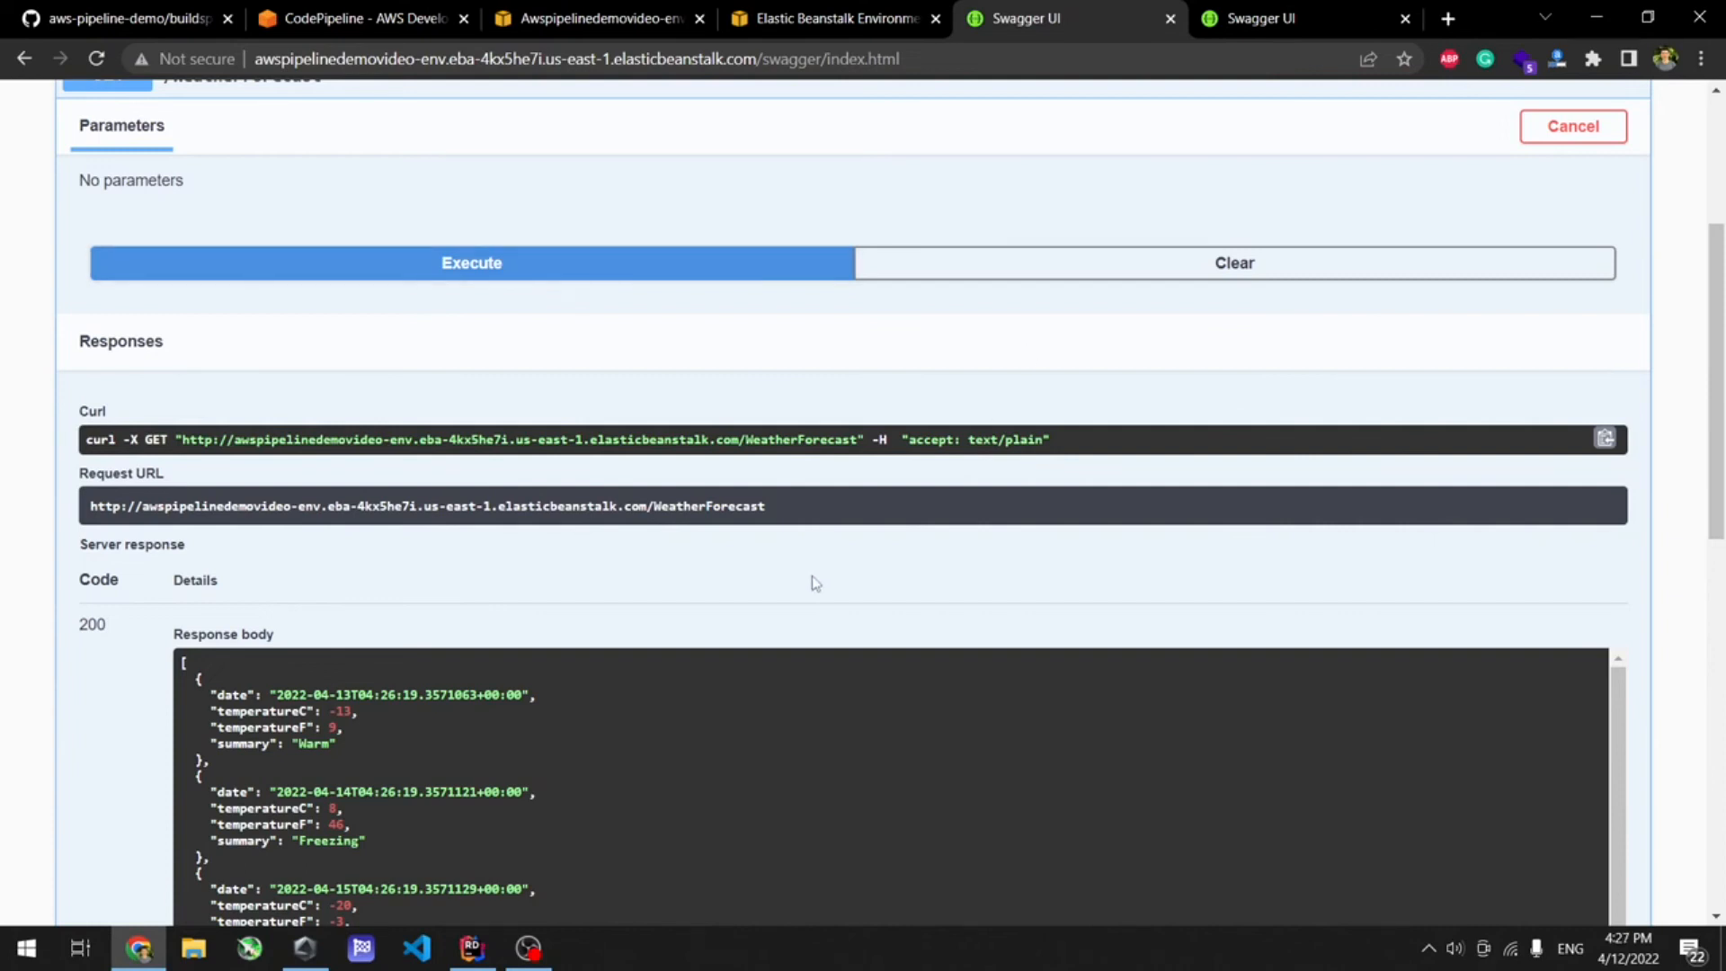
Review buildspec.yml and the AwsPipelineDemo.Example assembly name in project properties.
click(471, 947)
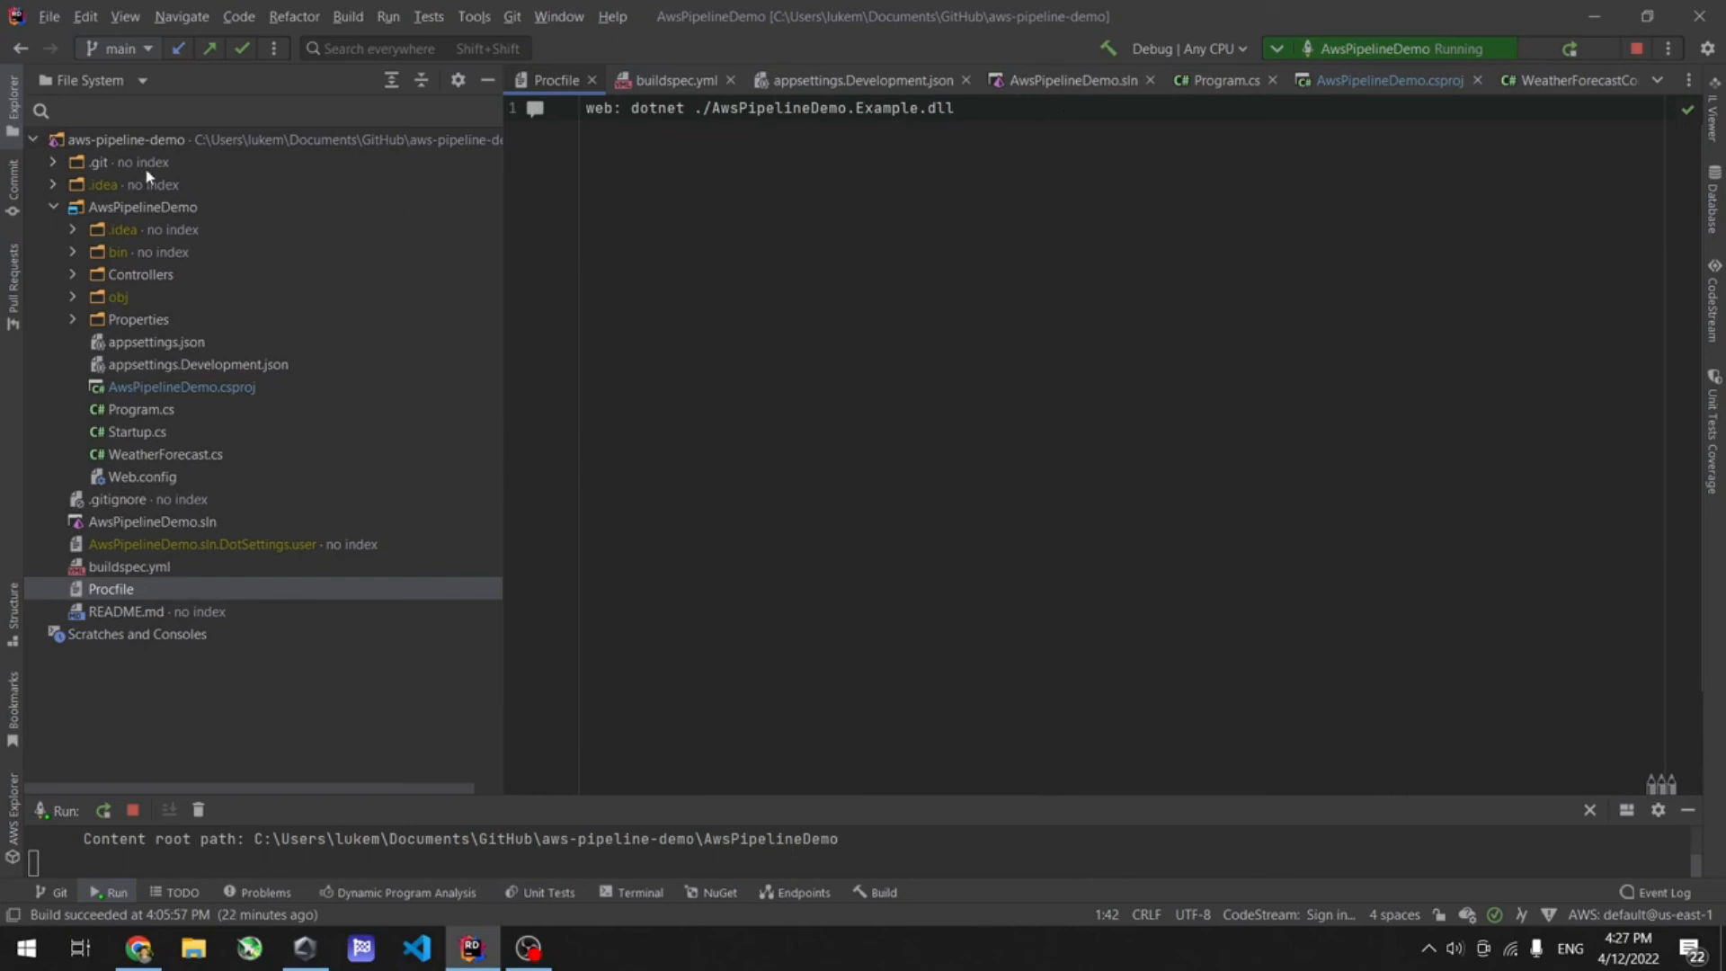
click(669, 79)
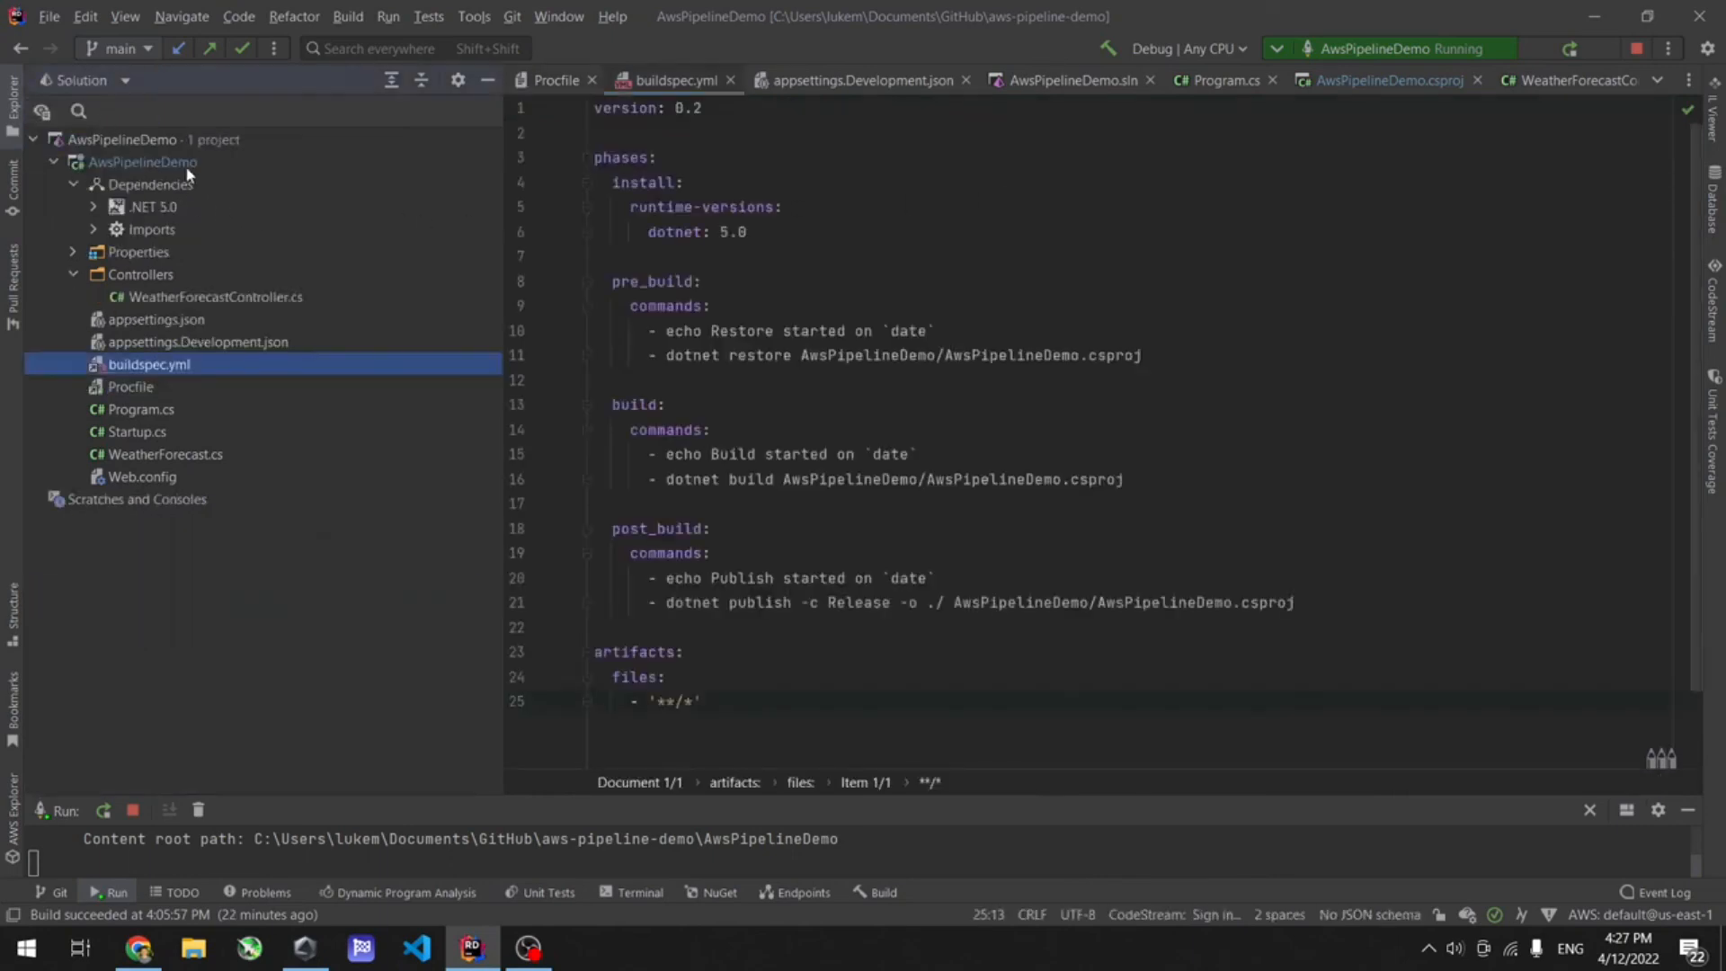
right_click(140, 162)
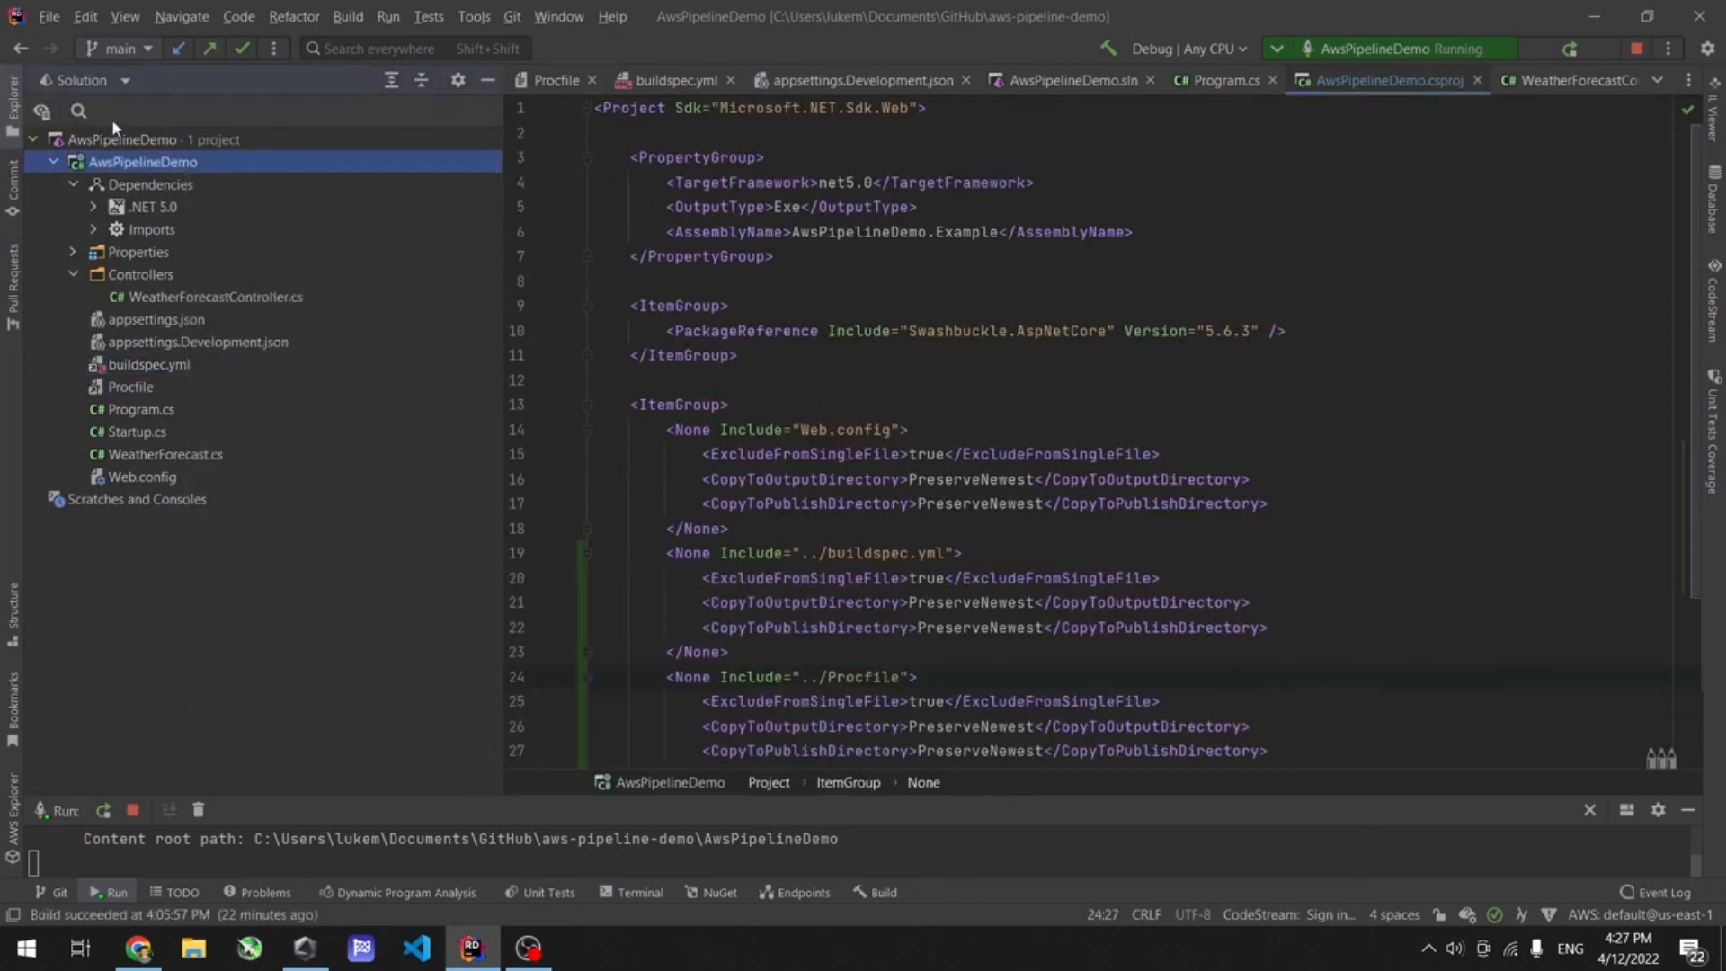
click(140, 161)
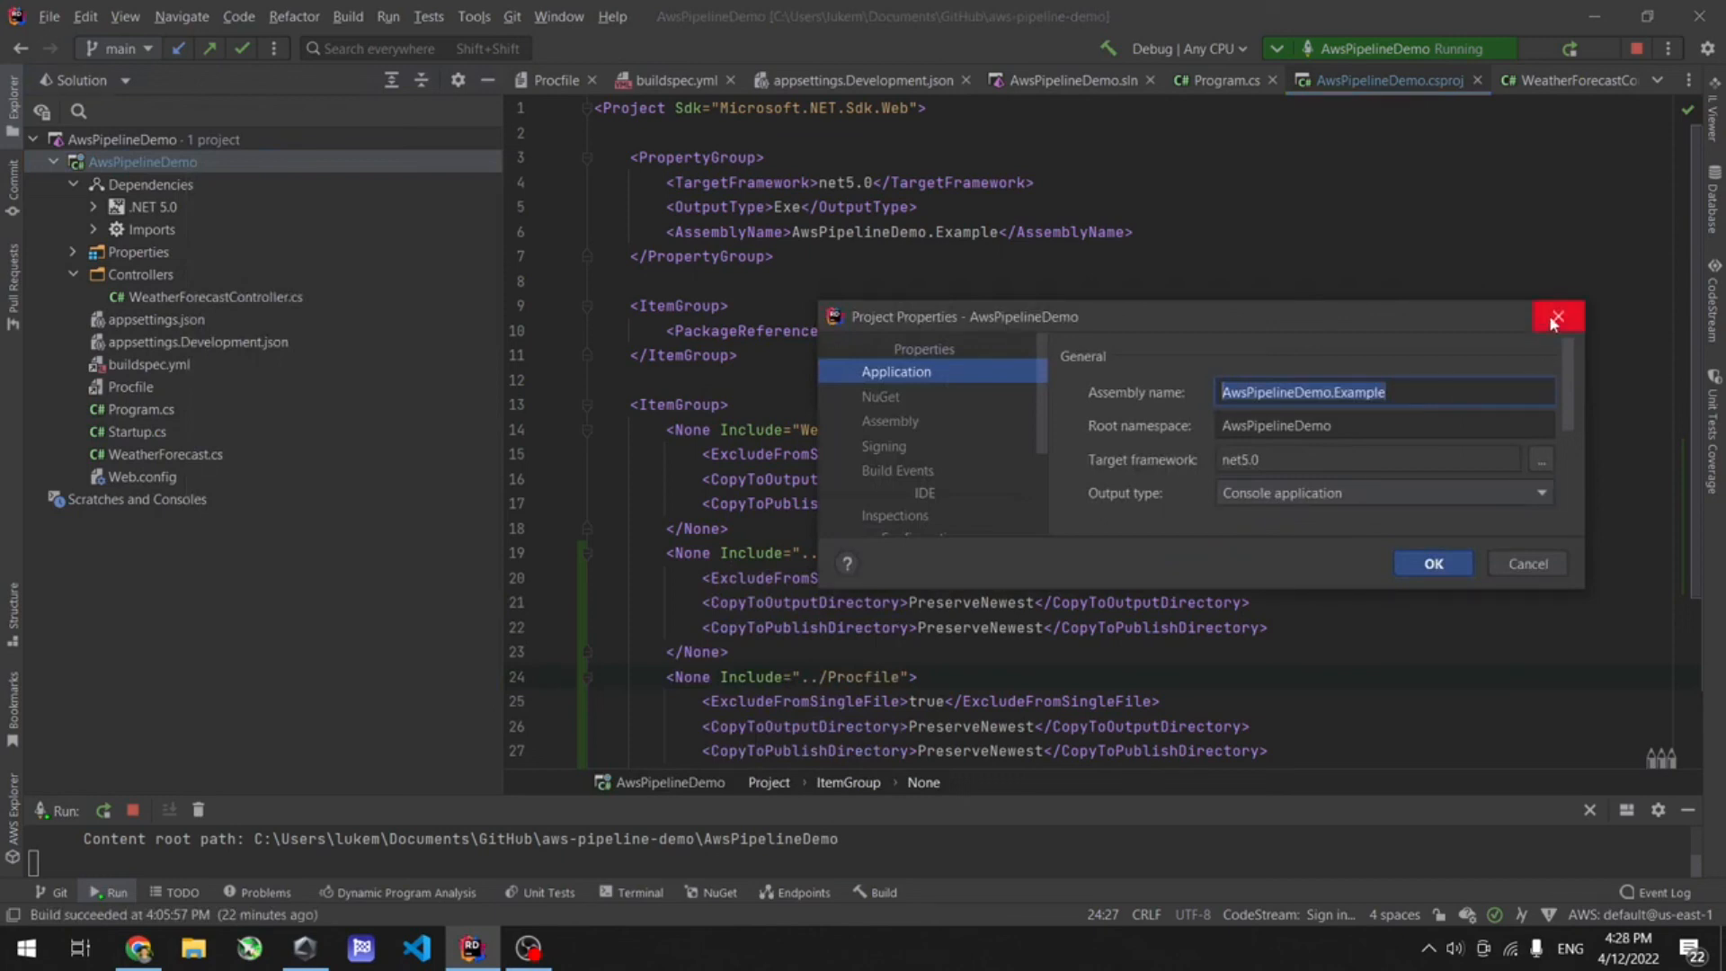
click(1557, 317)
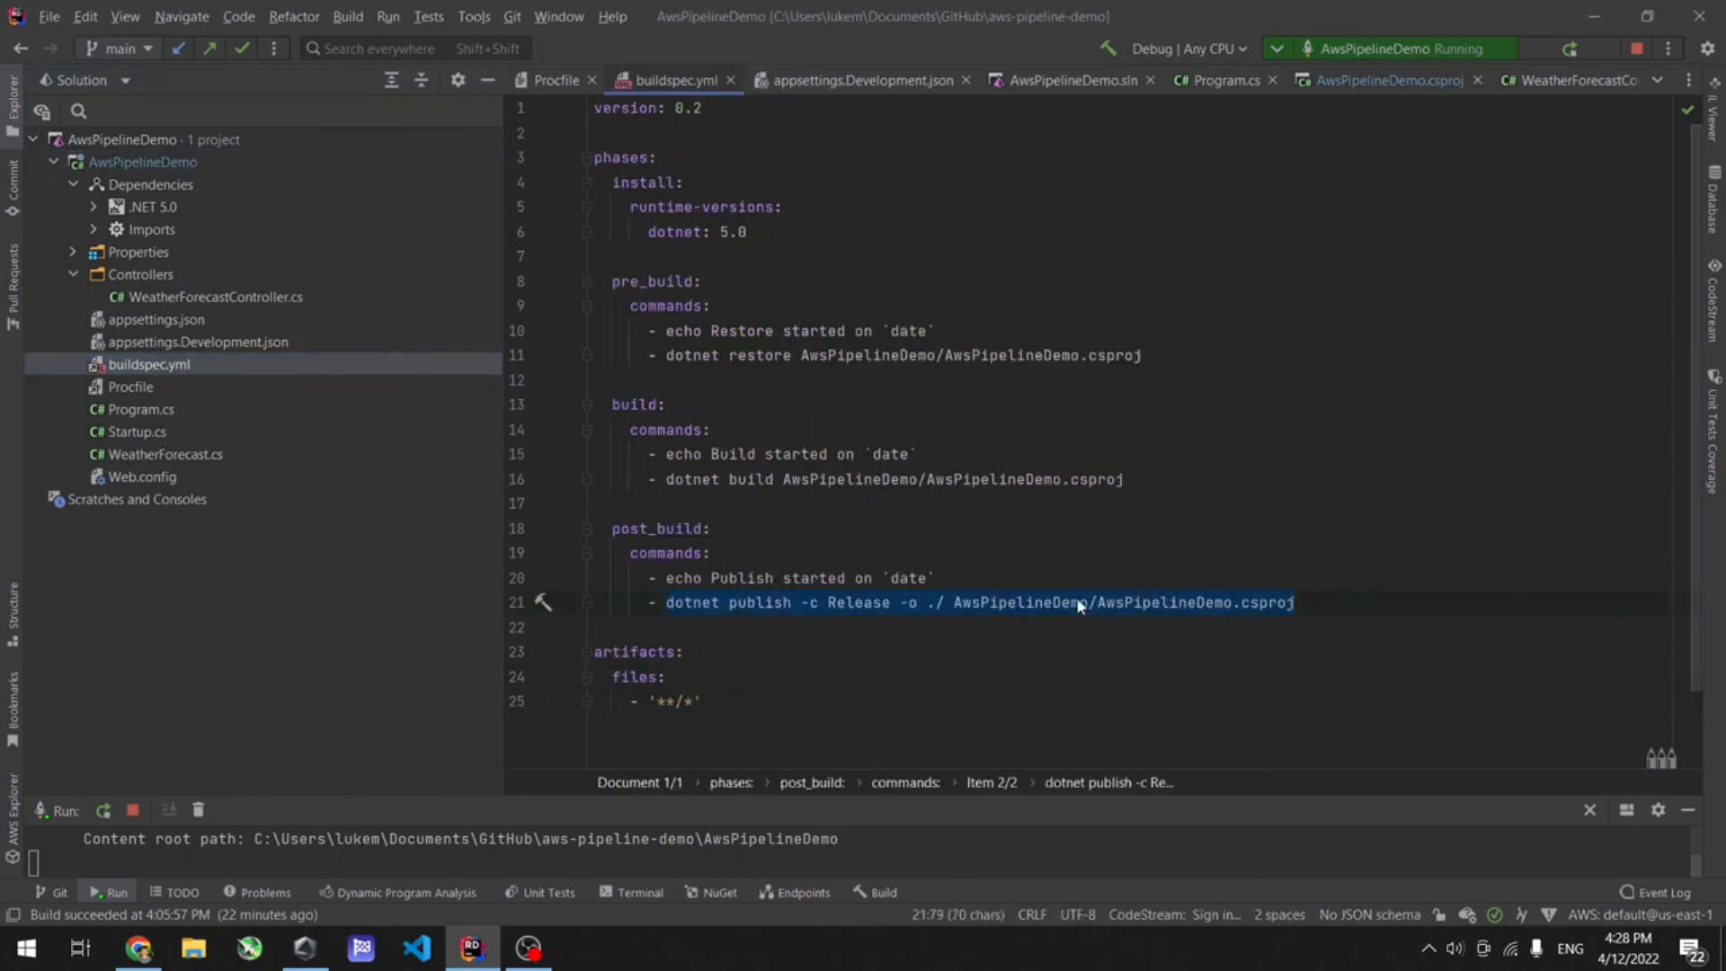
mouse_move(1073, 609)
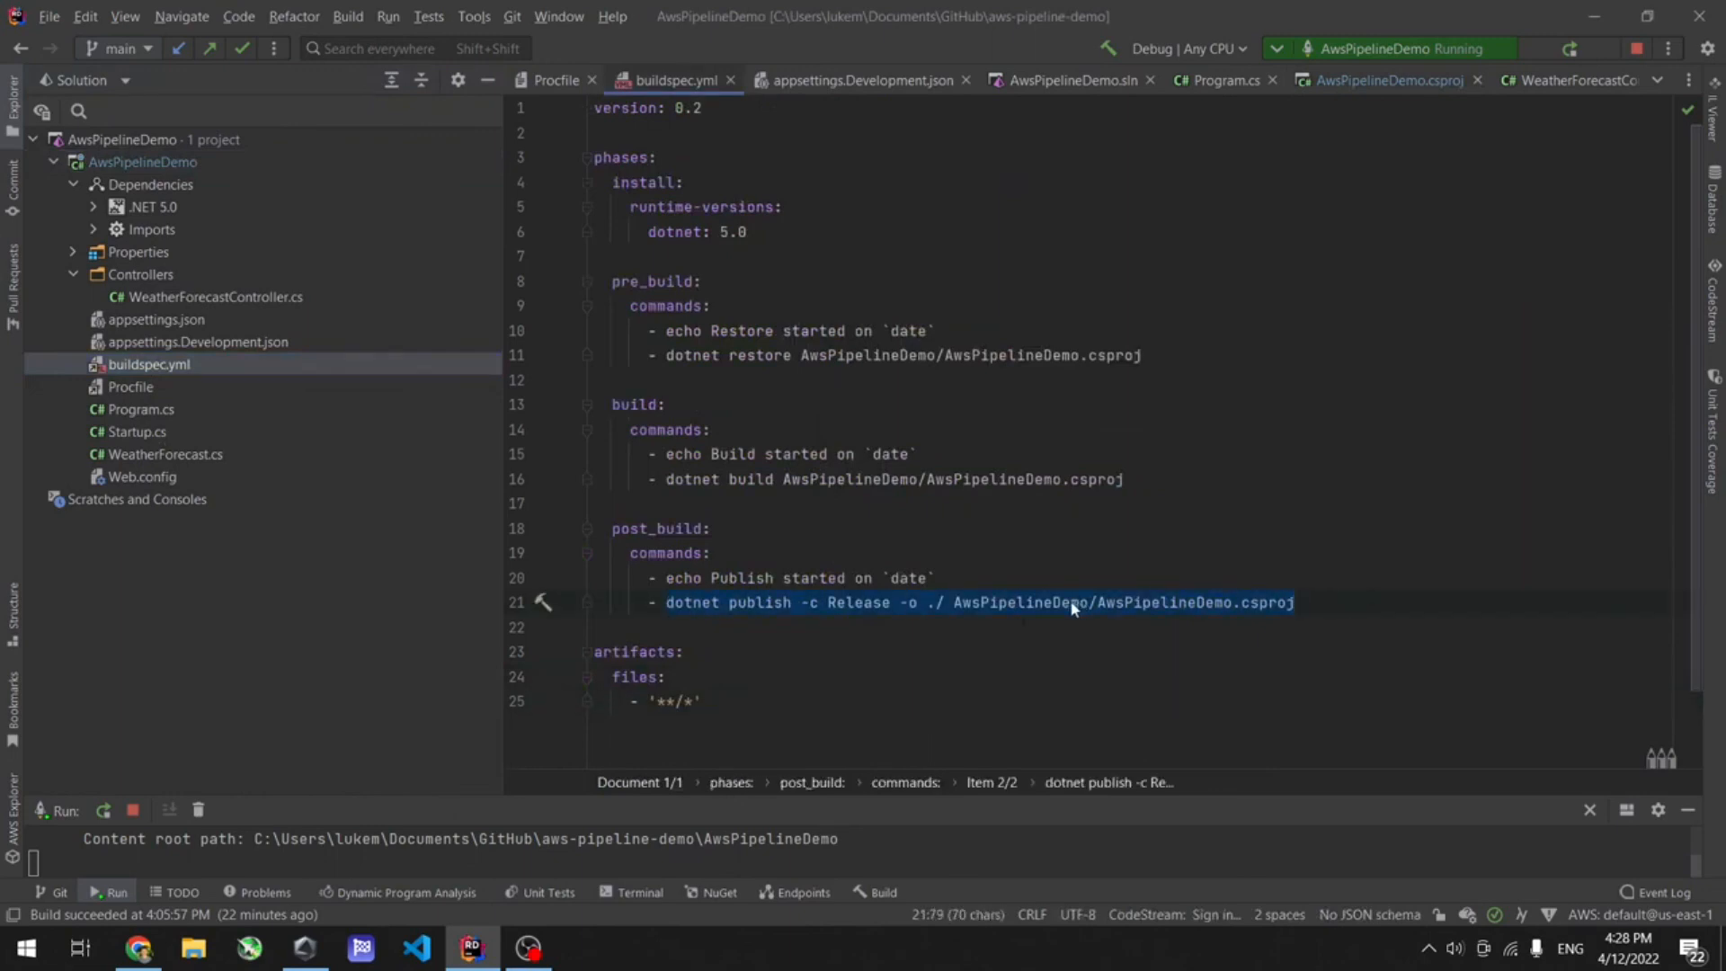
Confirm the Procfile runs AwsPipelineDemo.Example.dll, then switch to the GitHub repository.
click(556, 79)
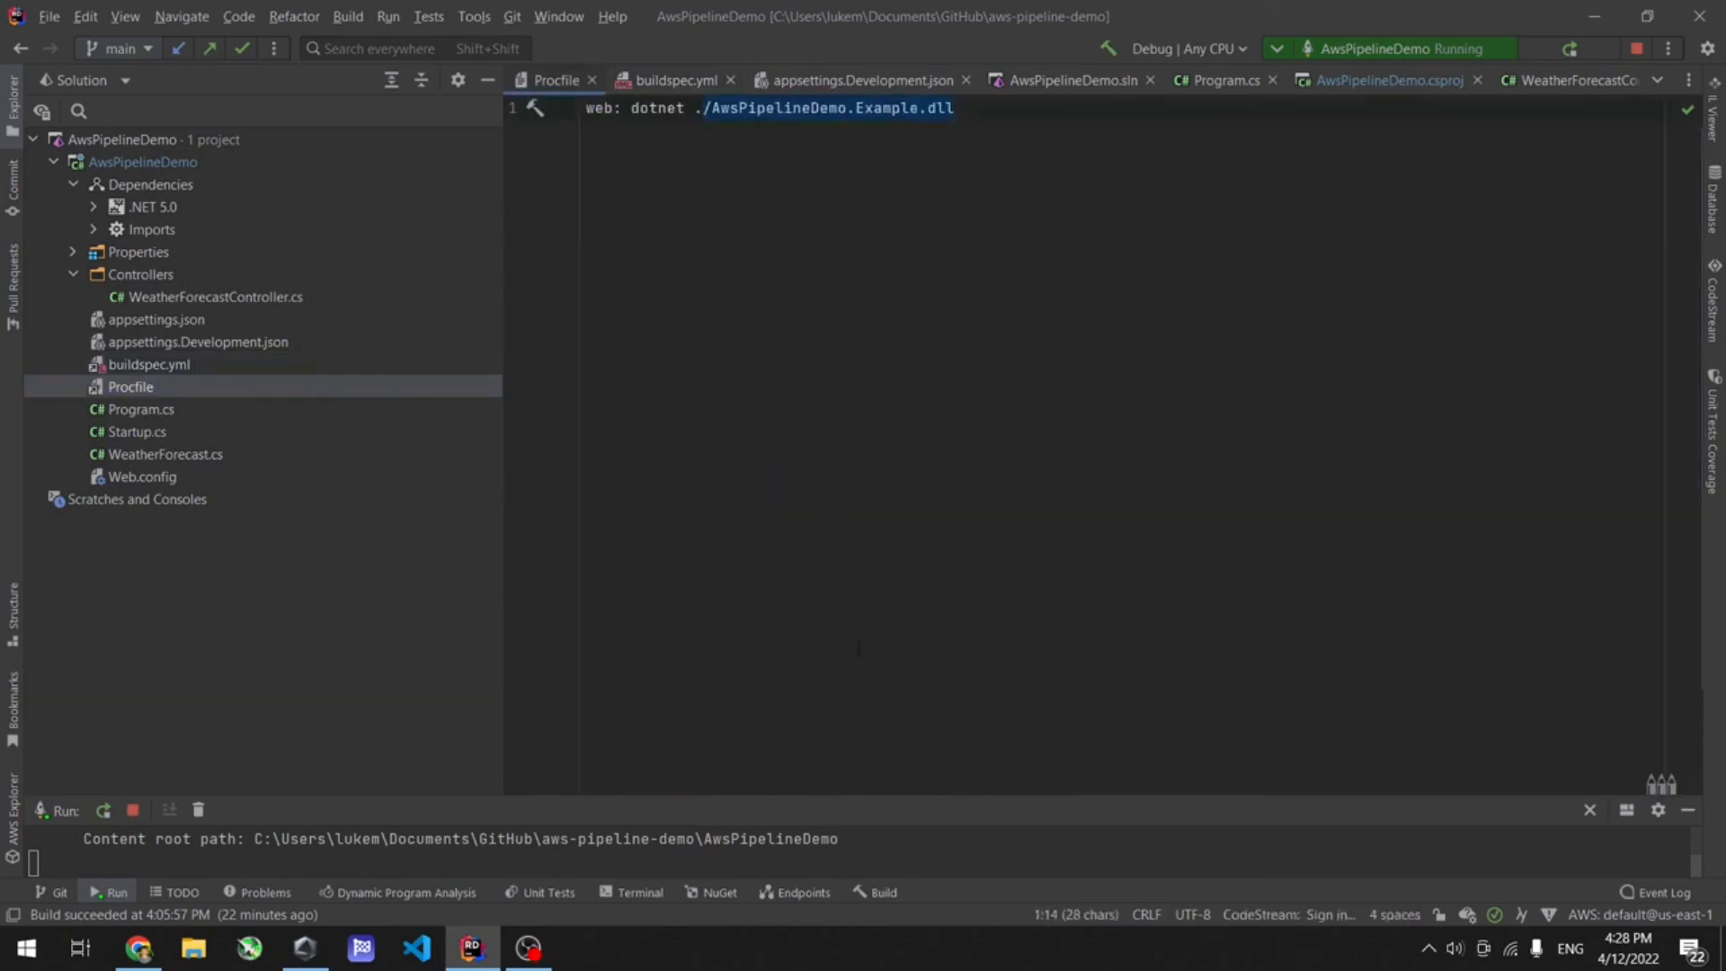
click(784, 108)
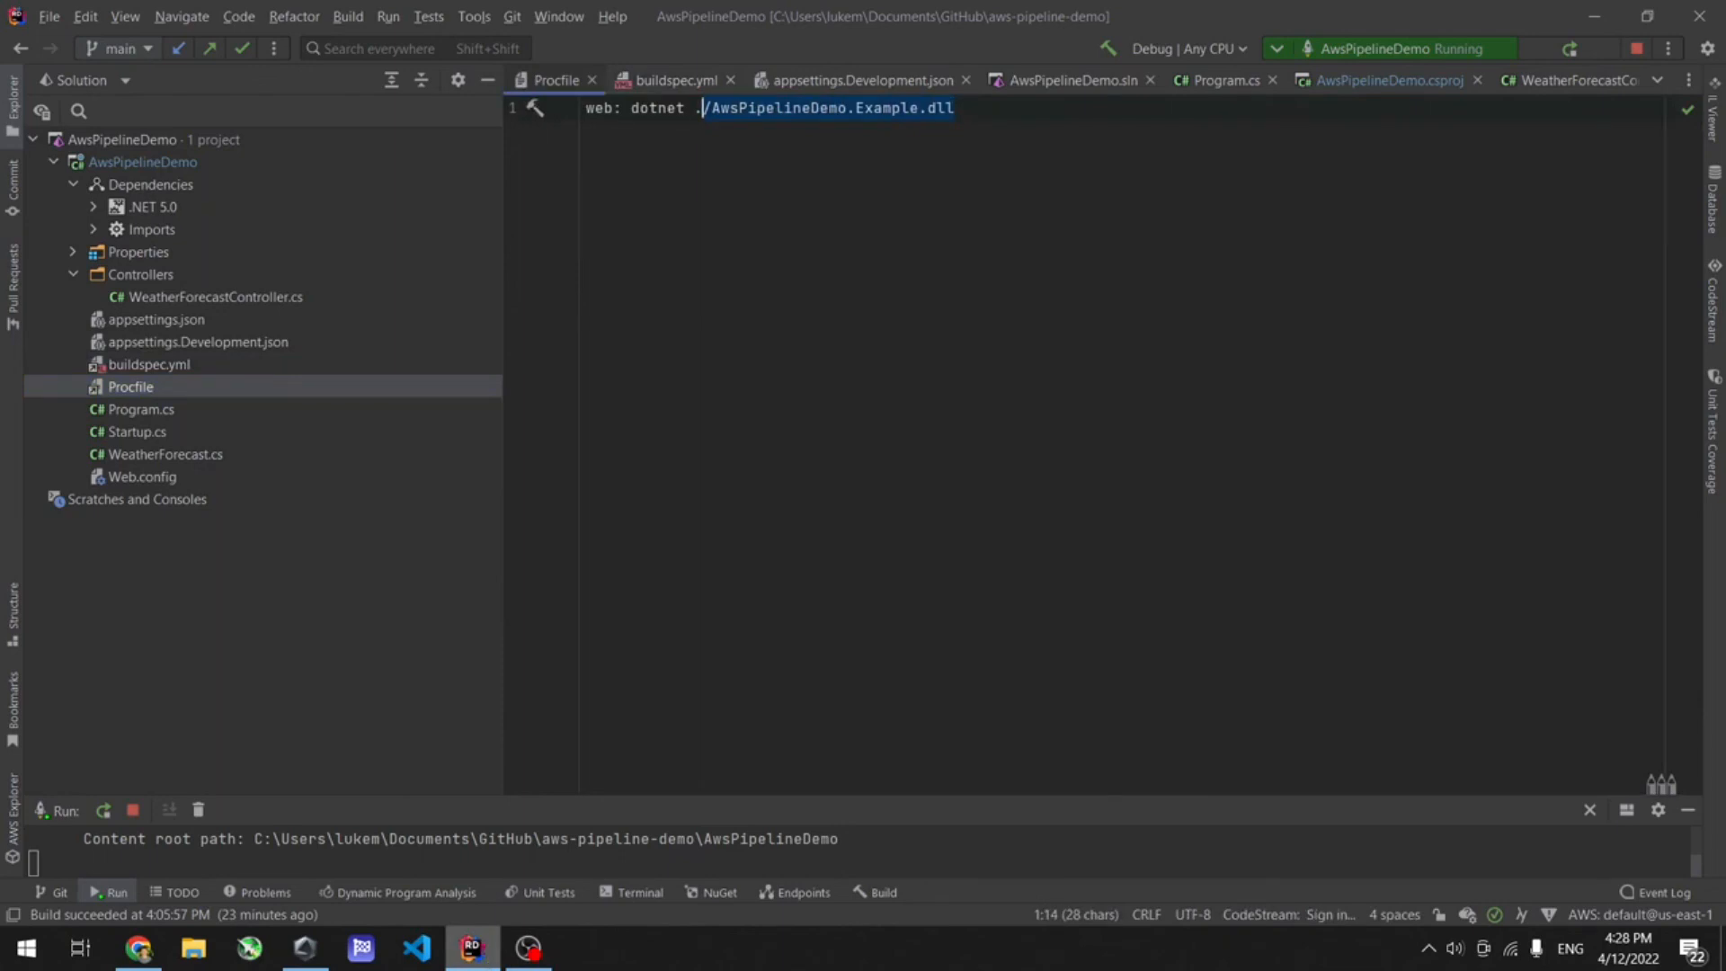
click(137, 947)
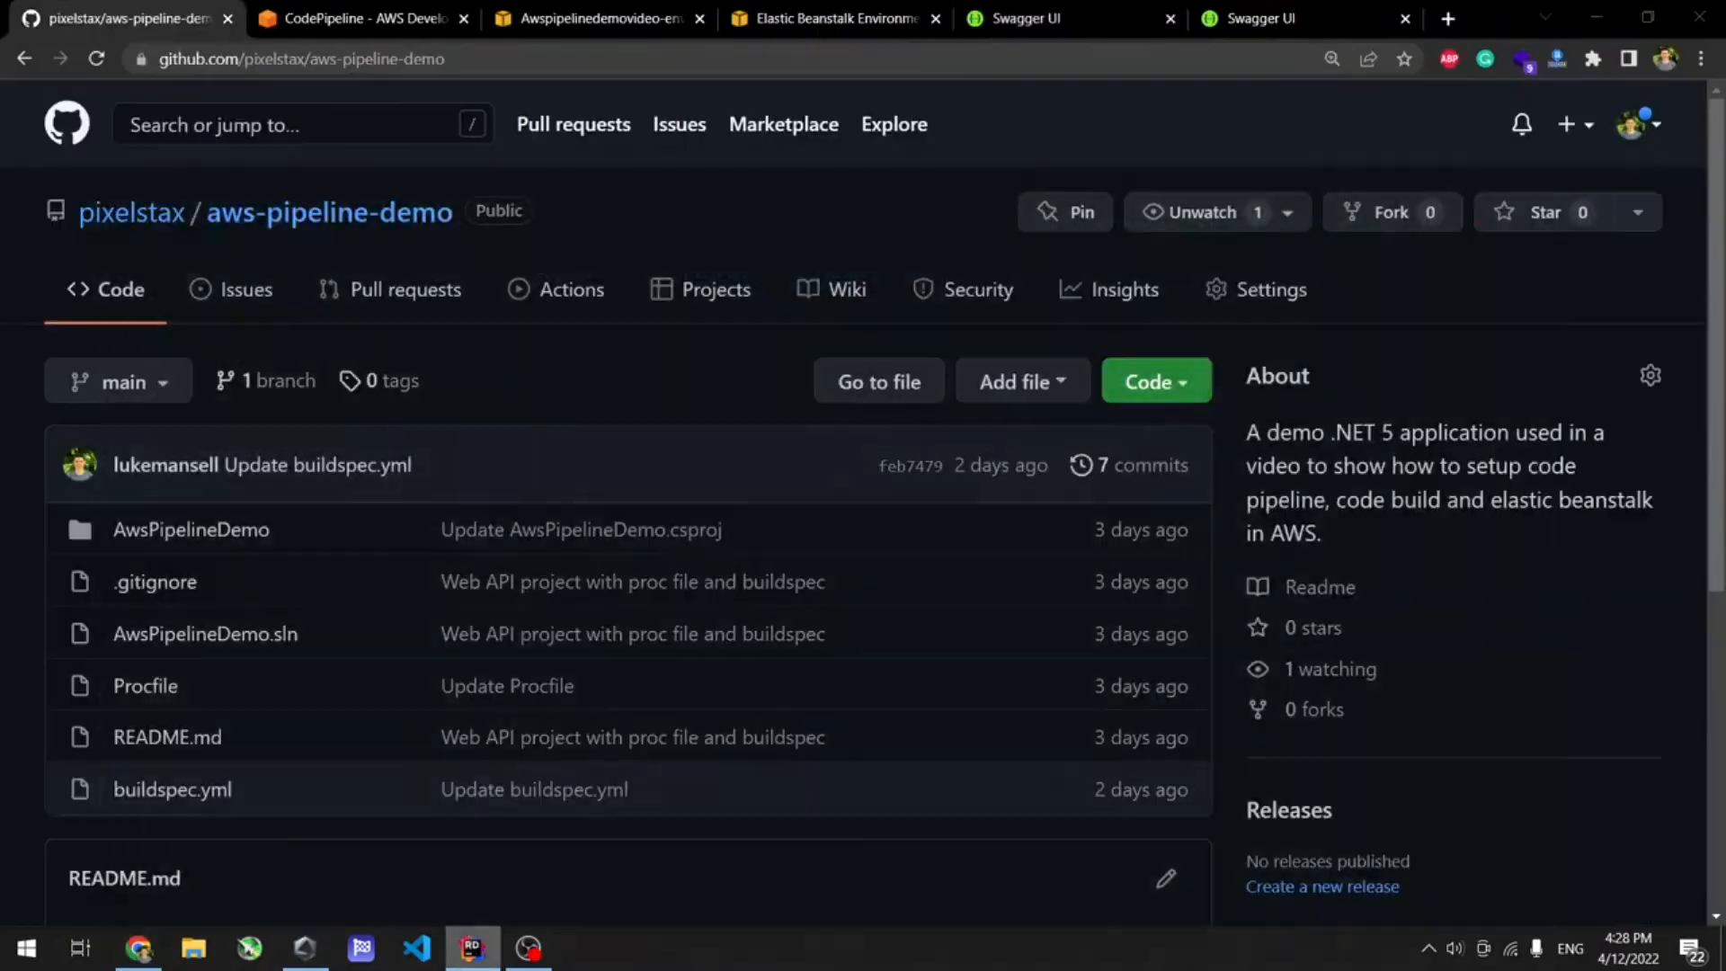
click(471, 947)
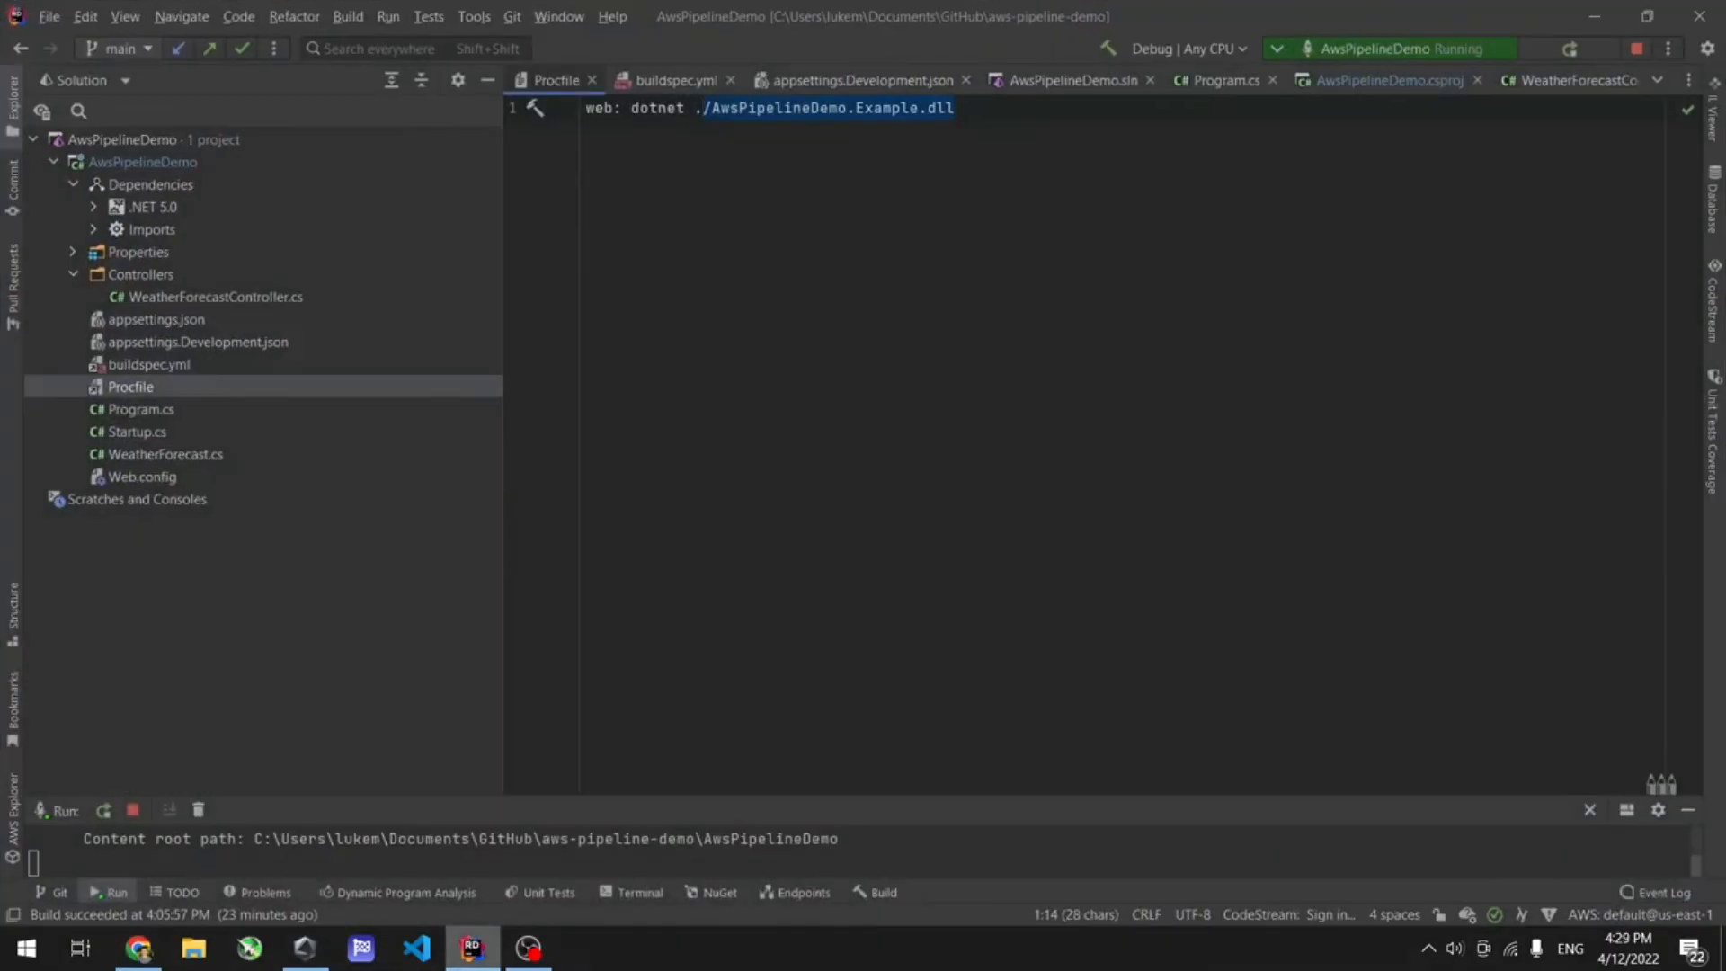
click(137, 947)
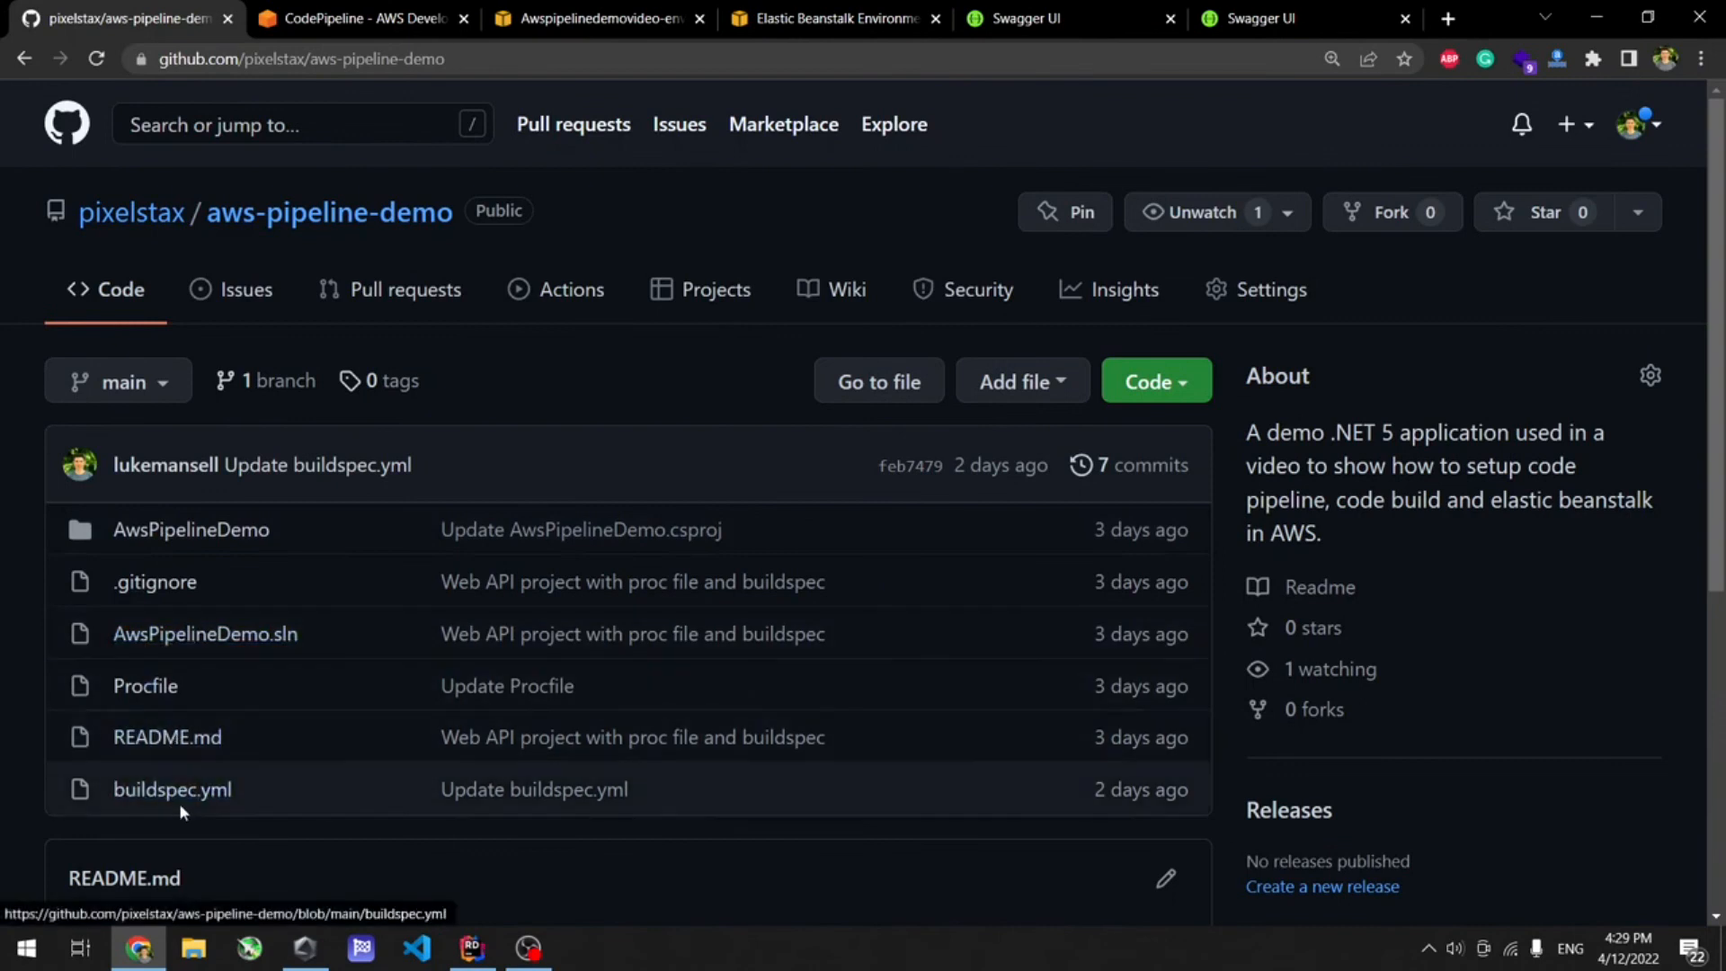
click(173, 789)
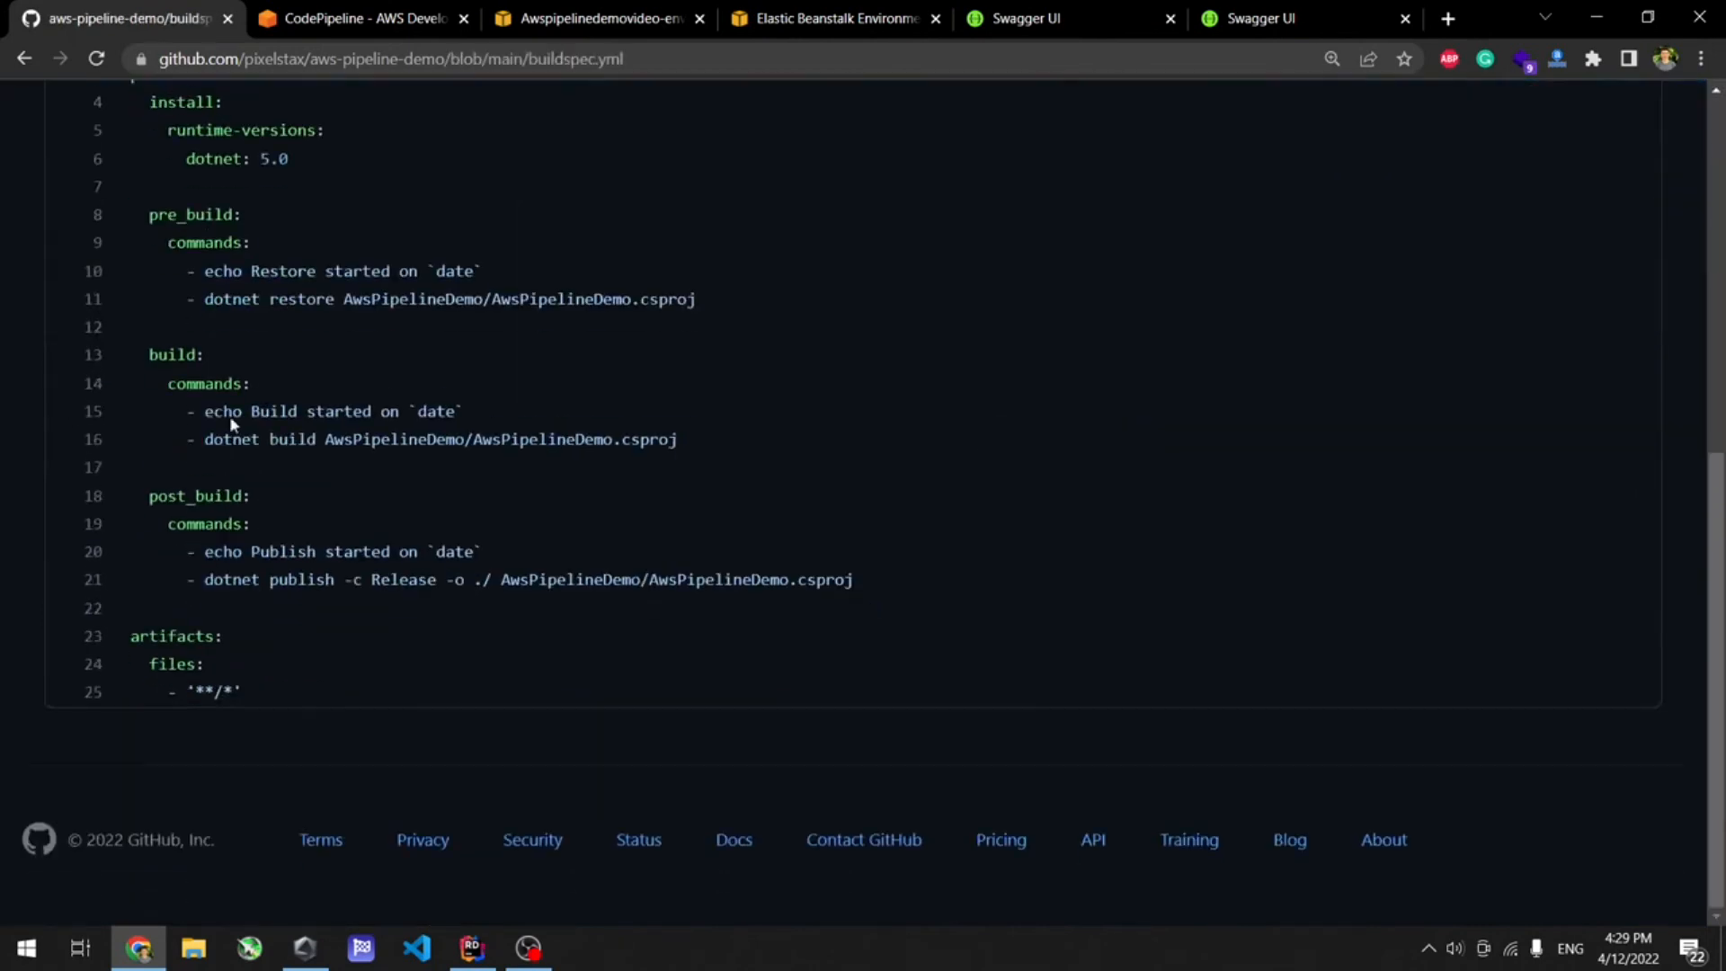
click(23, 58)
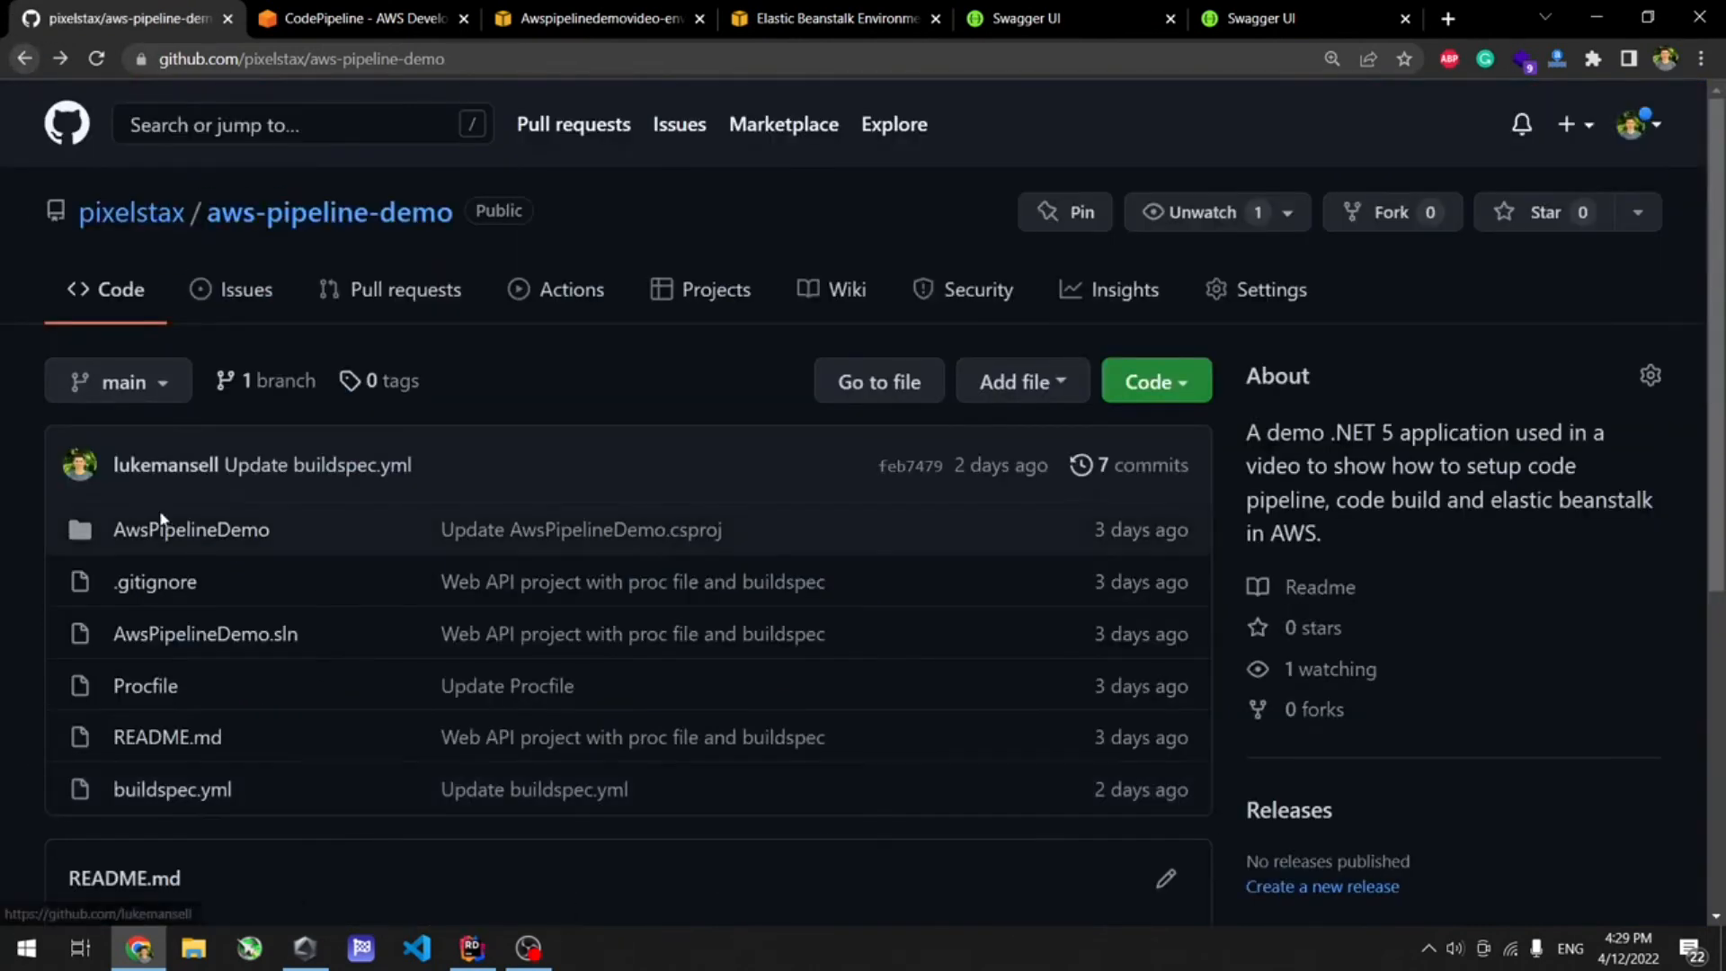